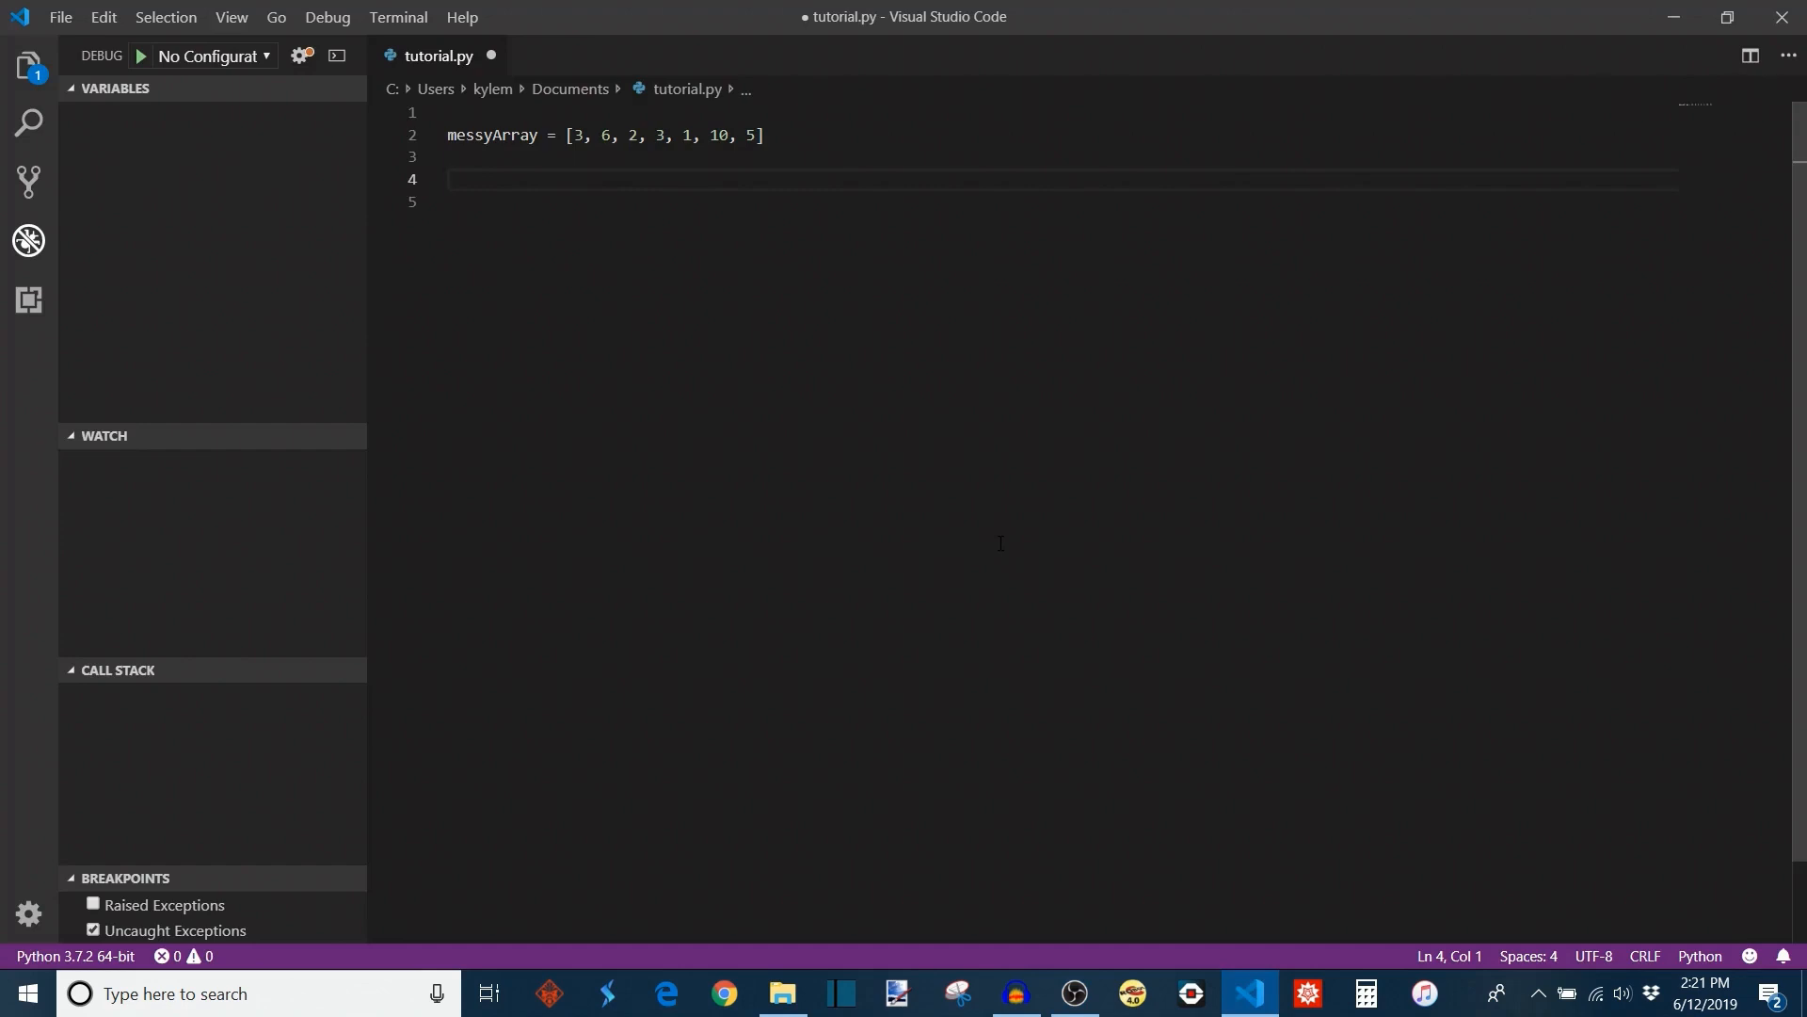
pyautogui.moveTo(870, 217)
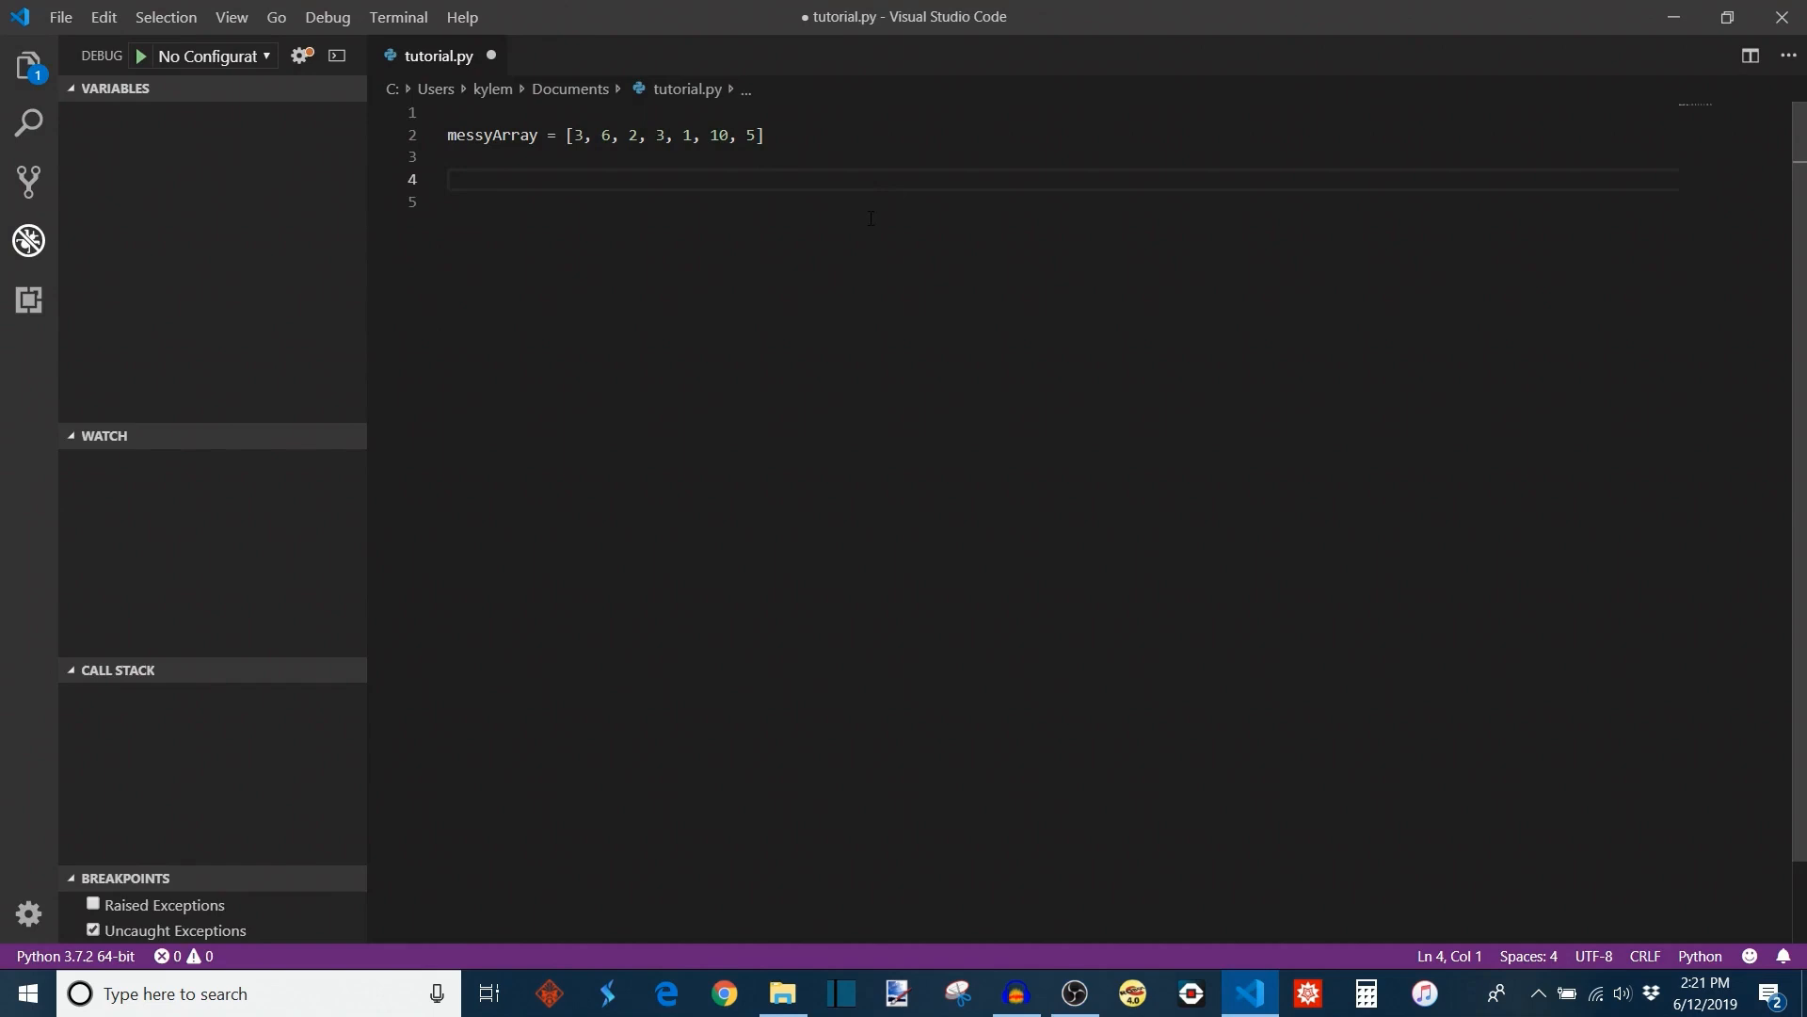
pyautogui.moveTo(769, 210)
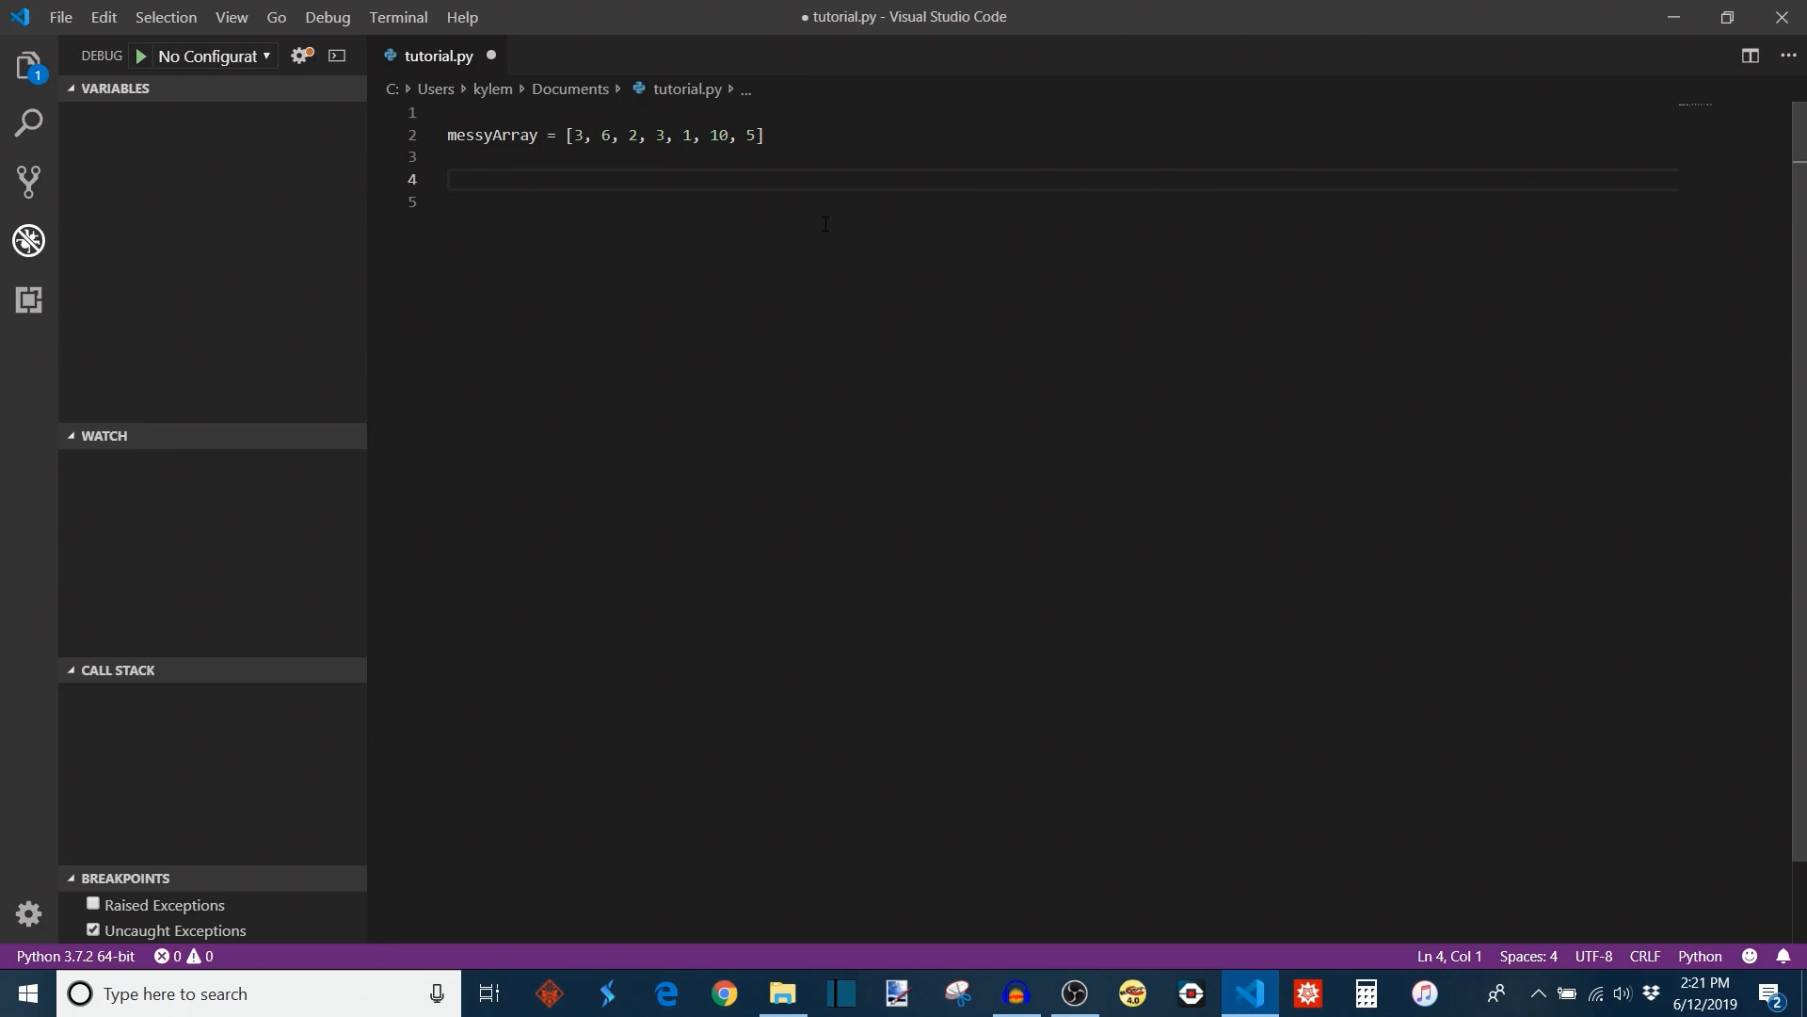
# - Add messyArray.sort() and print(messyArray) so the seven words print alphabetically
pyautogui.write('messyArray')
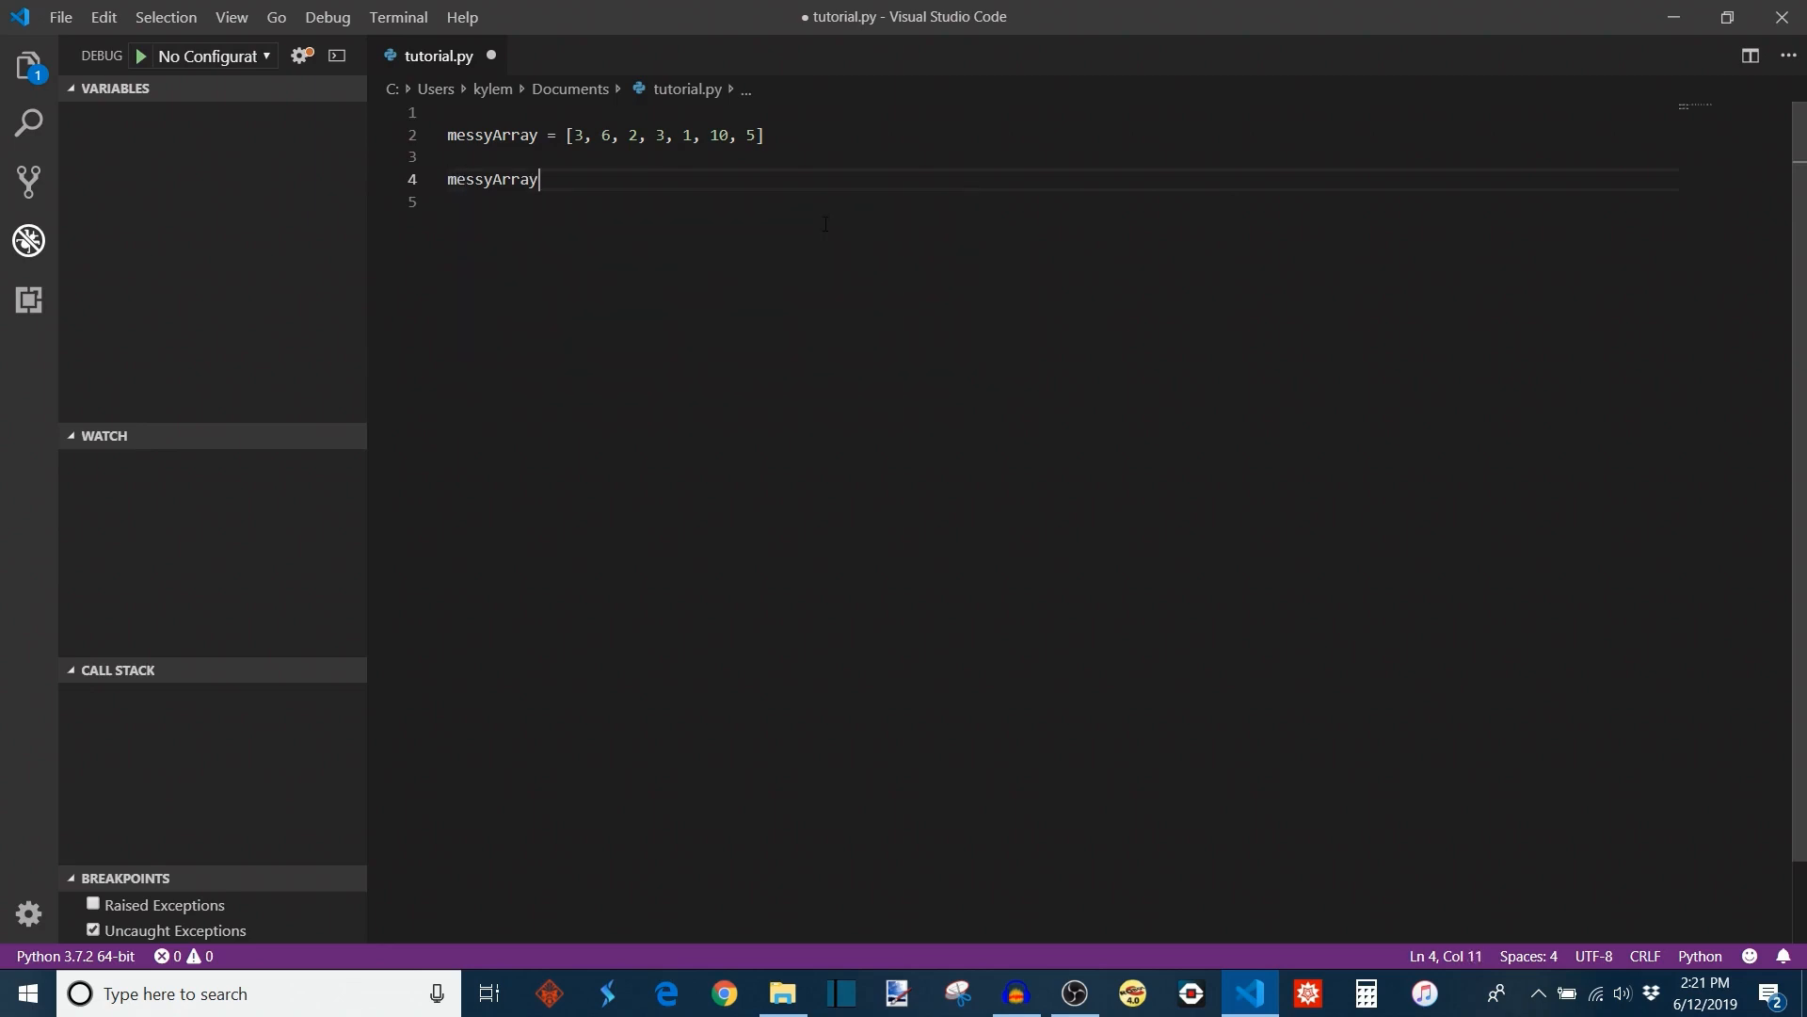
pyautogui.write('.sort(')
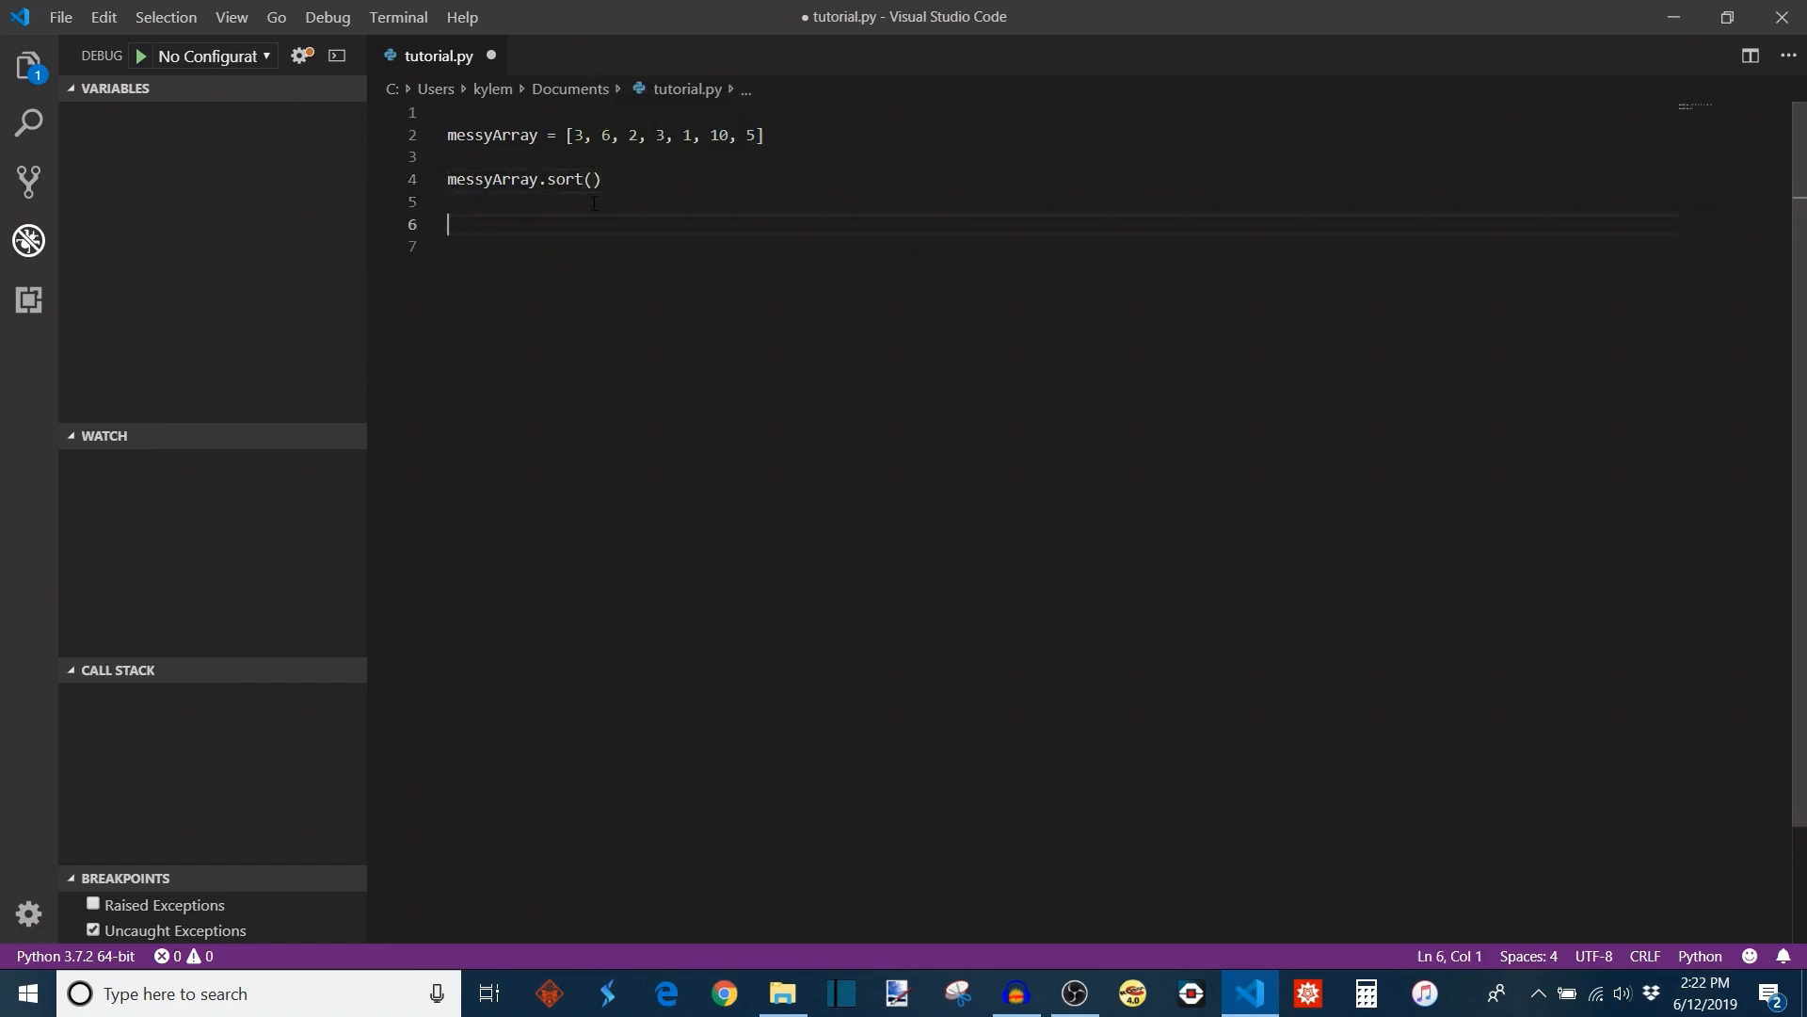
pyautogui.write('print')
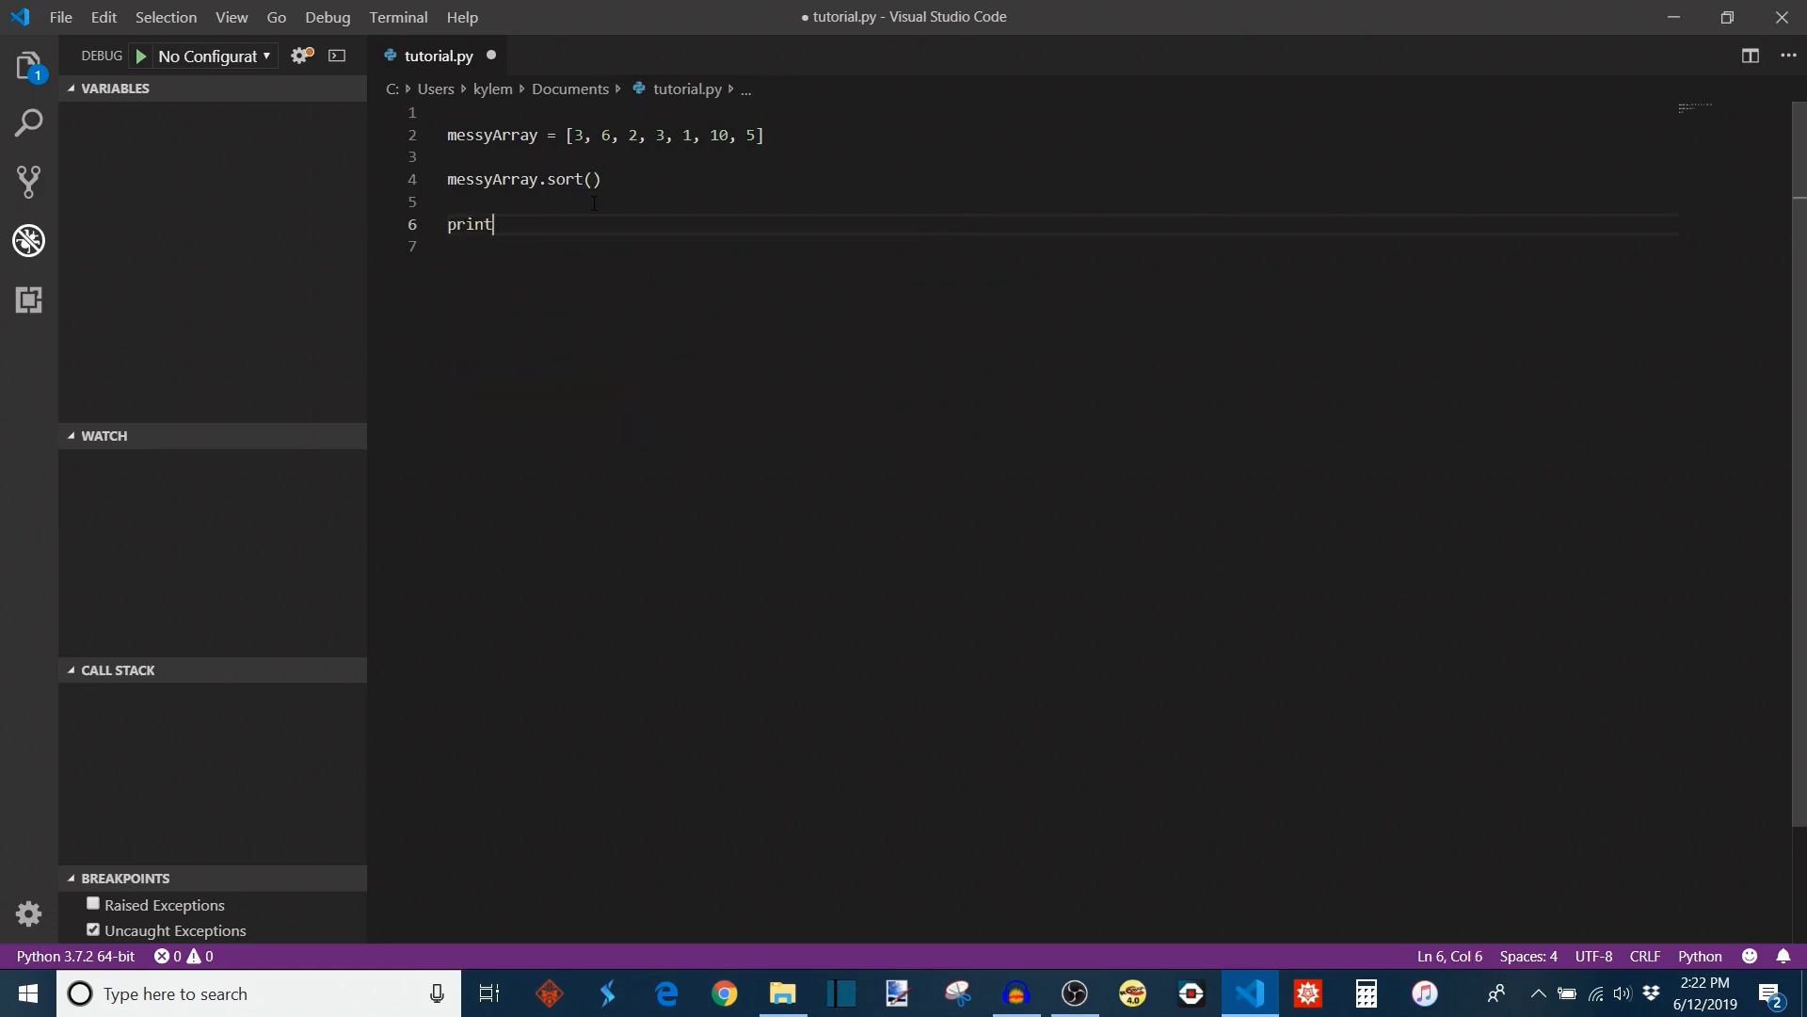
pyautogui.write('(mes')
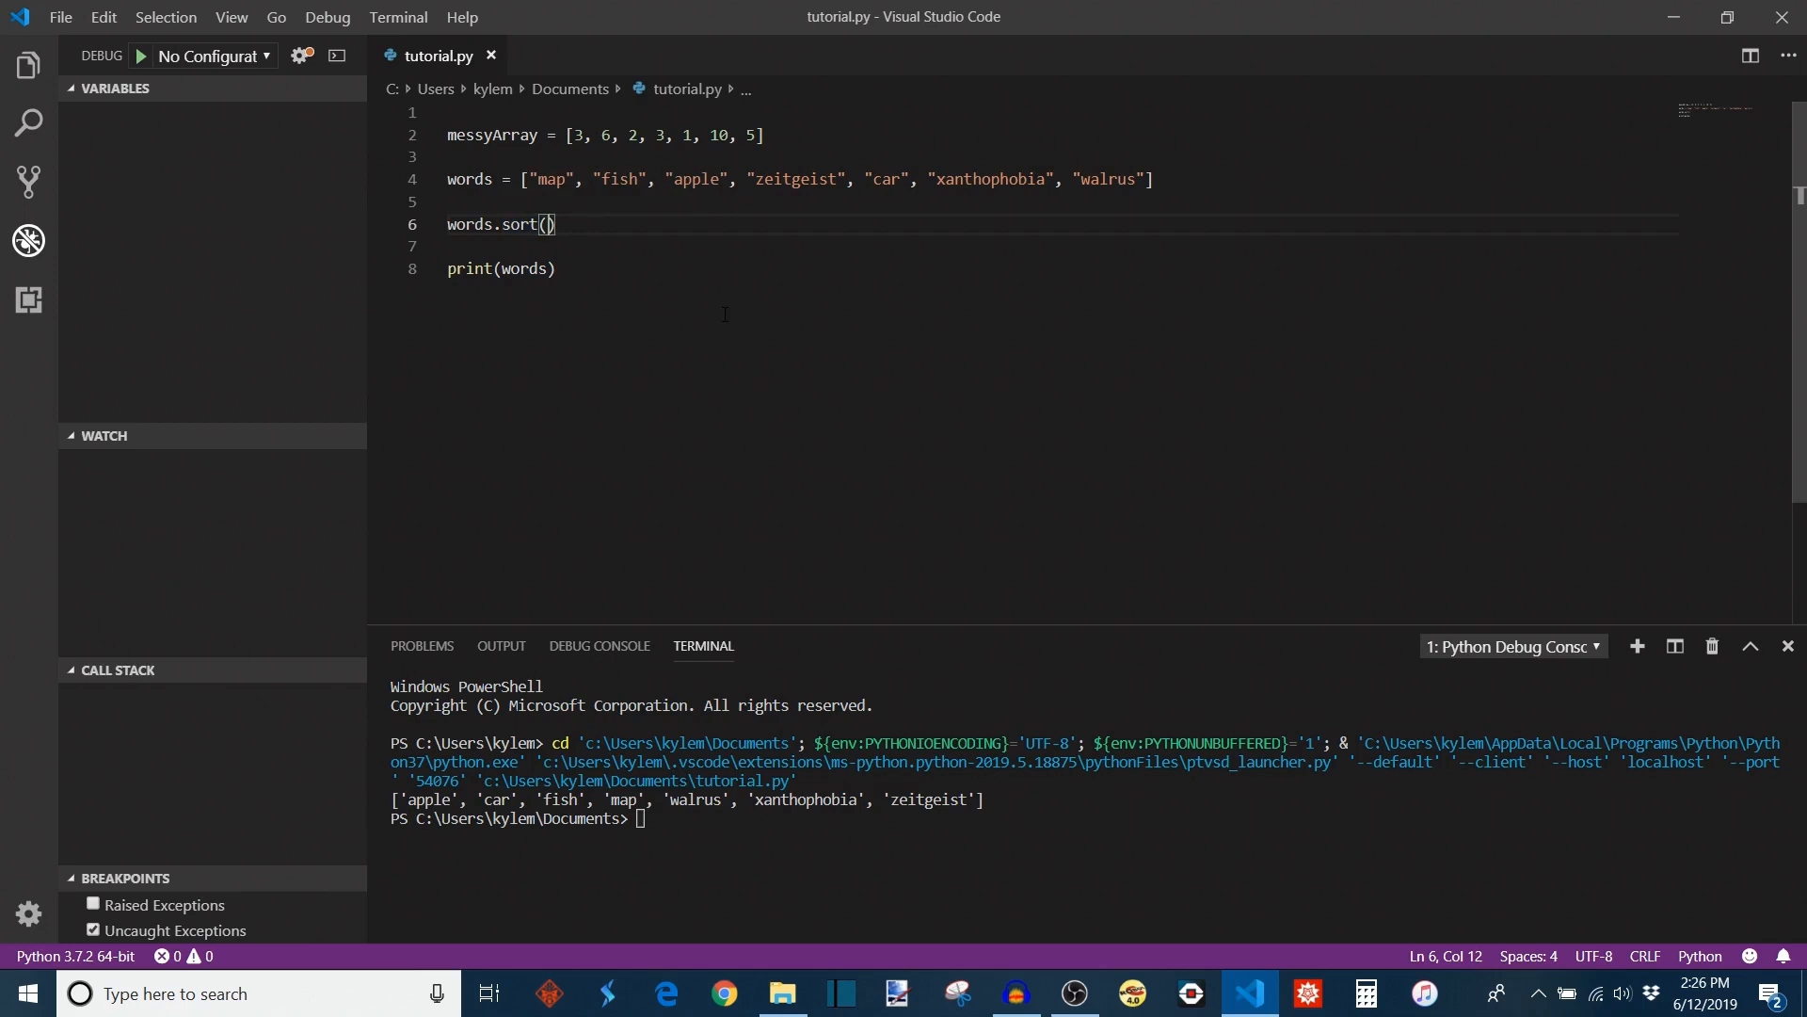
# - Pass reverse = True to the sort call
pyautogui.write('r')
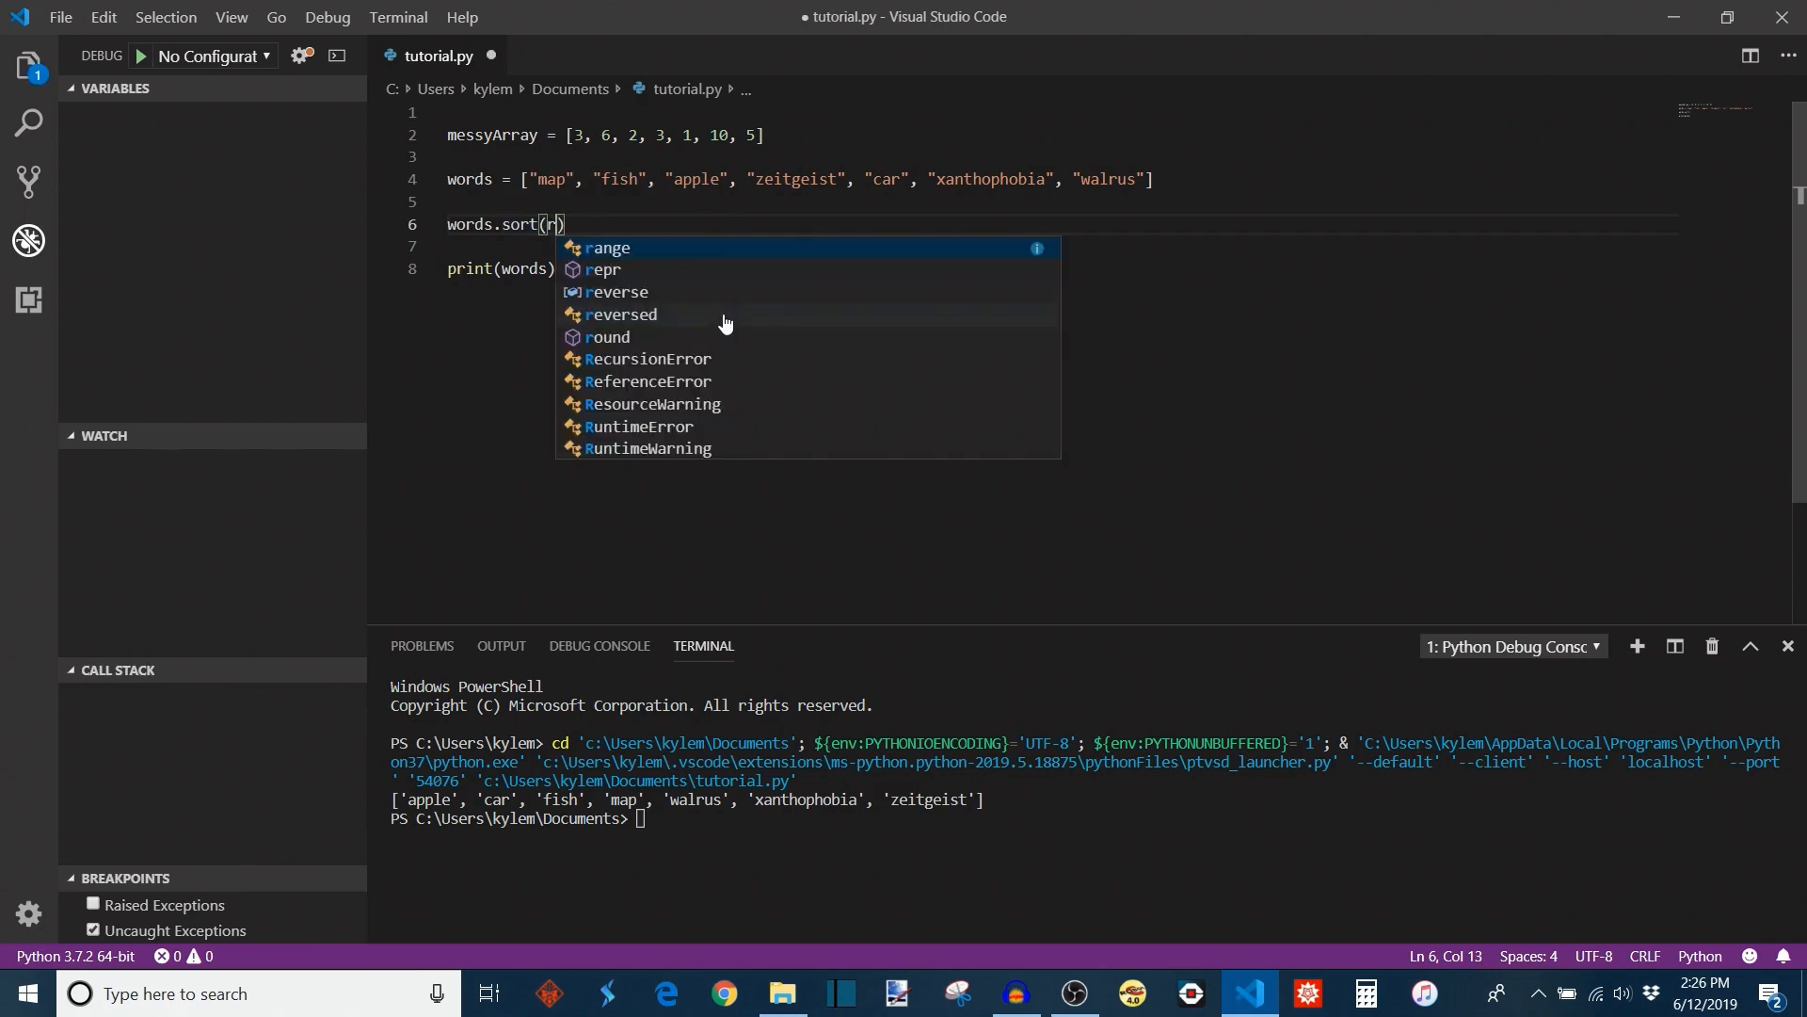
pyautogui.moveTo(620, 209)
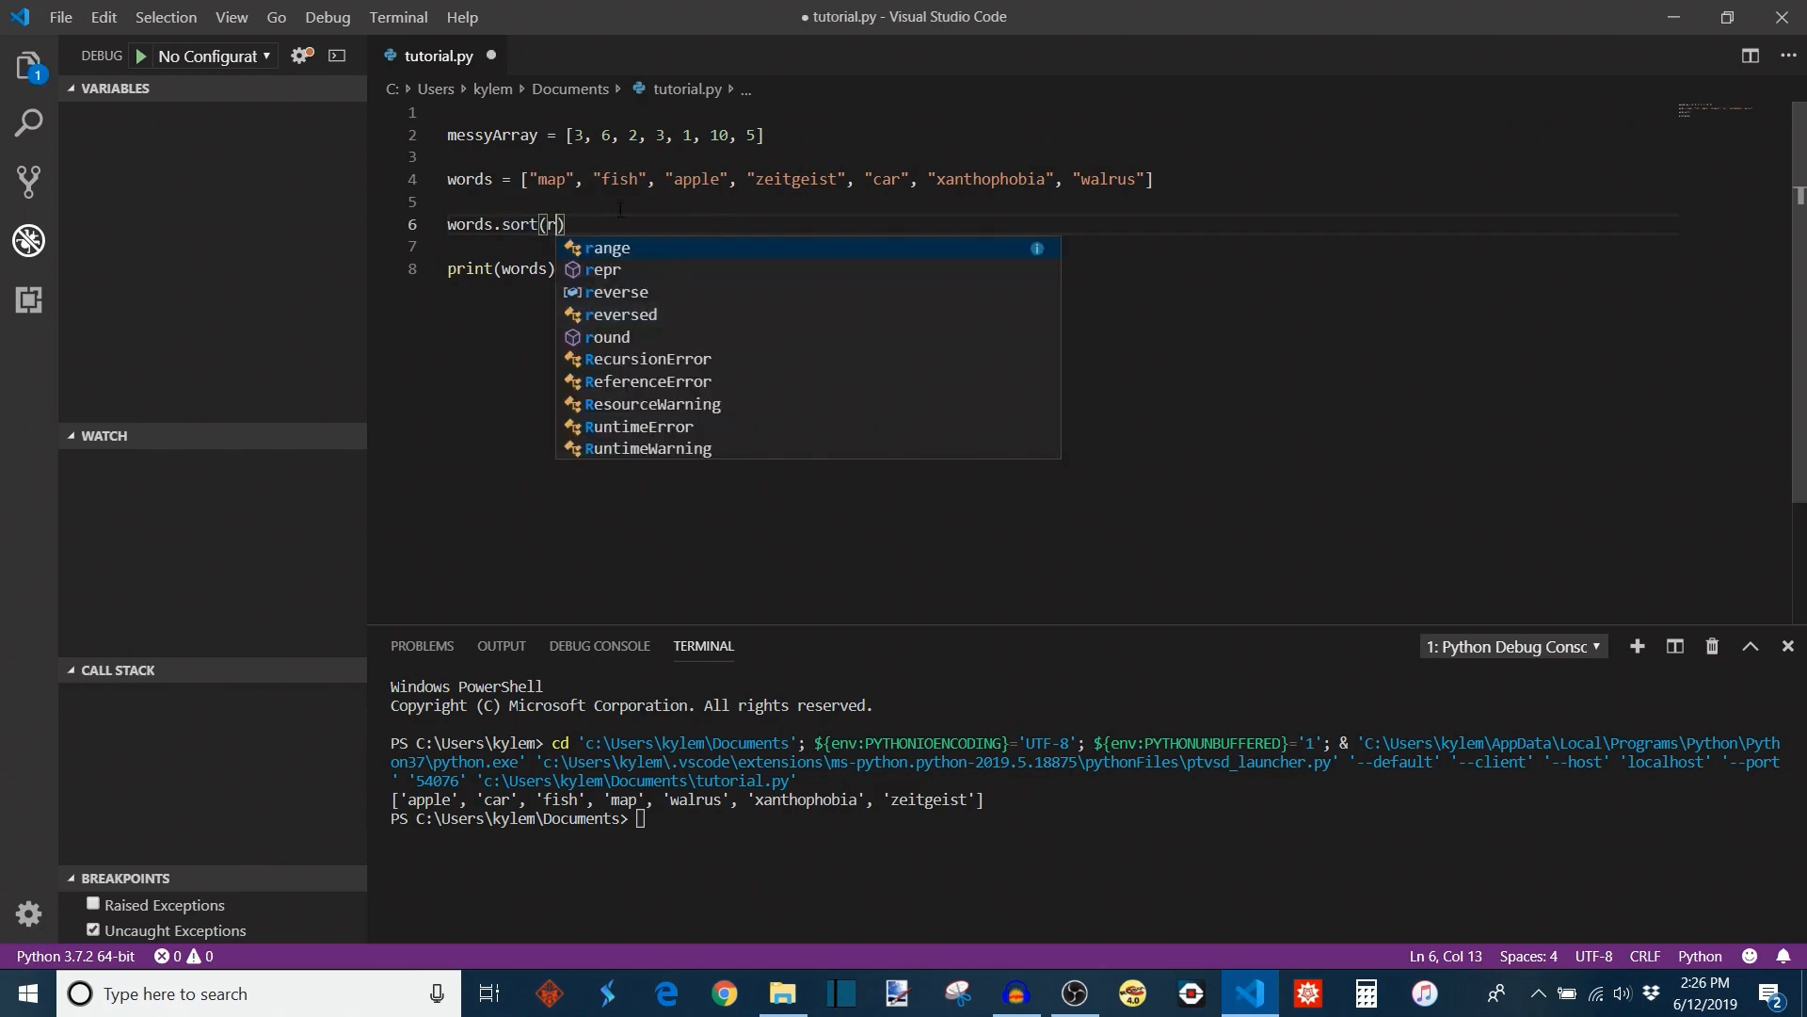
pyautogui.write('everse')
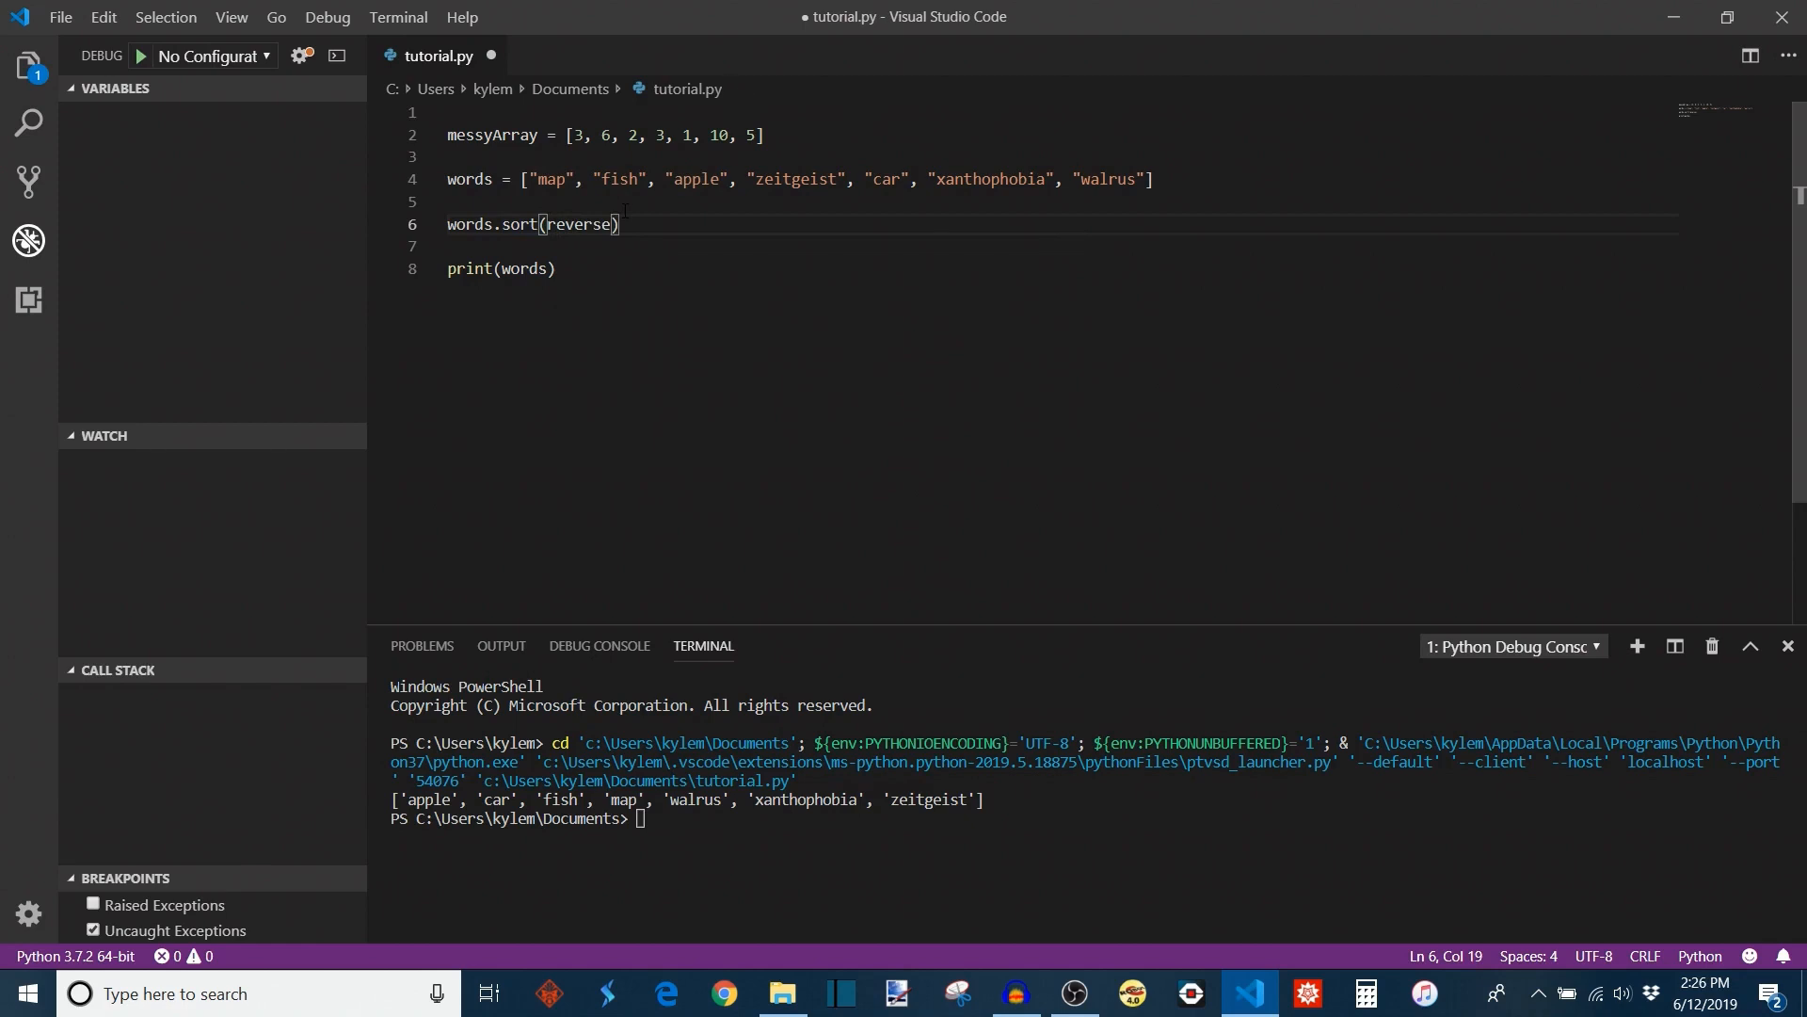
pyautogui.write('= Tr')
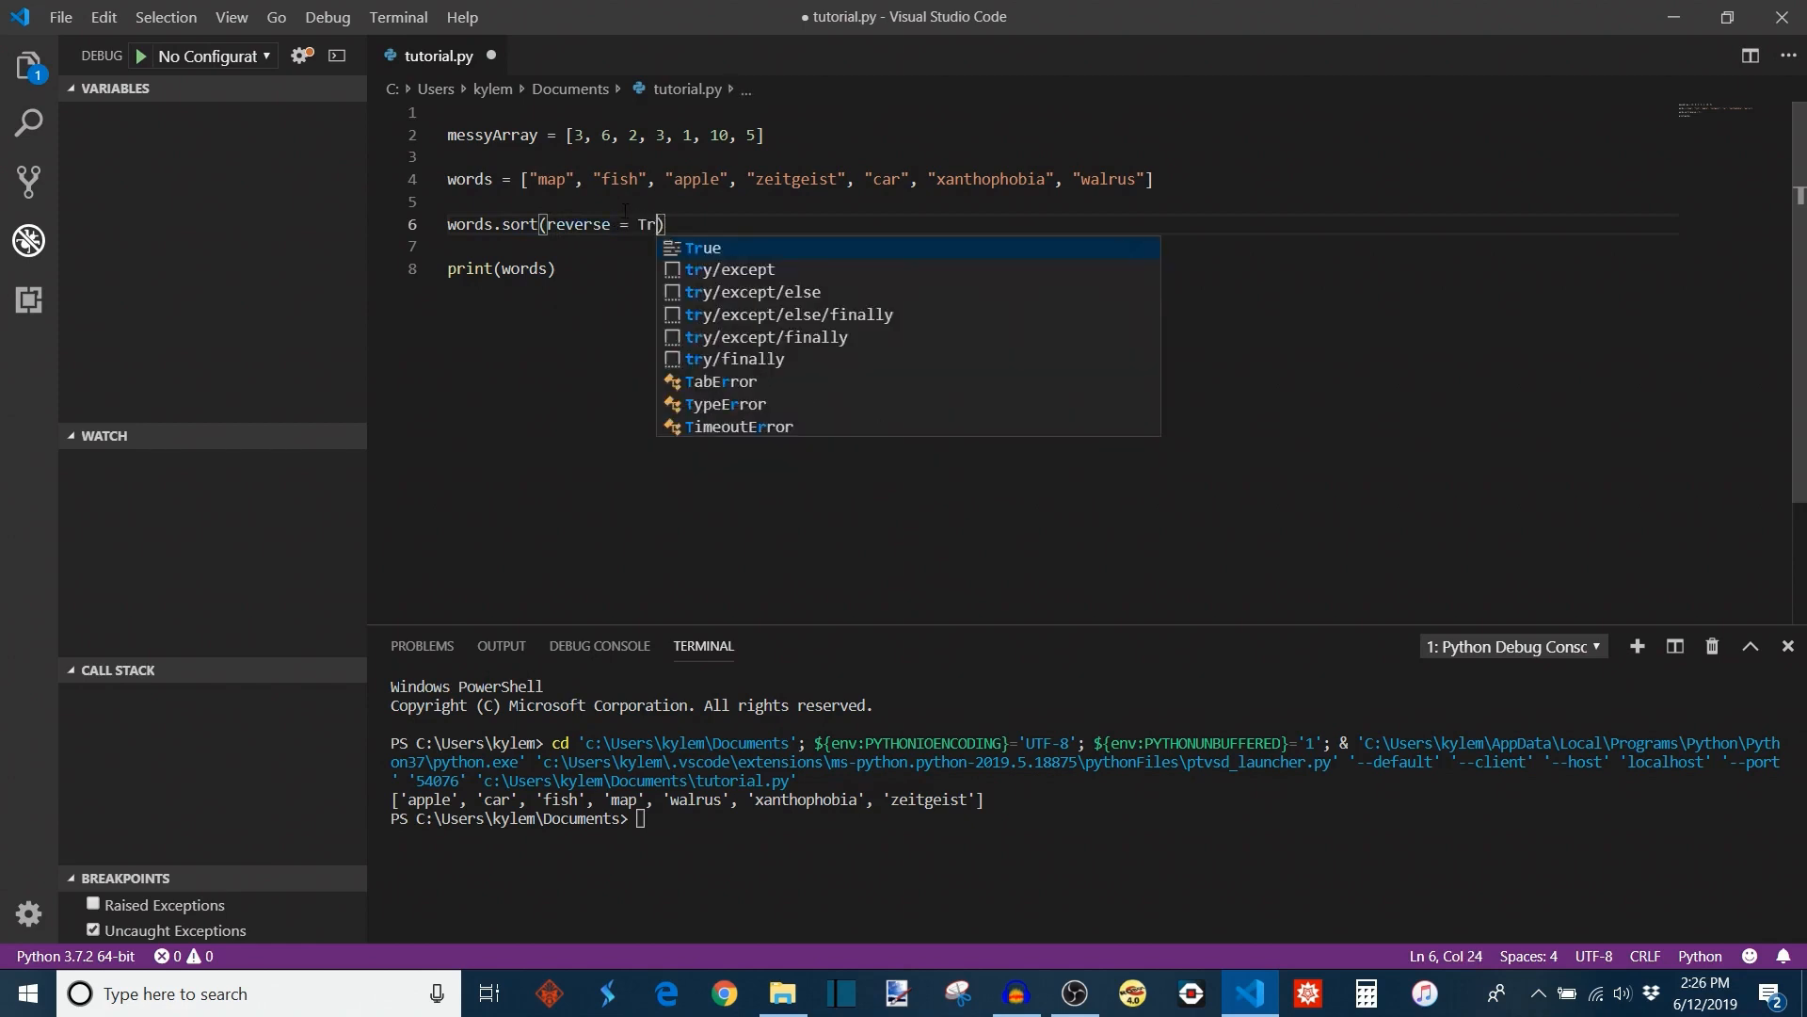
pyautogui.write('ue')
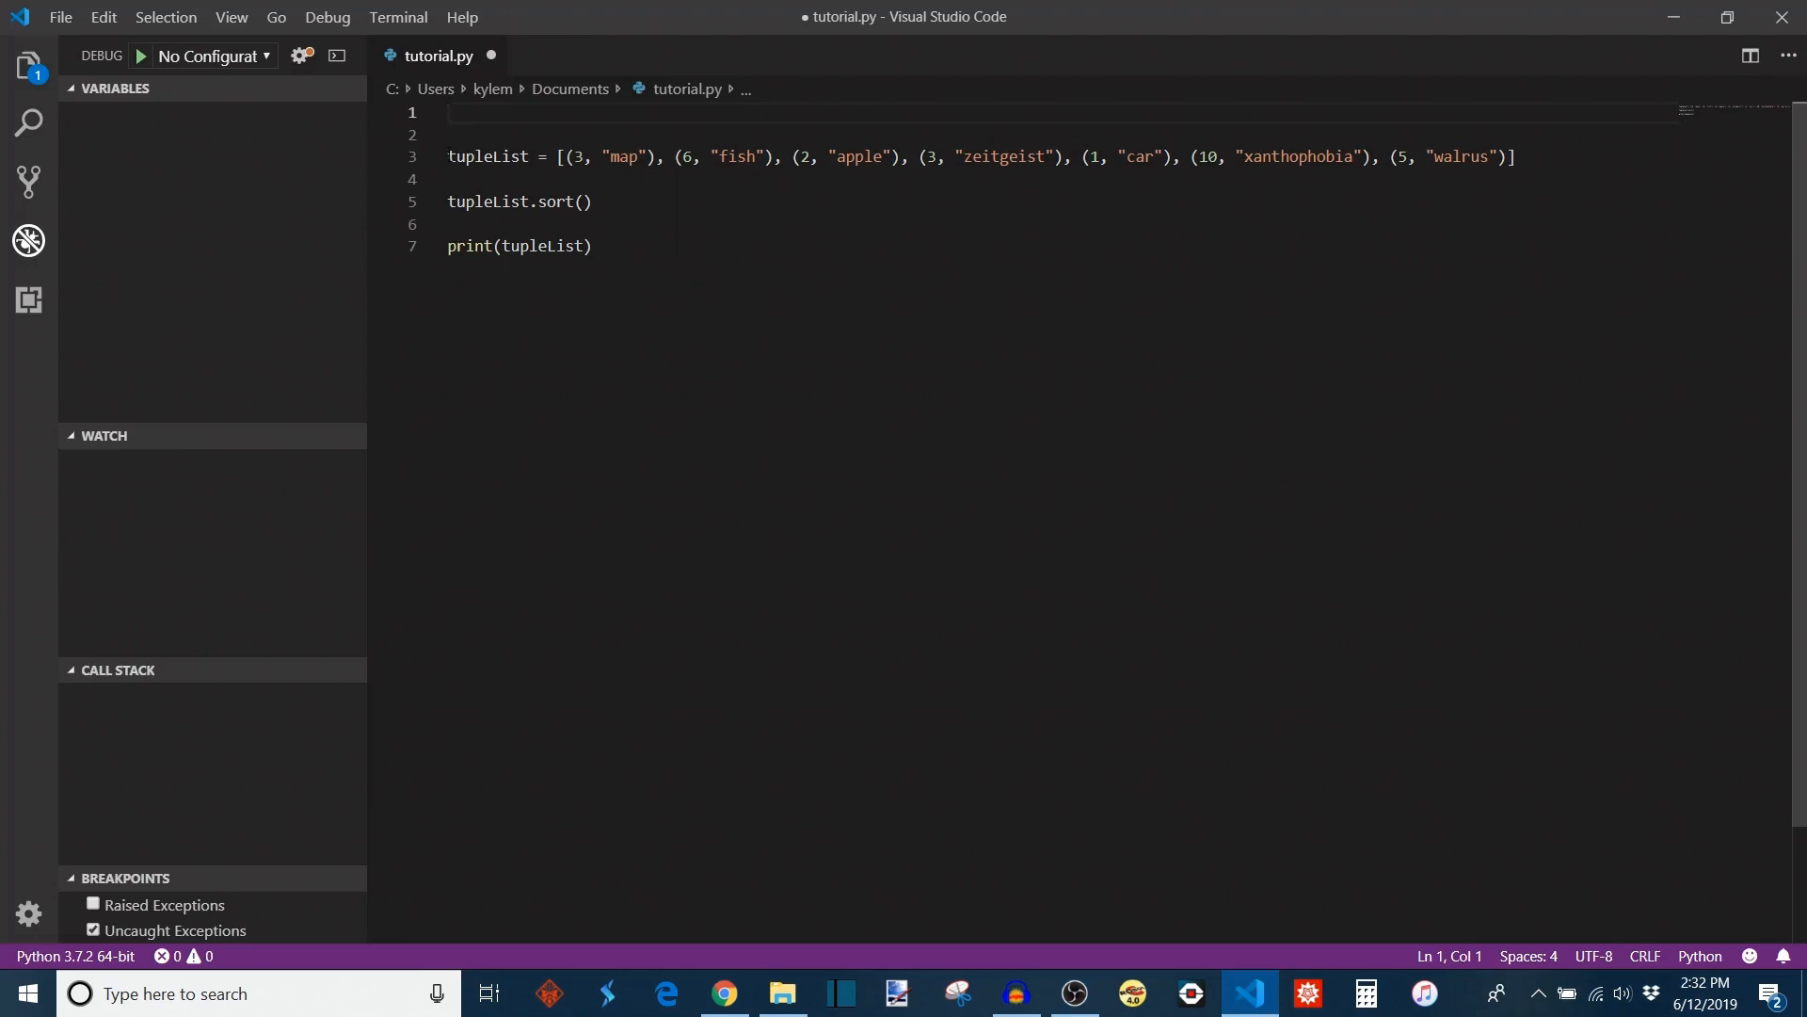
# - Select 'map' in the first tuple, then move the cursor to empty line 6
pyautogui.doubleClick(623, 155)
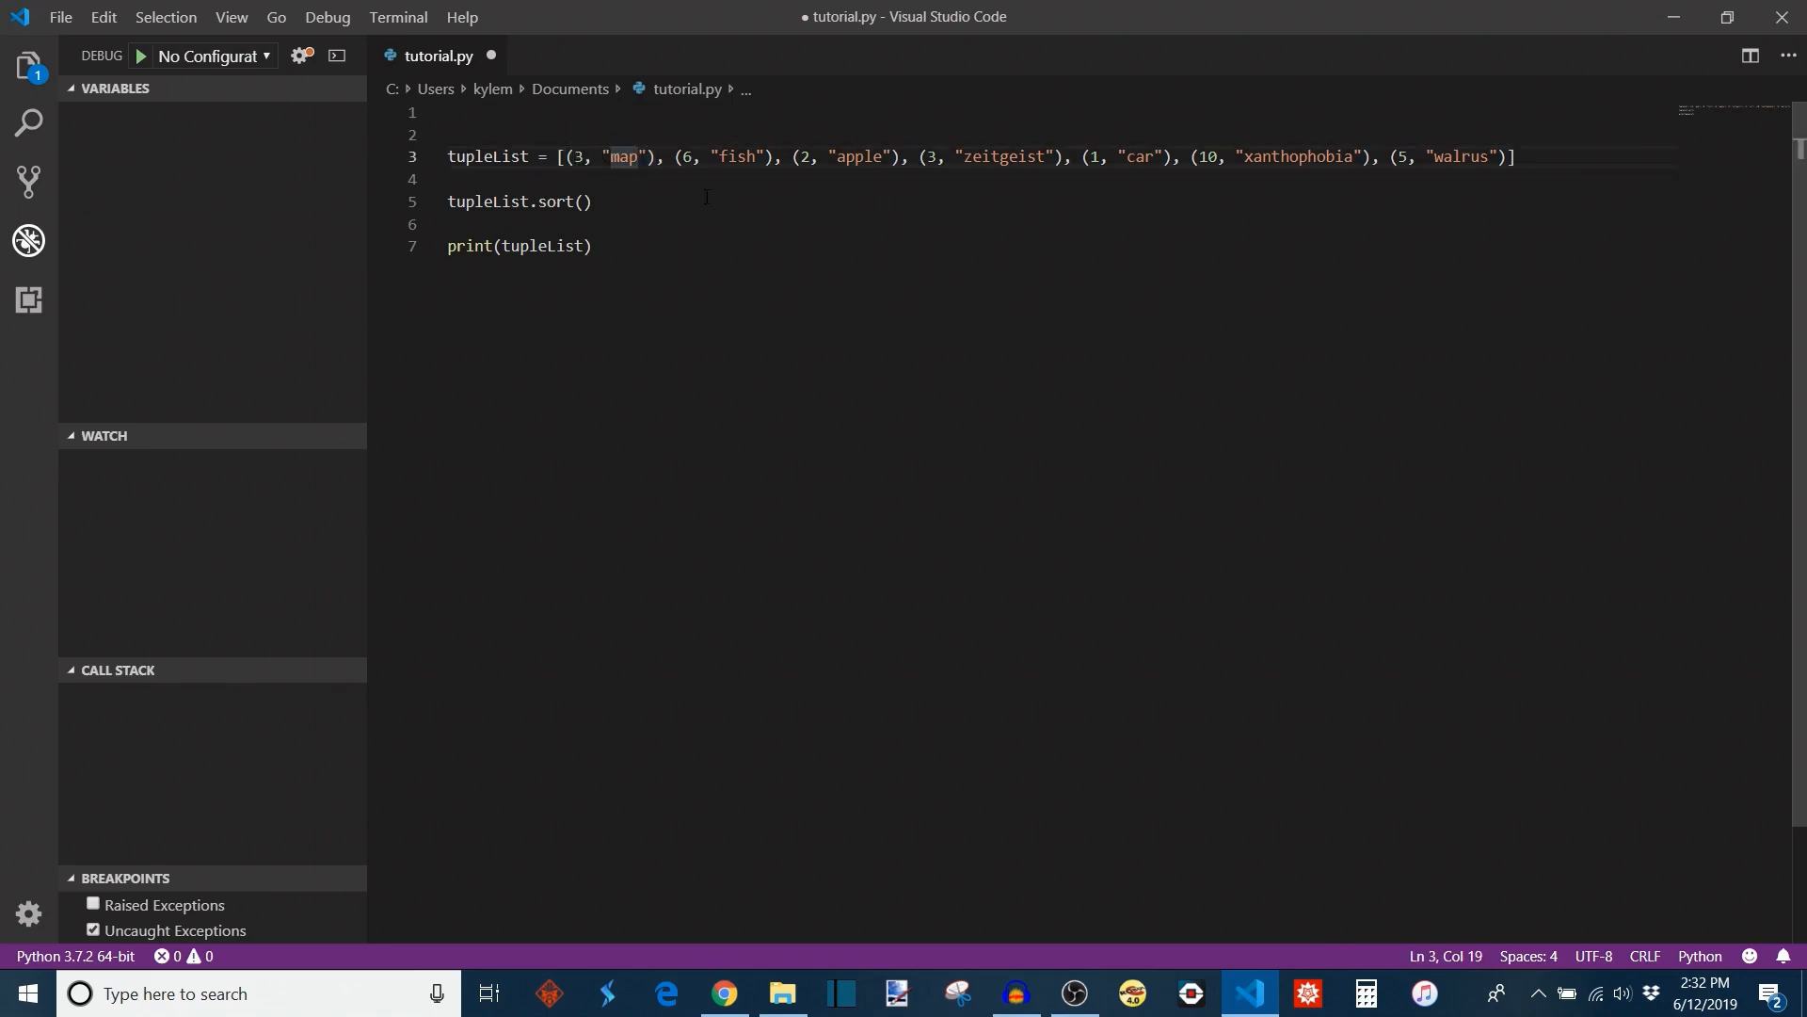
pyautogui.click(582, 202)
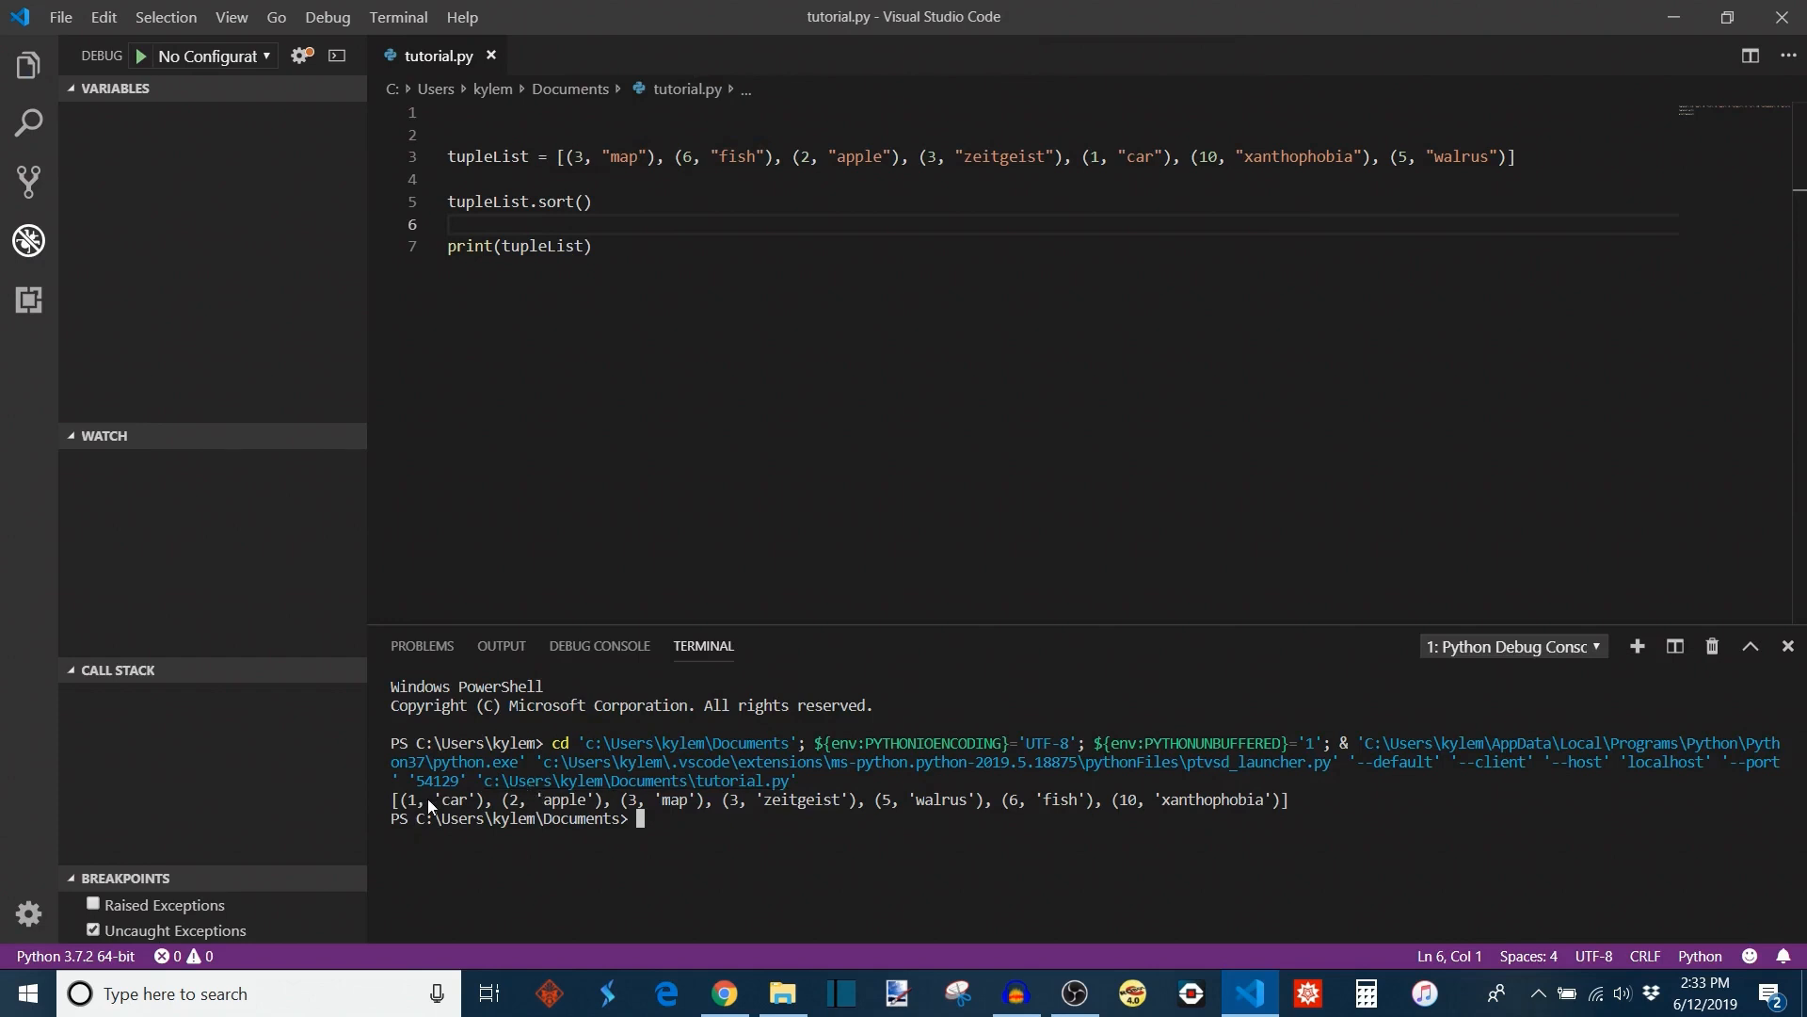
pyautogui.moveTo(929, 820)
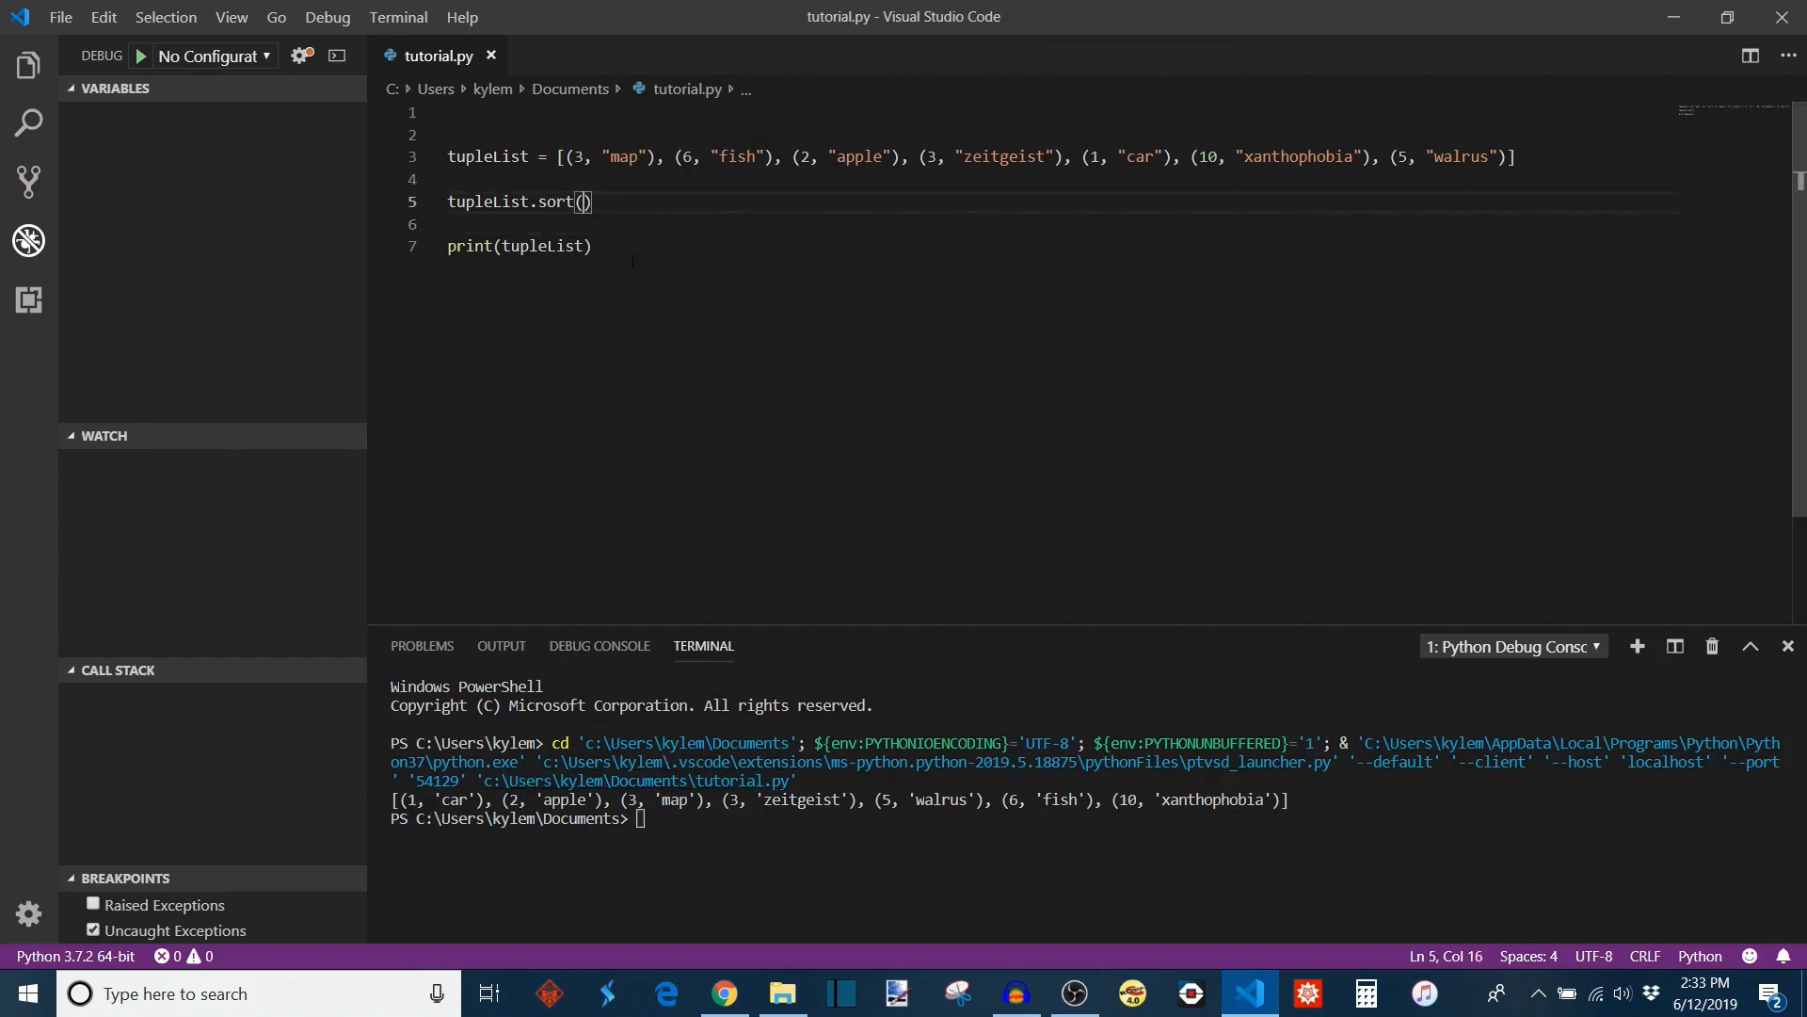
# - Sort tupleList with key = lambda tup: tup[1] and run the script
pyautogui.write('key =')
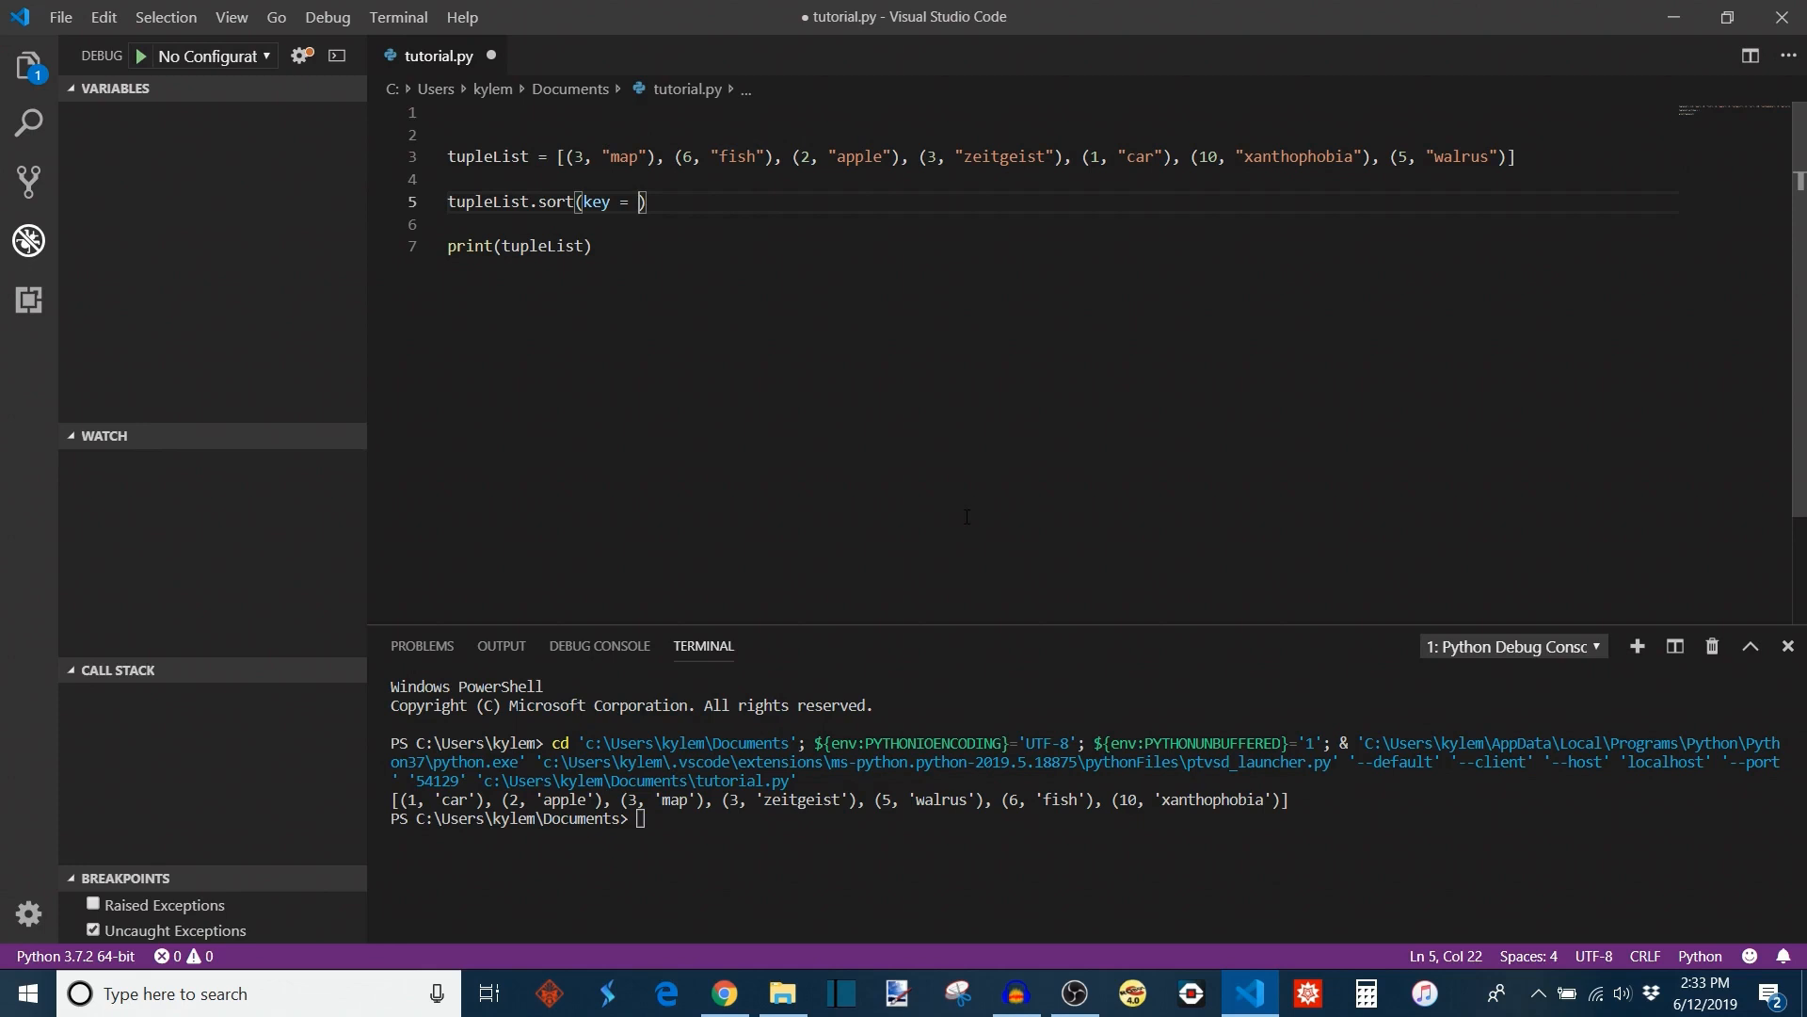
pyautogui.write('lambda')
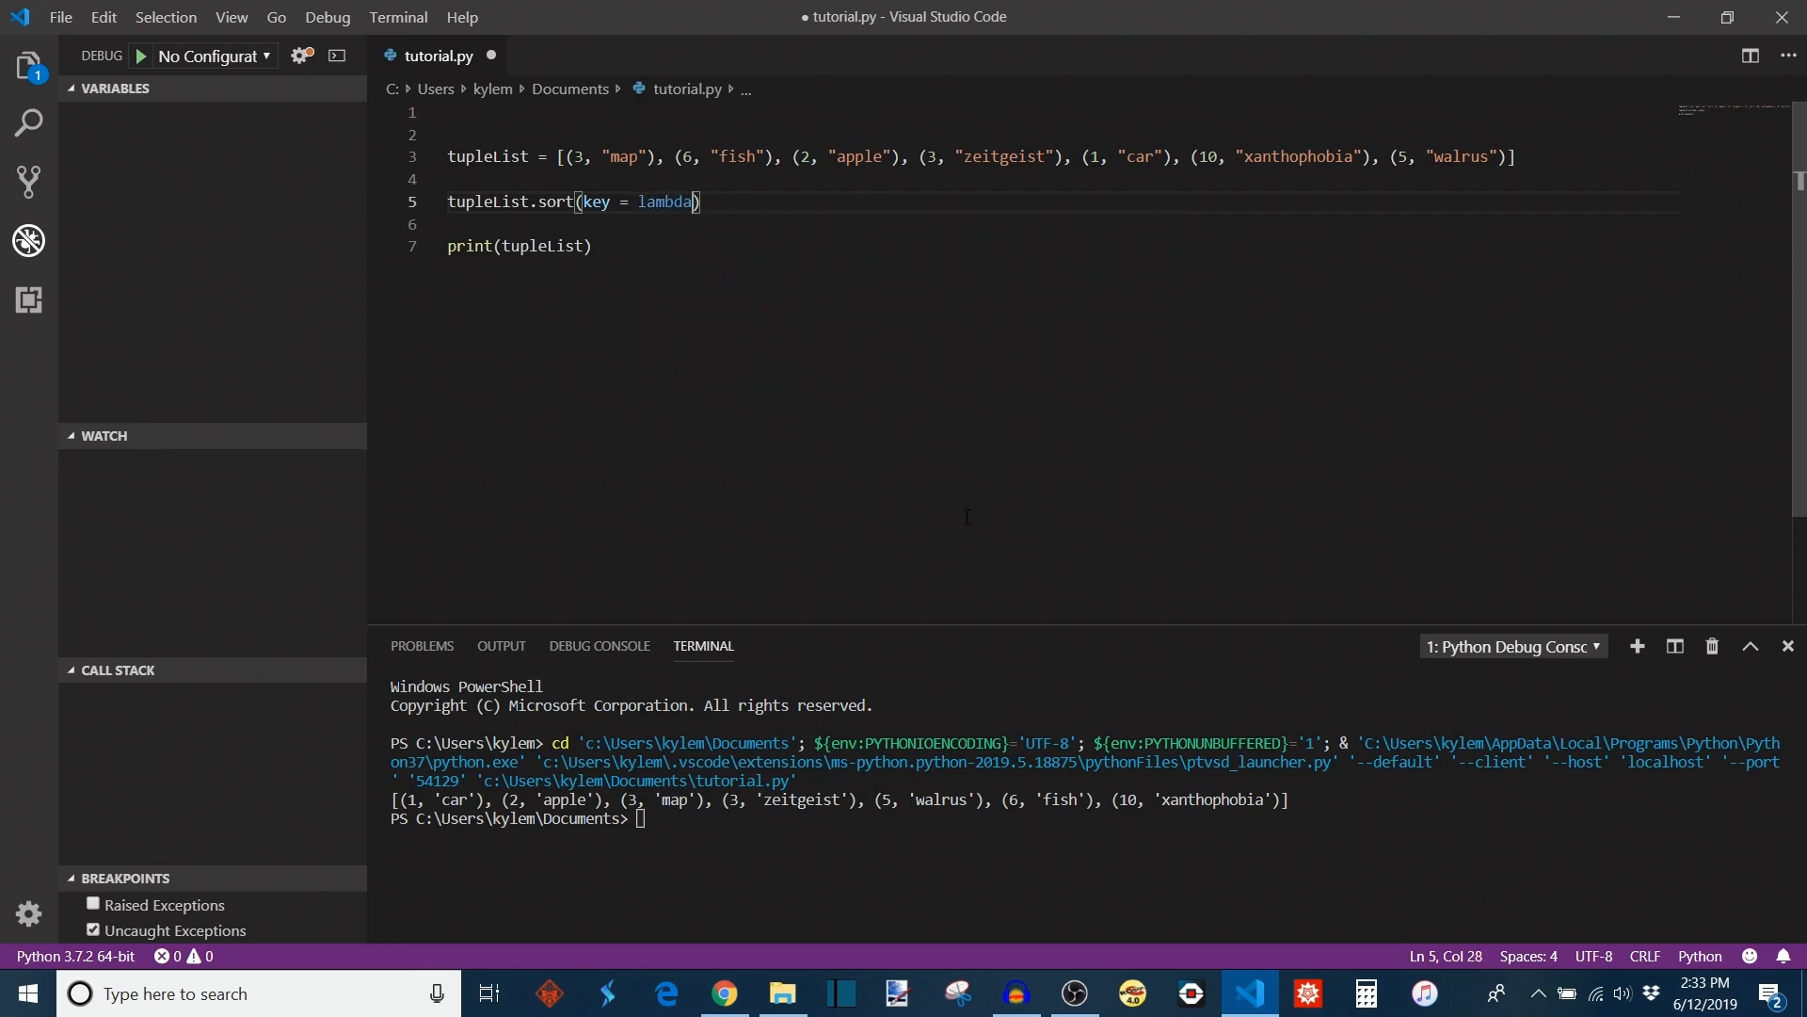
pyautogui.moveTo(623, 288)
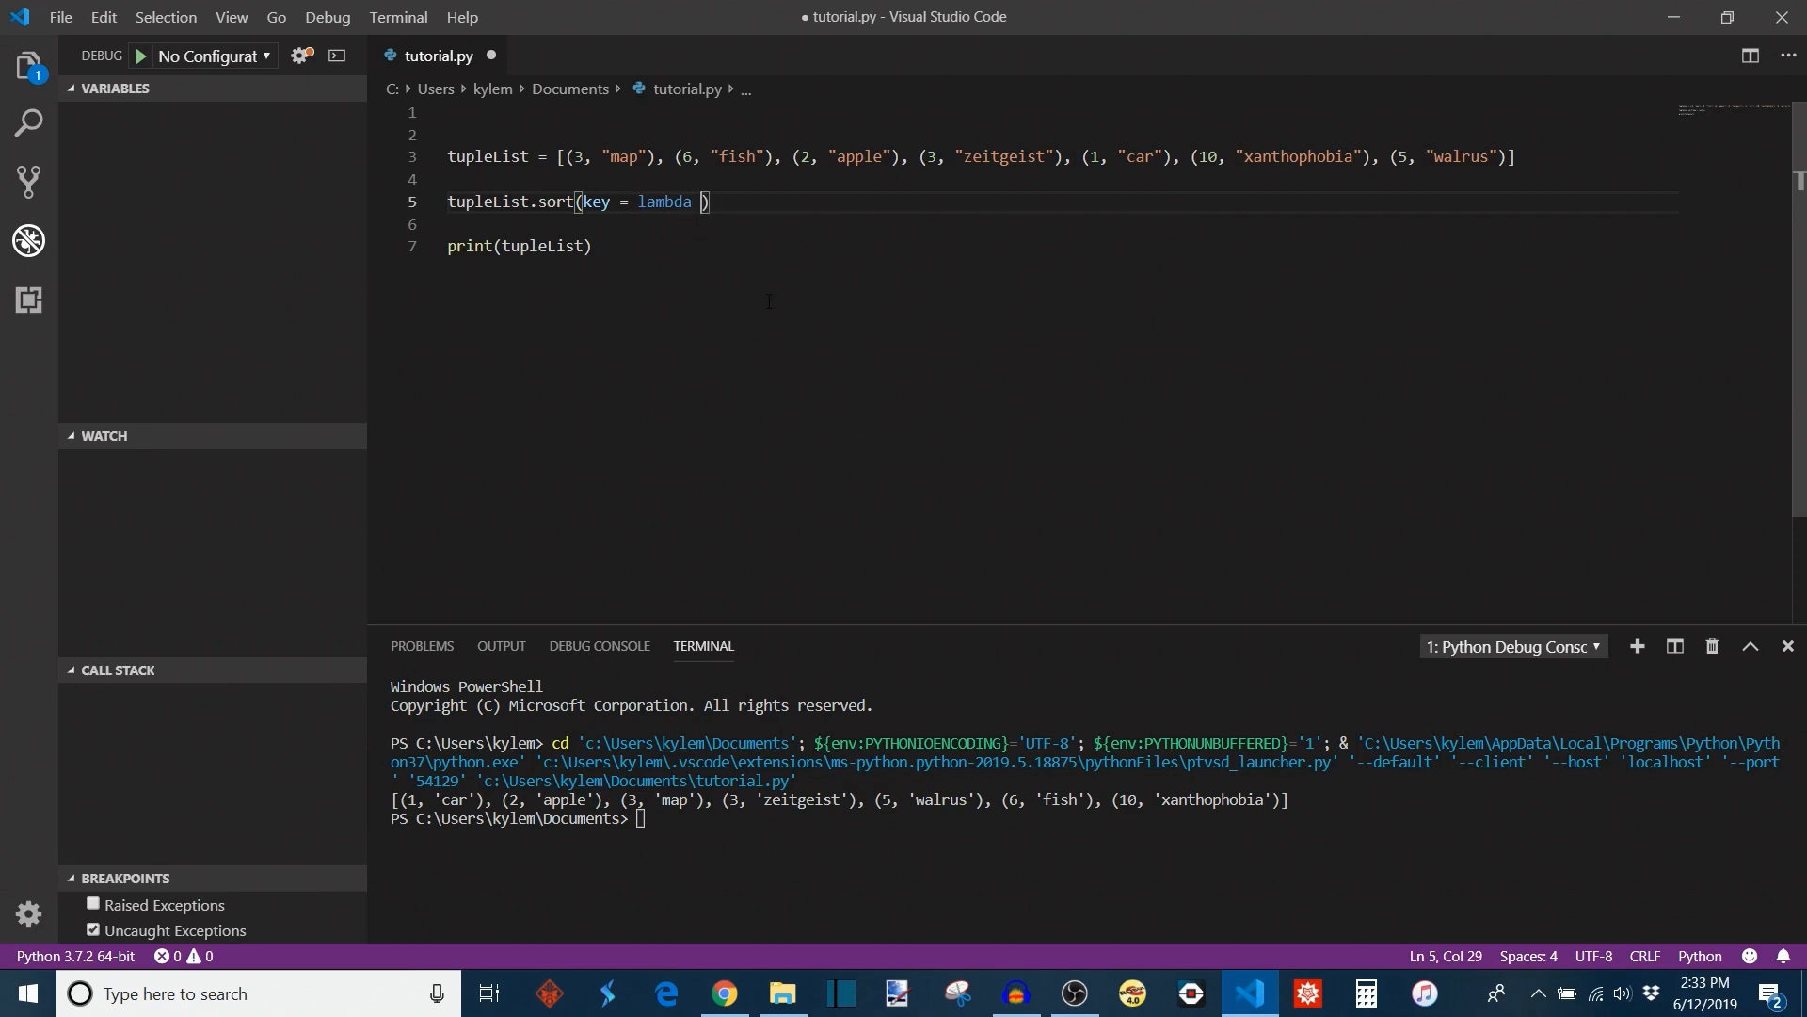
pyautogui.write('tup')
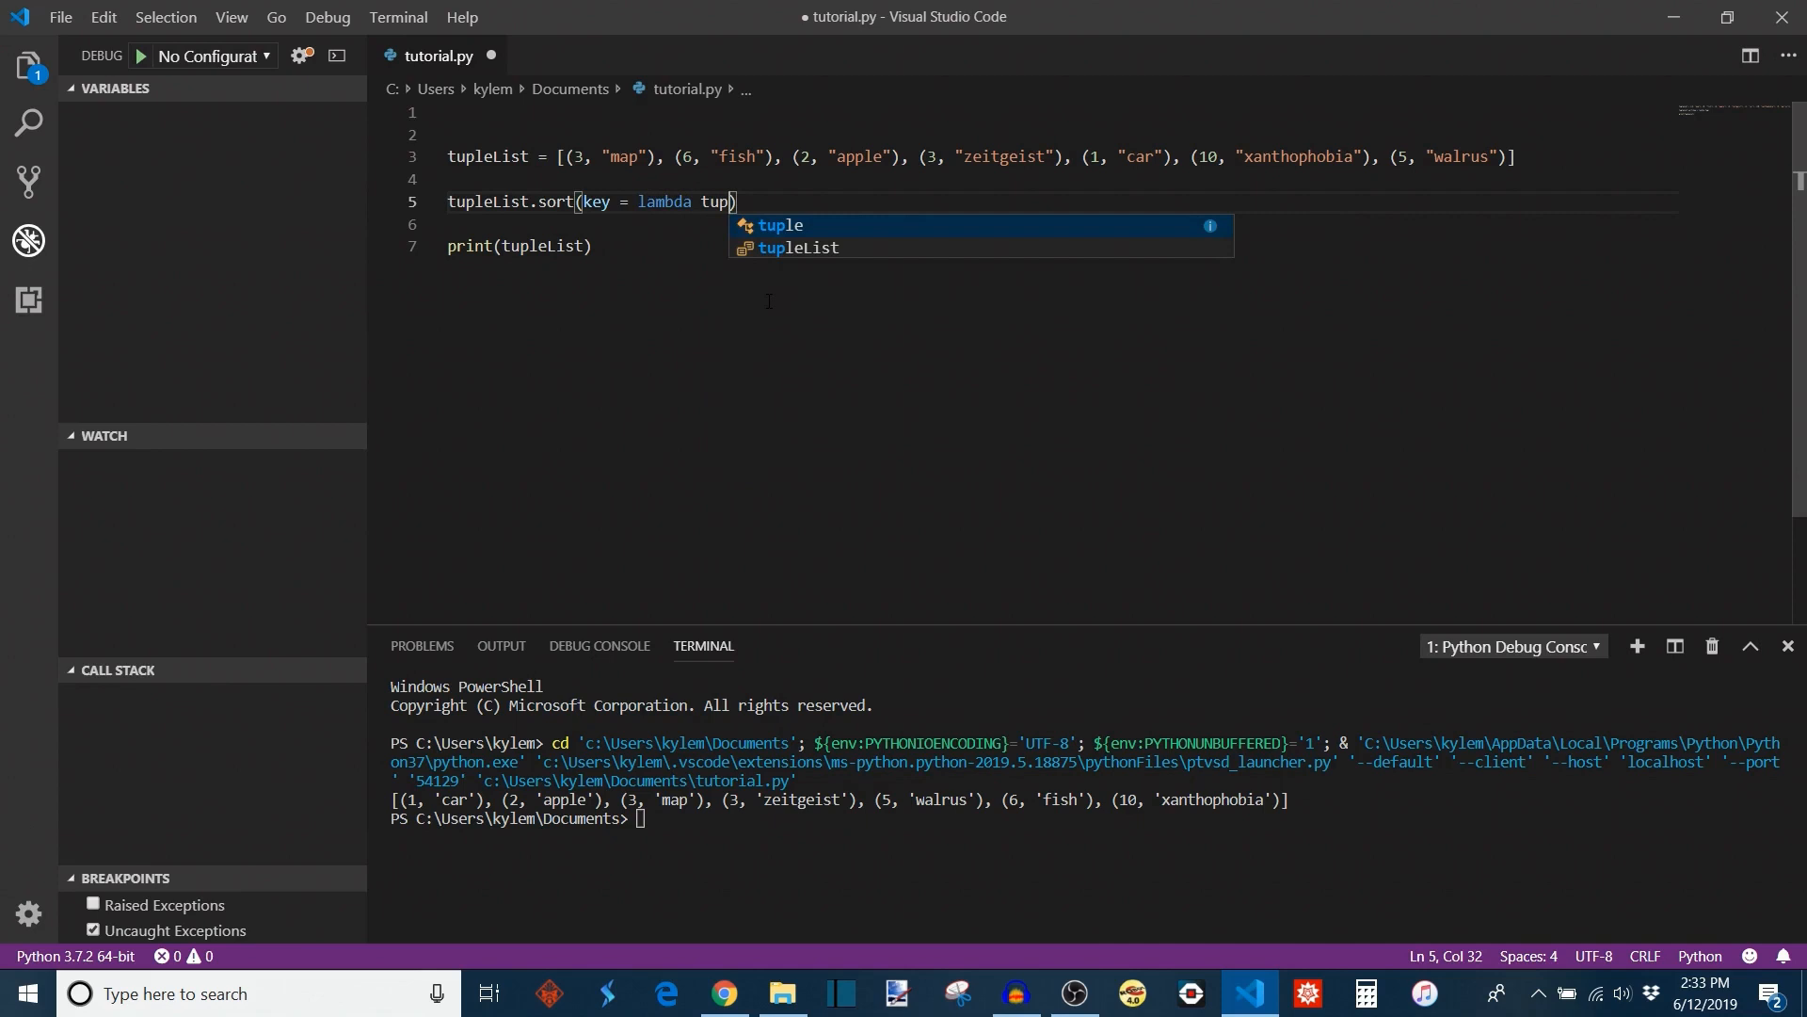
pyautogui.write(': tu')
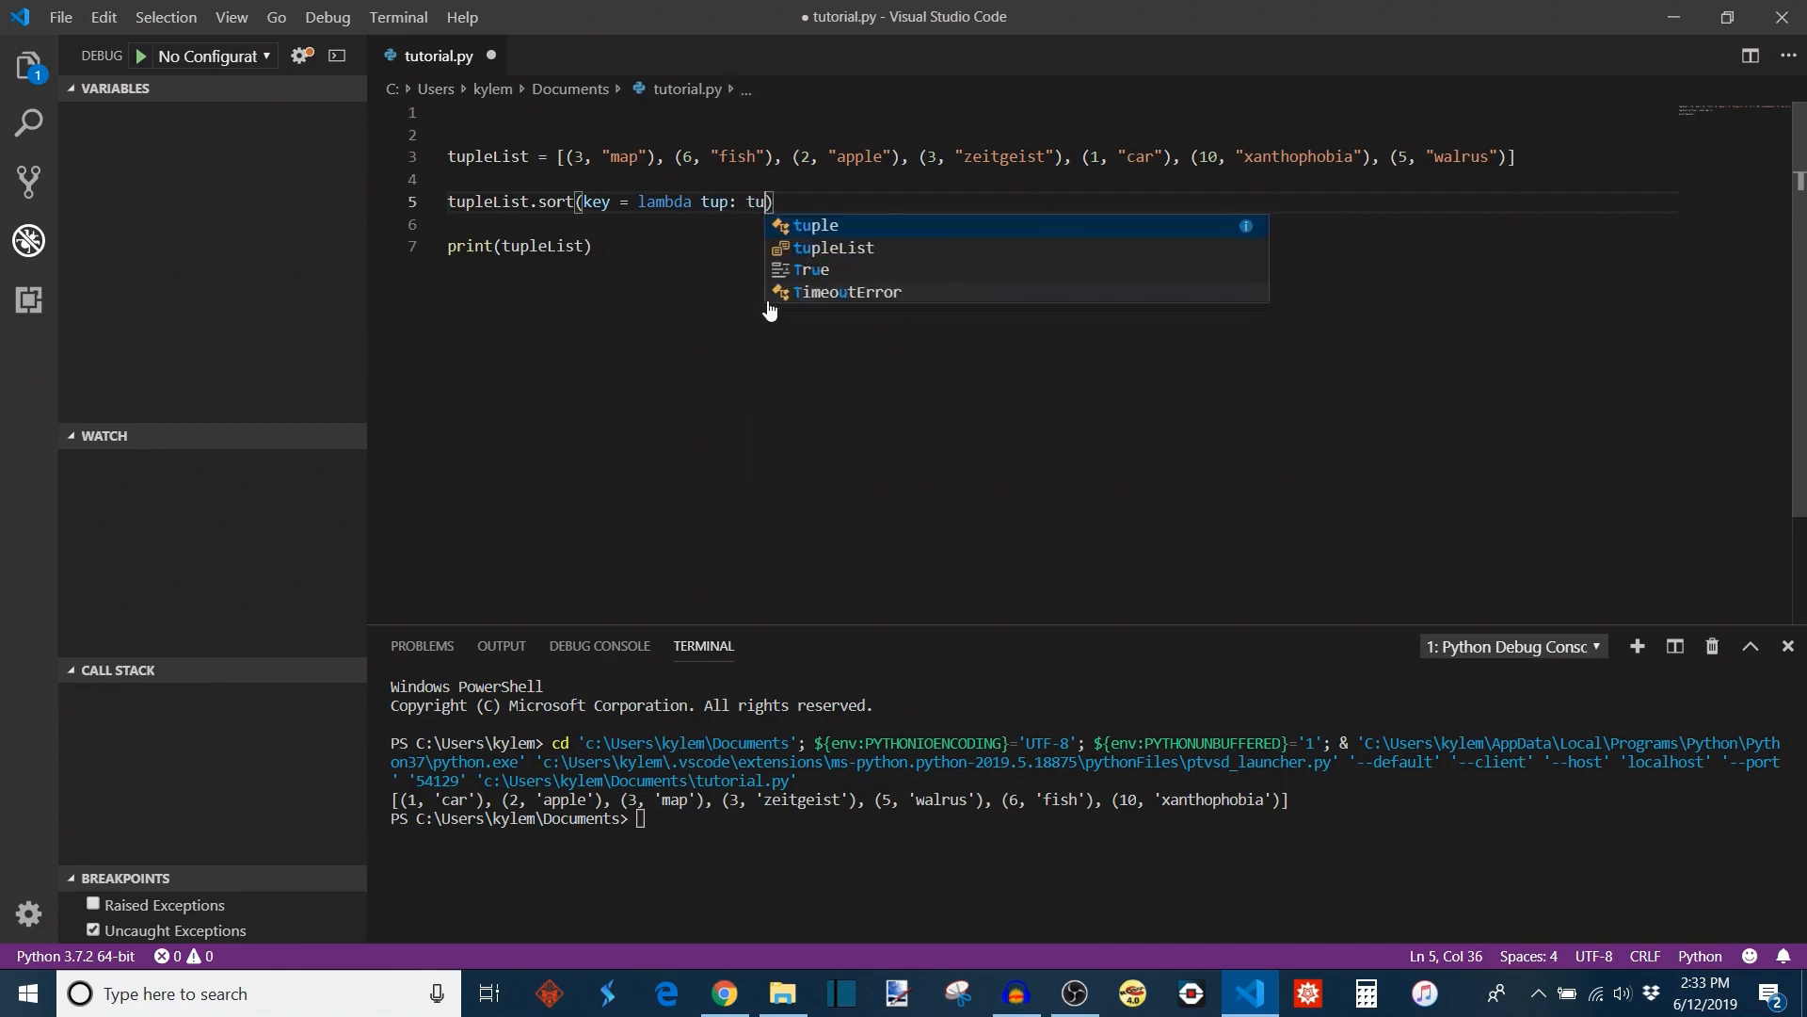
pyautogui.write('p[1]')
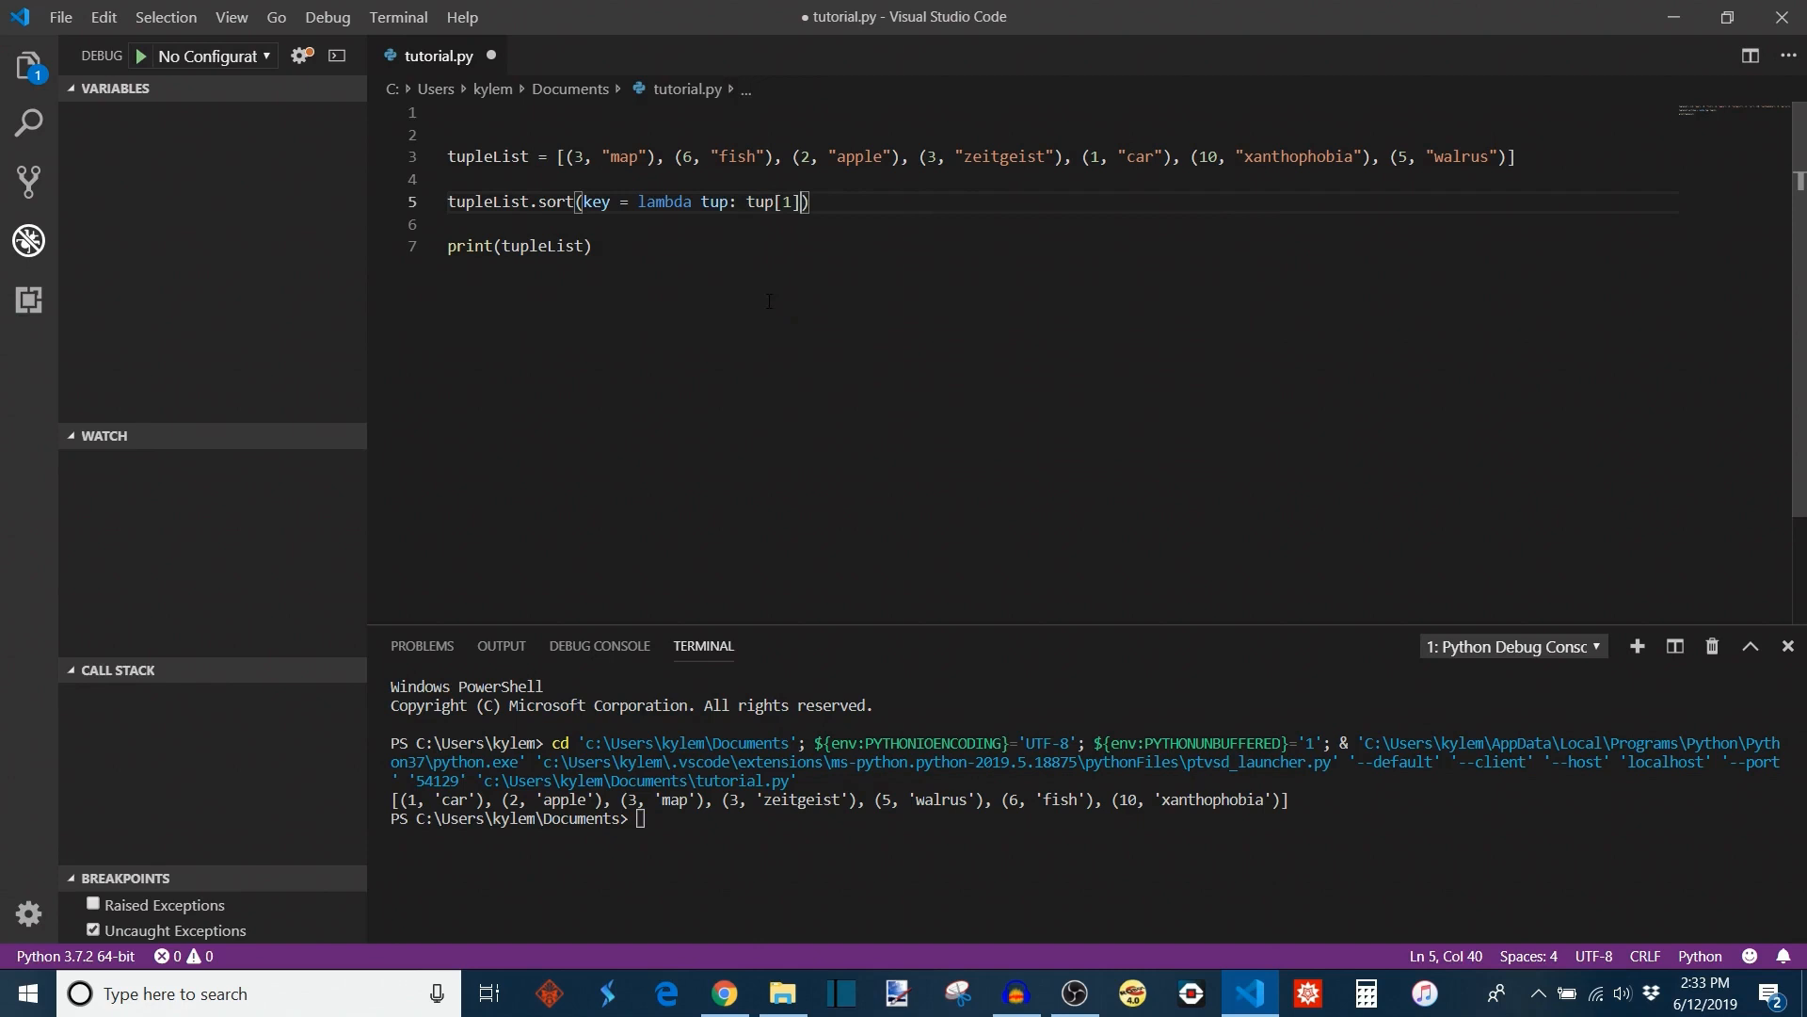
pyautogui.doubleClick(714, 201)
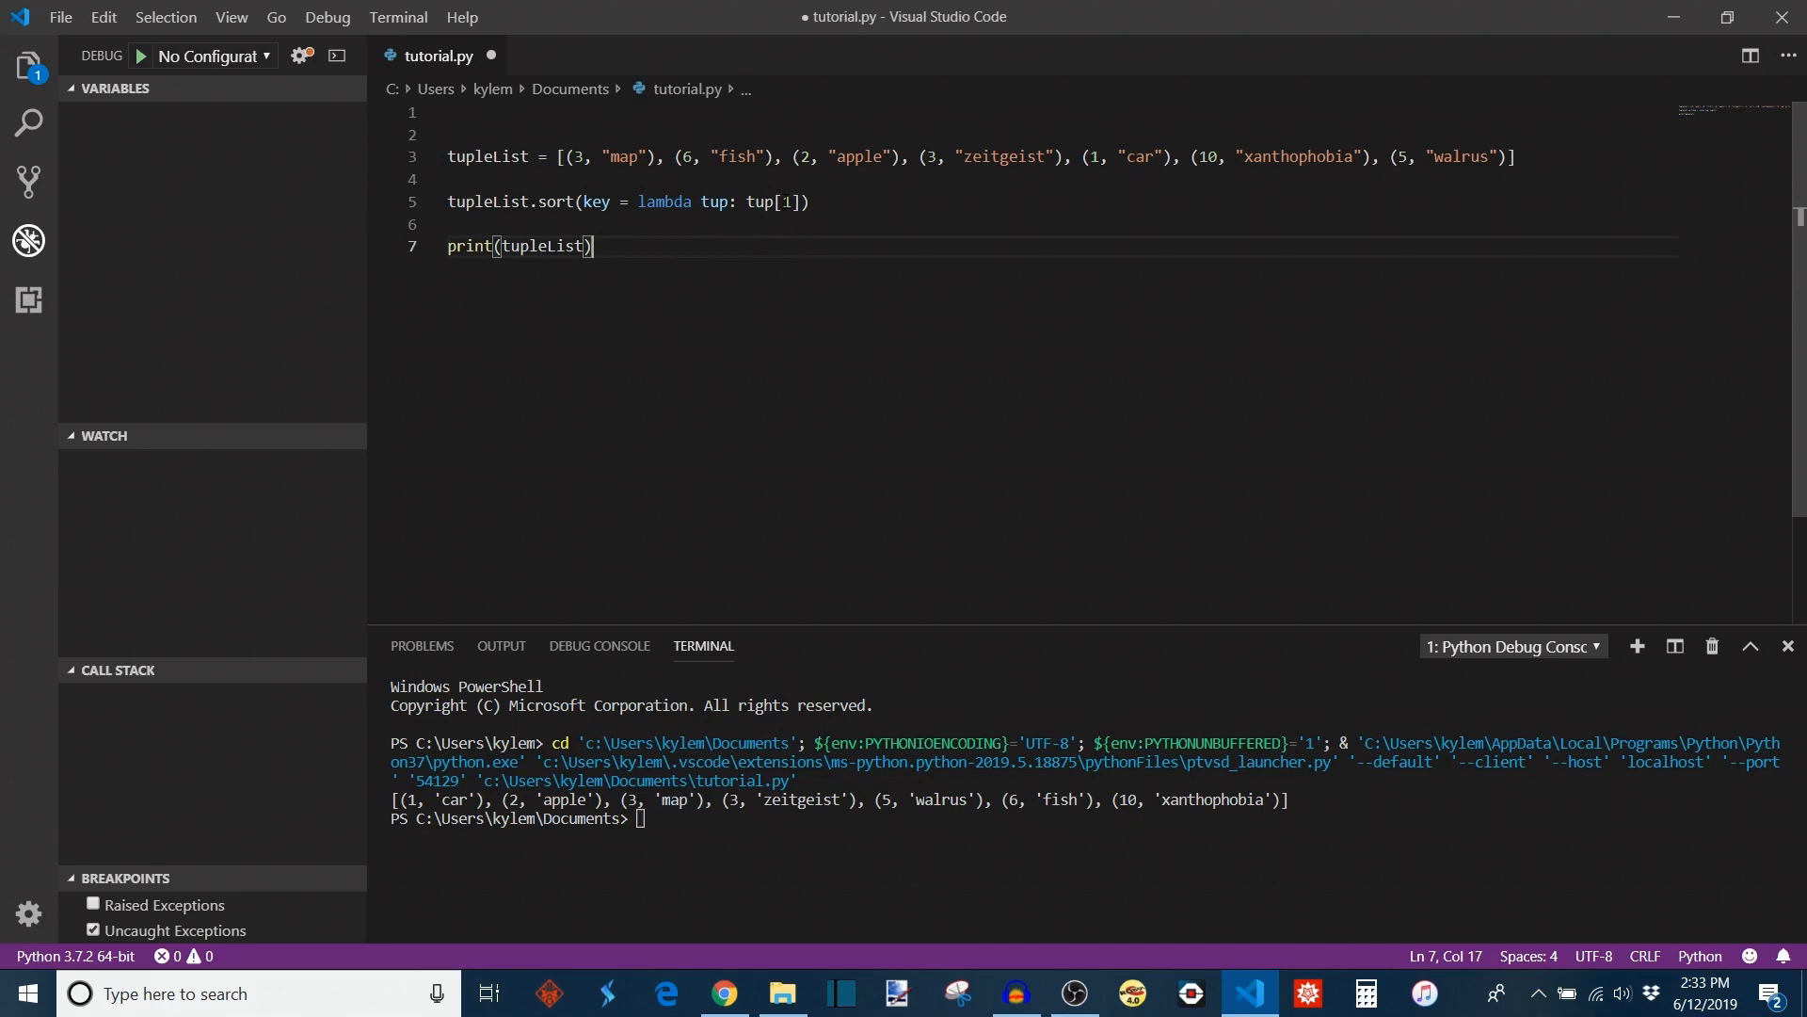
pyautogui.click(138, 55)
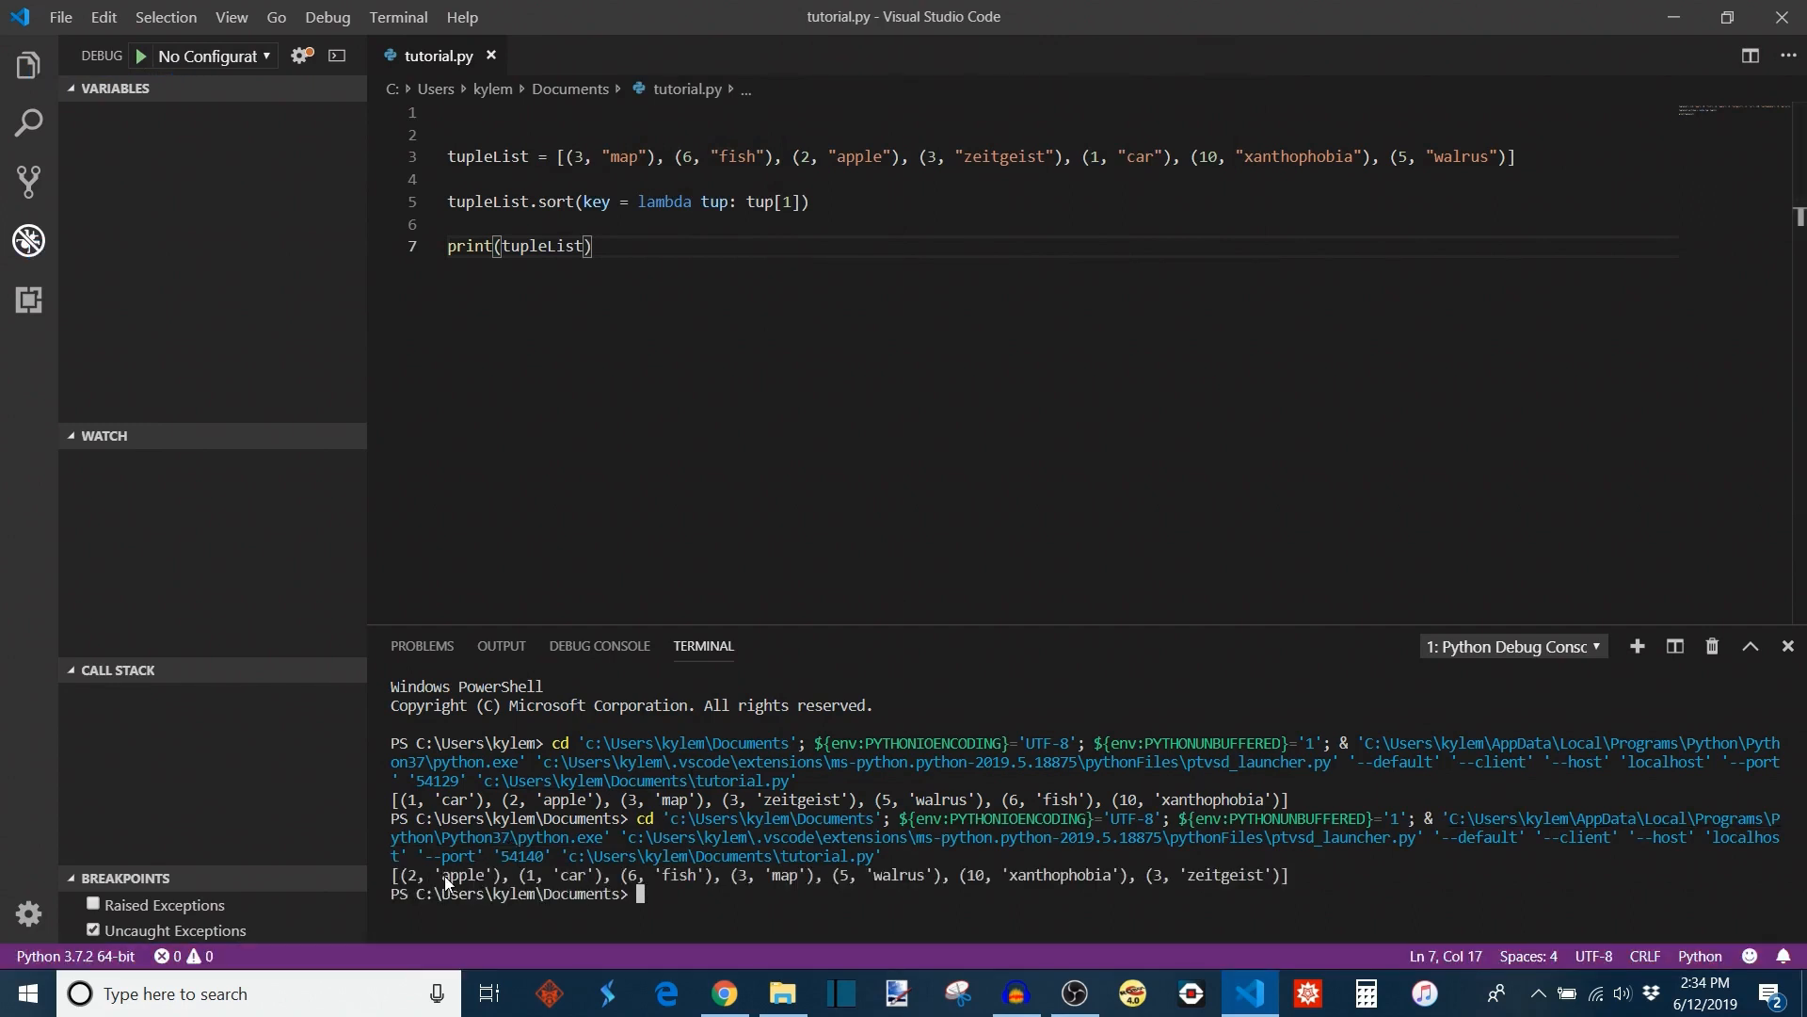
pyautogui.moveTo(785, 887)
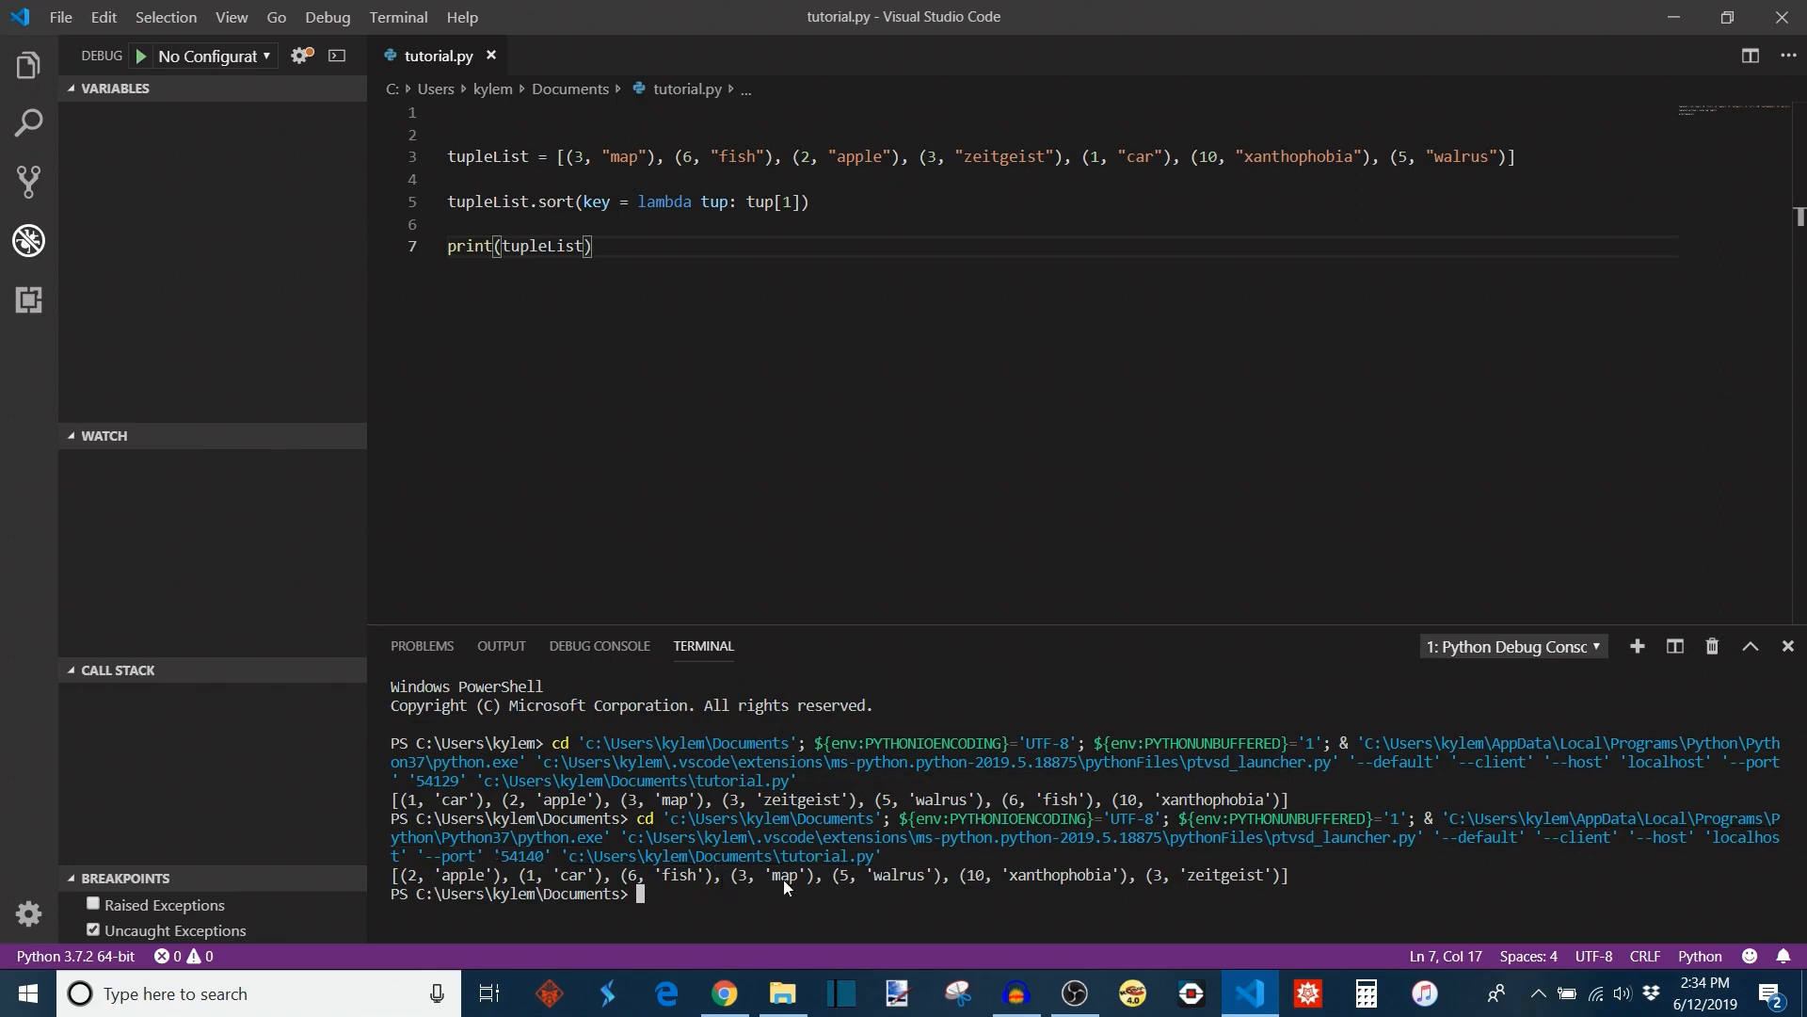
pyautogui.moveTo(1254, 893)
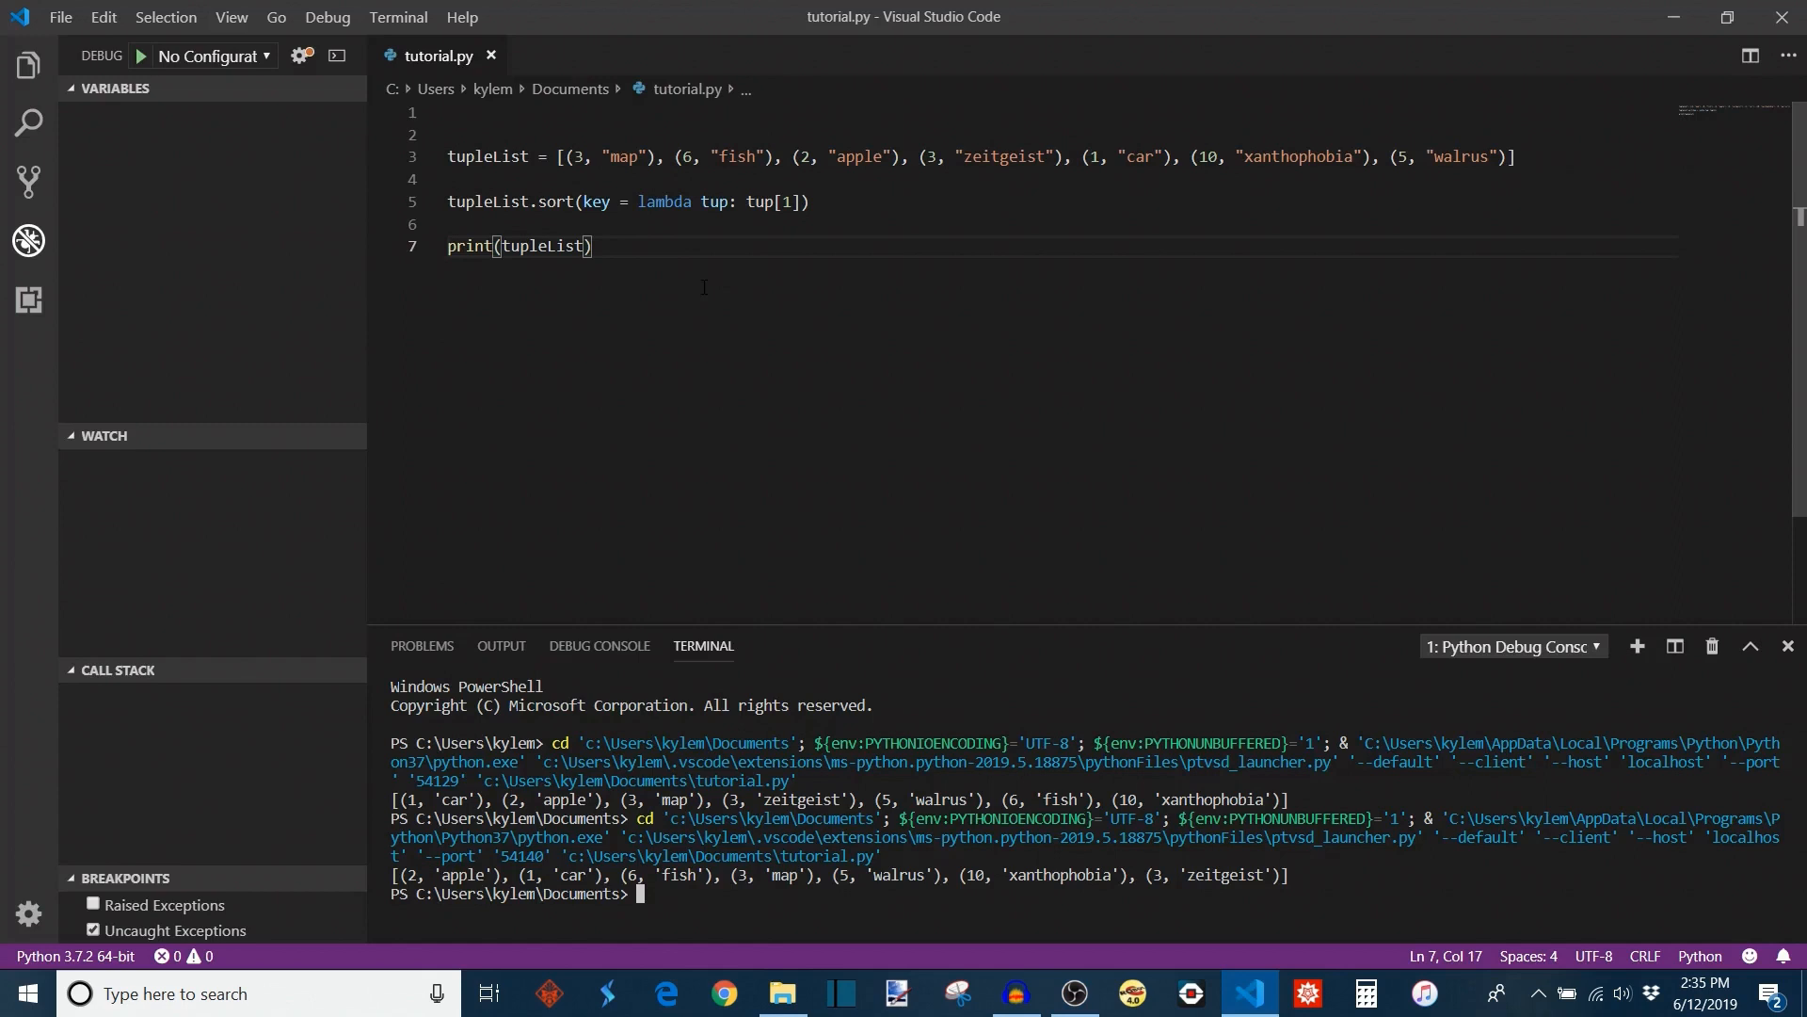
pyautogui.doubleClick(555, 201)
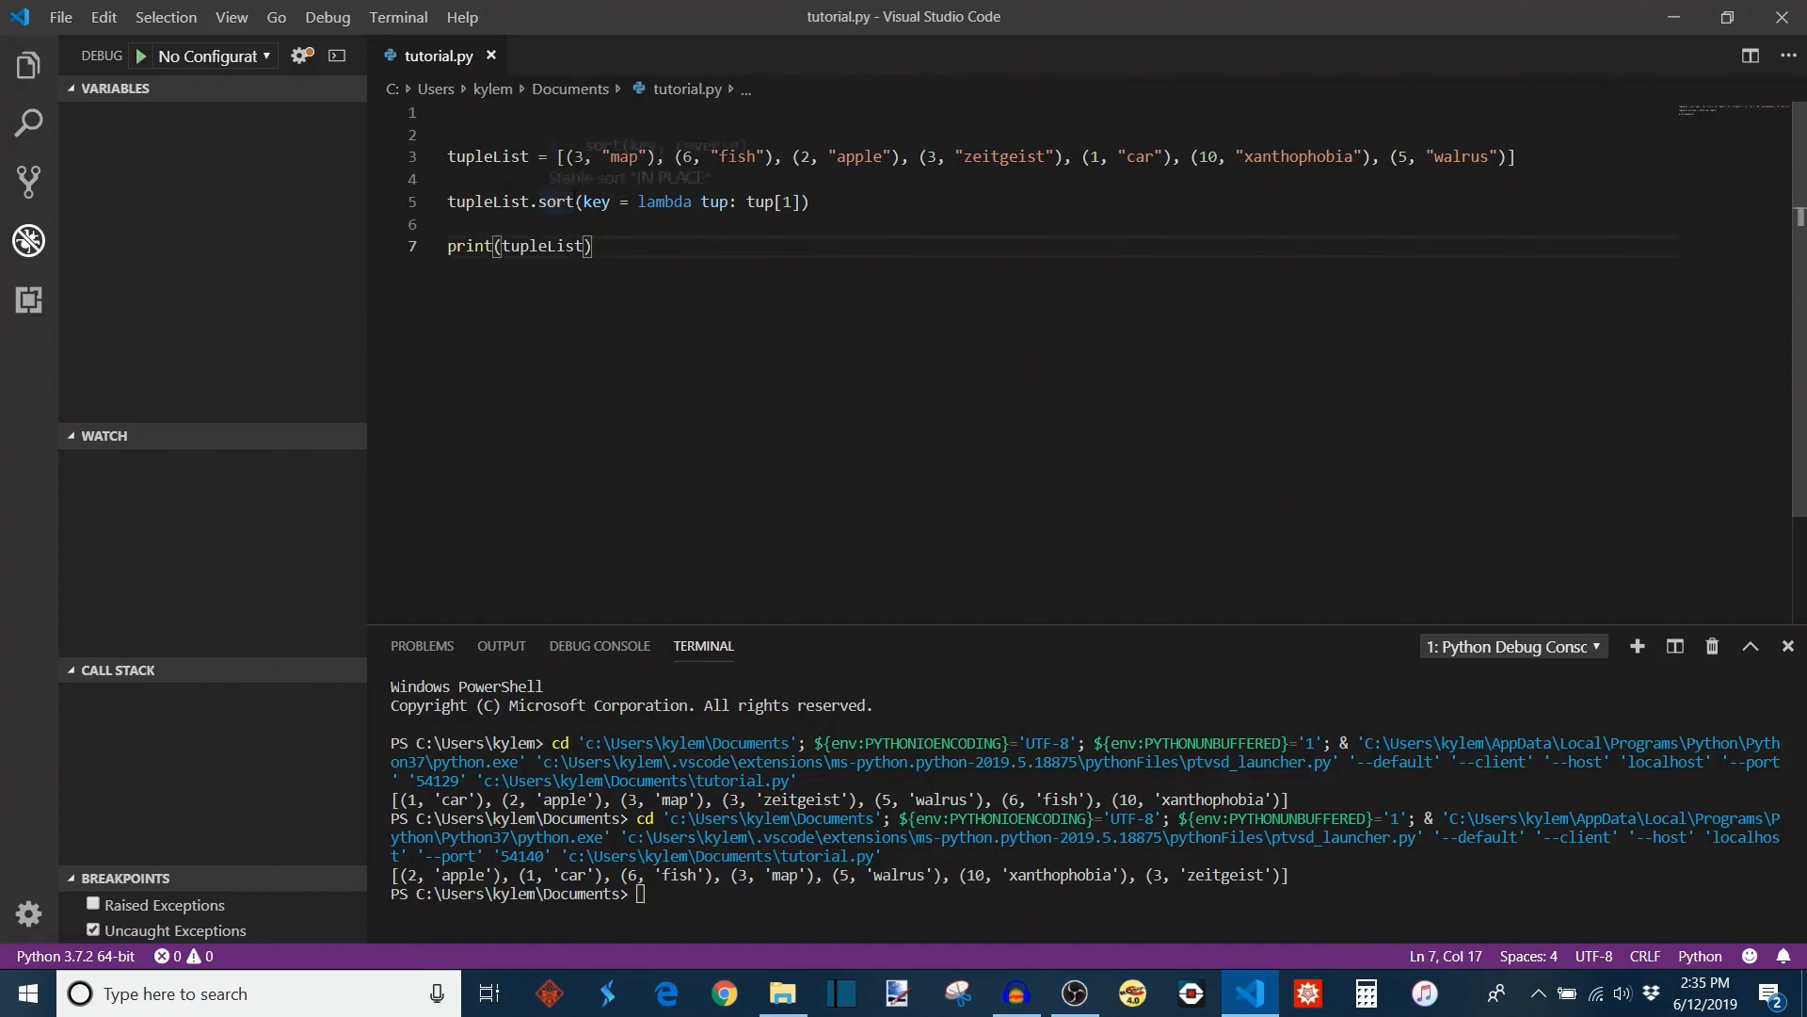
pyautogui.doubleClick(556, 202)
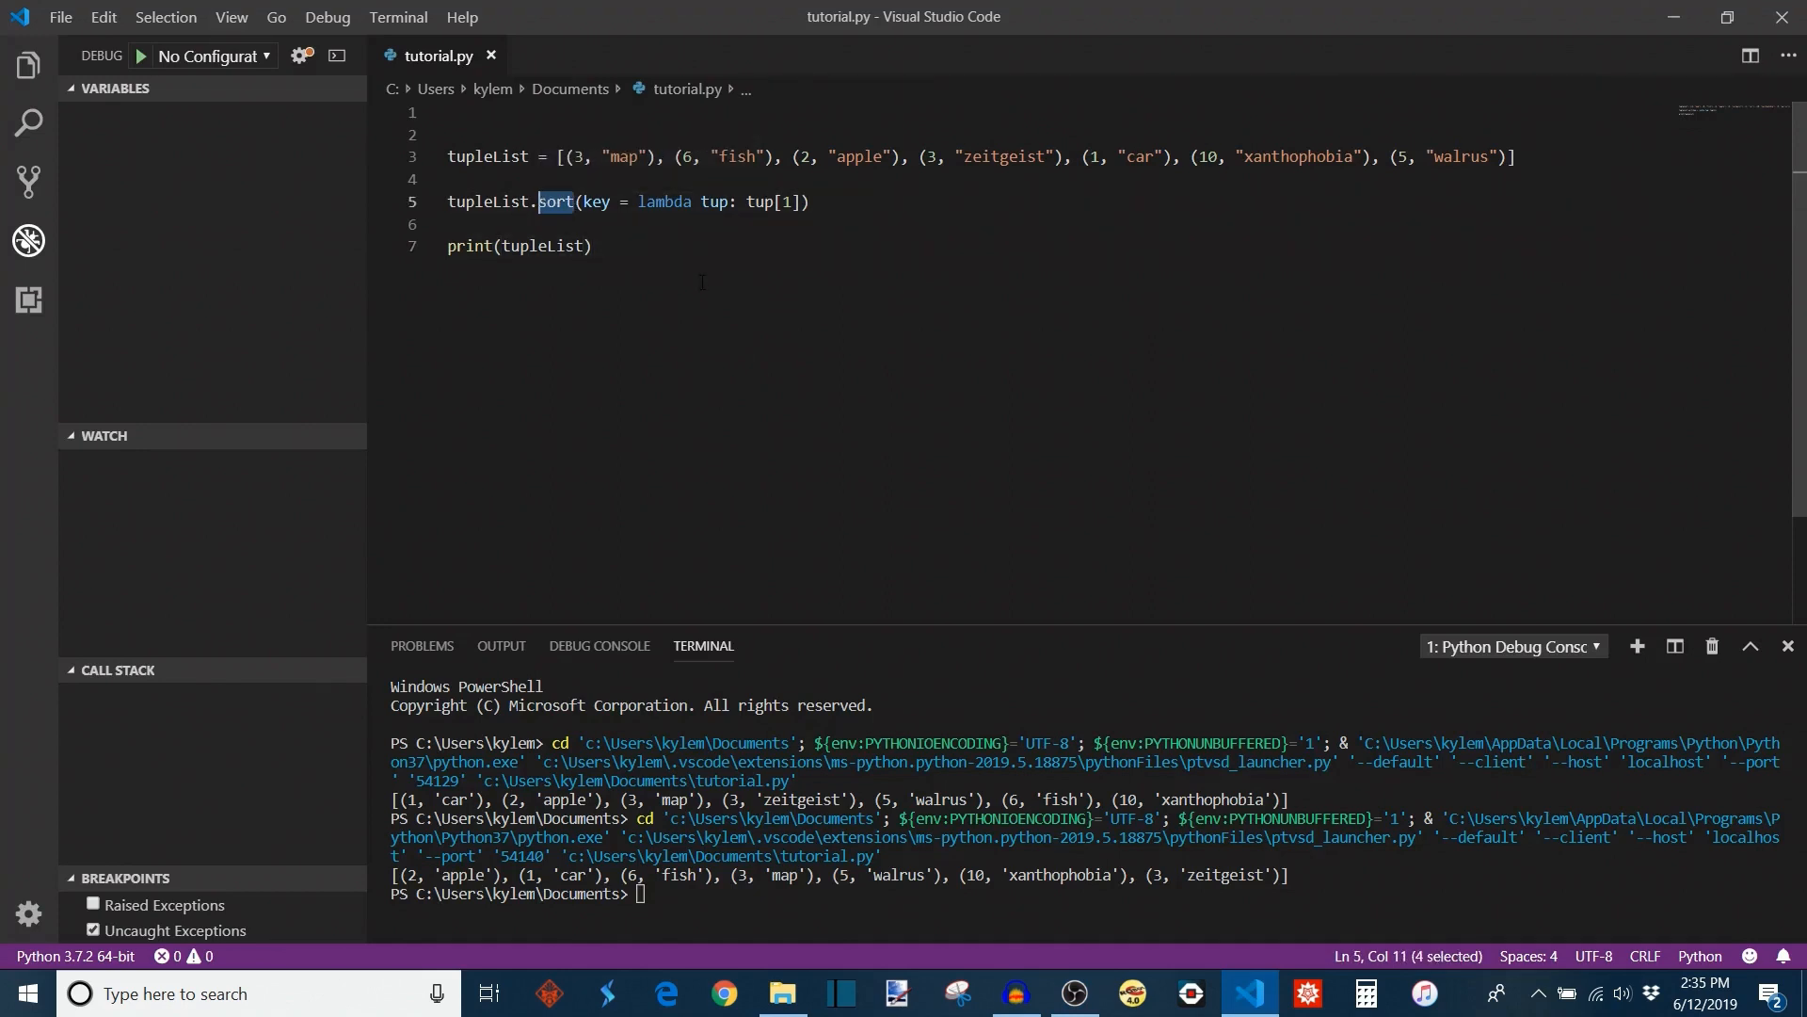
pyautogui.click(592, 246)
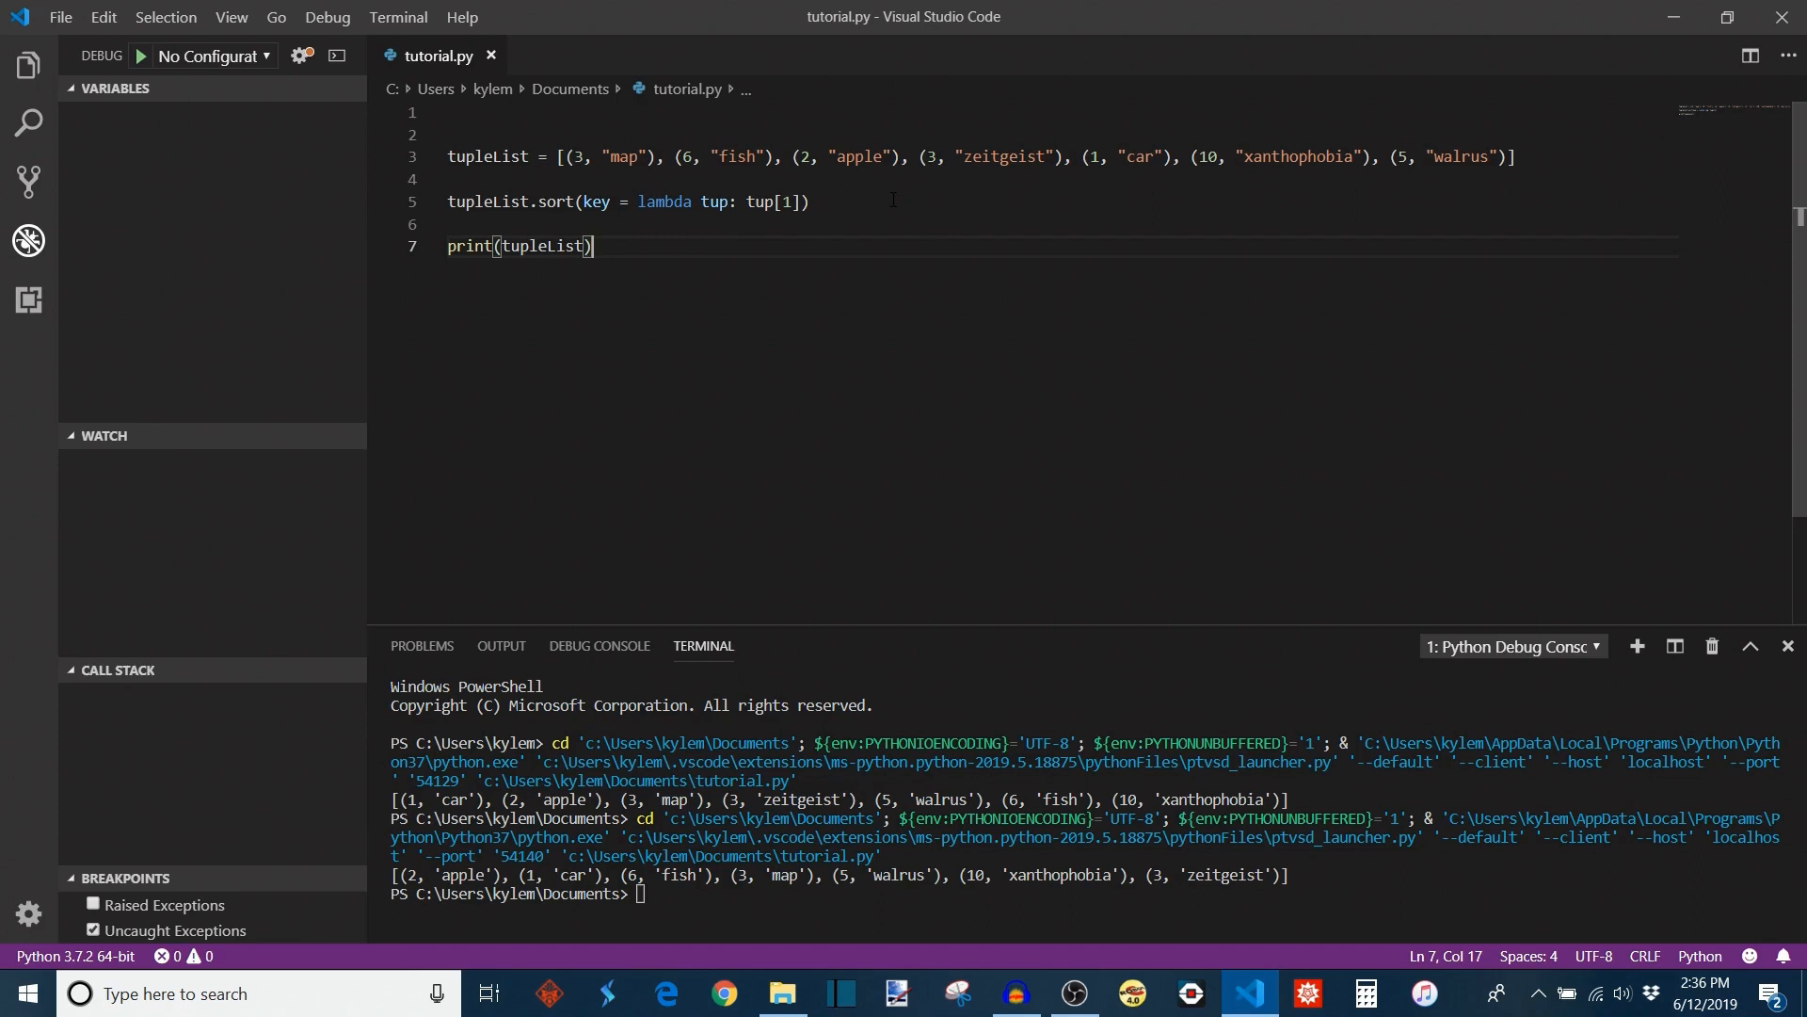
pyautogui.doubleClick(555, 201)
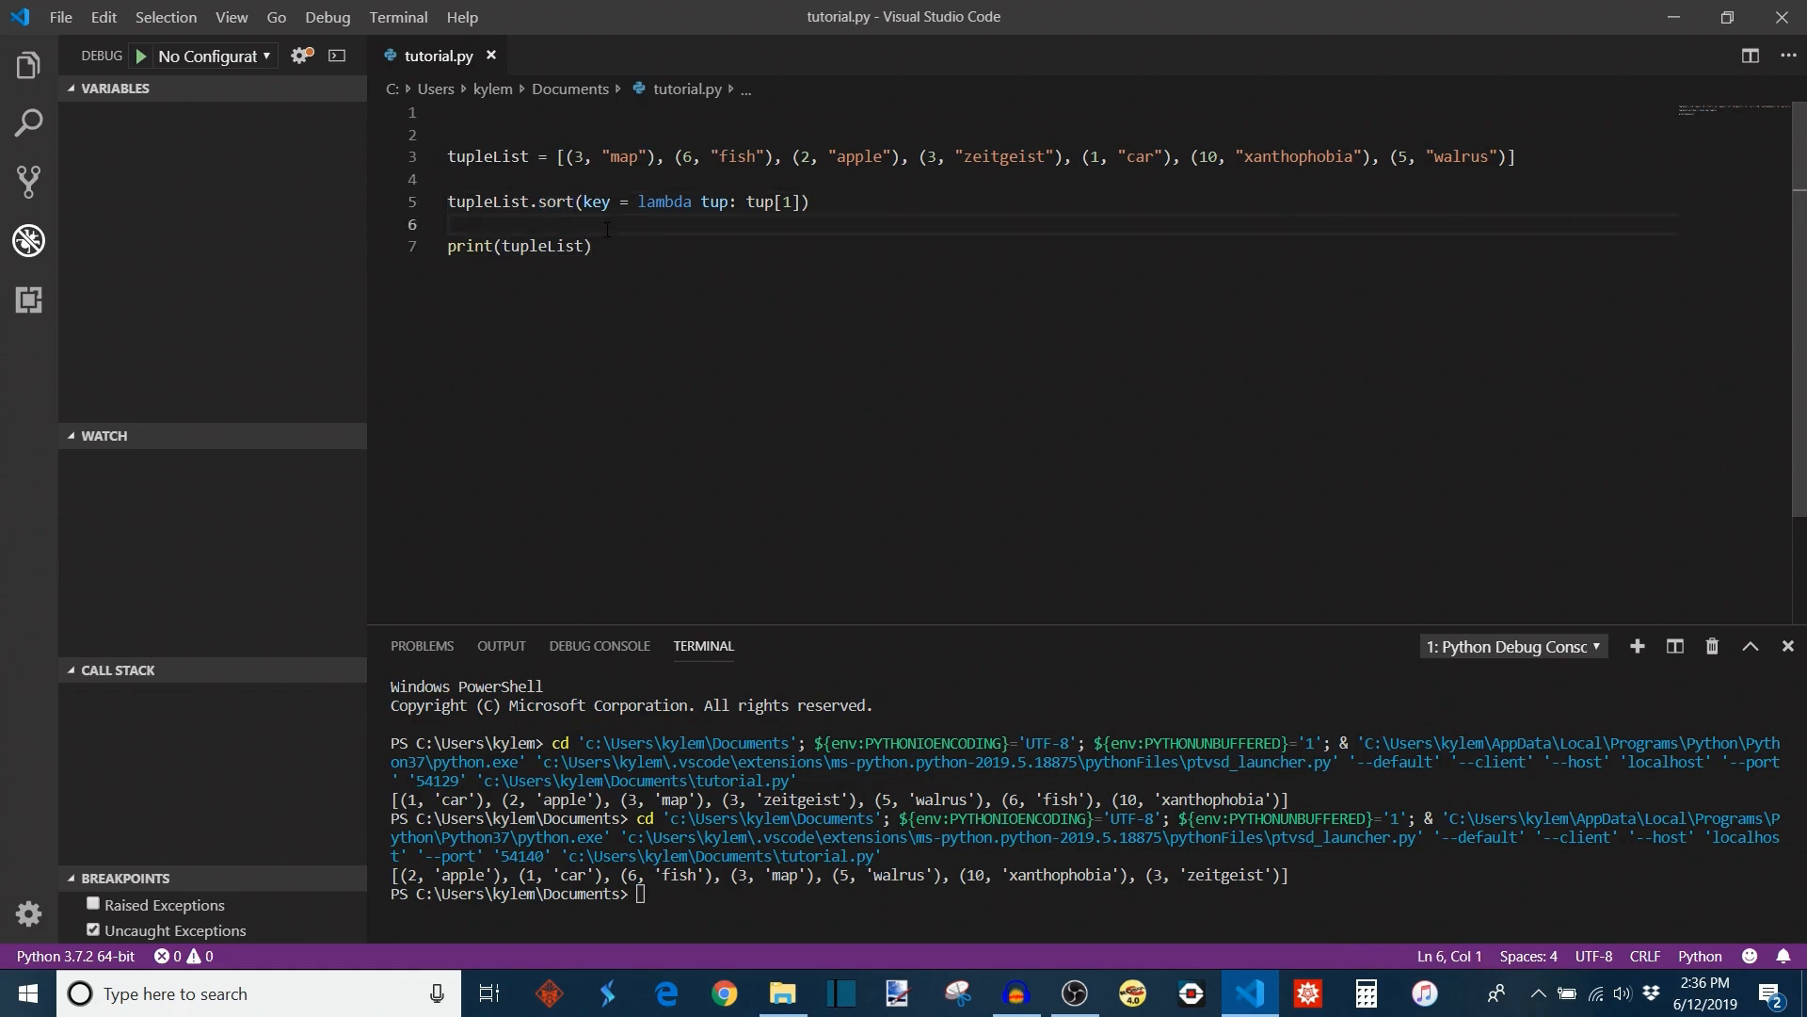
pyautogui.moveTo(563, 202)
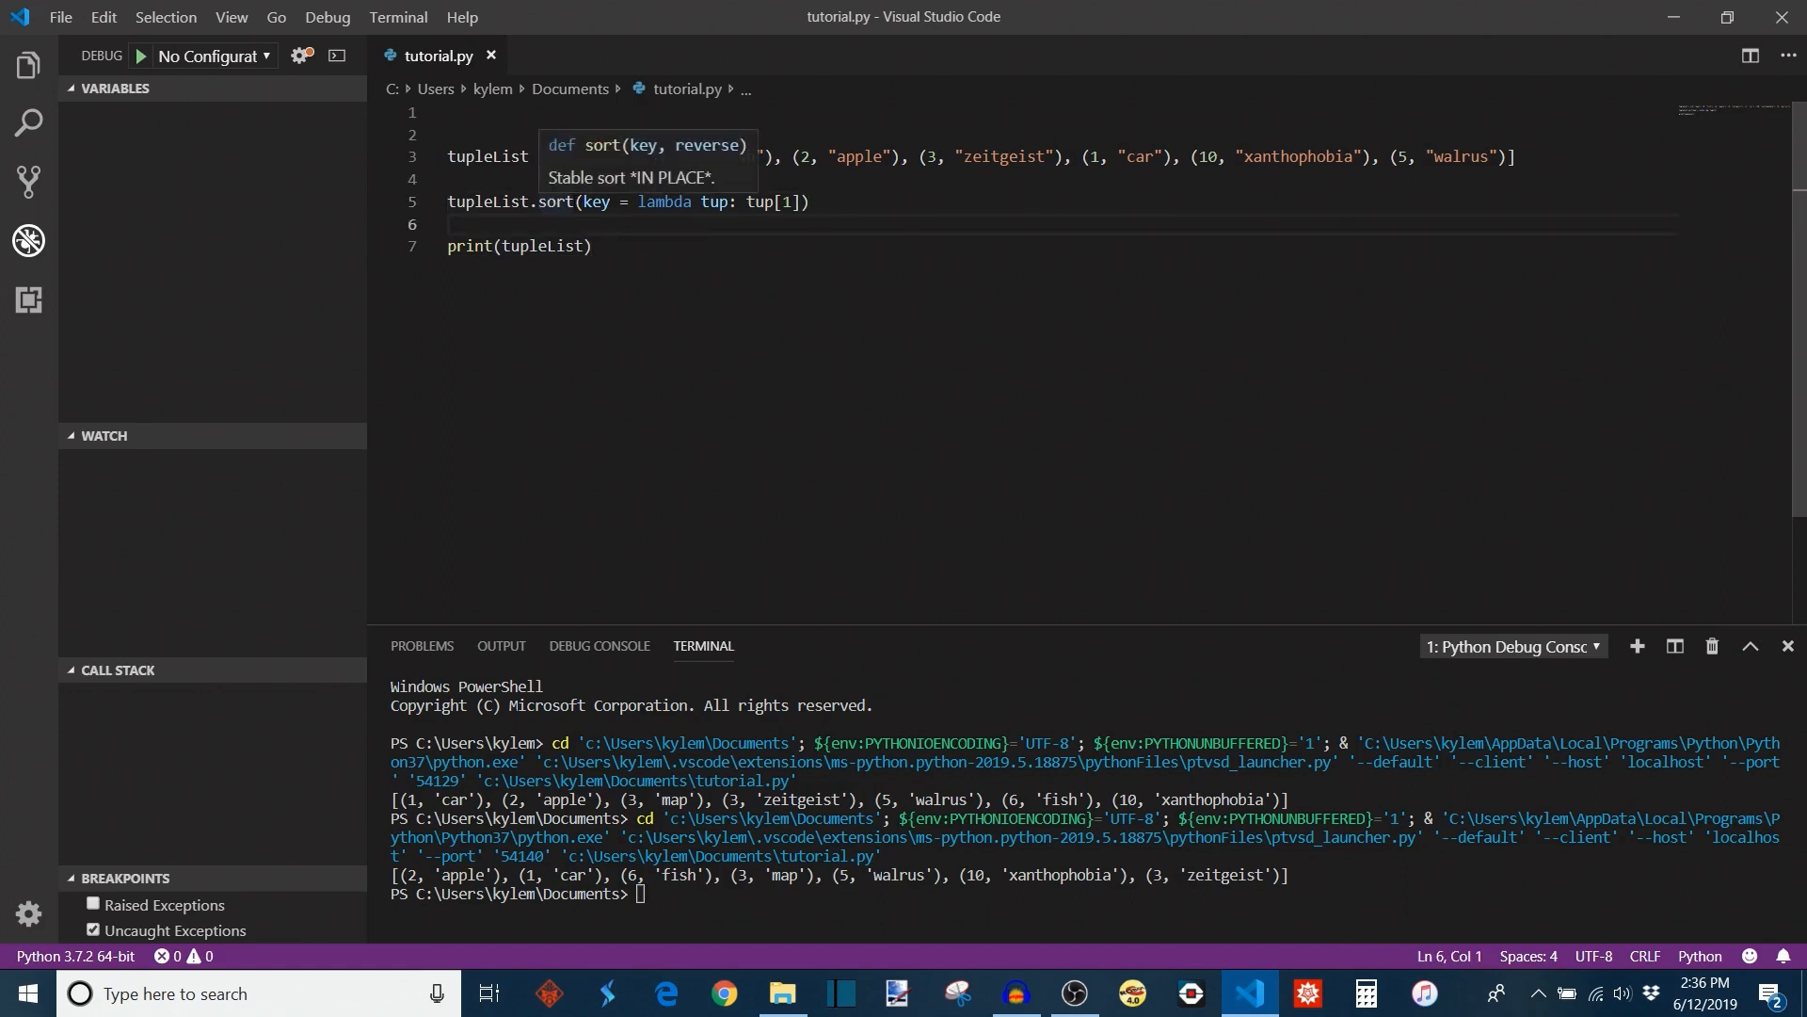
pyautogui.doubleClick(555, 202)
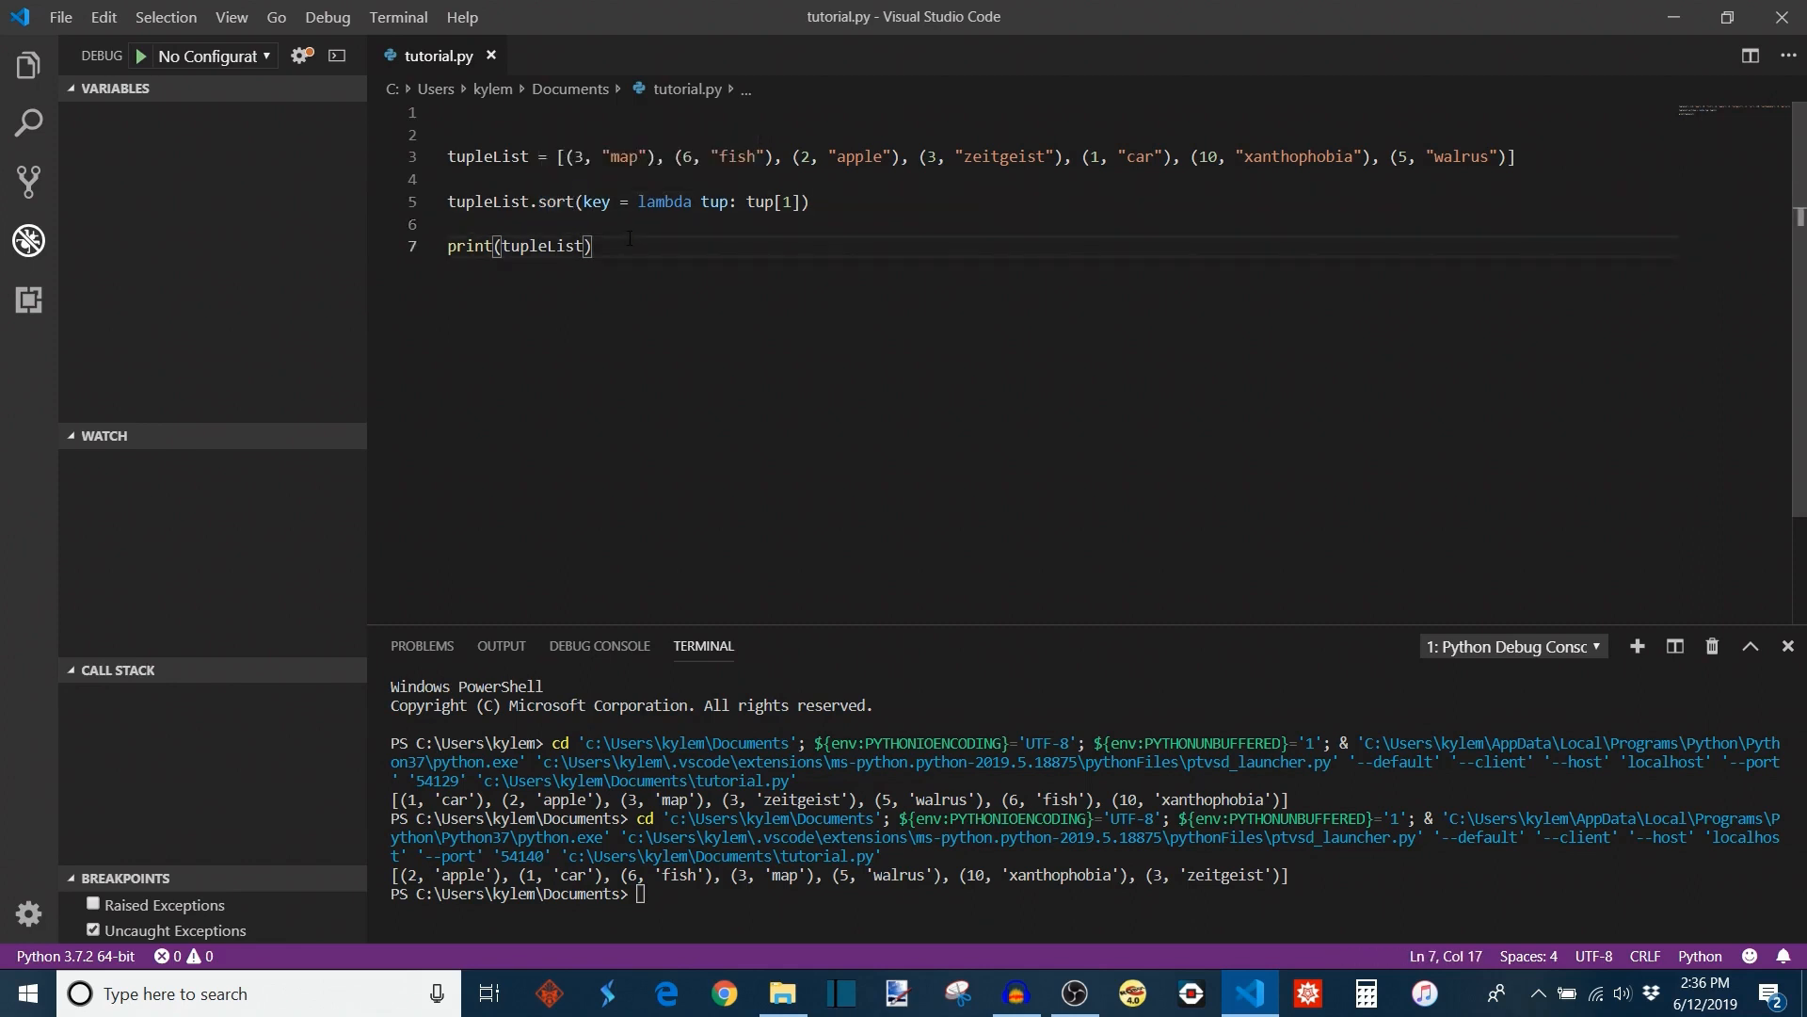
pyautogui.click(450, 224)
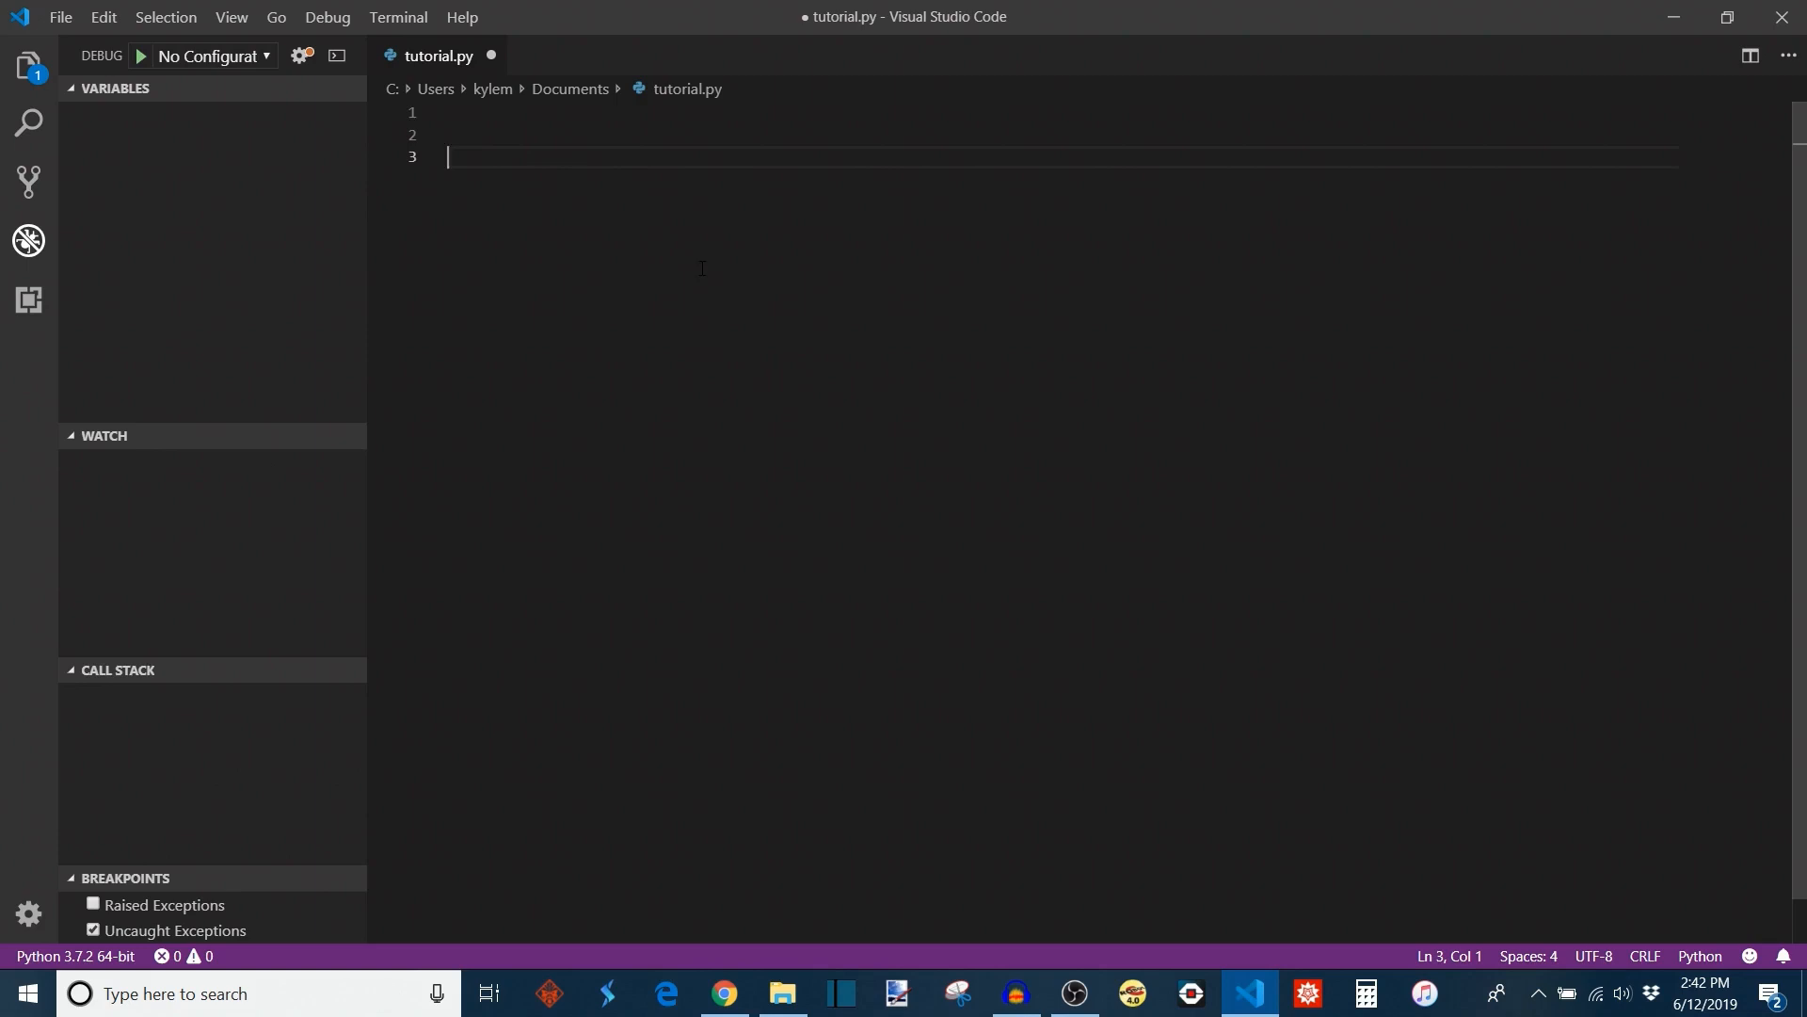
# - Write x = lambda a: a + 10 followed by print(x(4))
pyautogui.write('x =')
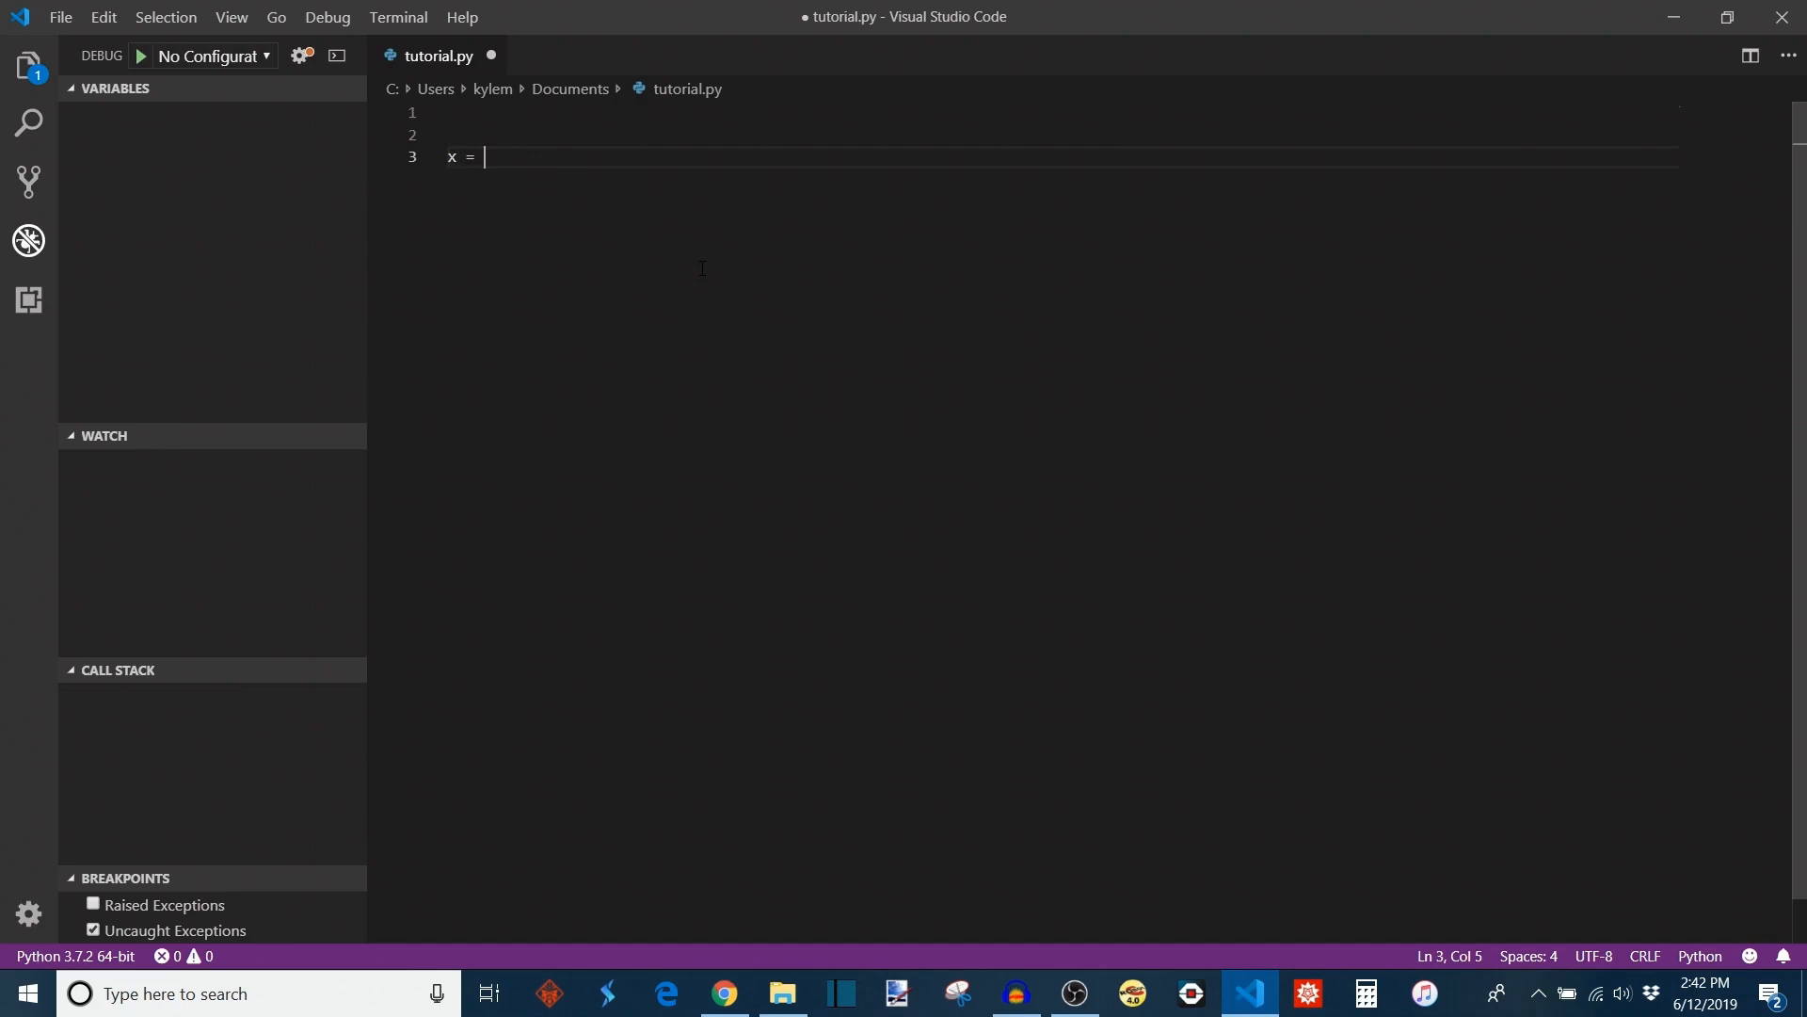
pyautogui.write('lambd')
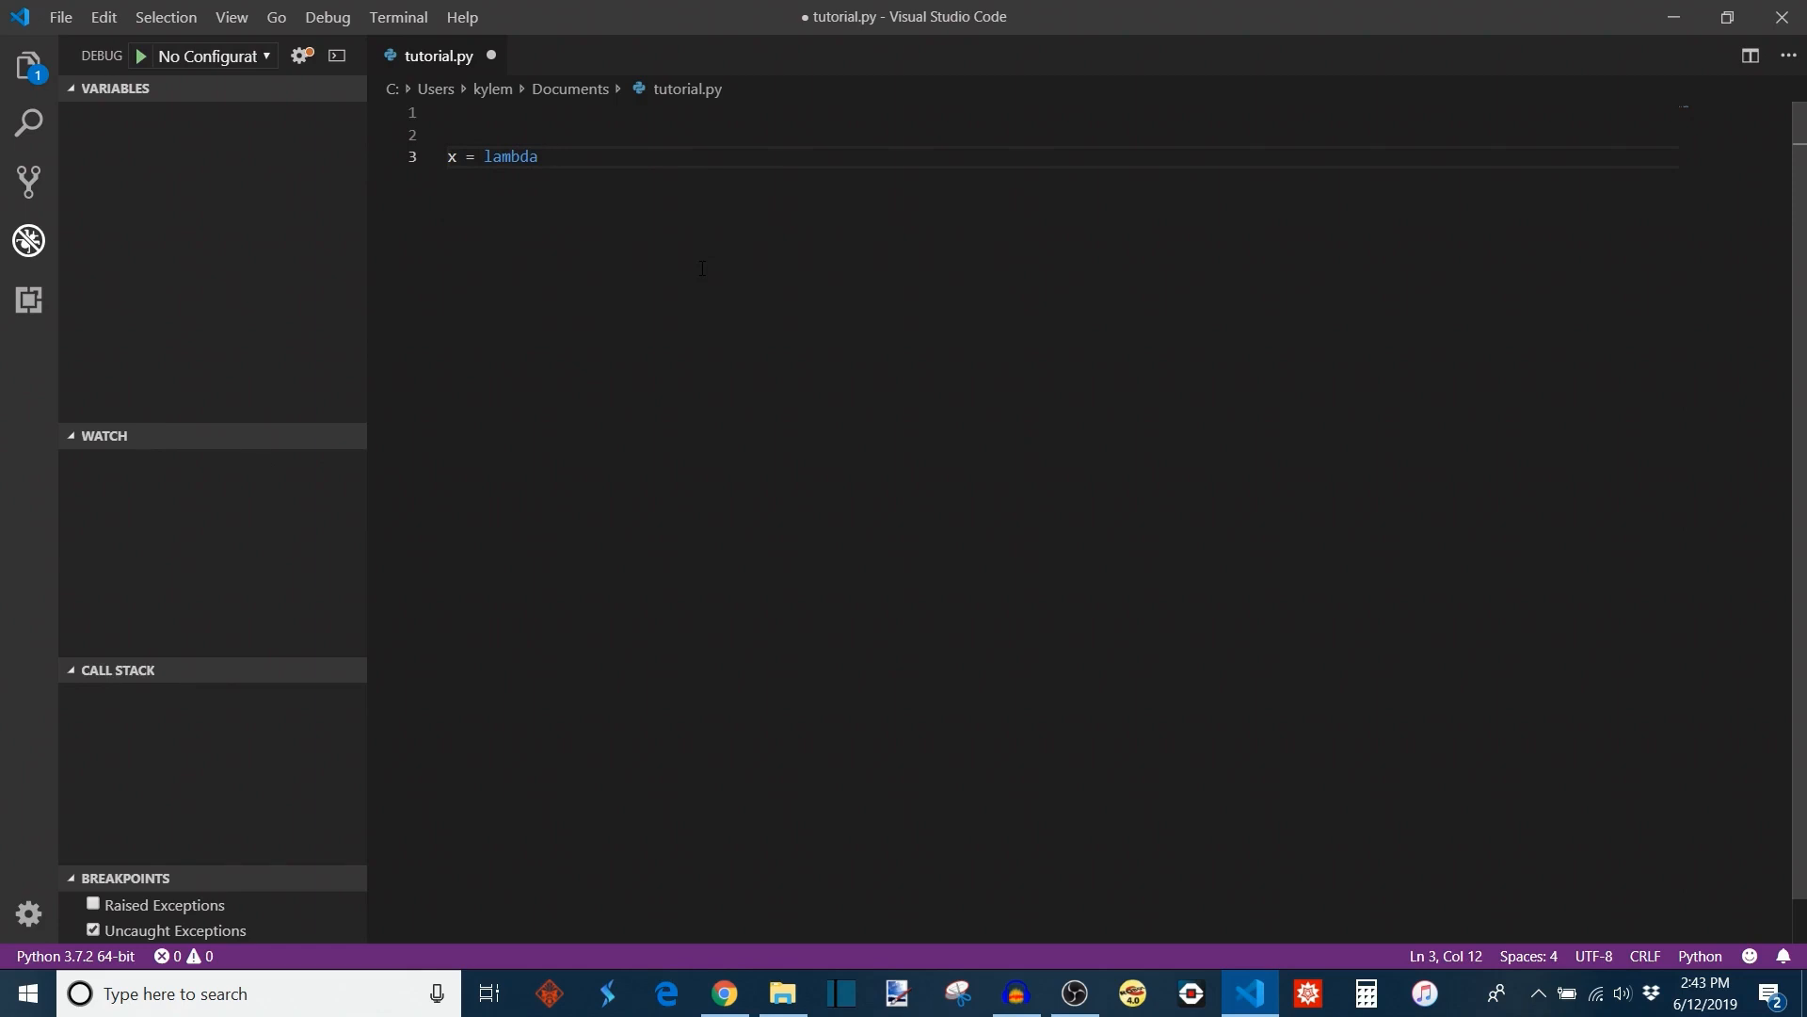
pyautogui.write('a')
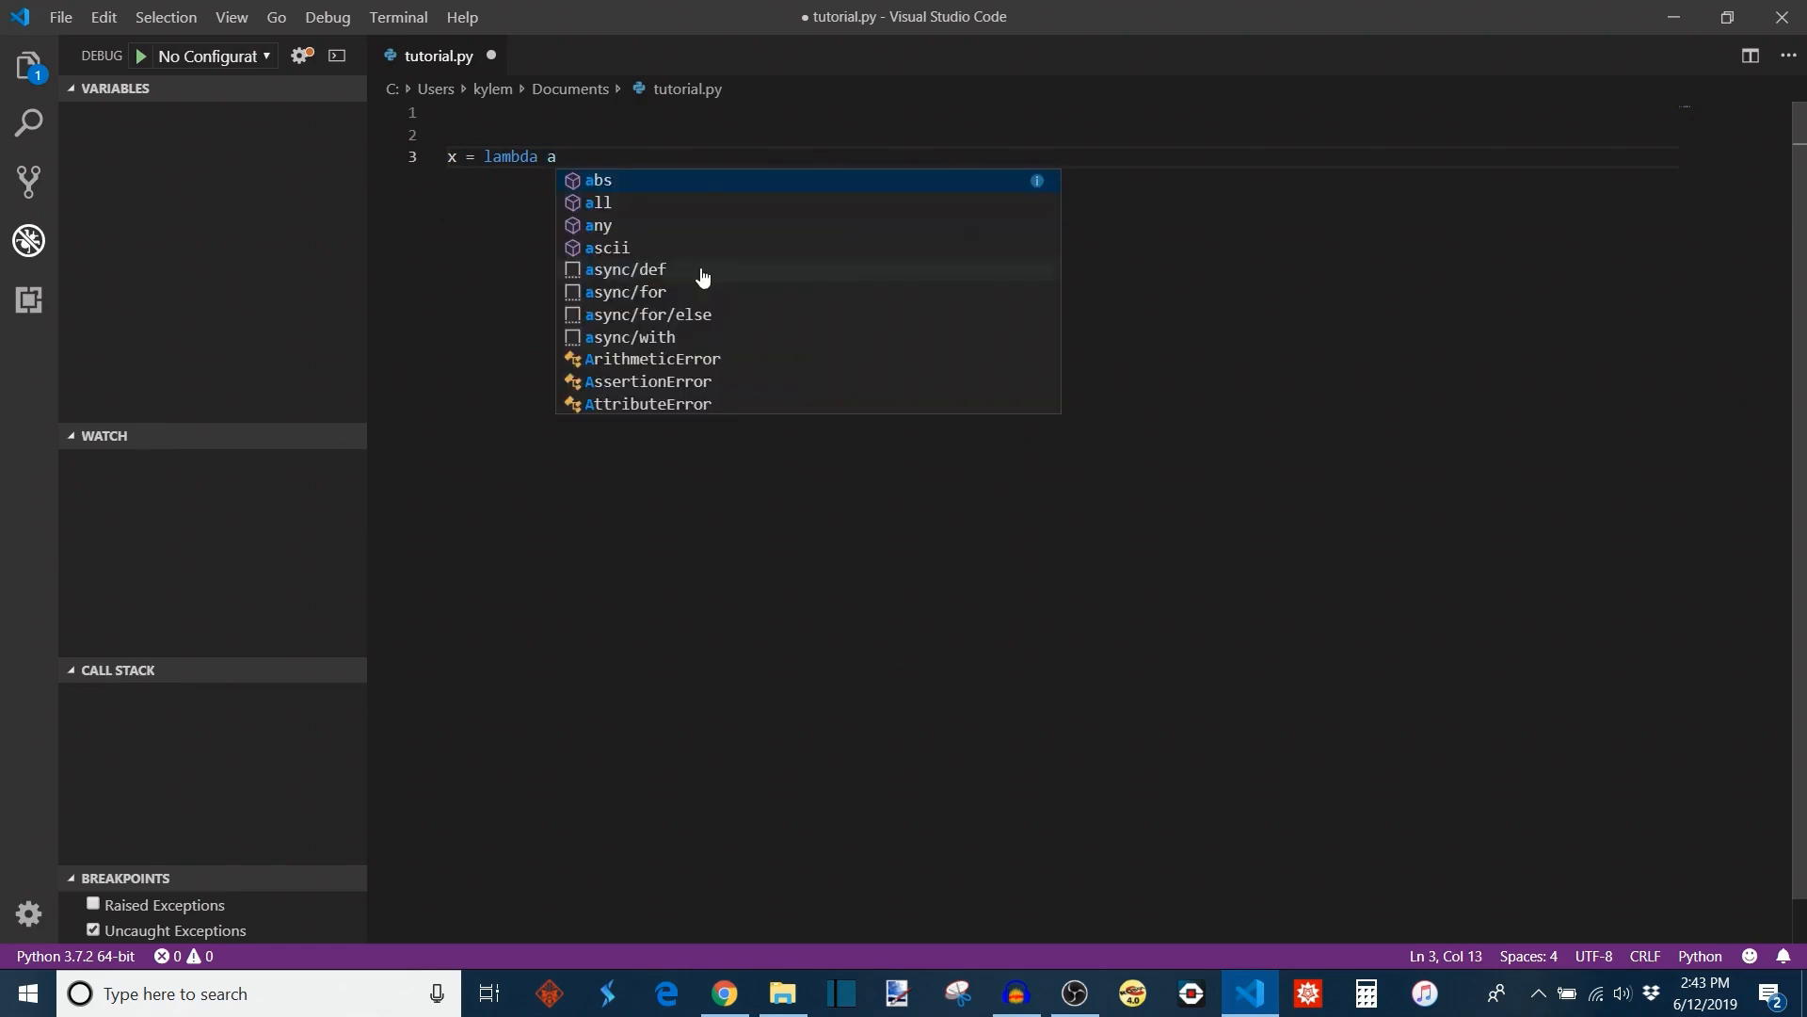
pyautogui.write('"')
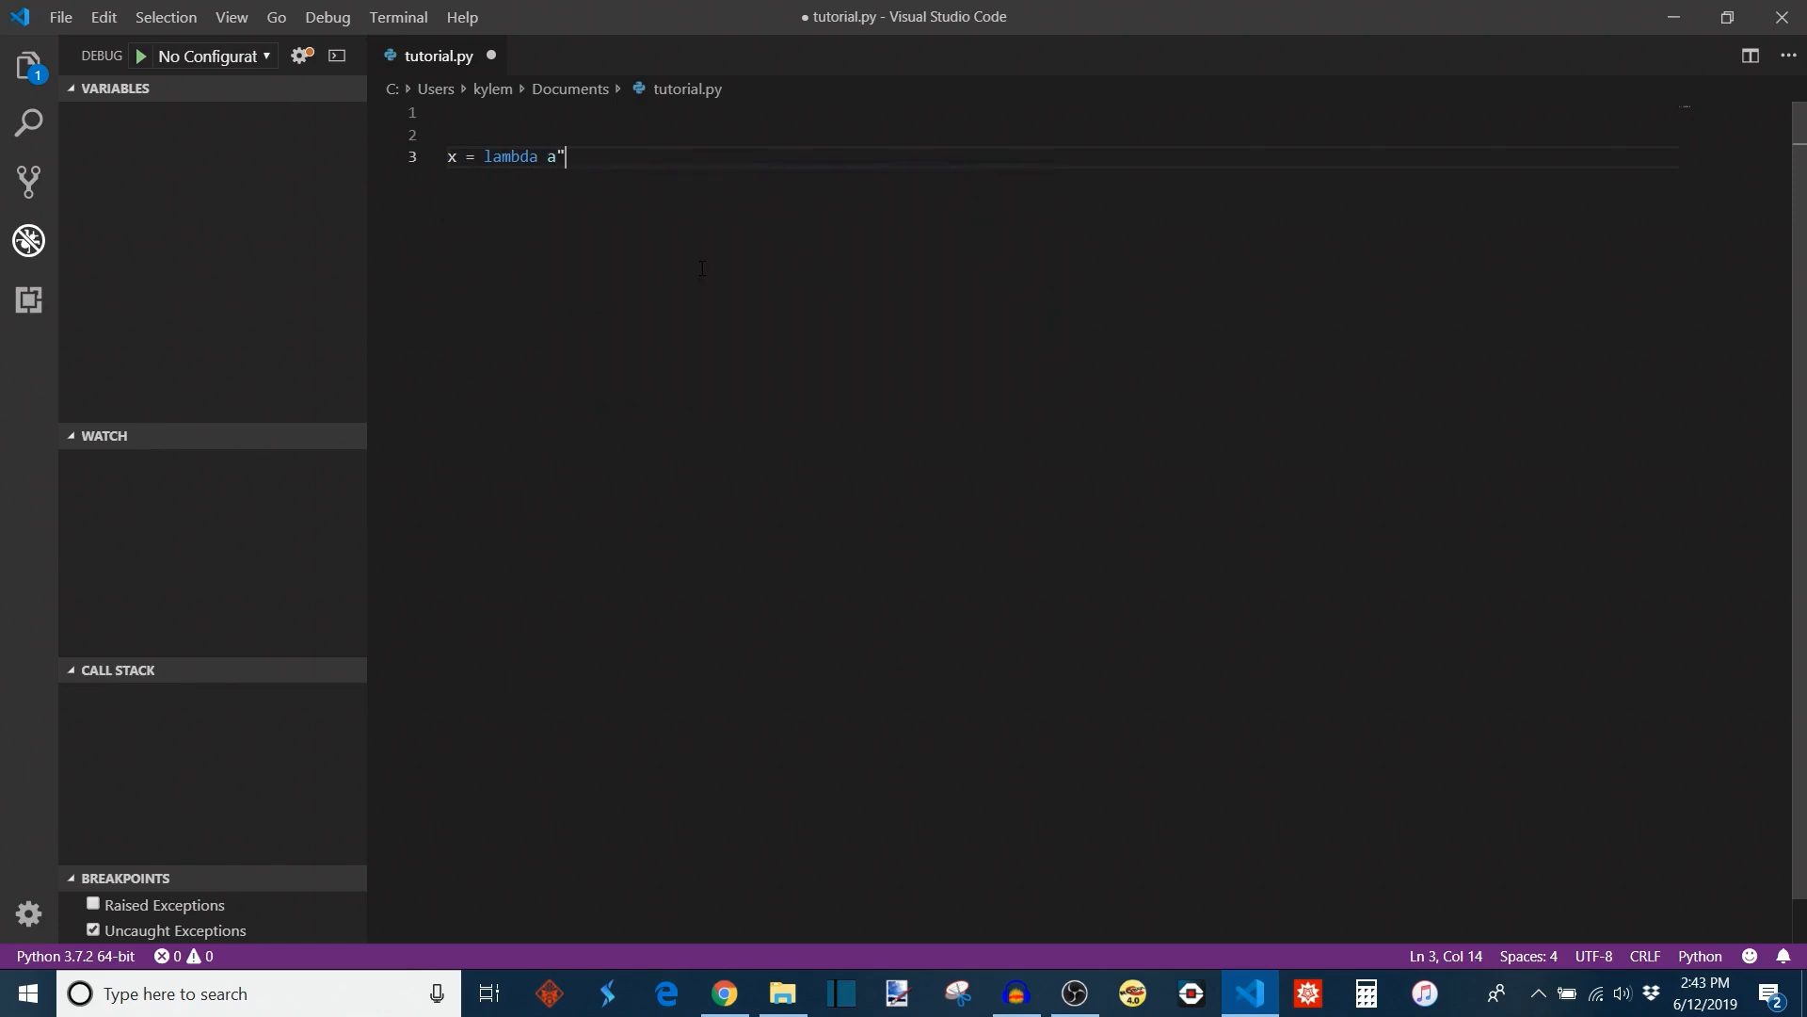
pyautogui.write(':')
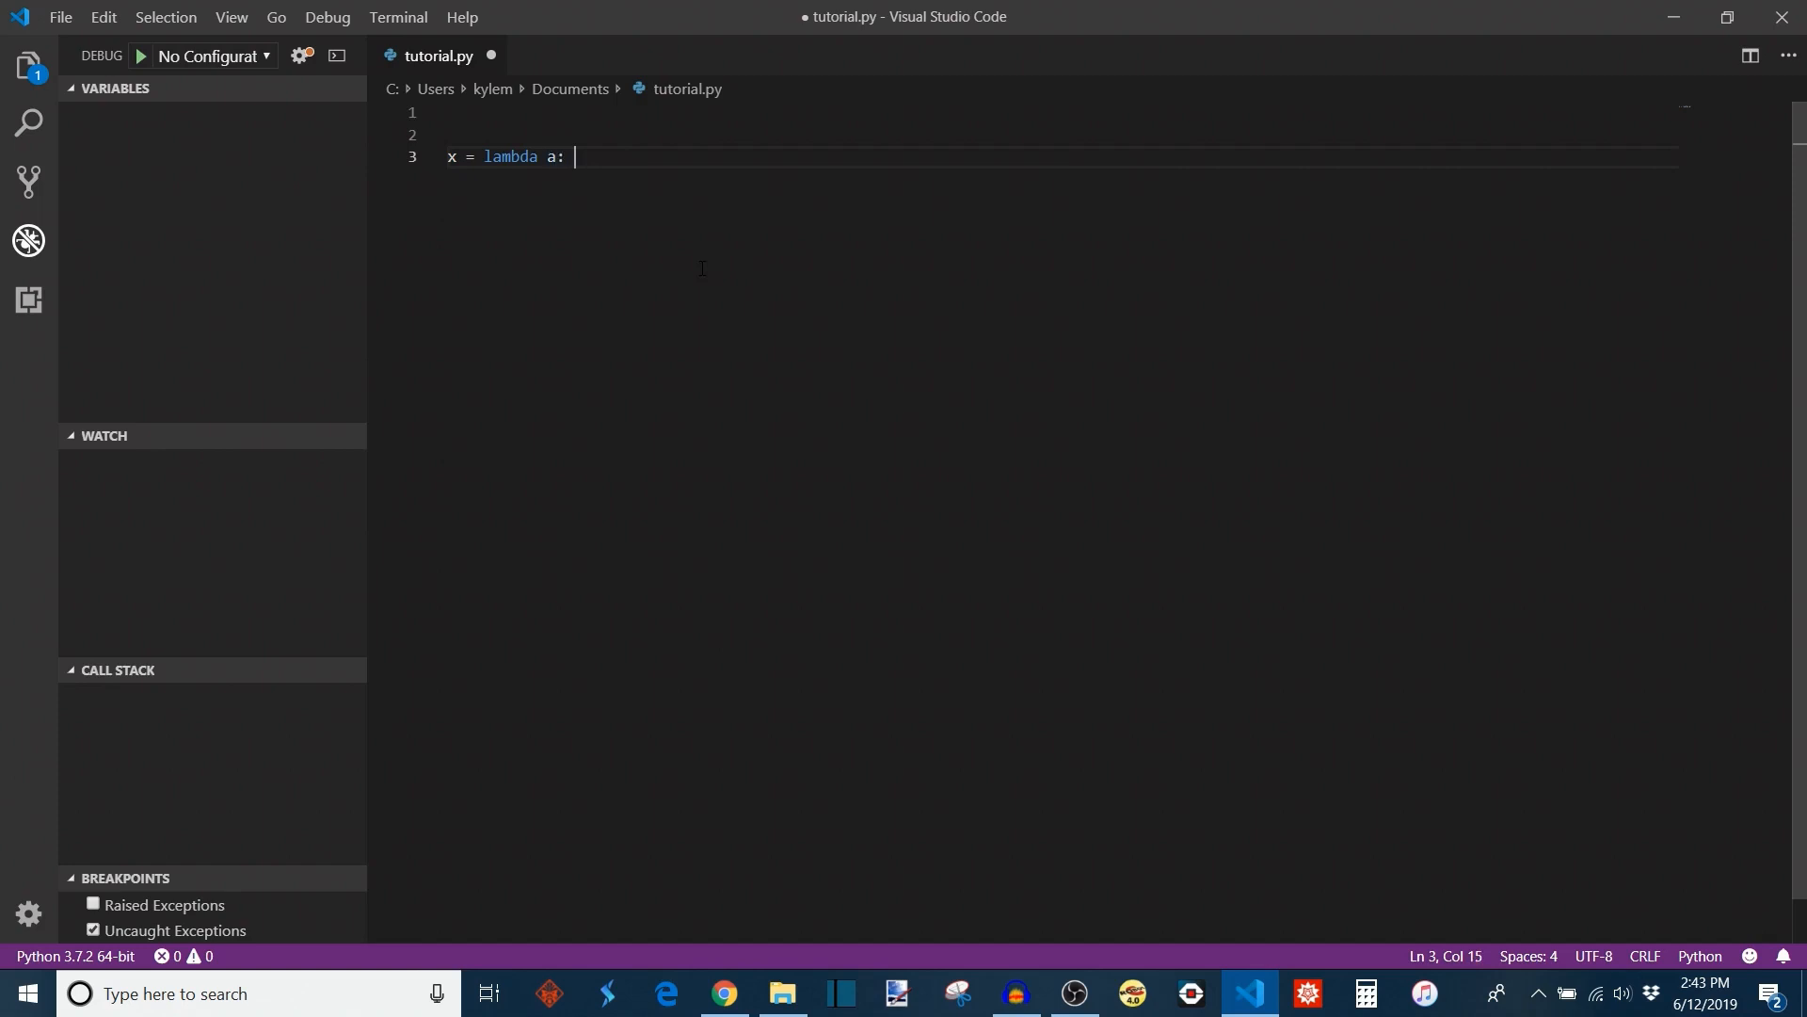
pyautogui.write('a +')
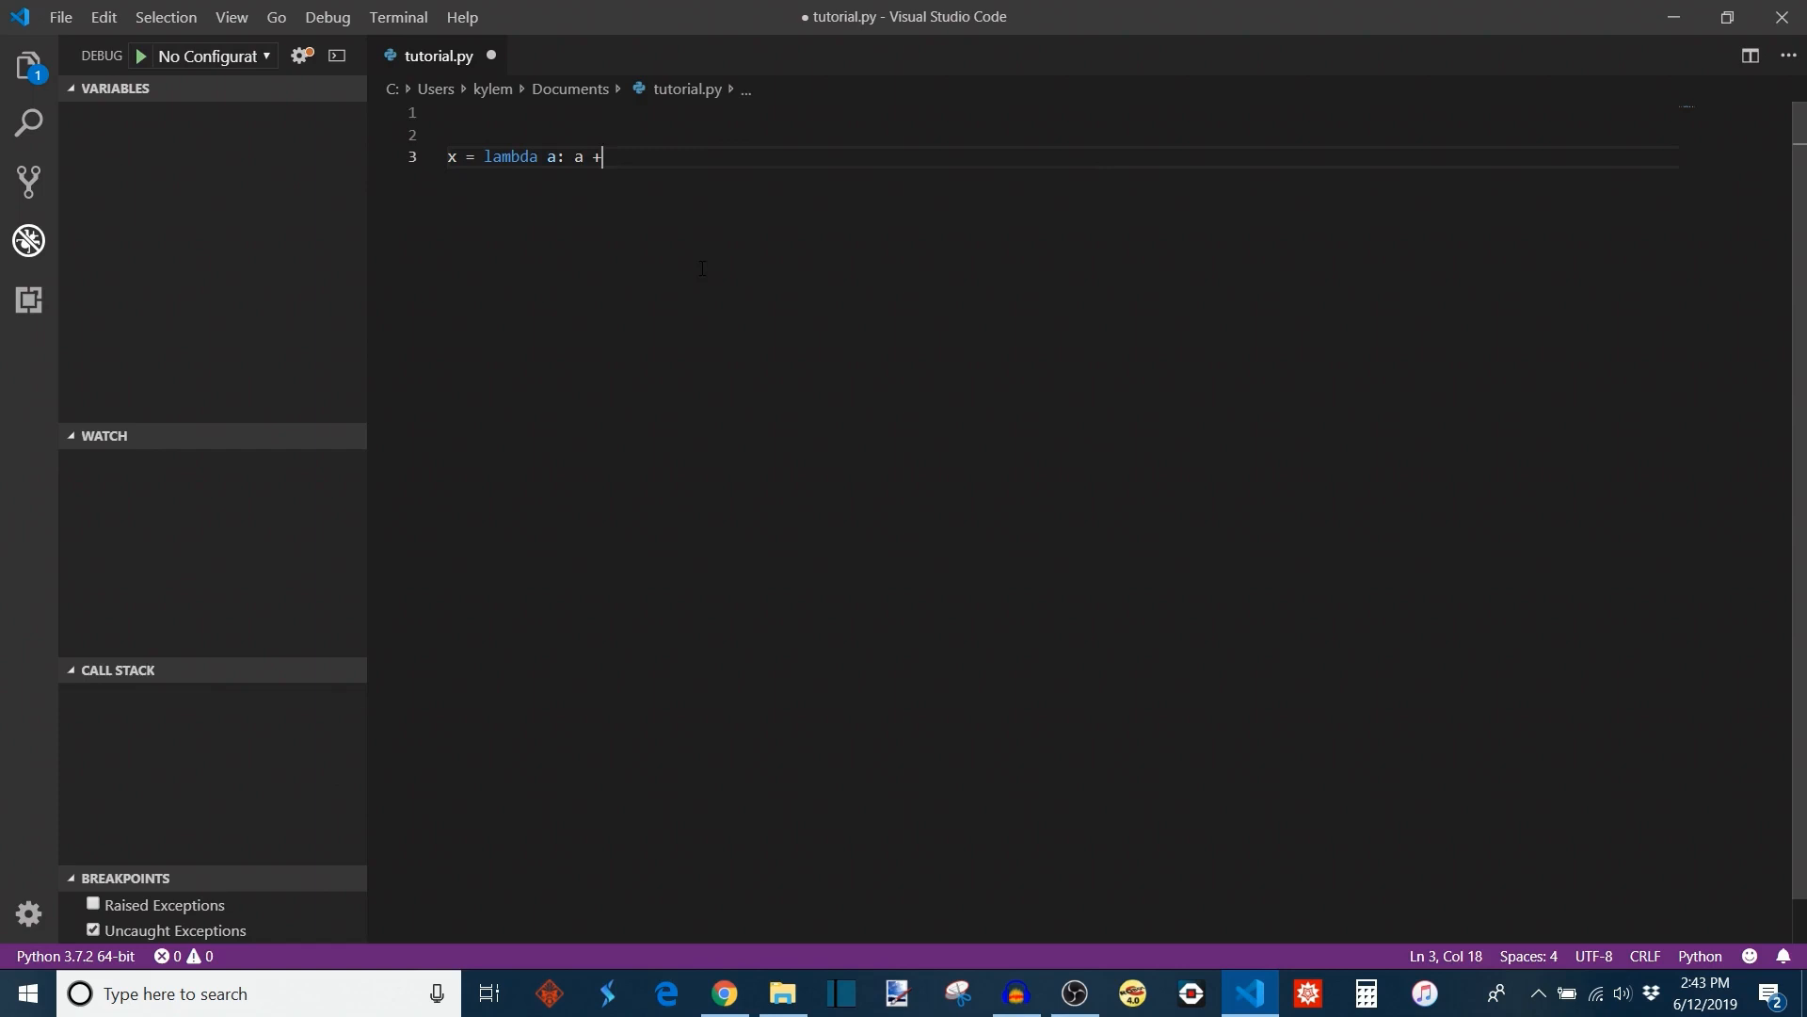
pyautogui.write('10')
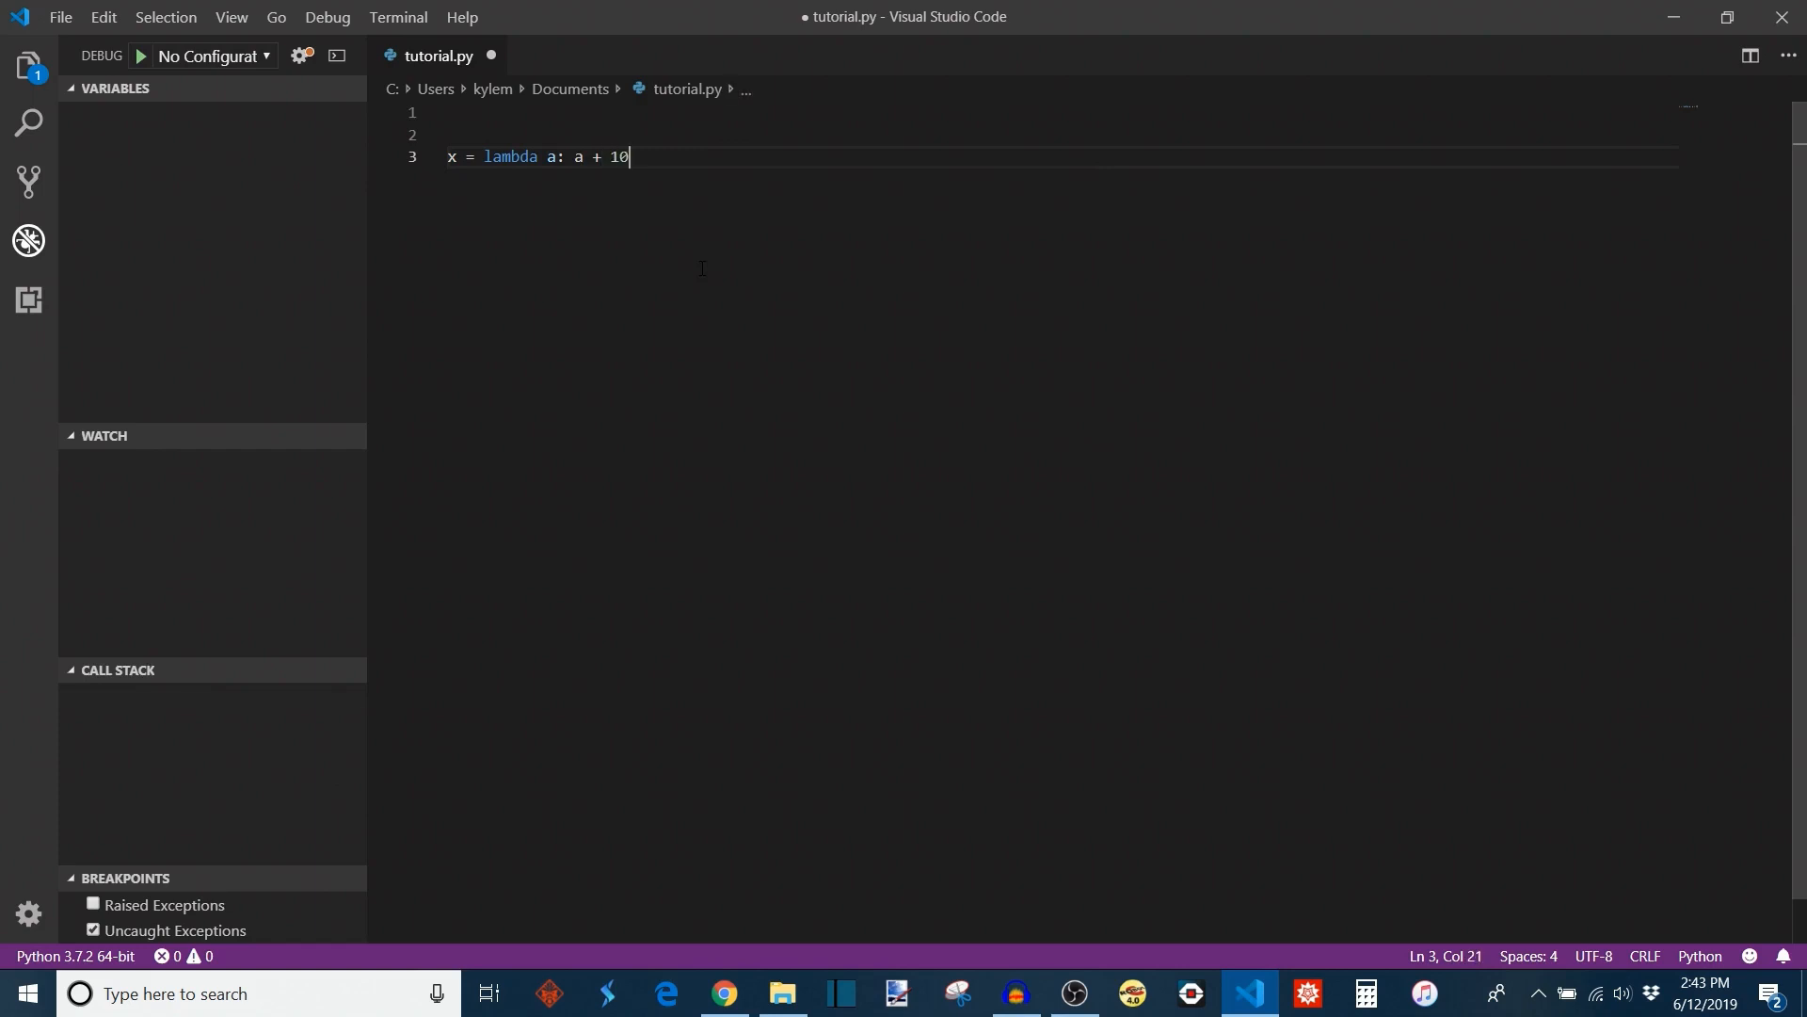
pyautogui.press('Enter')
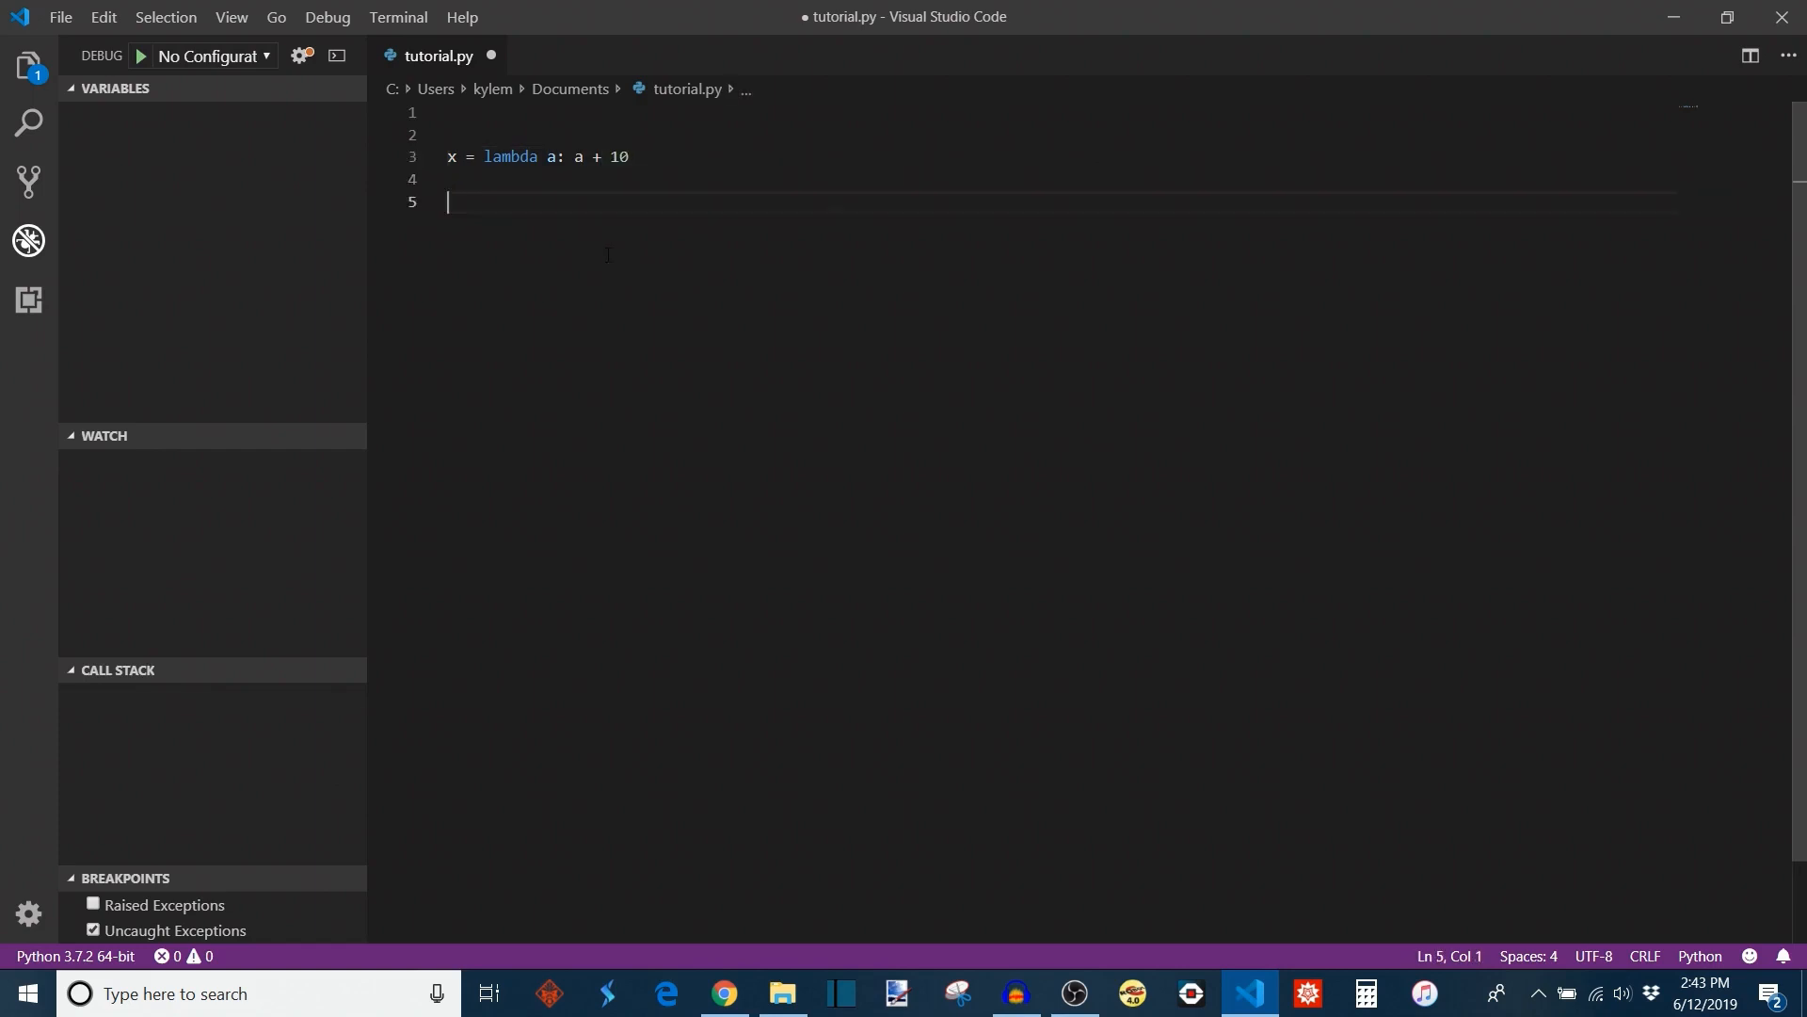
pyautogui.write('print(')
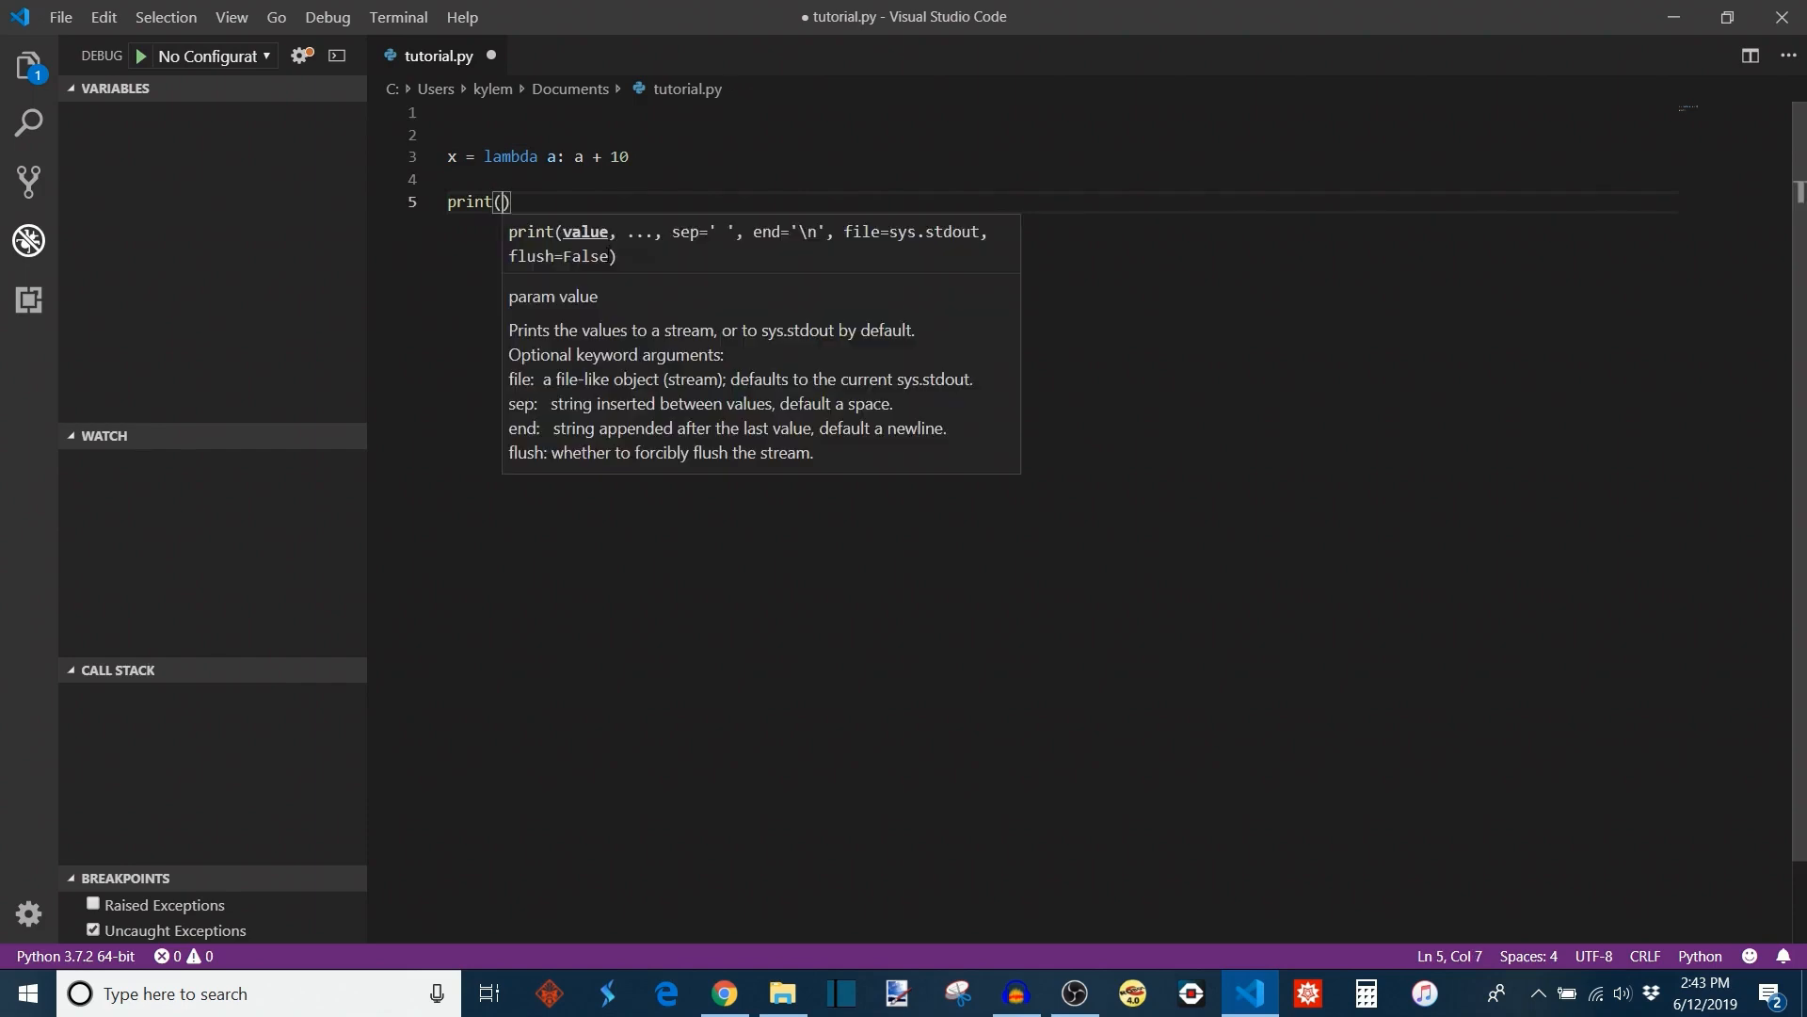
pyautogui.write('x(')
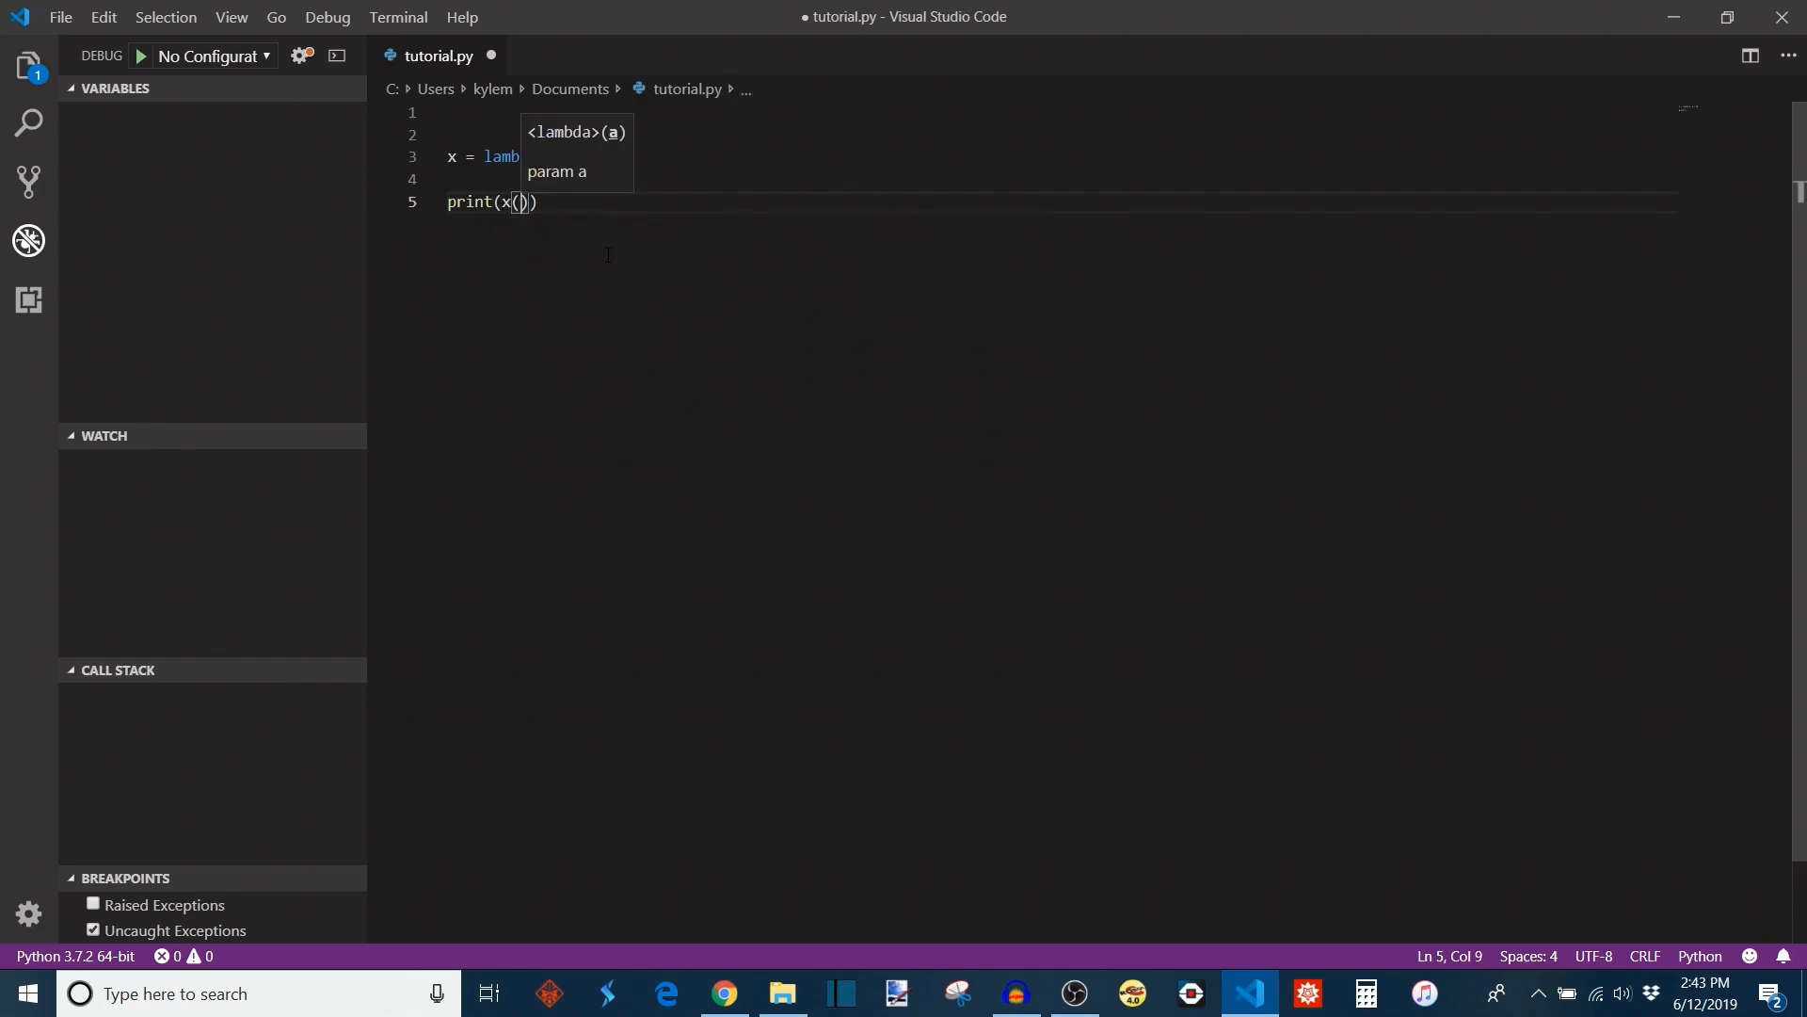
pyautogui.write('4')
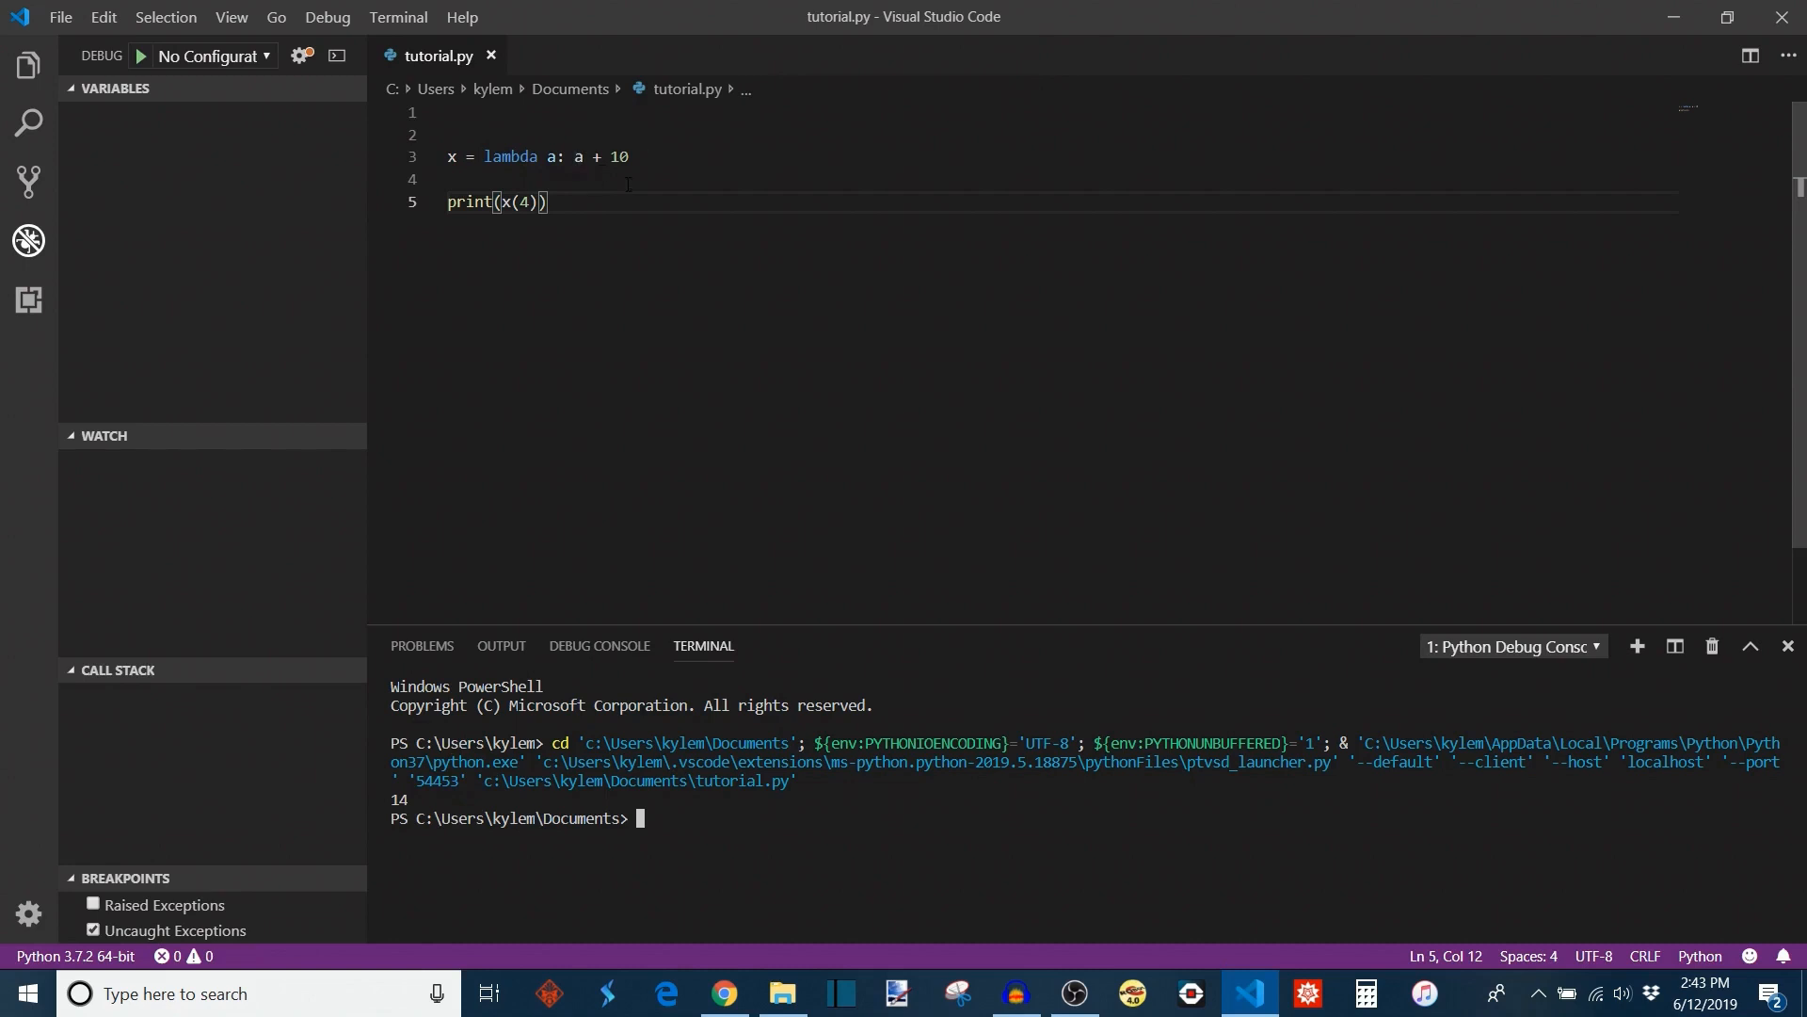
pyautogui.moveTo(659, 744)
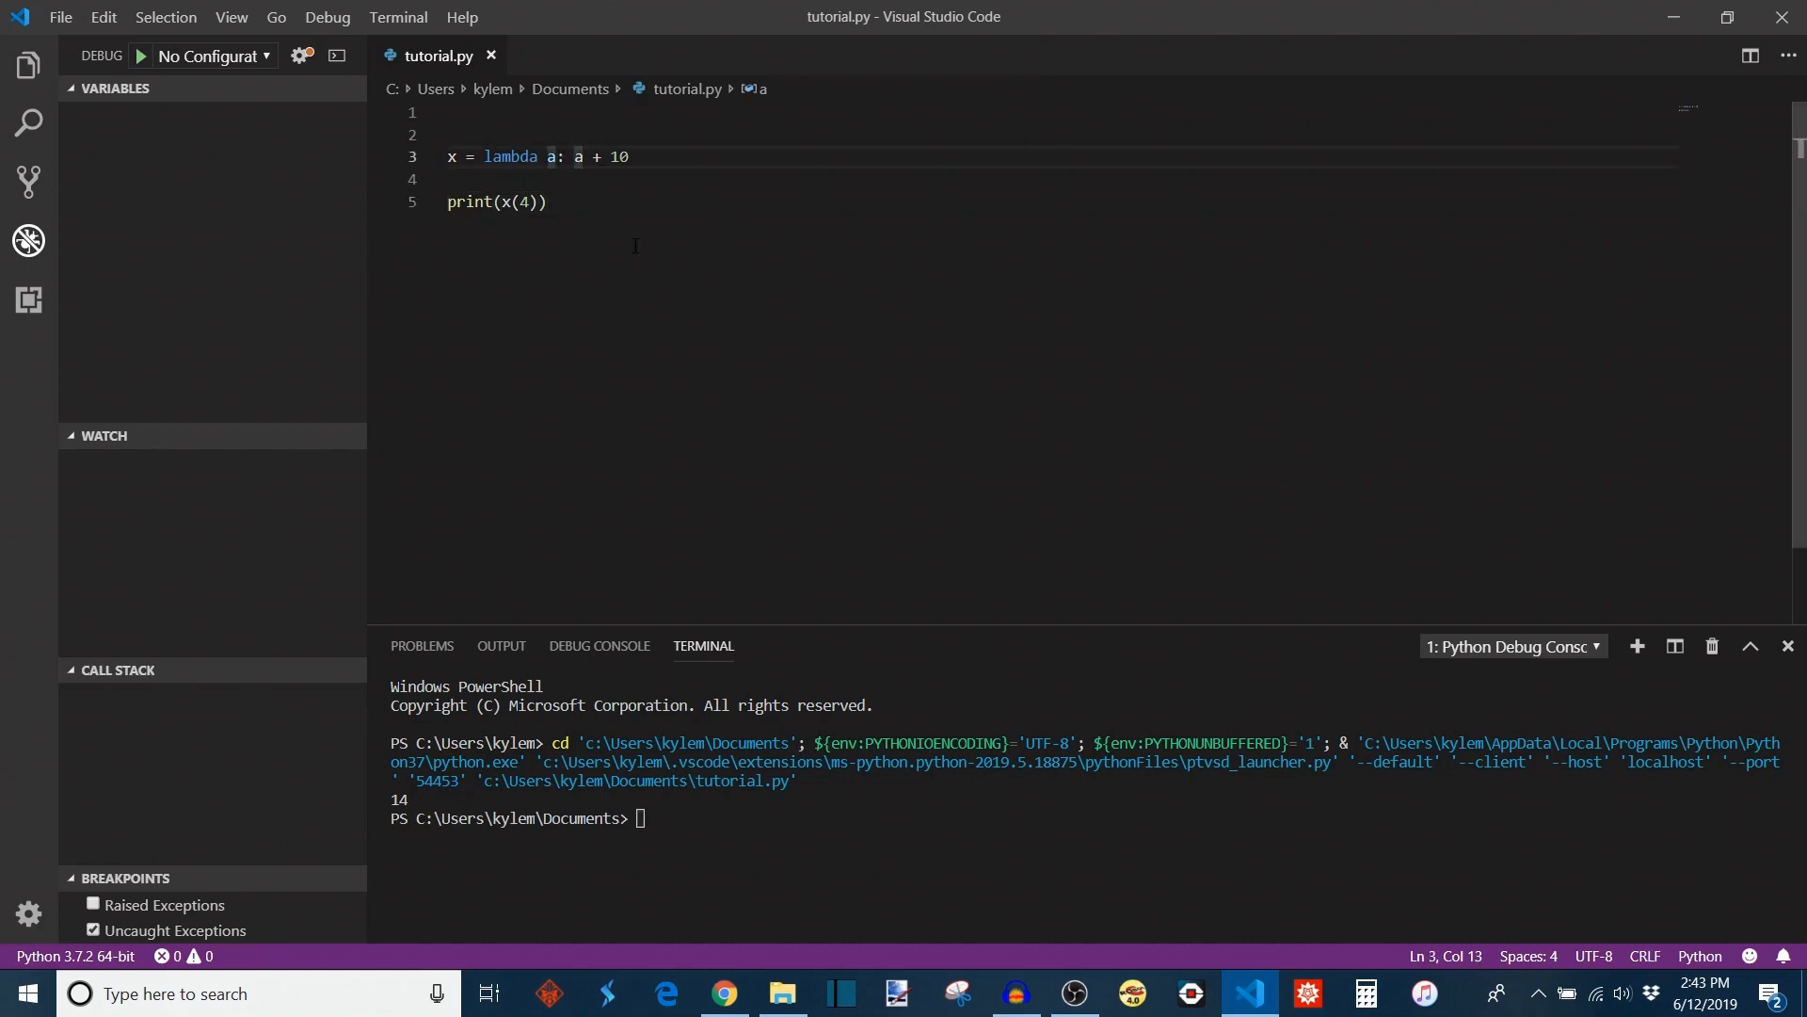
# - Change the lambda to a, b, c: a * b - c and call x(4, 3, 2)
pyautogui.write(', b, c')
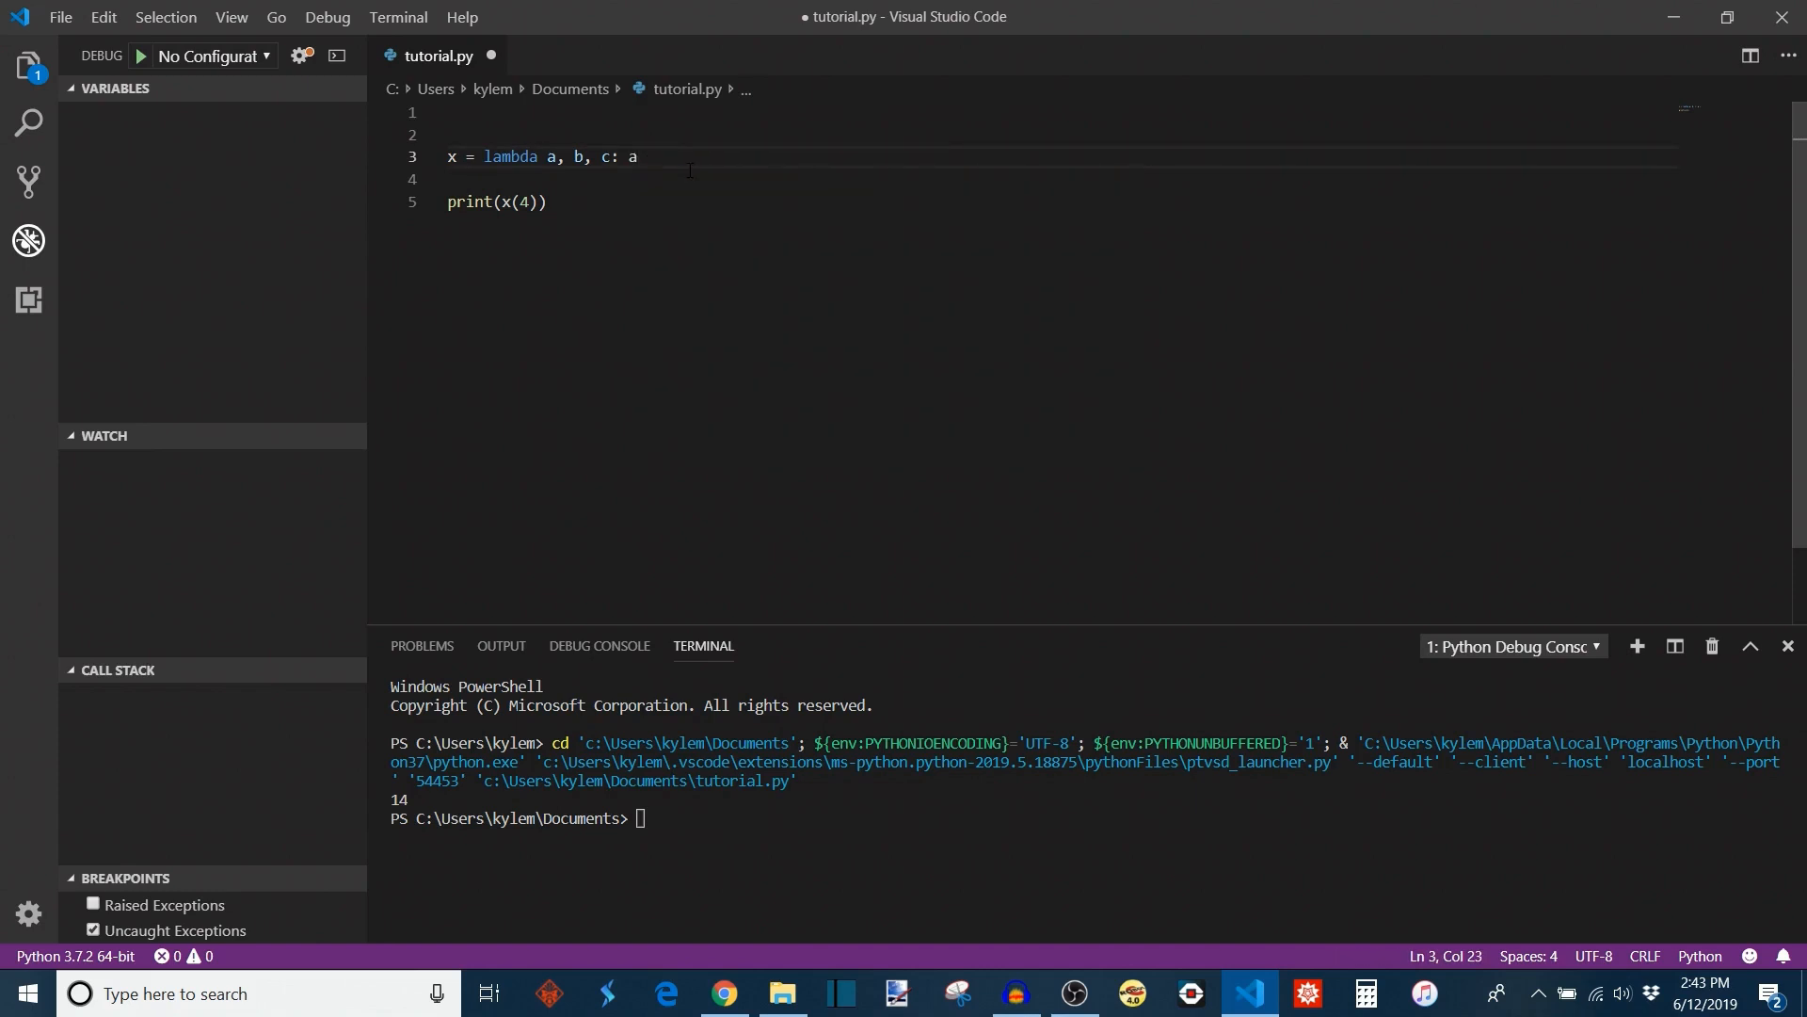
pyautogui.write('* b - c')
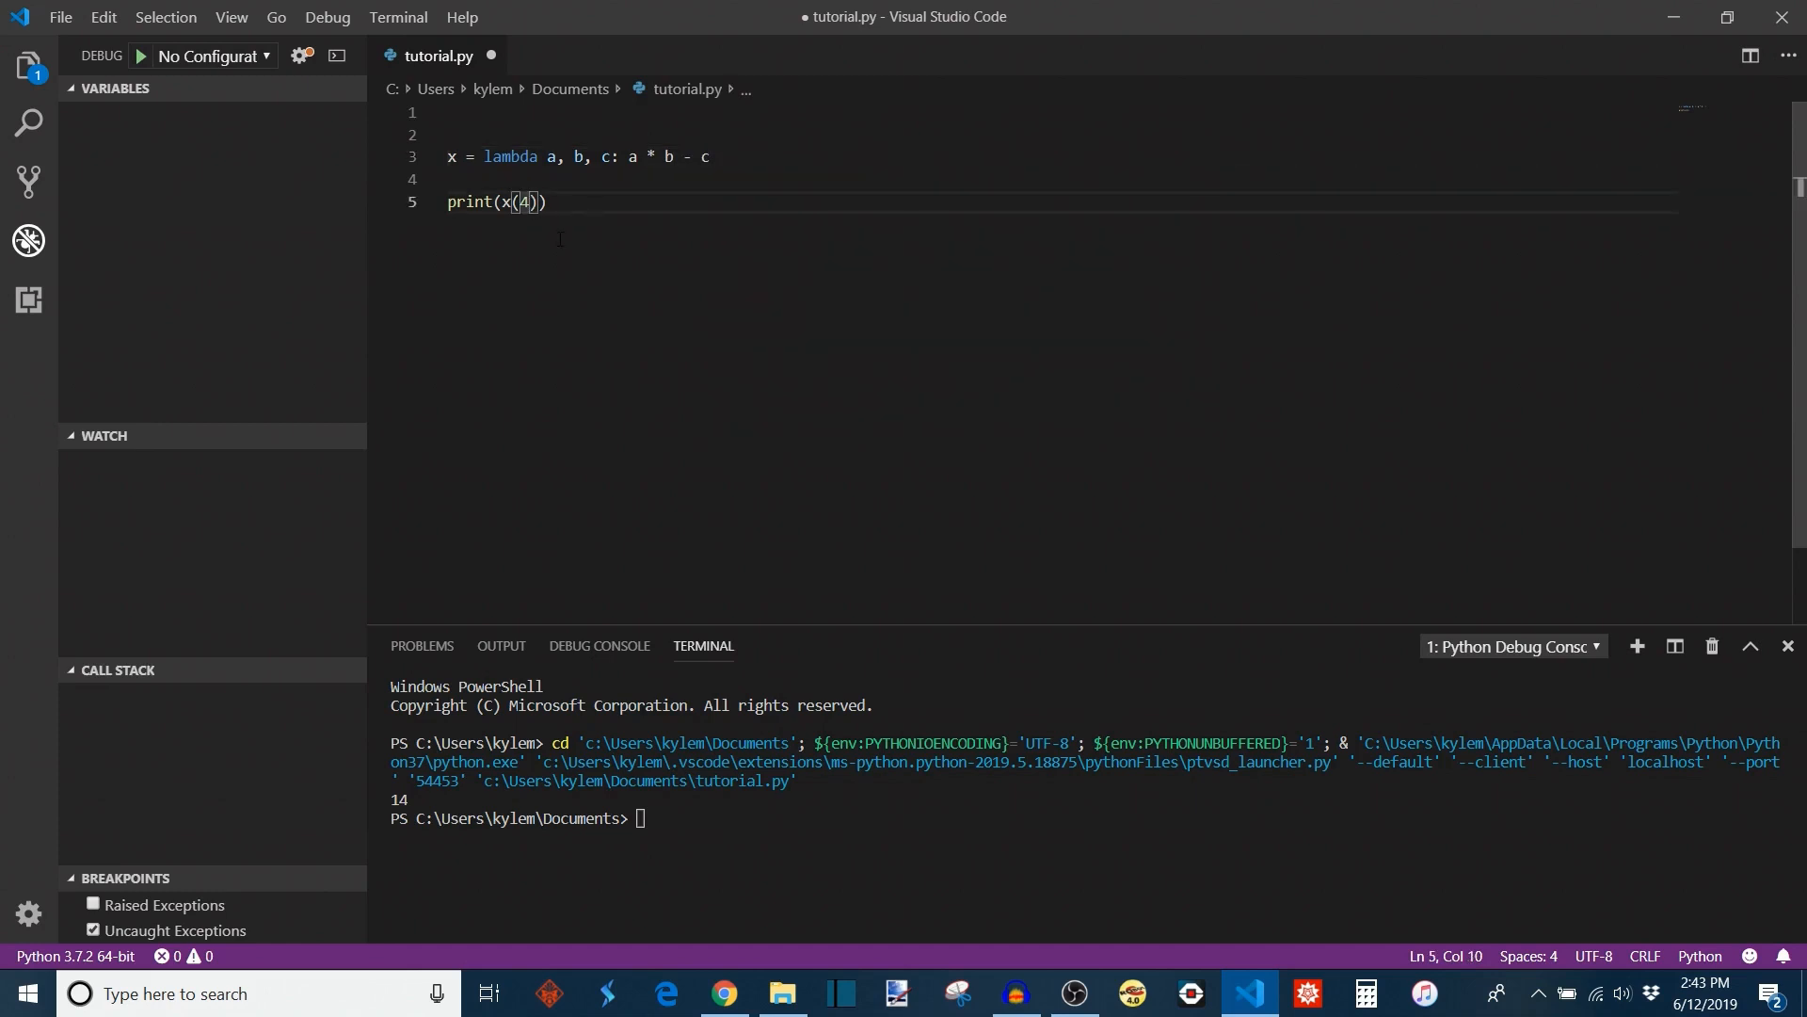
pyautogui.write(', 3, 2')
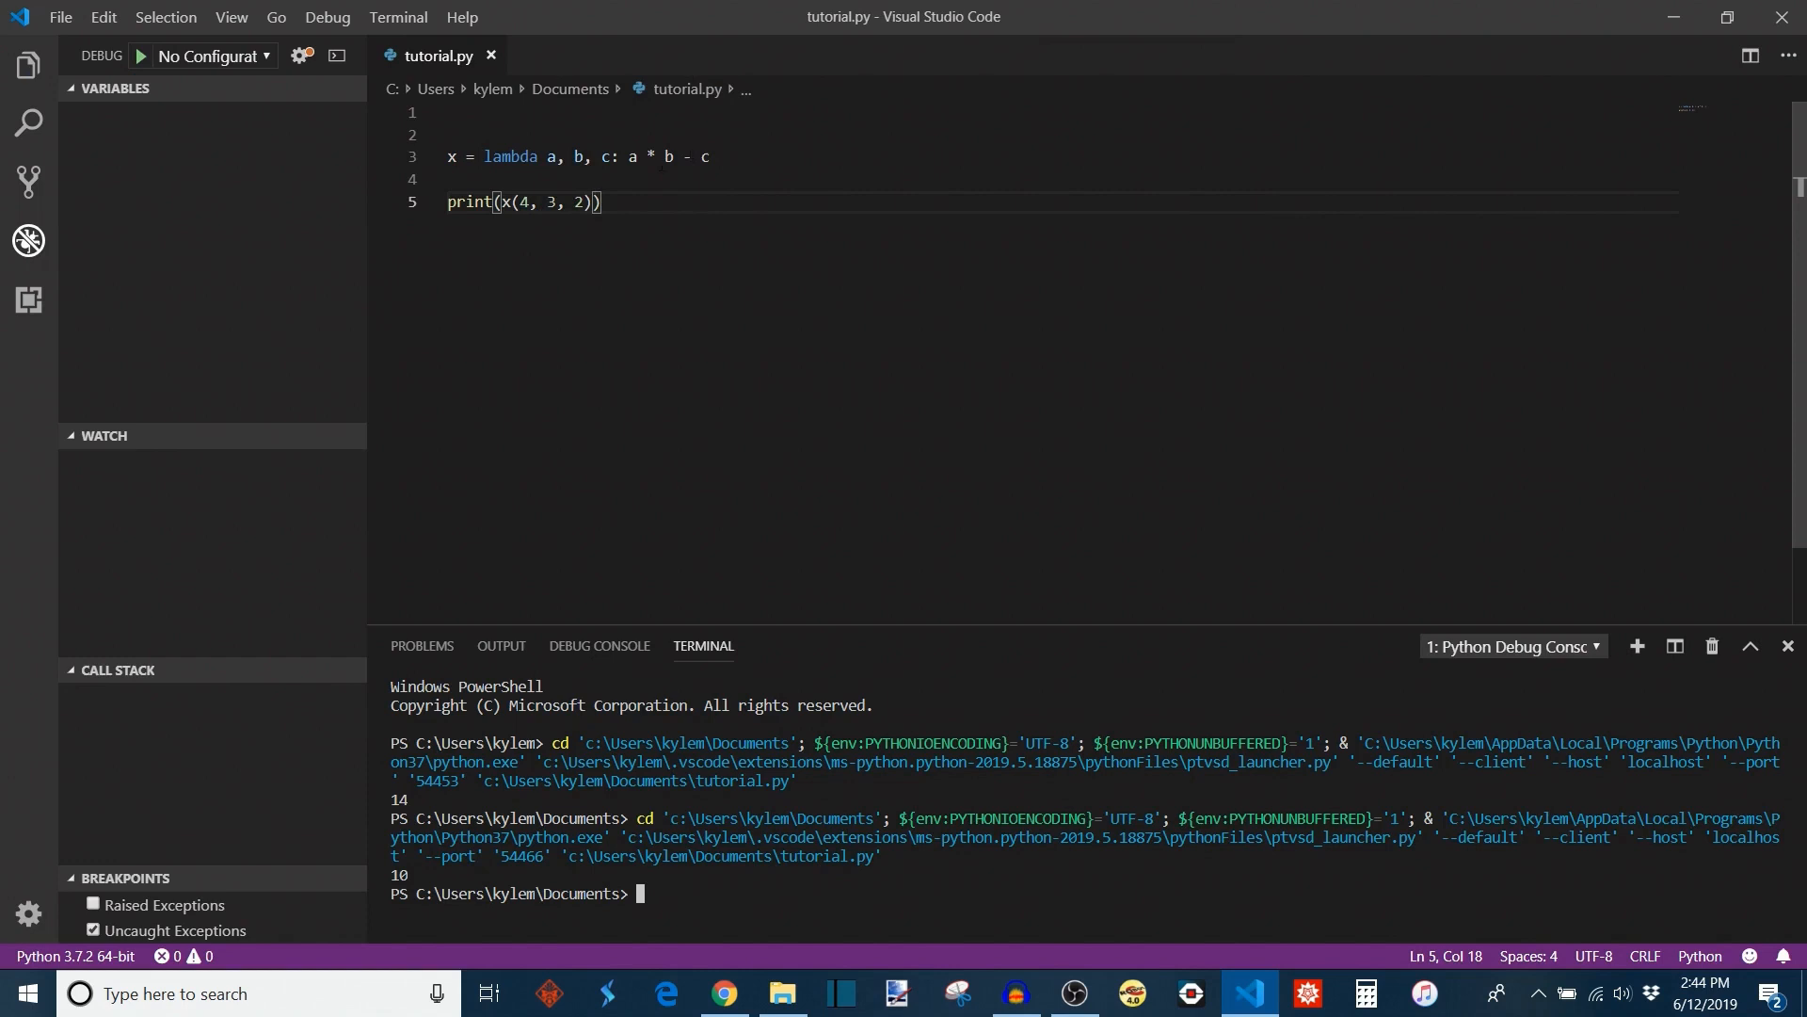
# - Delete the existing tupleList code from tutorial.py, leaving blank lines
pyautogui.press('Backspace')
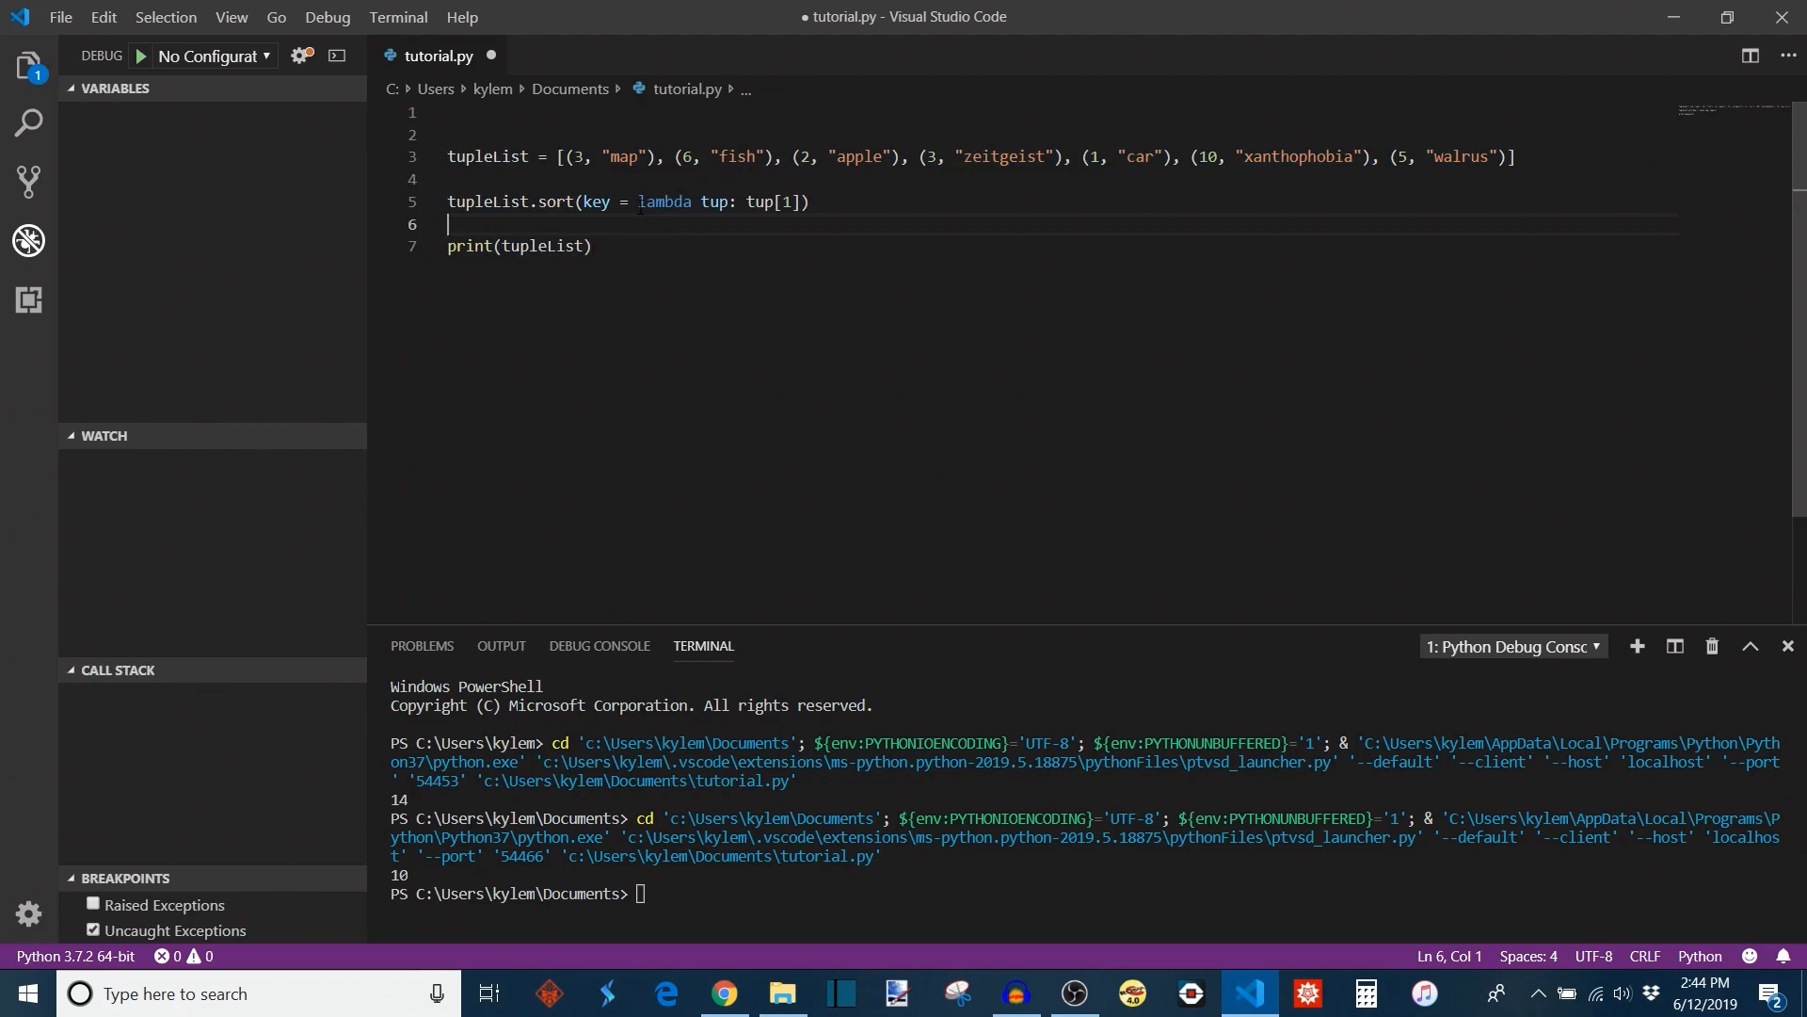
pyautogui.doubleClick(713, 201)
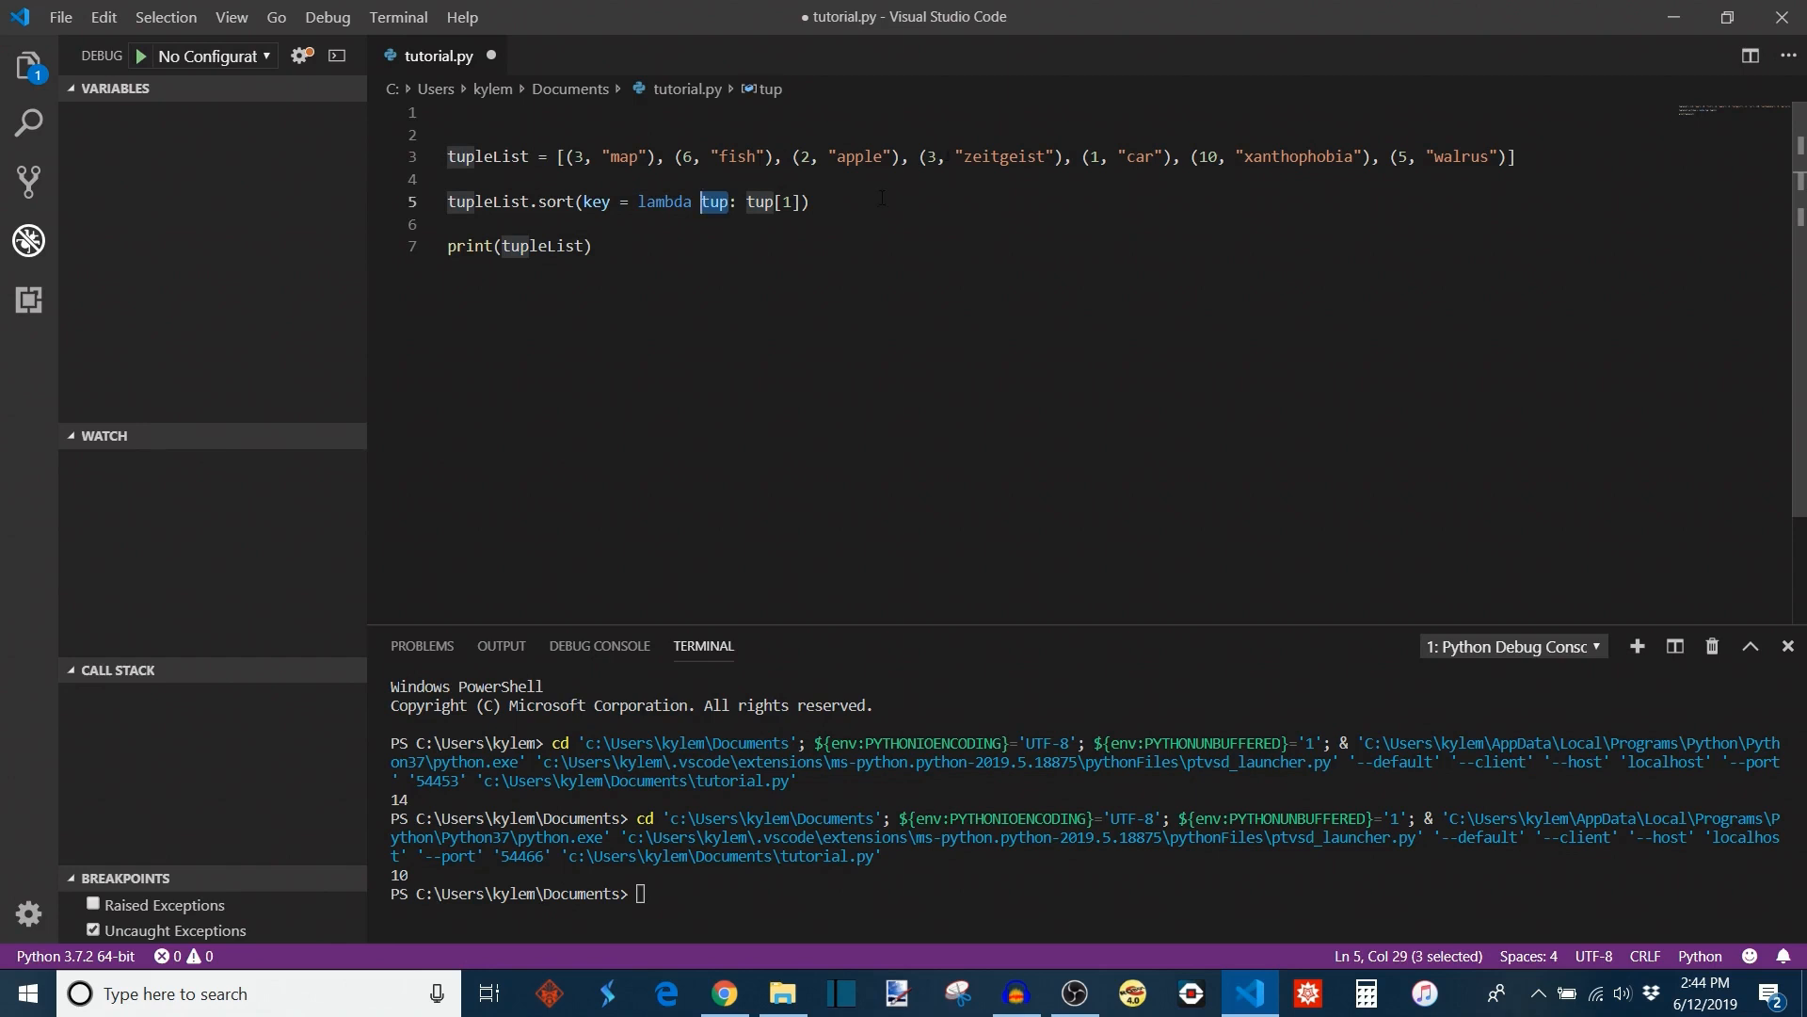
pyautogui.click(594, 245)
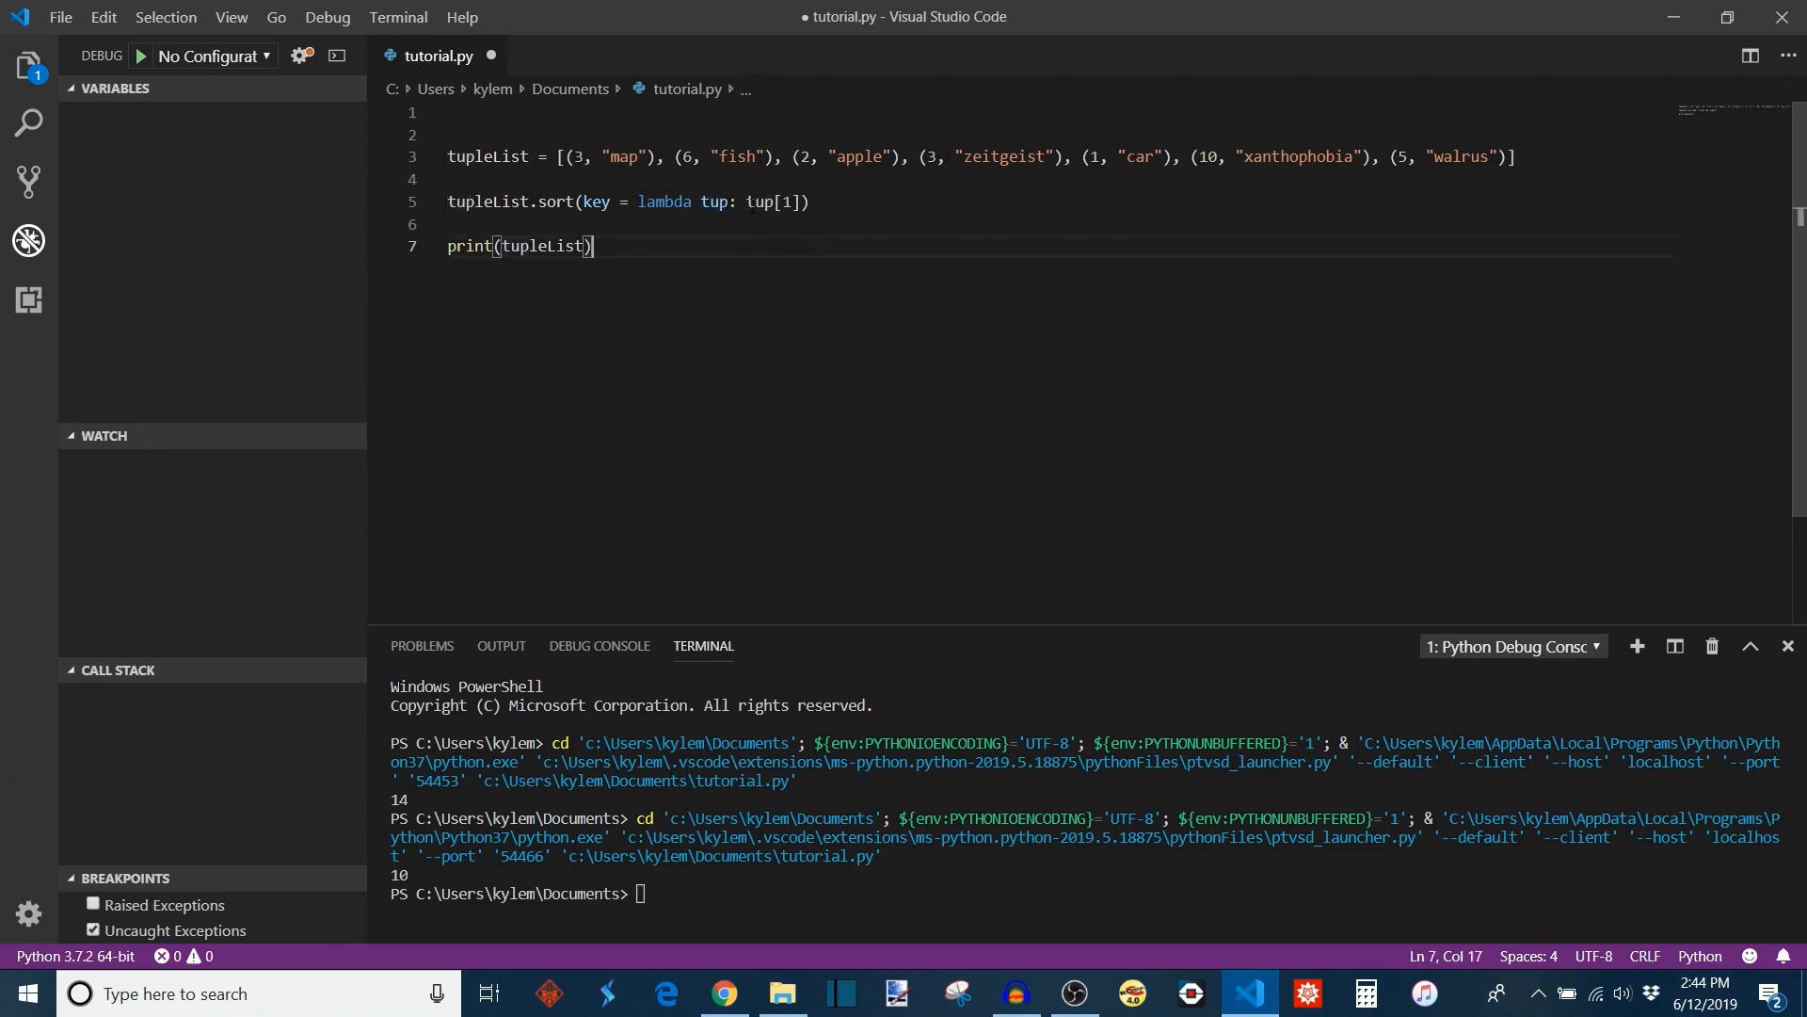
pyautogui.click(764, 201)
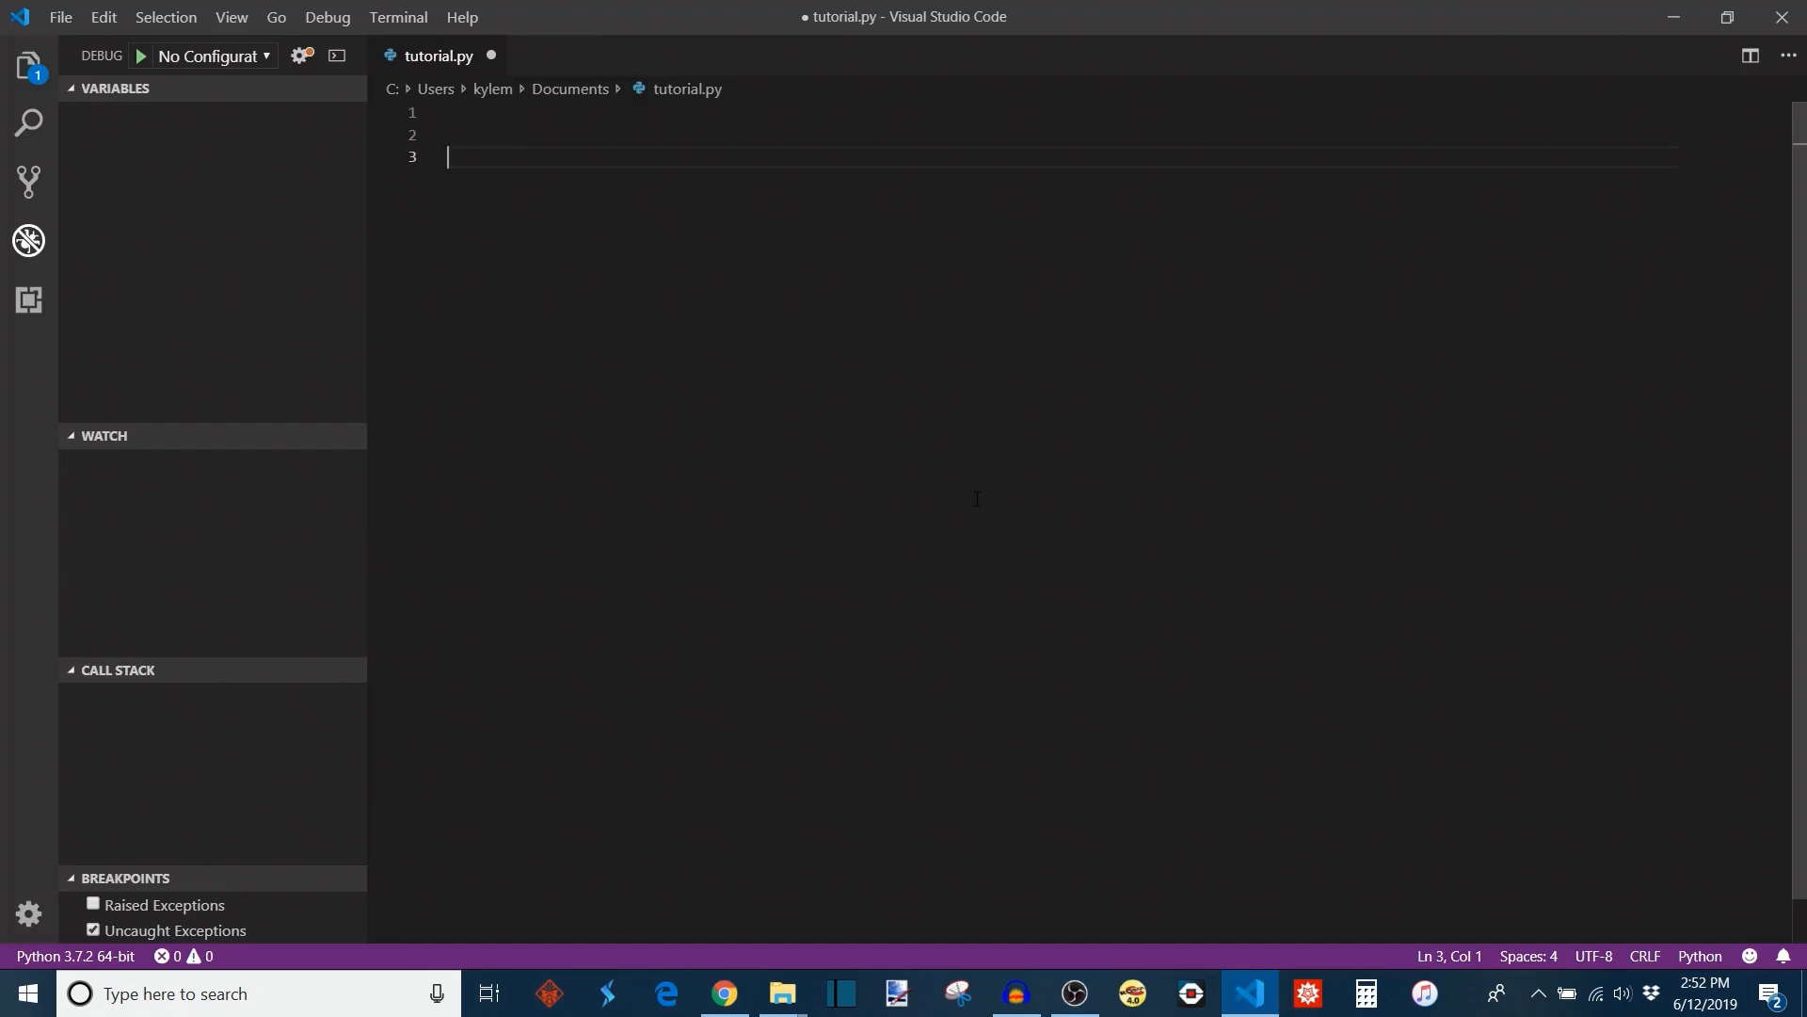
# - Type None on line 3 and select it
pyautogui.write('None')
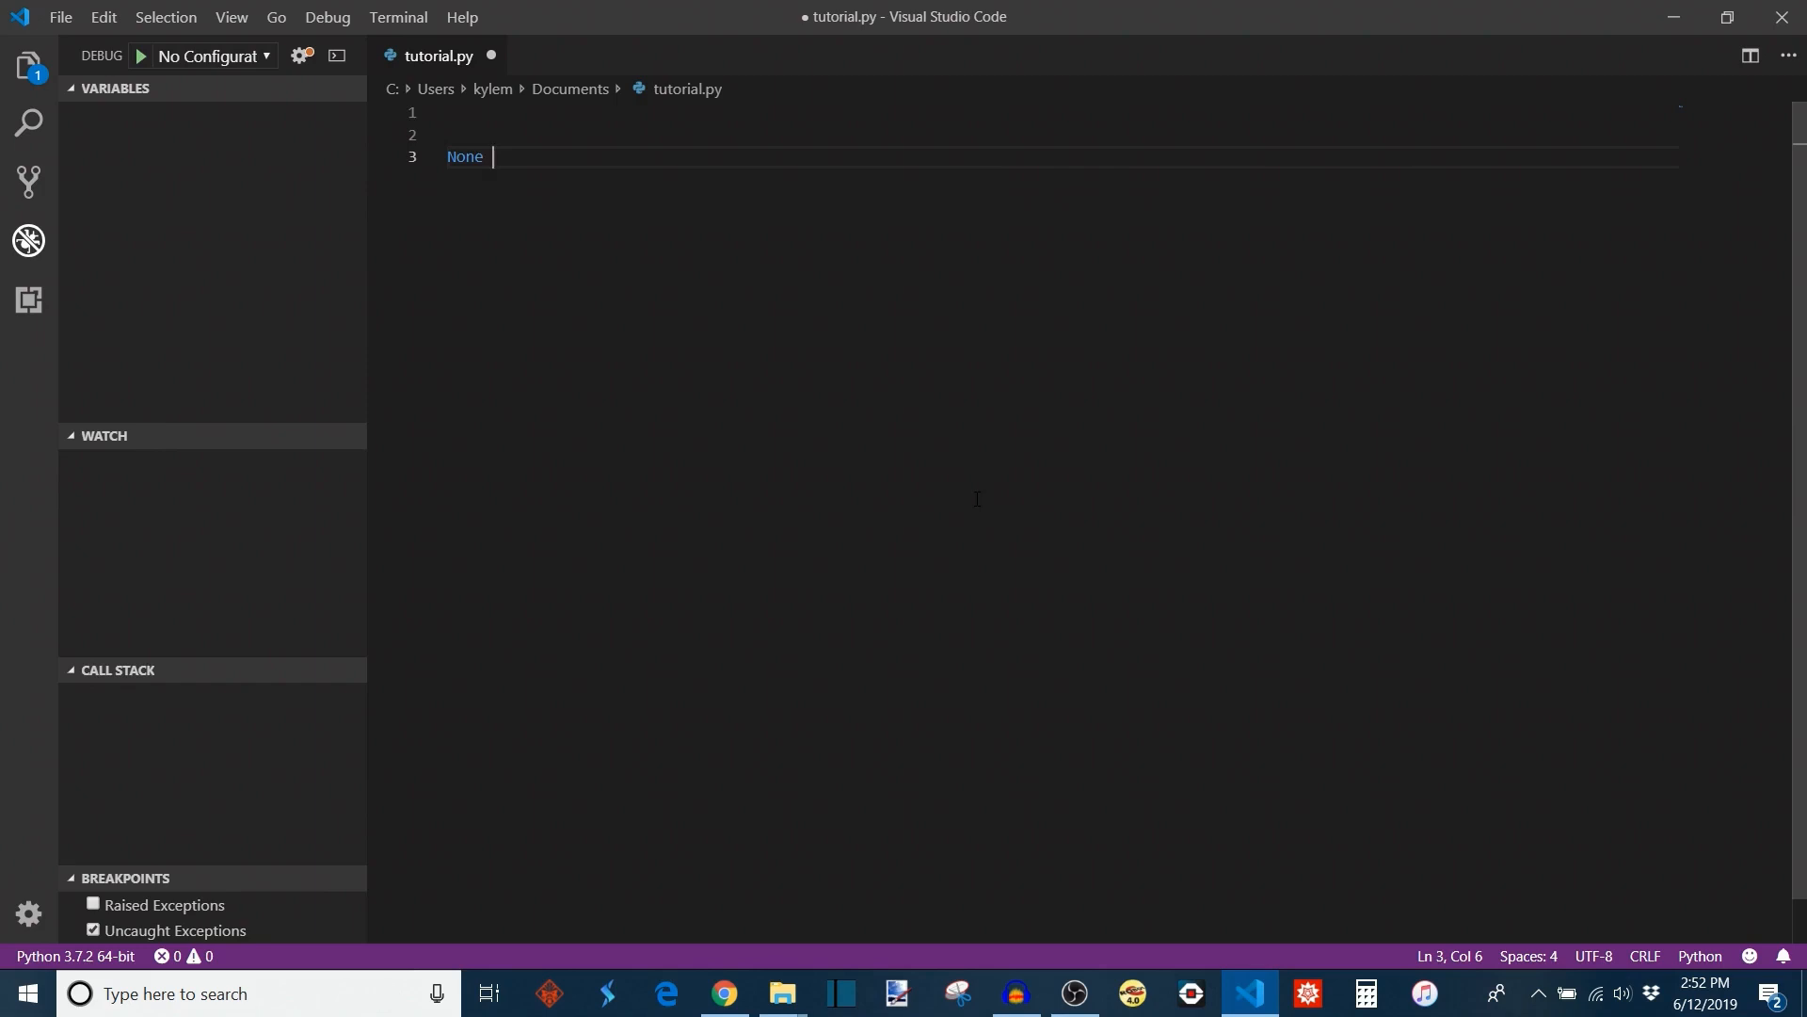
pyautogui.doubleClick(463, 155)
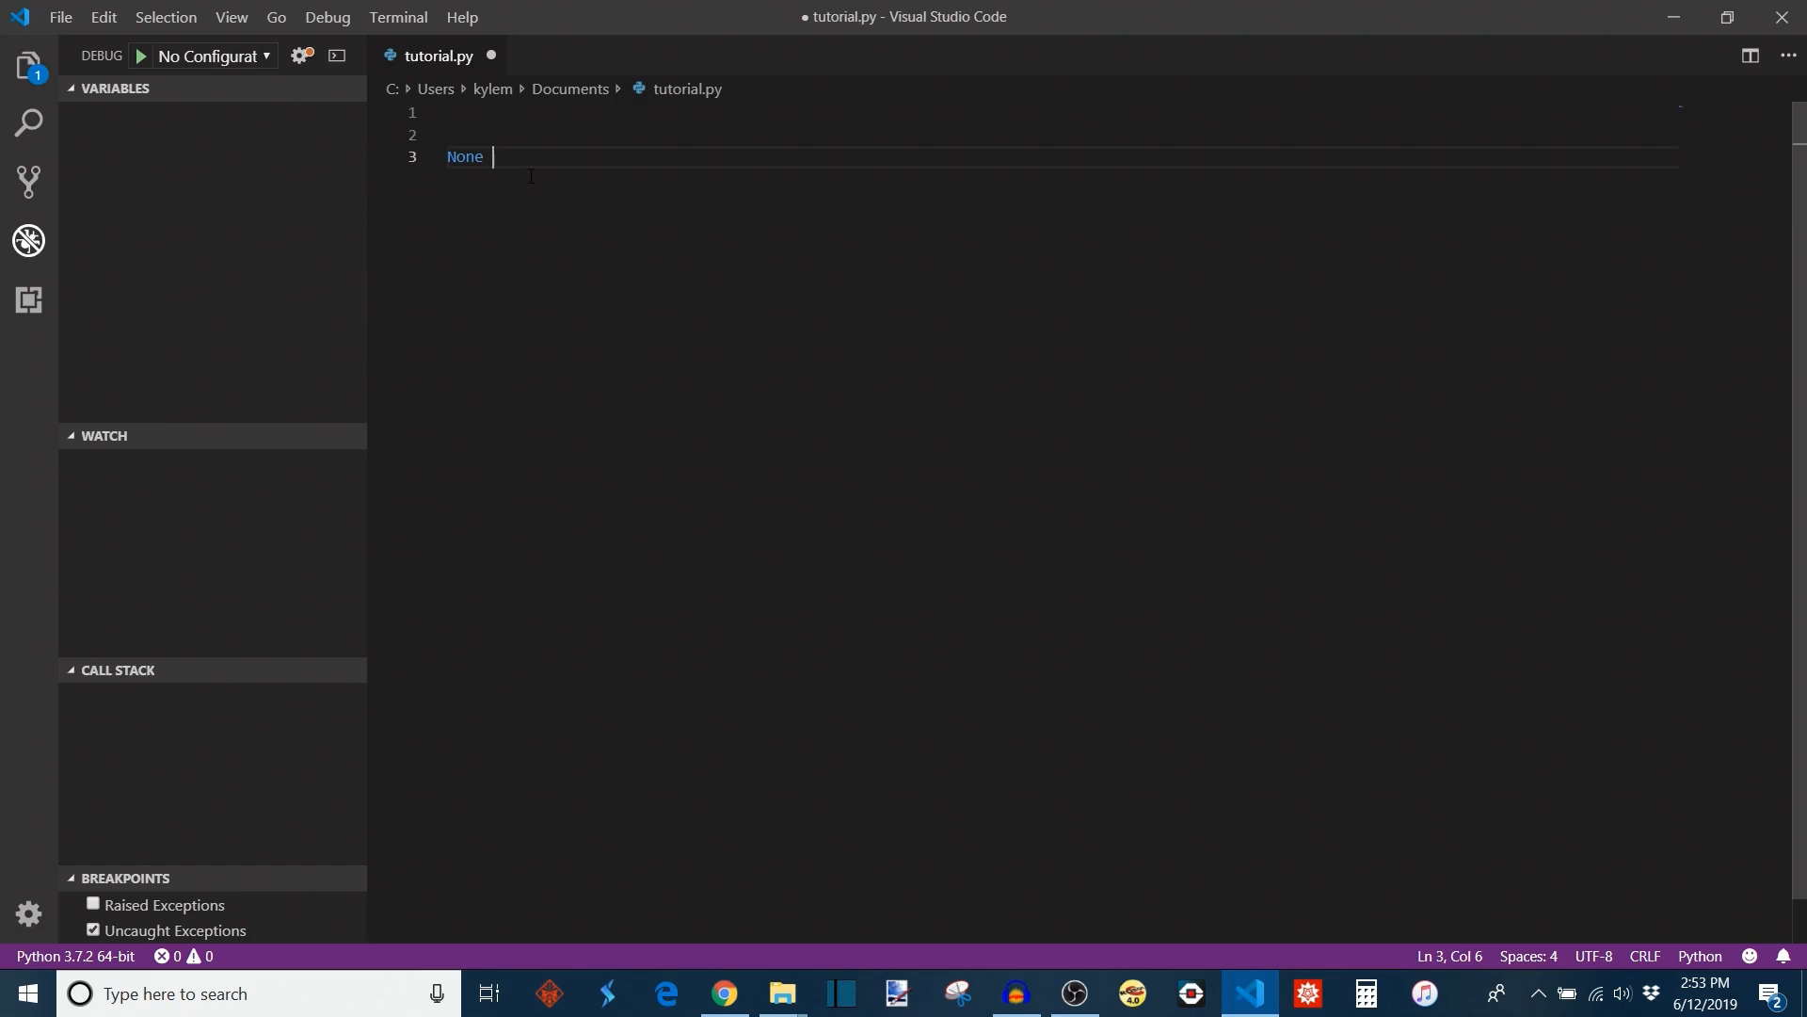
# - Replace None with def f(a) containing a bare return
pyautogui.doubleClick(464, 156)
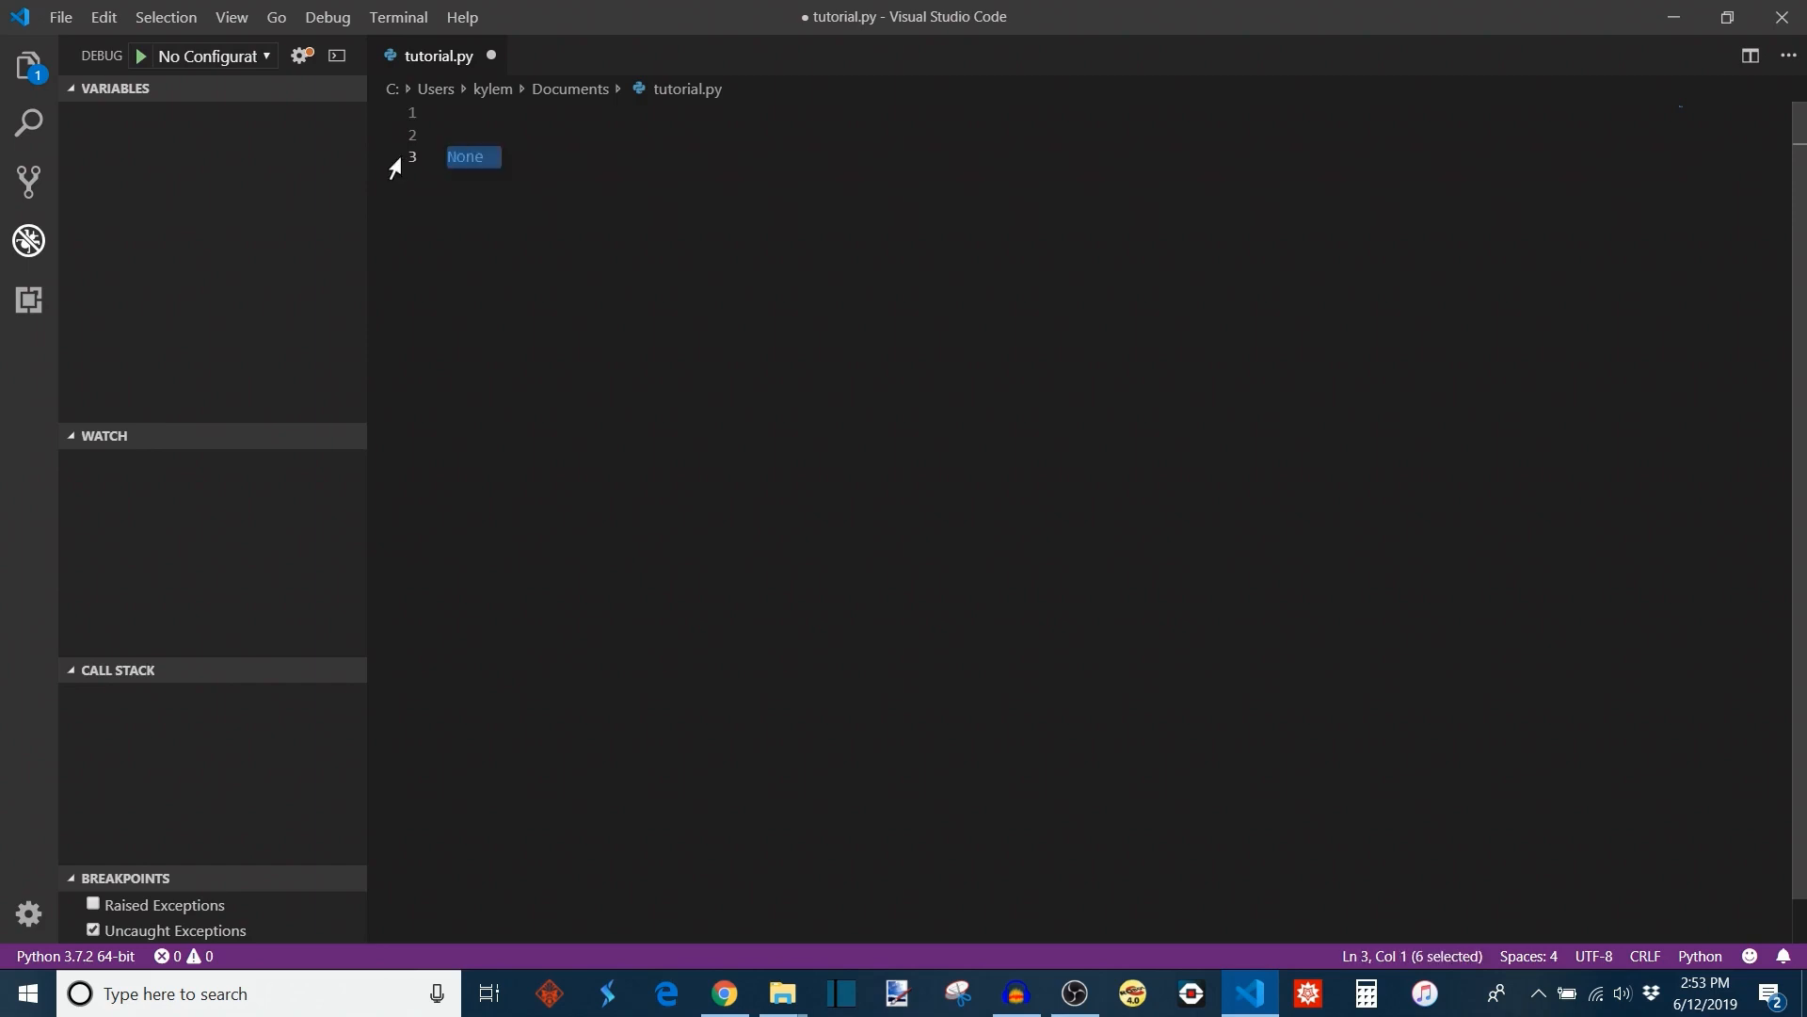
pyautogui.write('def f')
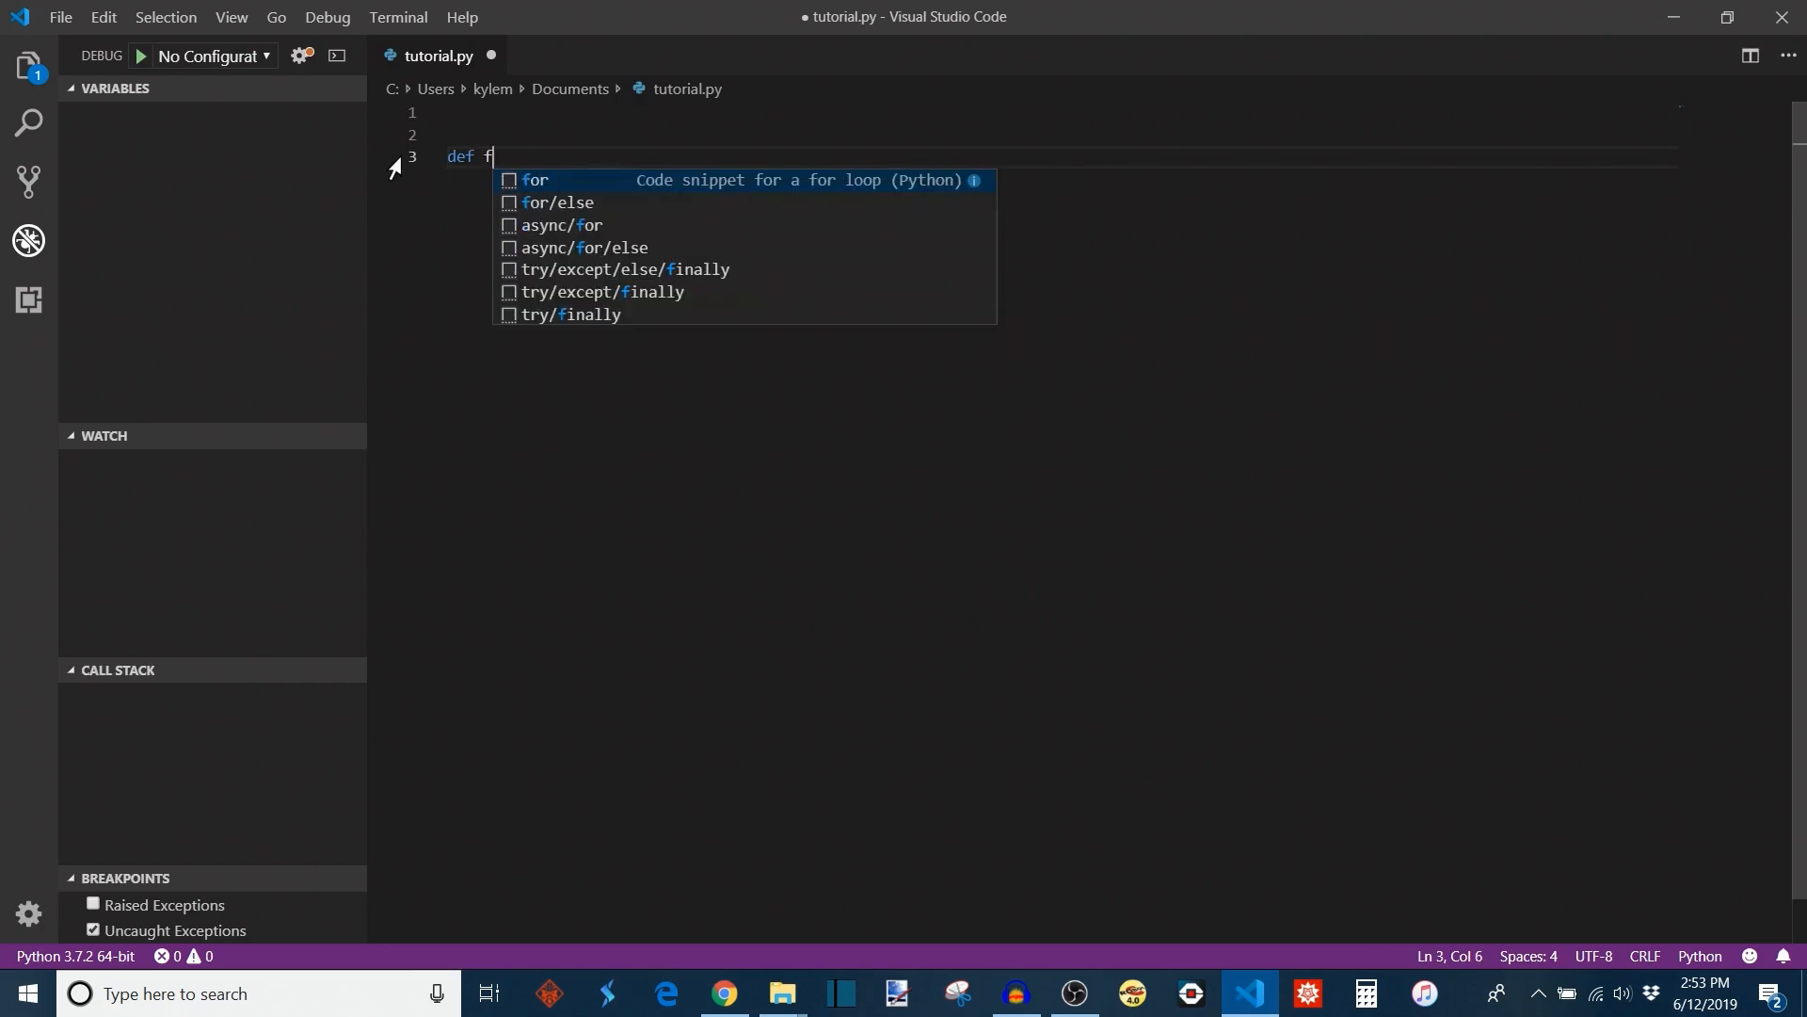
pyautogui.write('():')
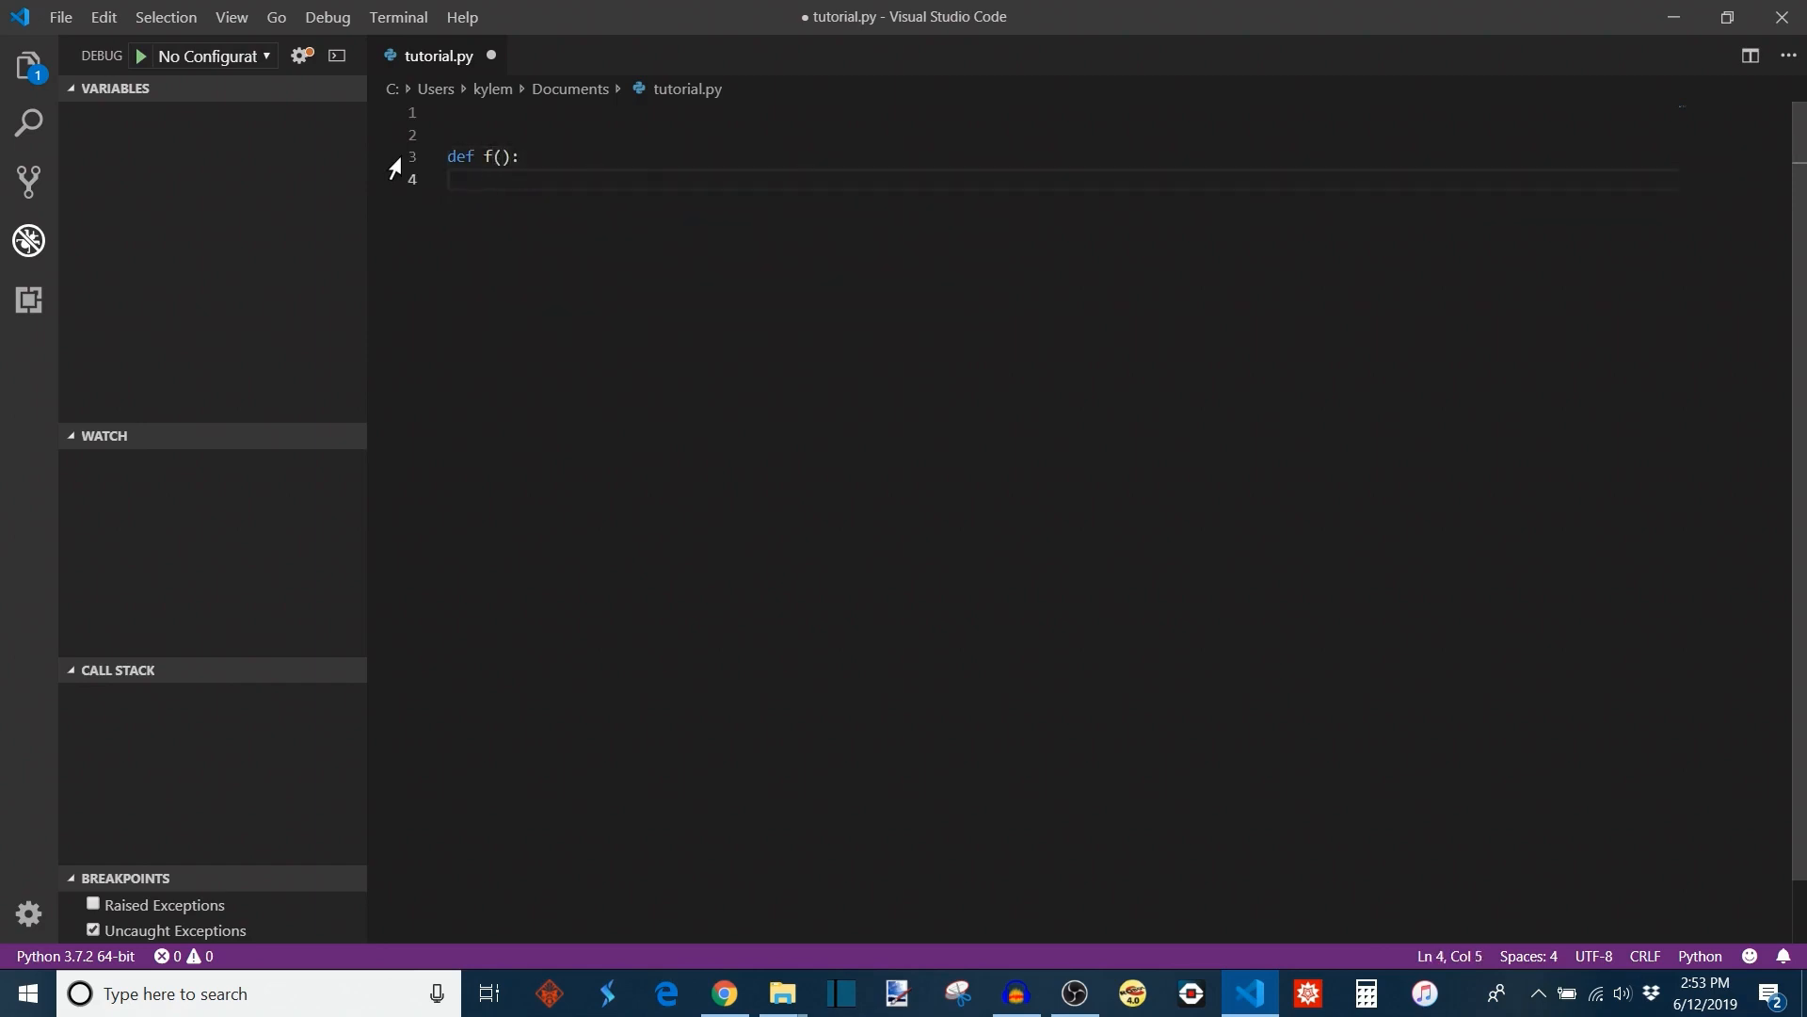
pyautogui.write('return')
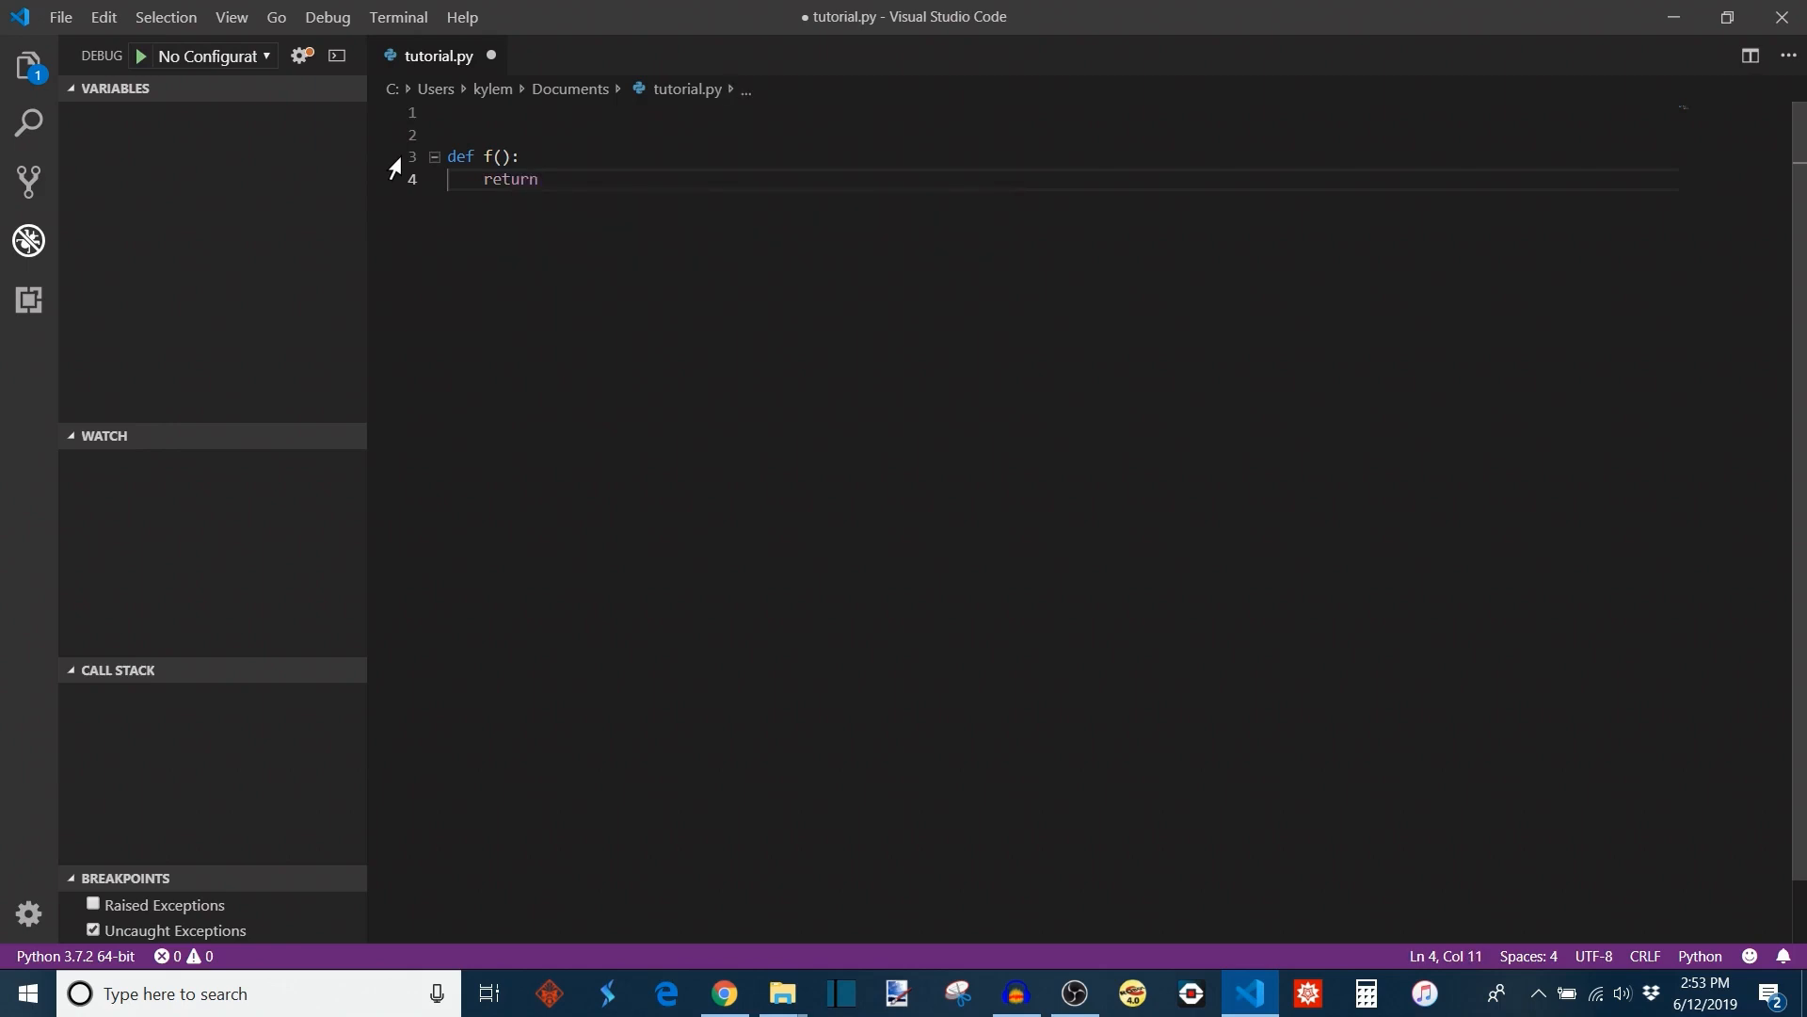
pyautogui.write('a')
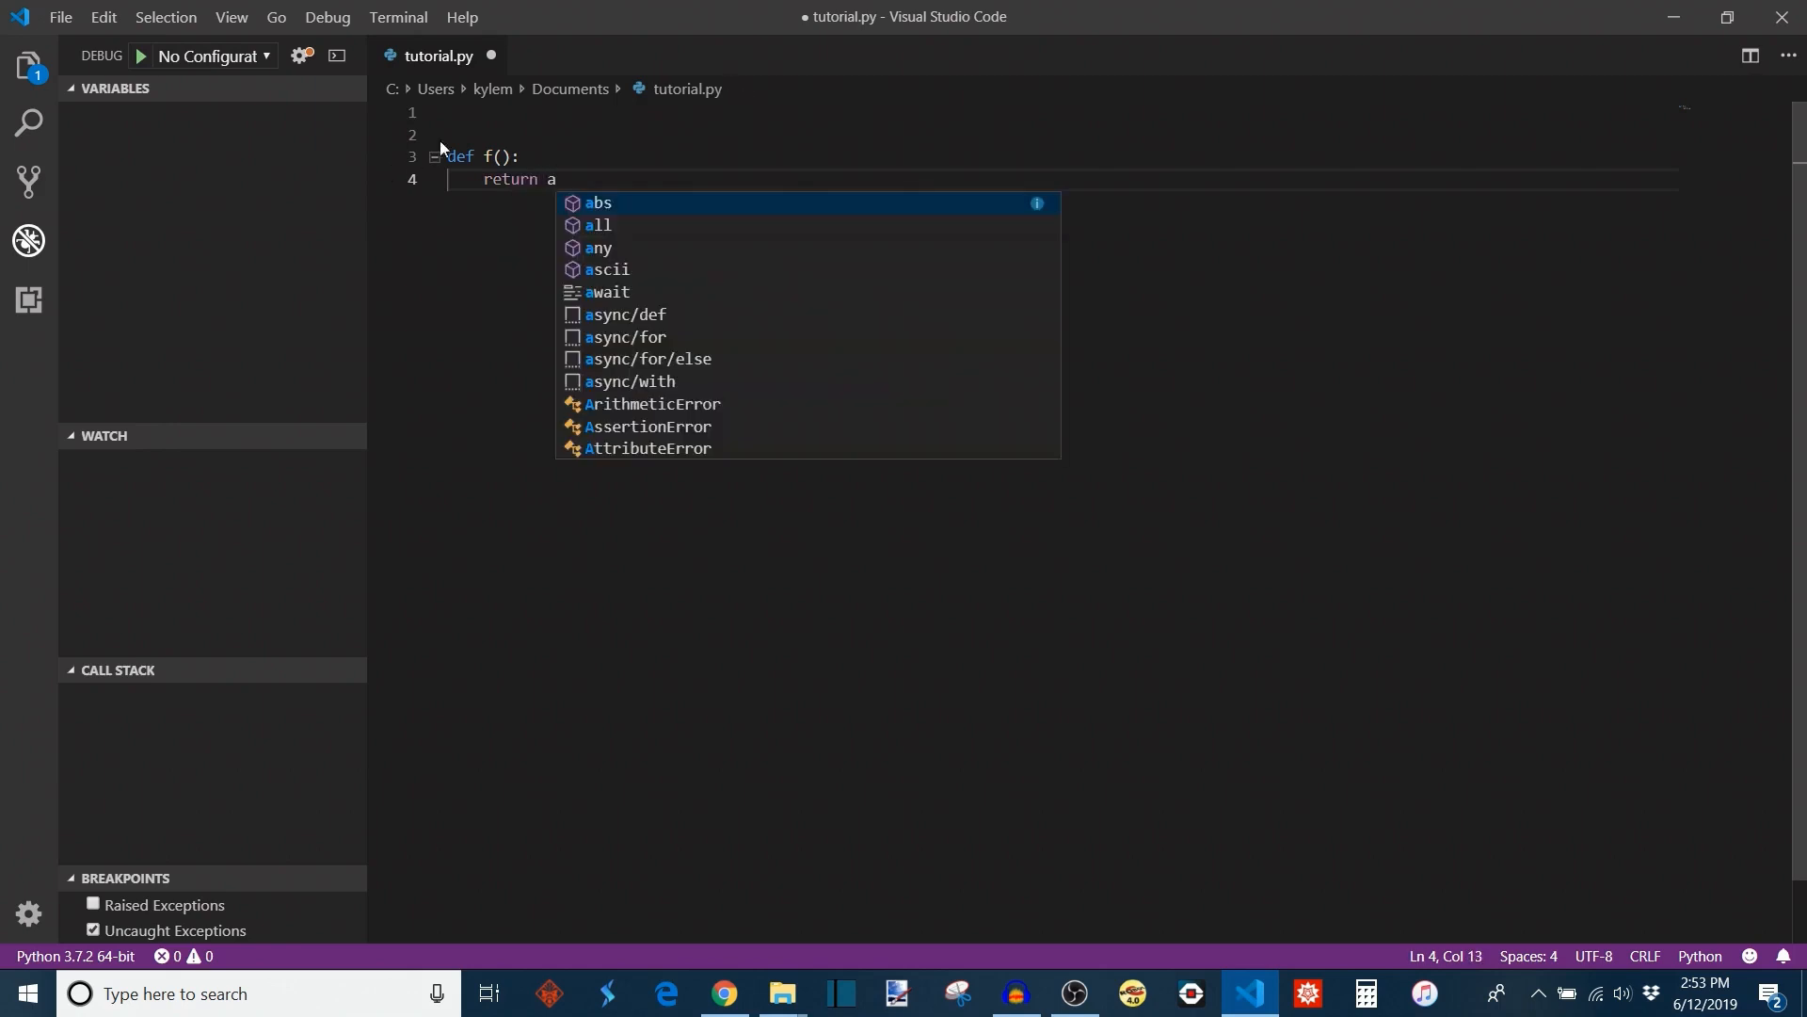
pyautogui.write('a')
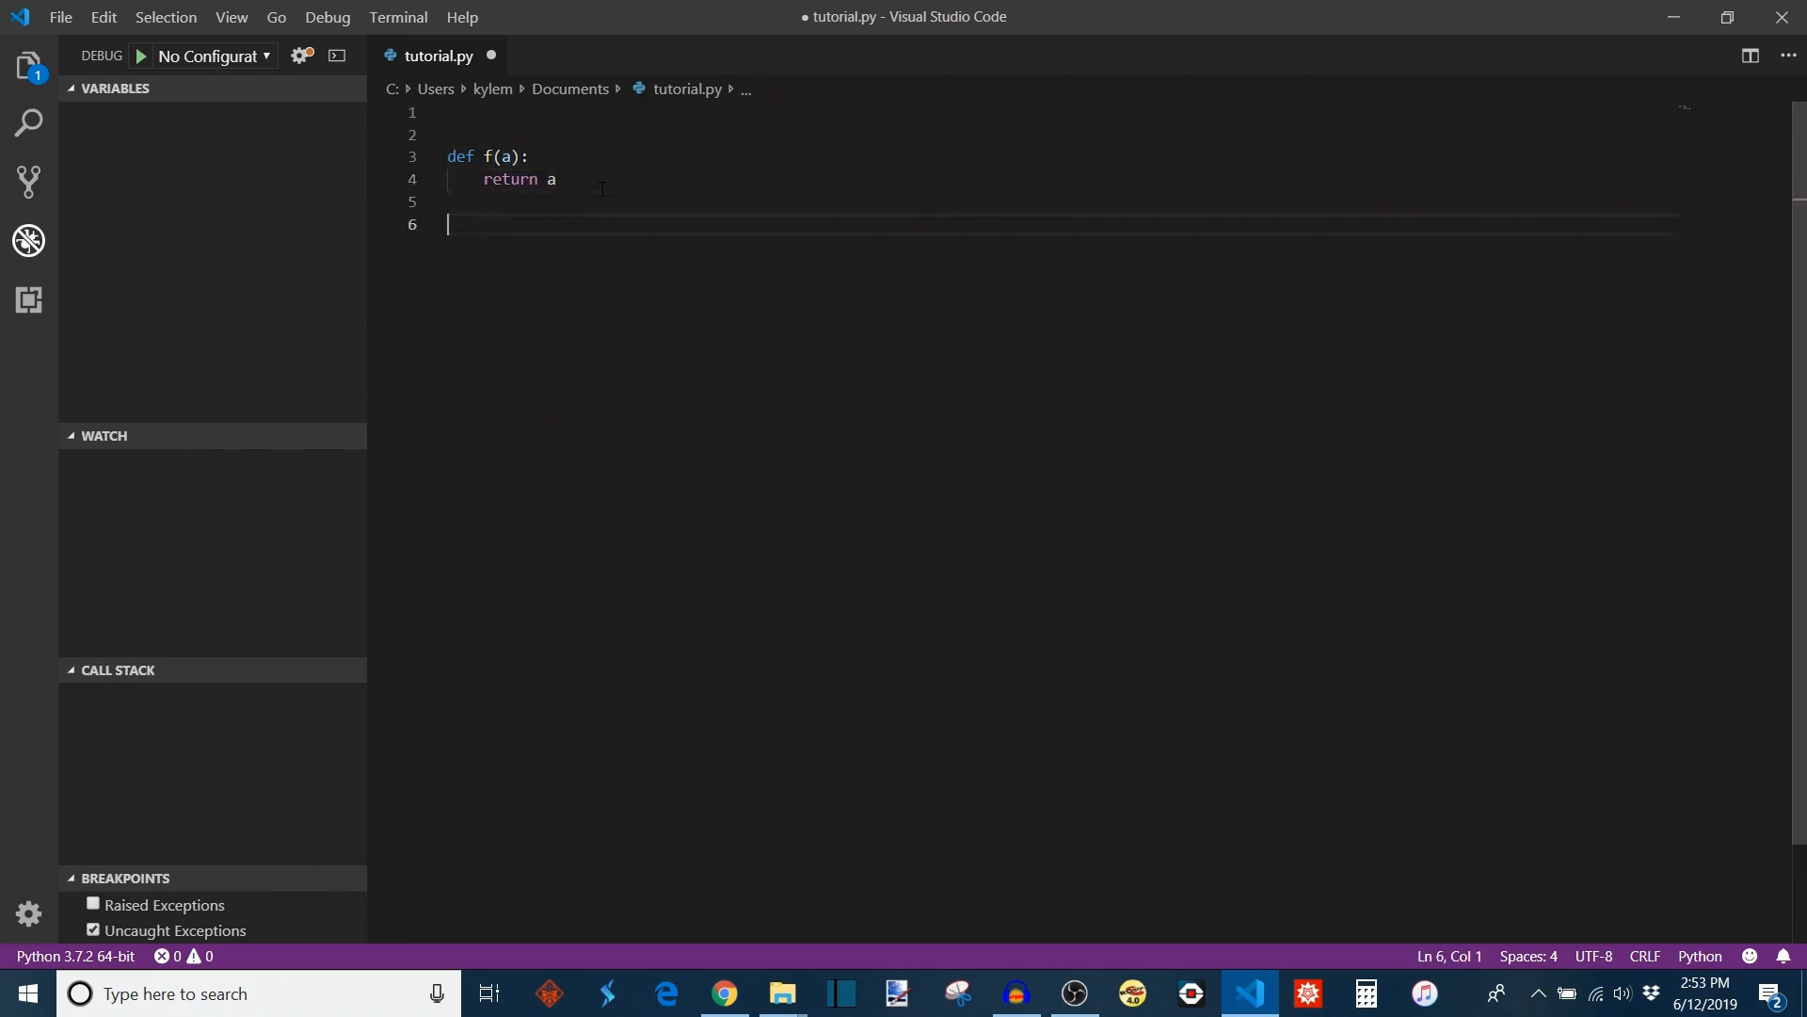
# - Add print(f(7)) and run the script to show None
pyautogui.write('pri')
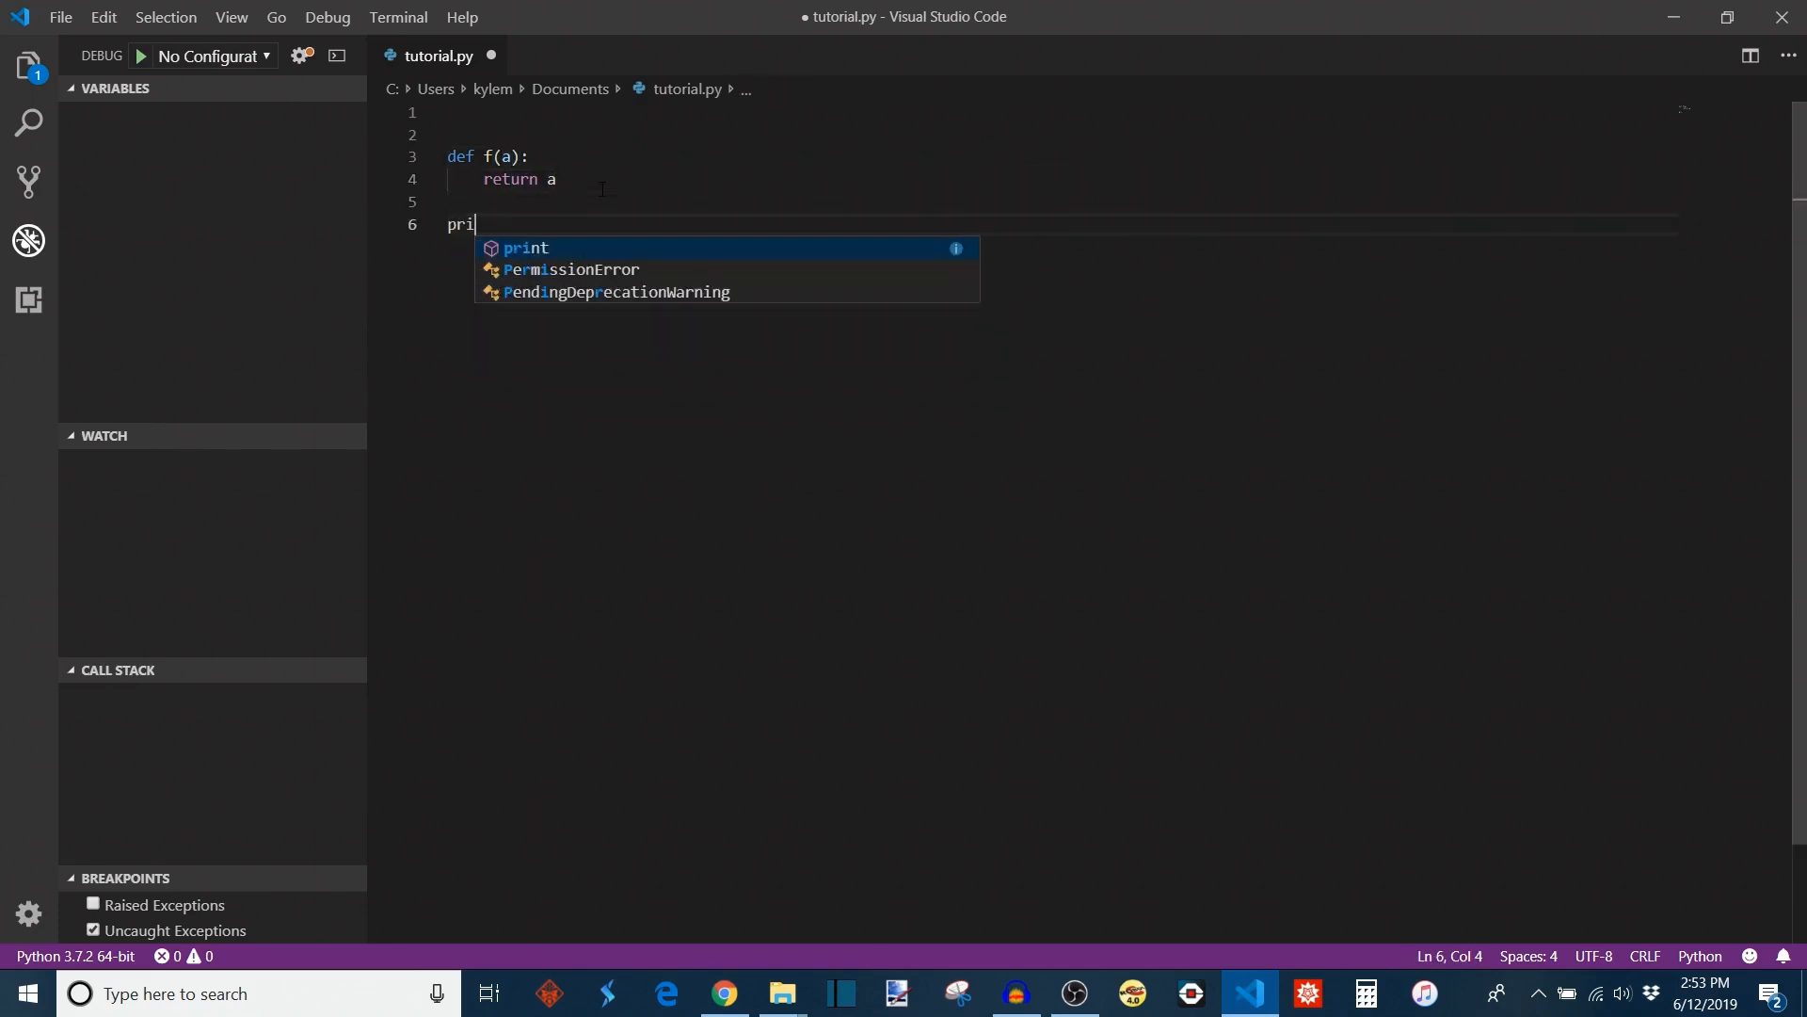
pyautogui.write('nt(f')
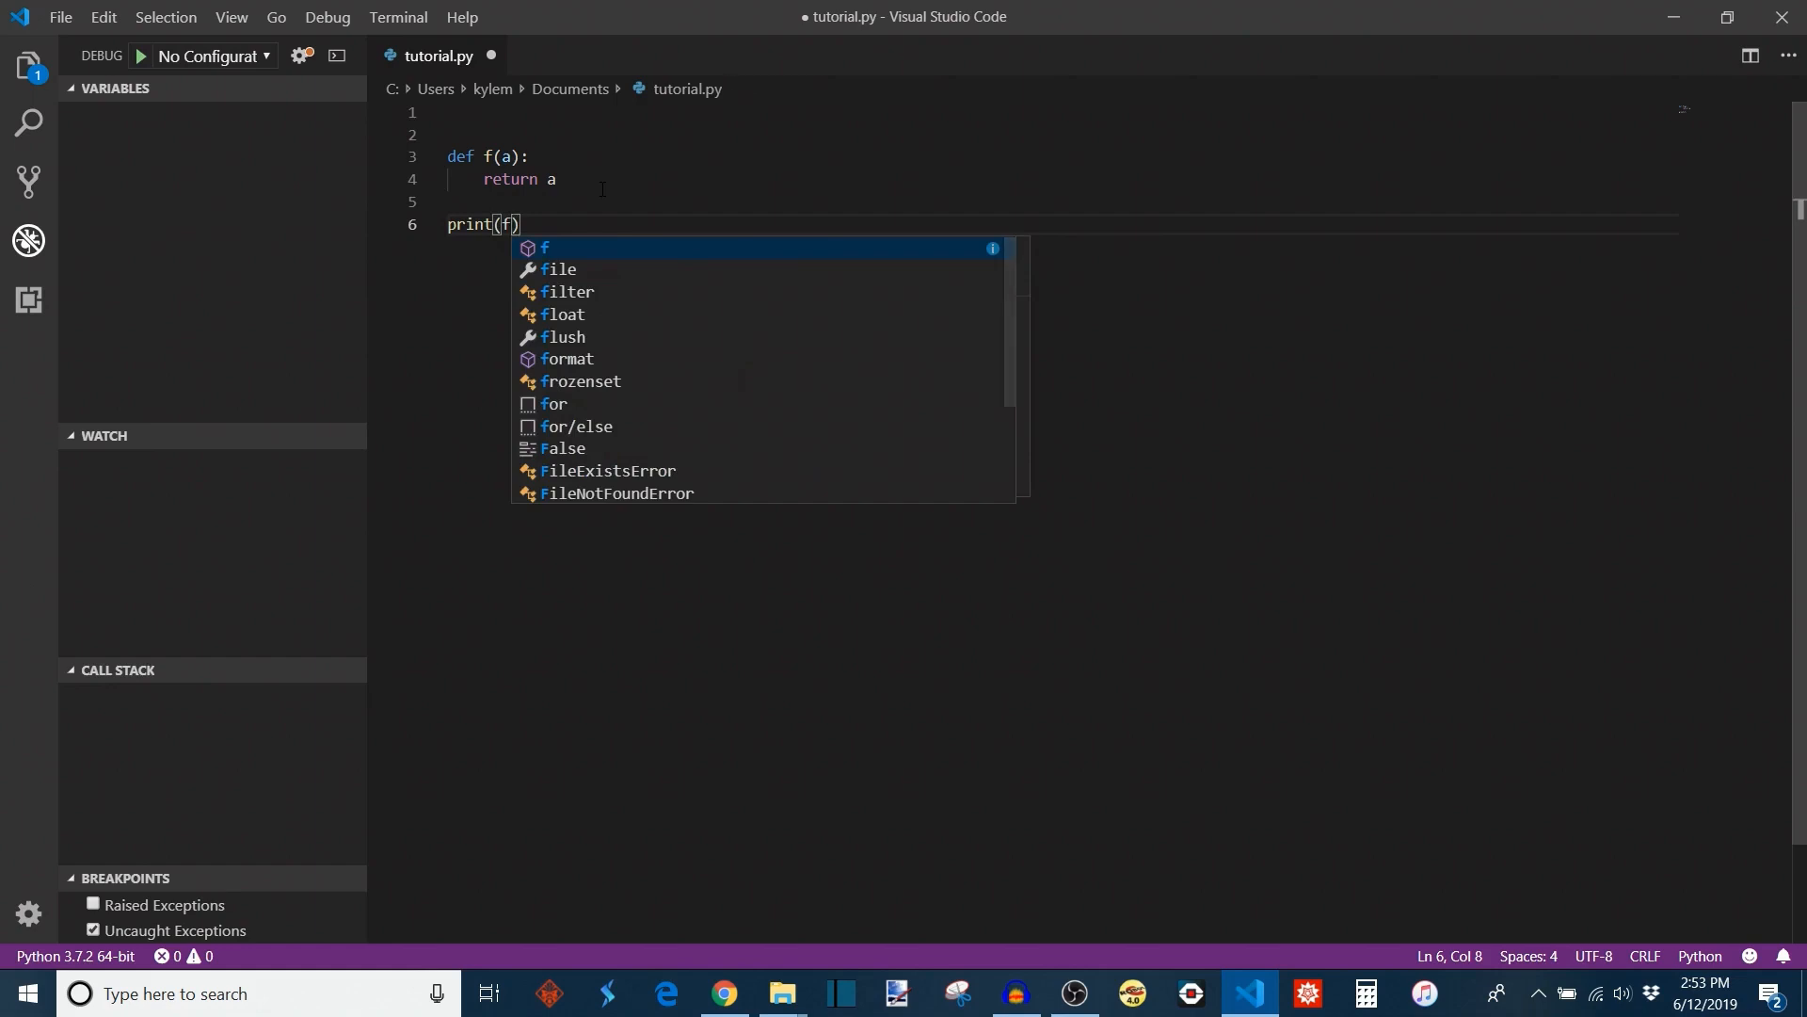
pyautogui.write('(7')
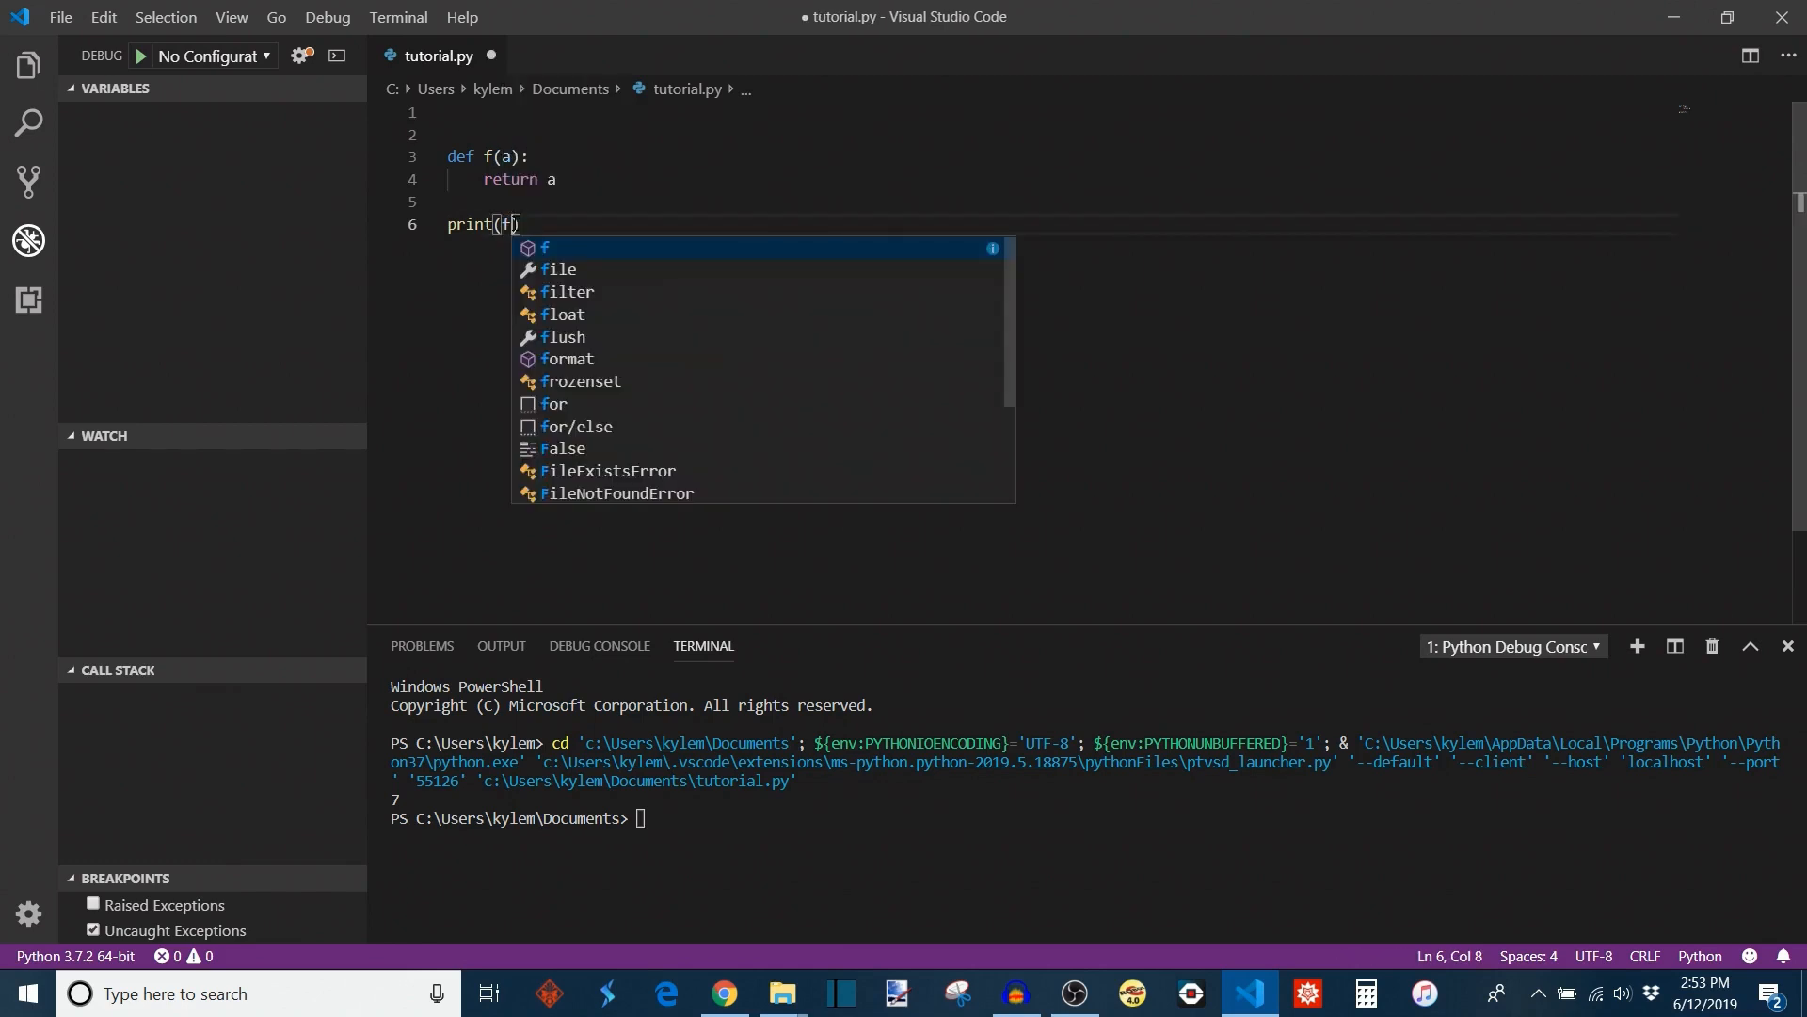
pyautogui.press('Escape')
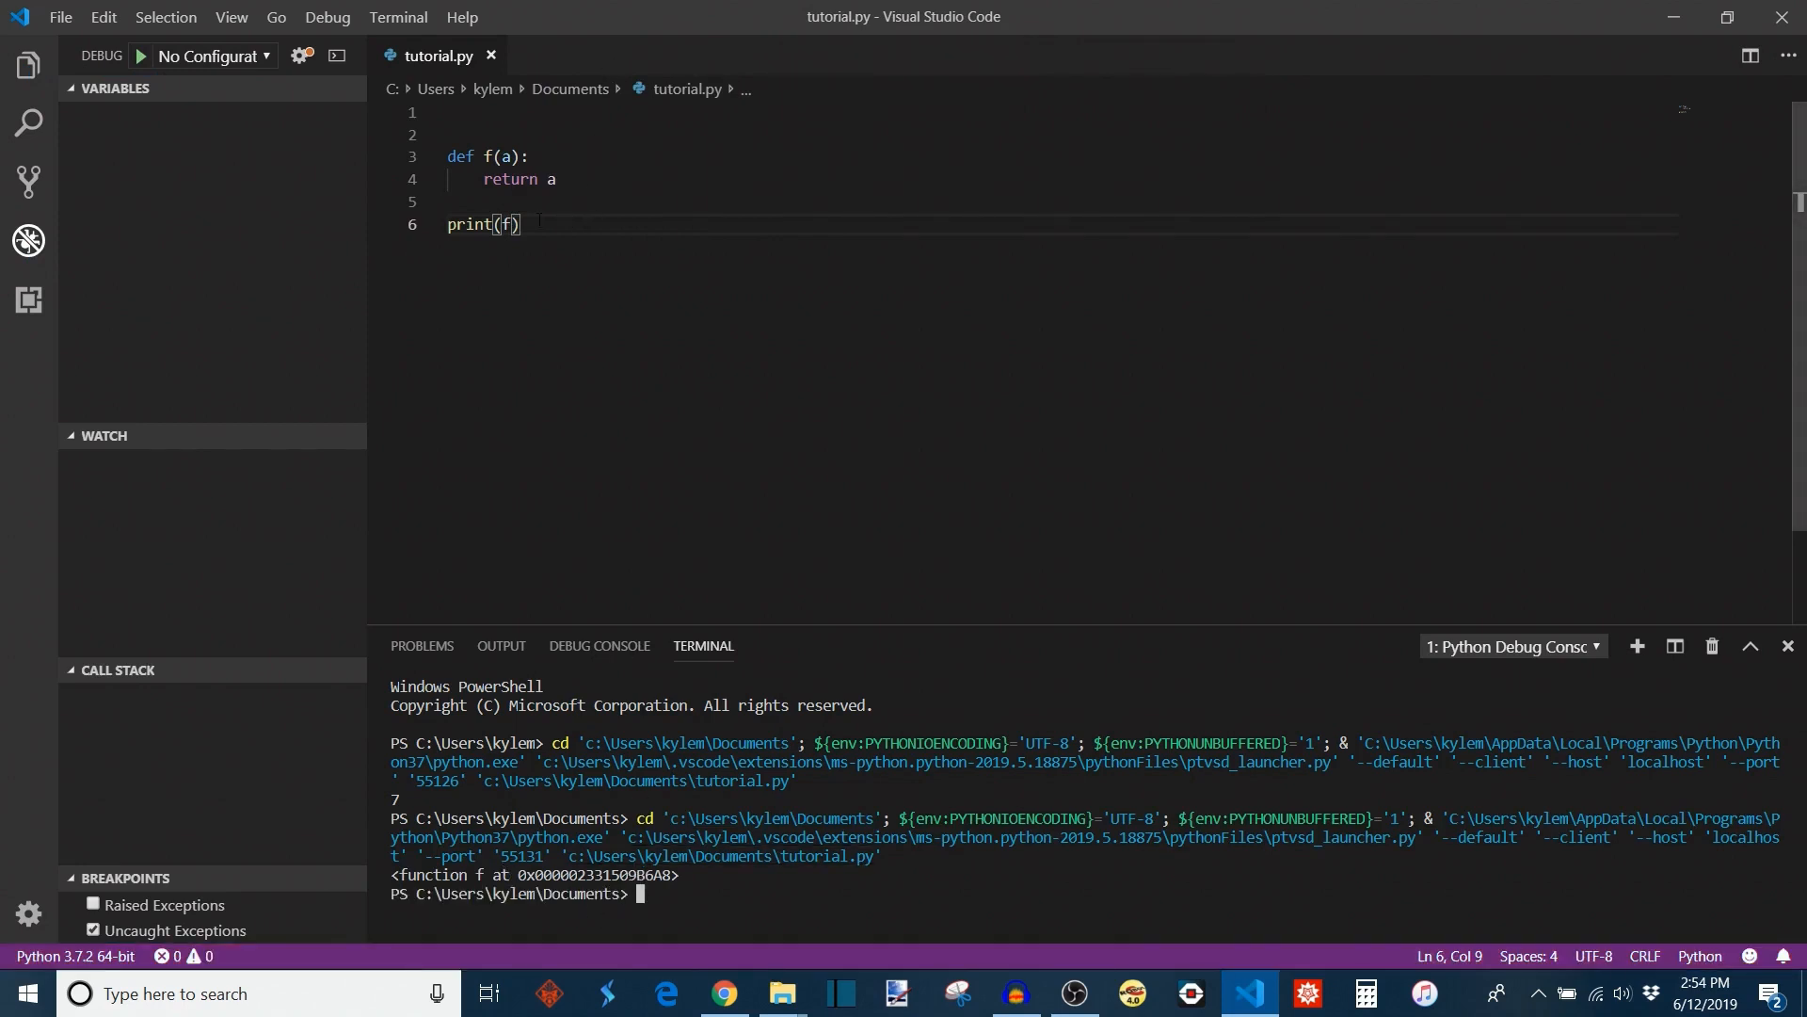
pyautogui.write('7')
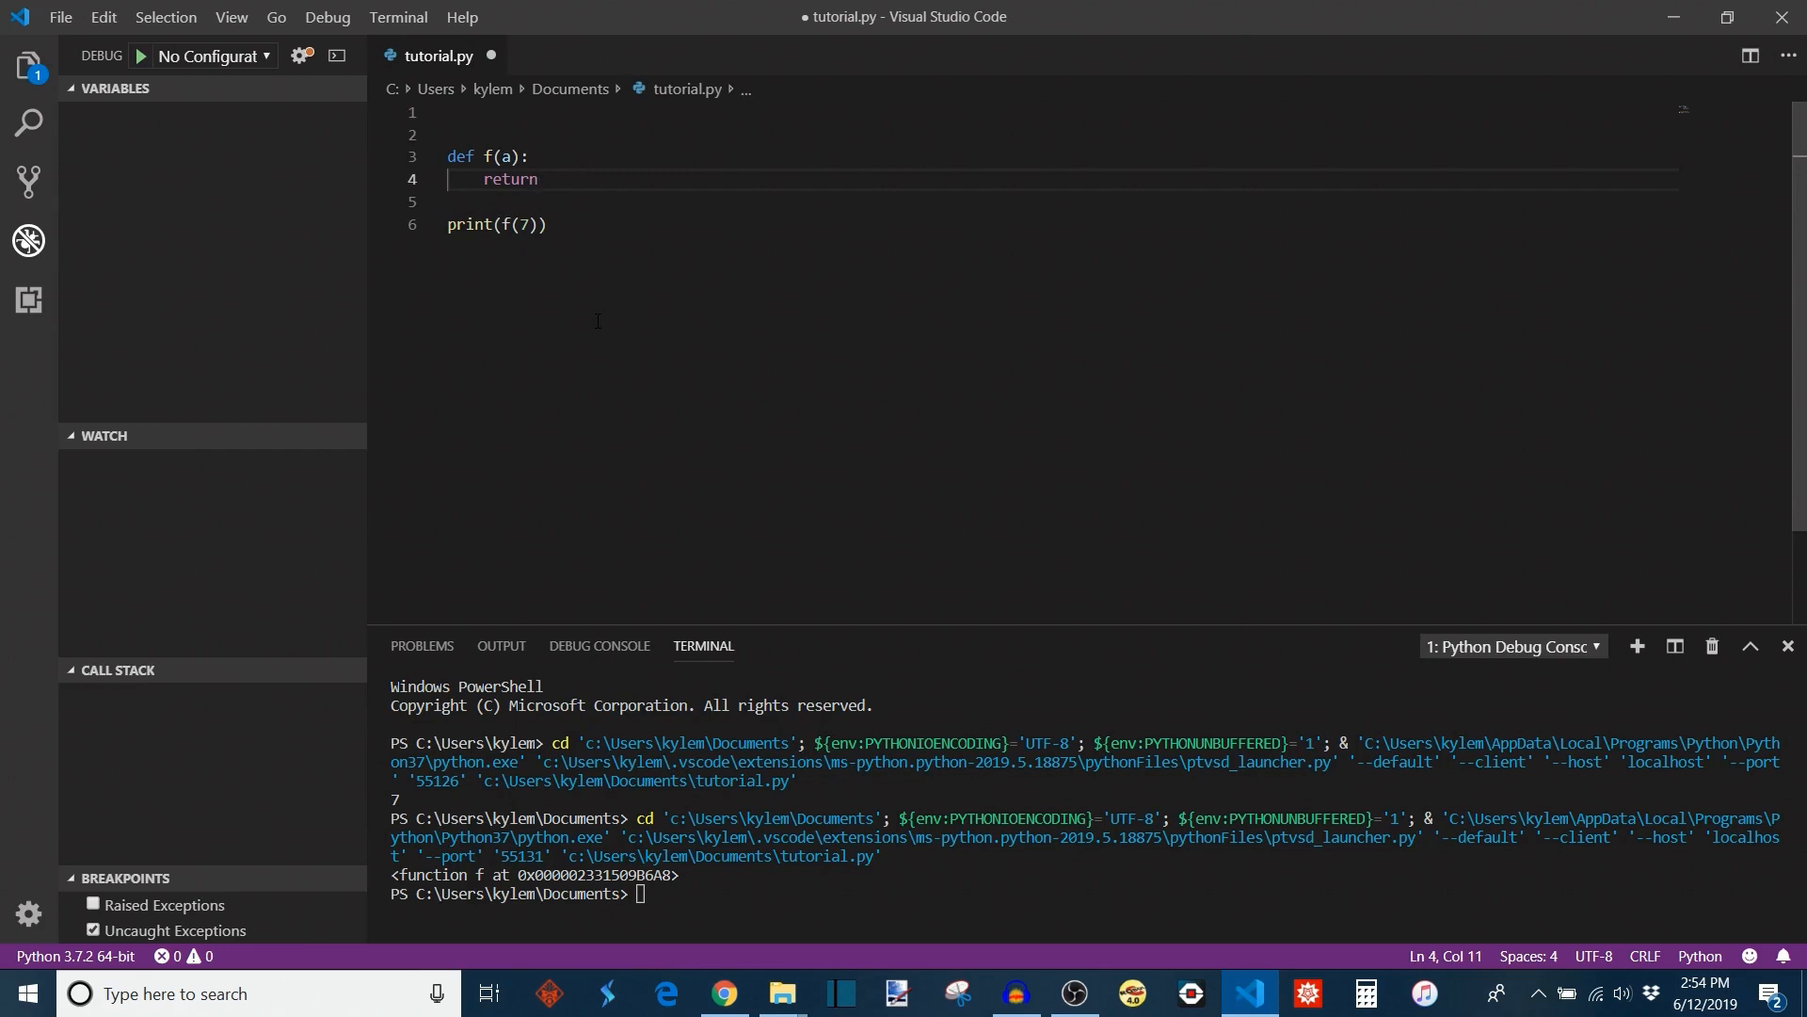
pyautogui.click(138, 55)
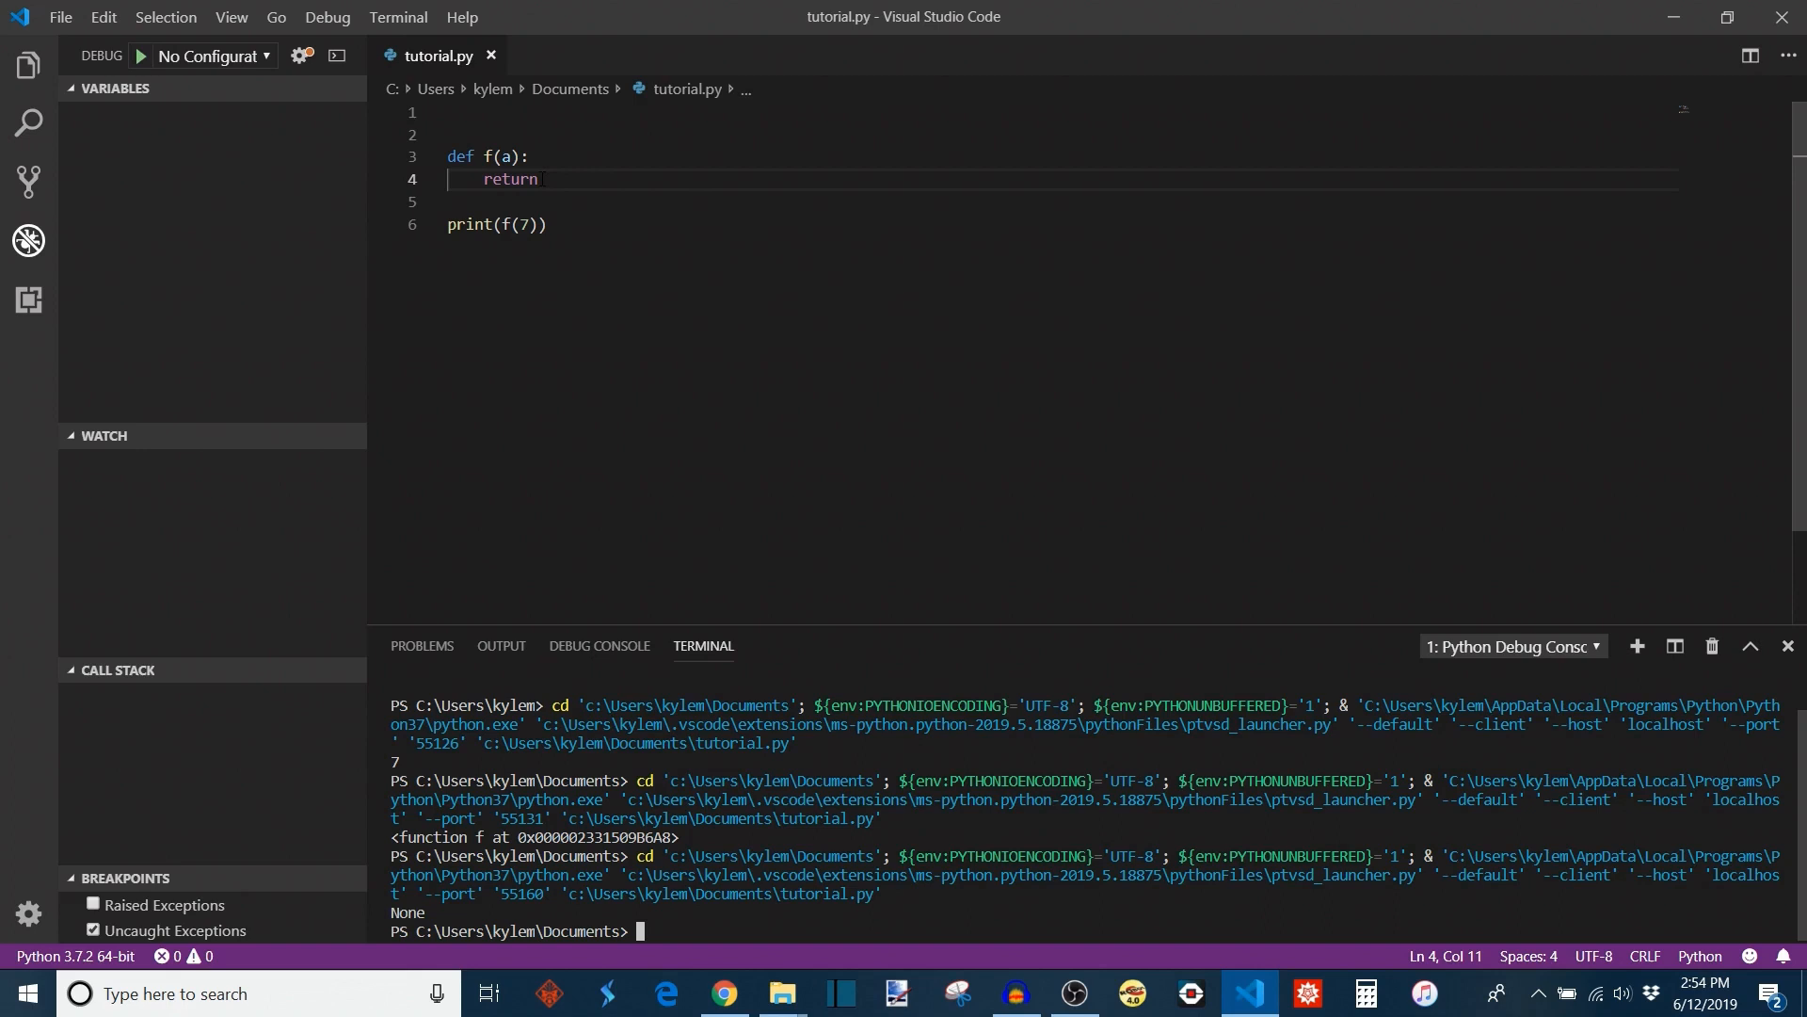
pyautogui.moveTo(450, 913)
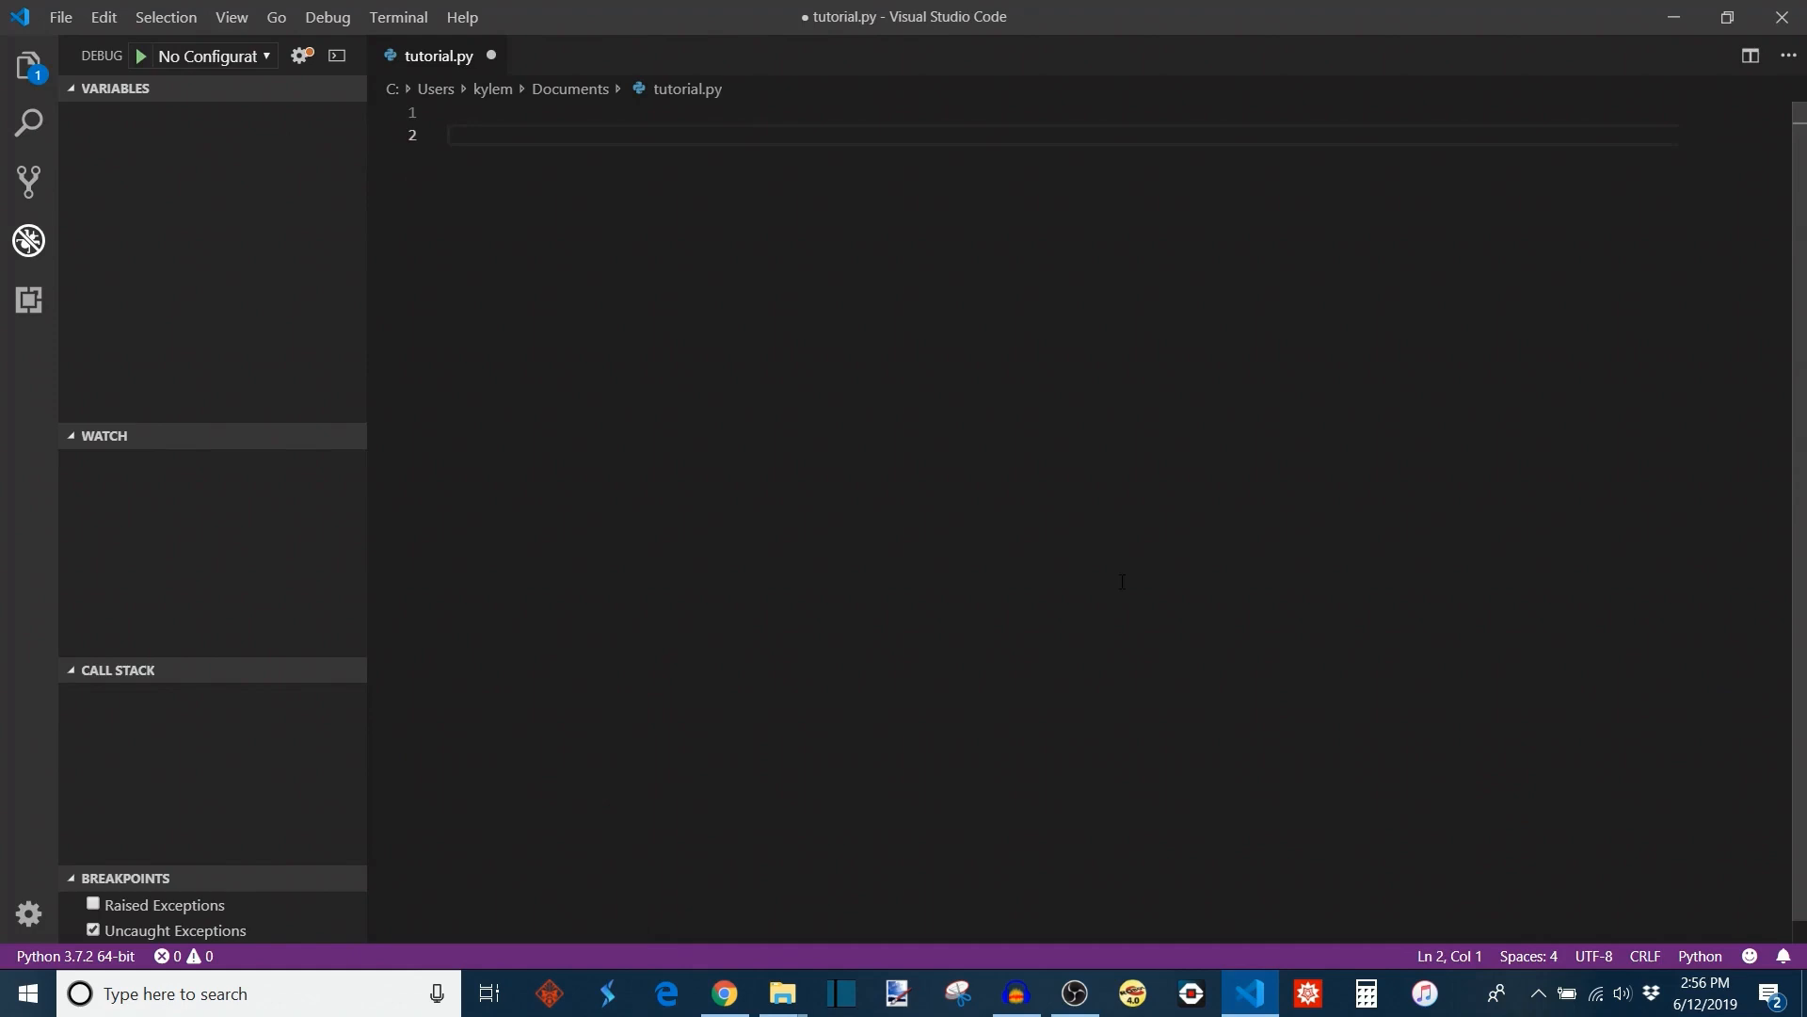
pyautogui.moveTo(729, 373)
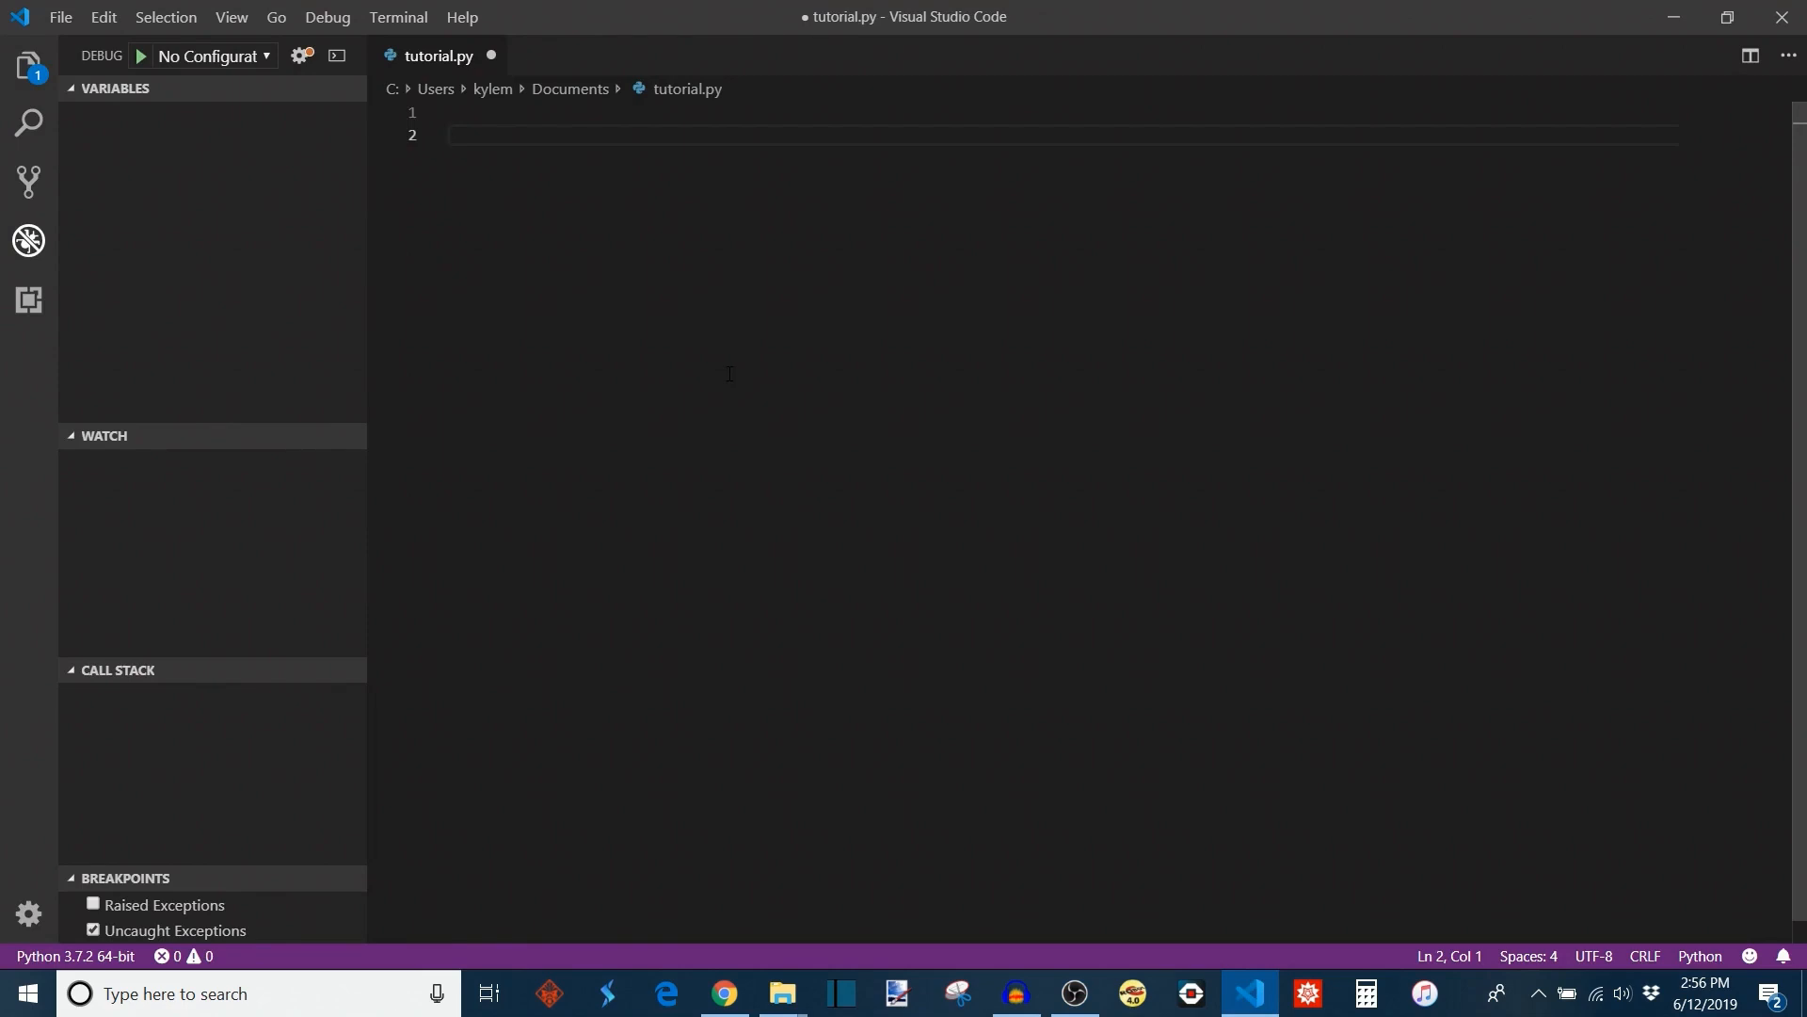
pyautogui.moveTo(671, 326)
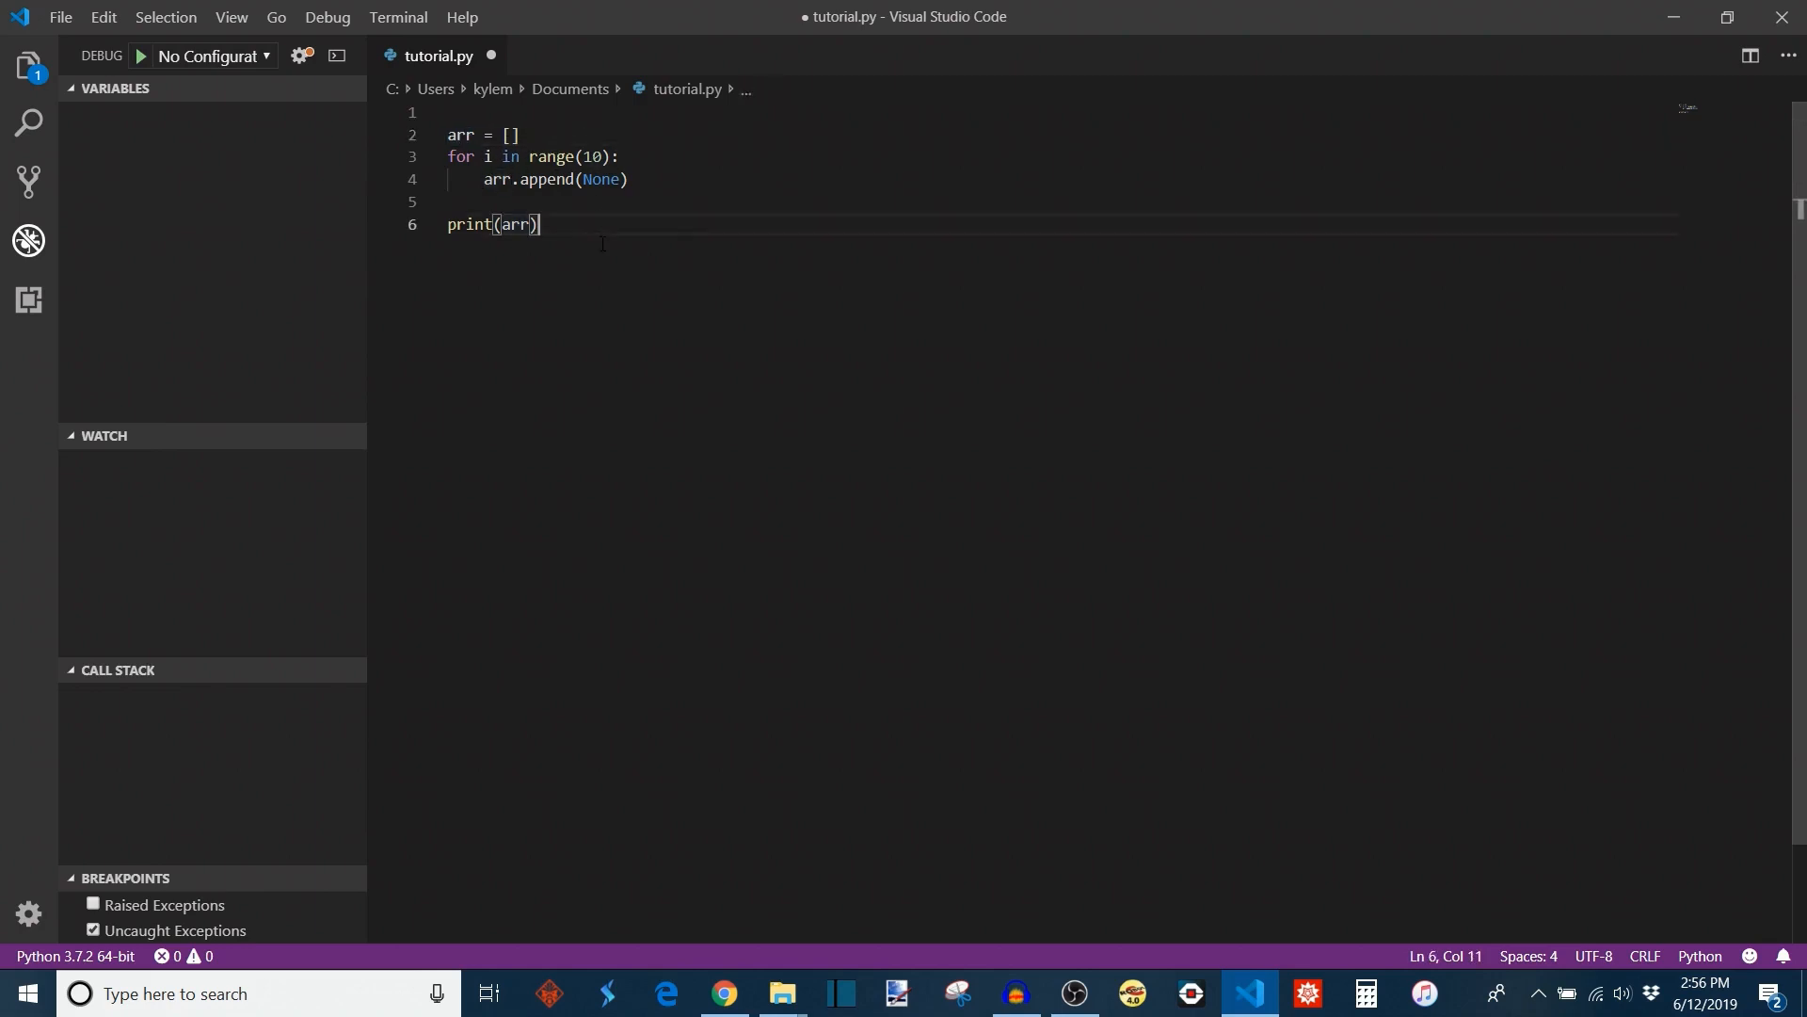
# - Run the script to print ten Nones, then begin a new arr line
pyautogui.click(138, 55)
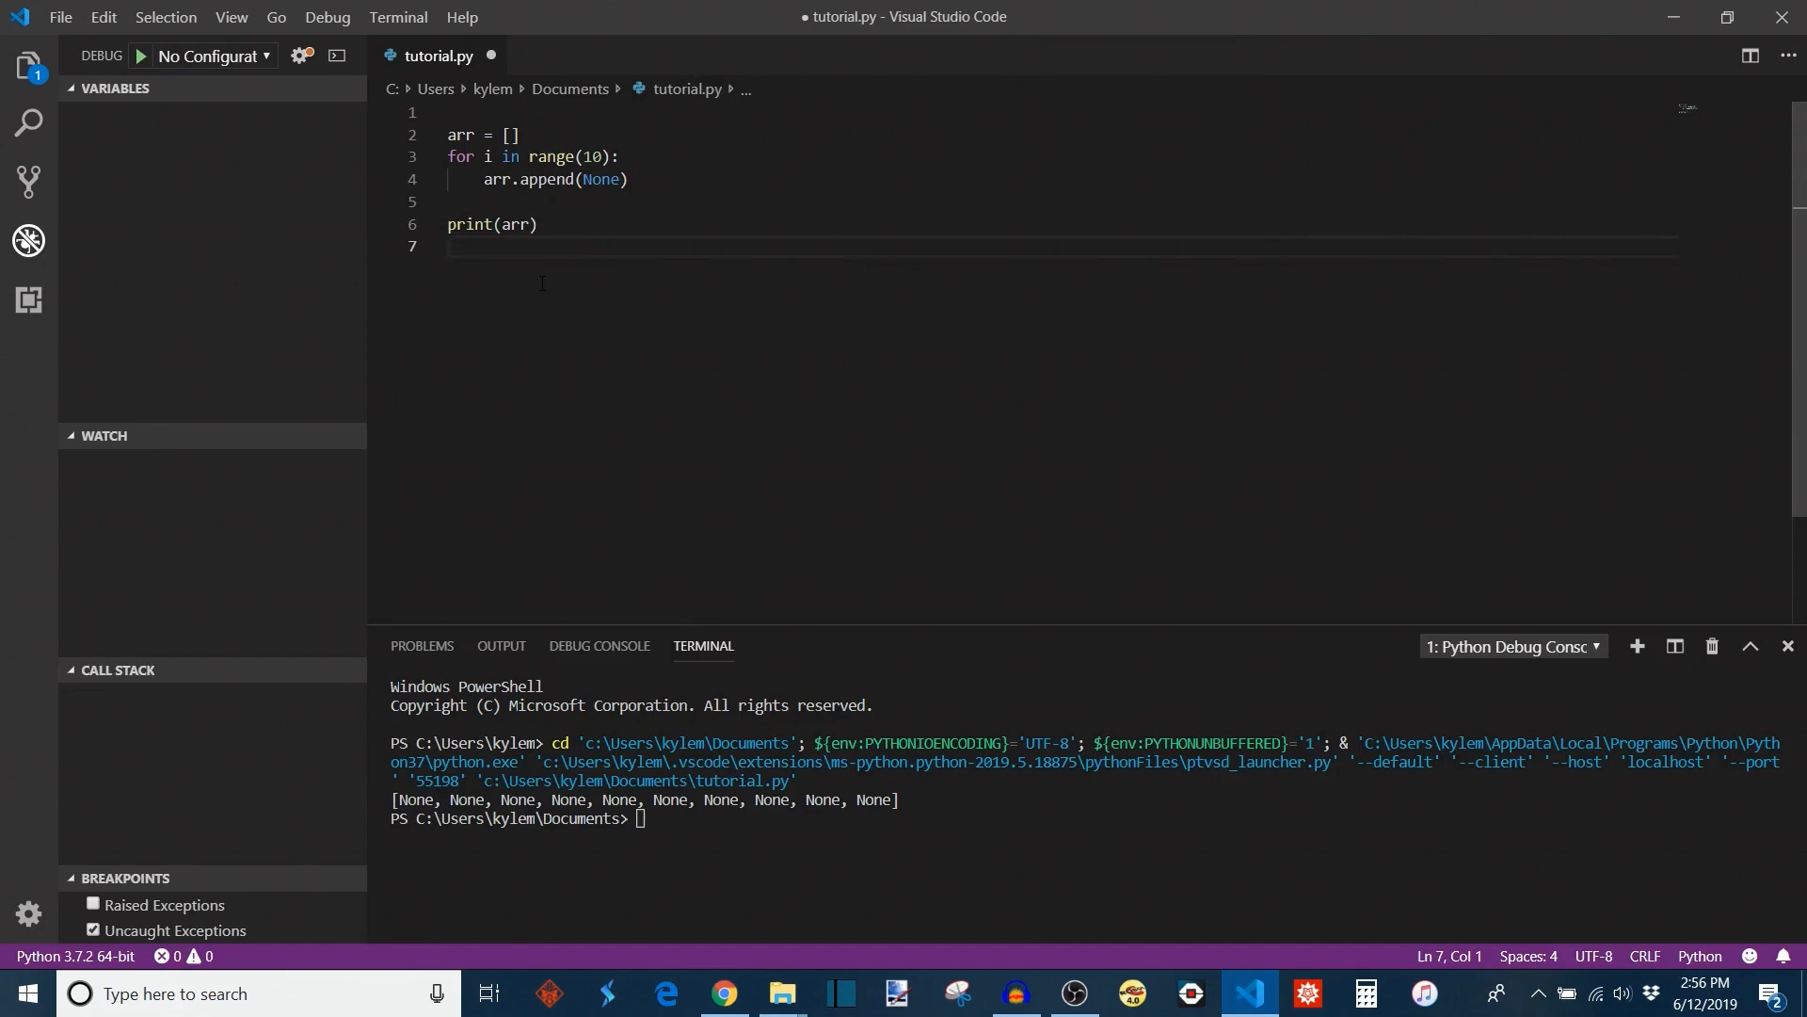
pyautogui.write('arr')
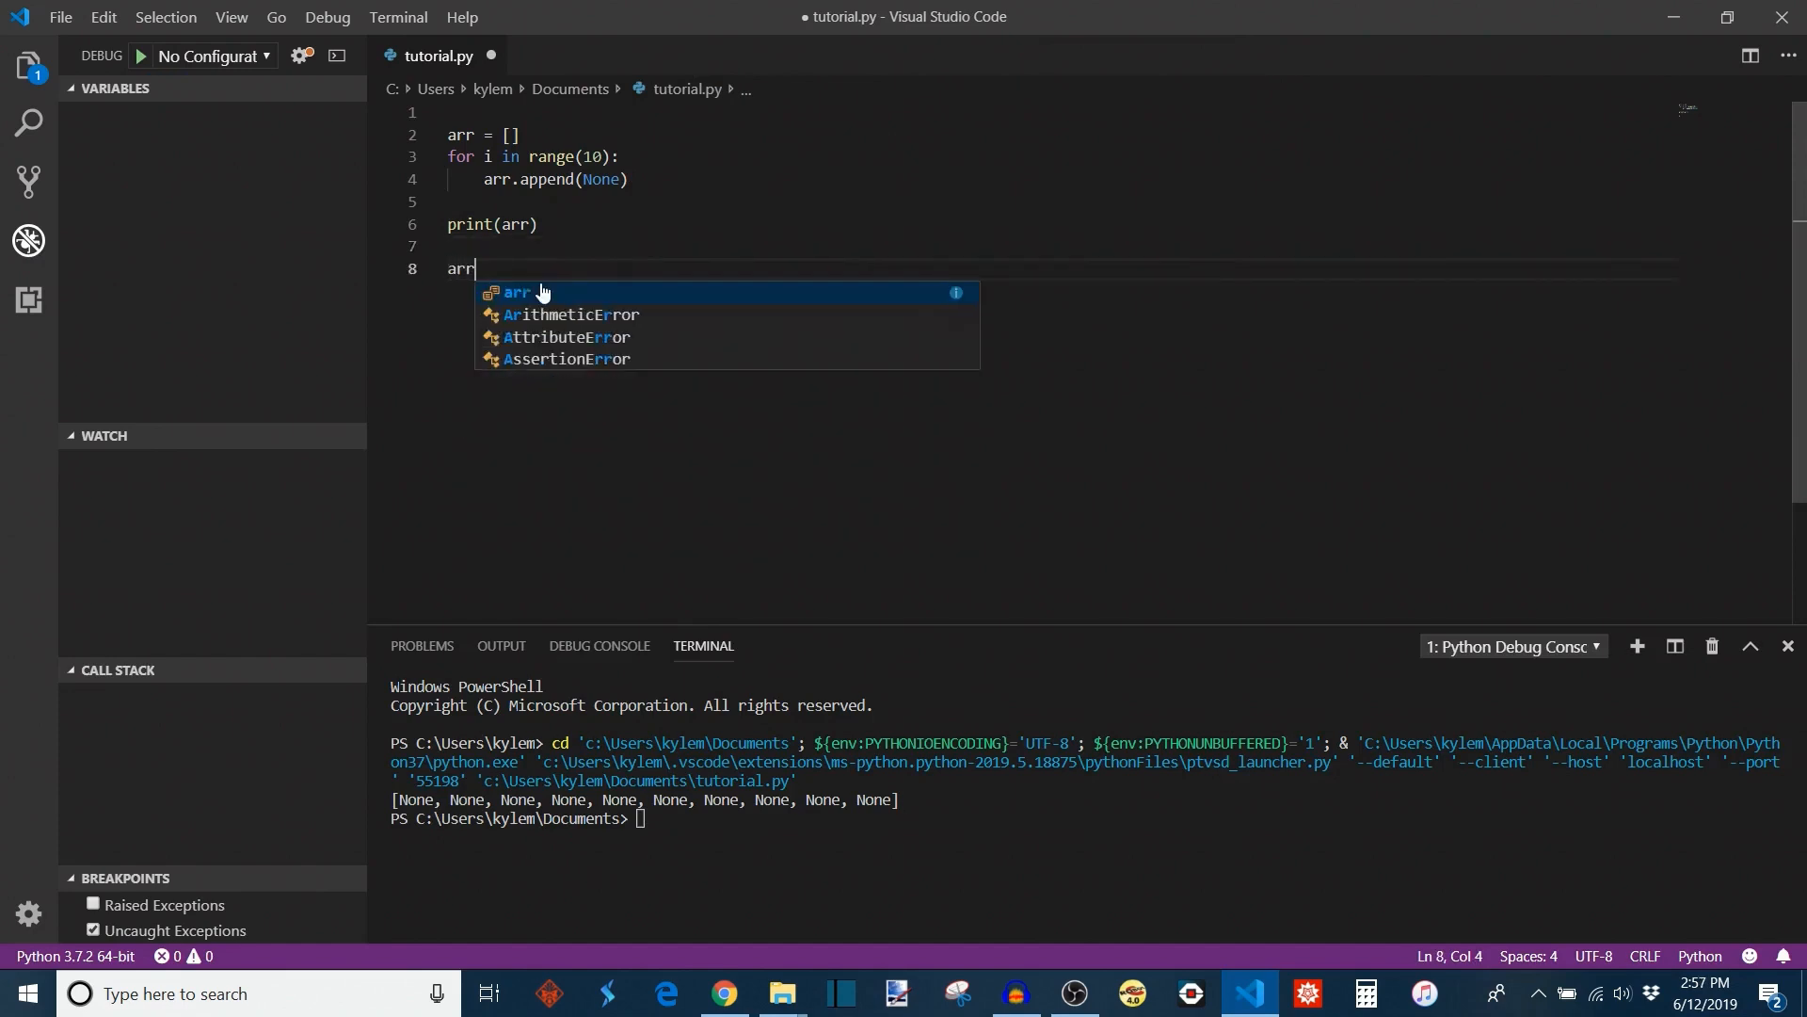
# - Add arr[5] = 8 and a second print(arr), then run the script
pyautogui.write('[5] = 8')
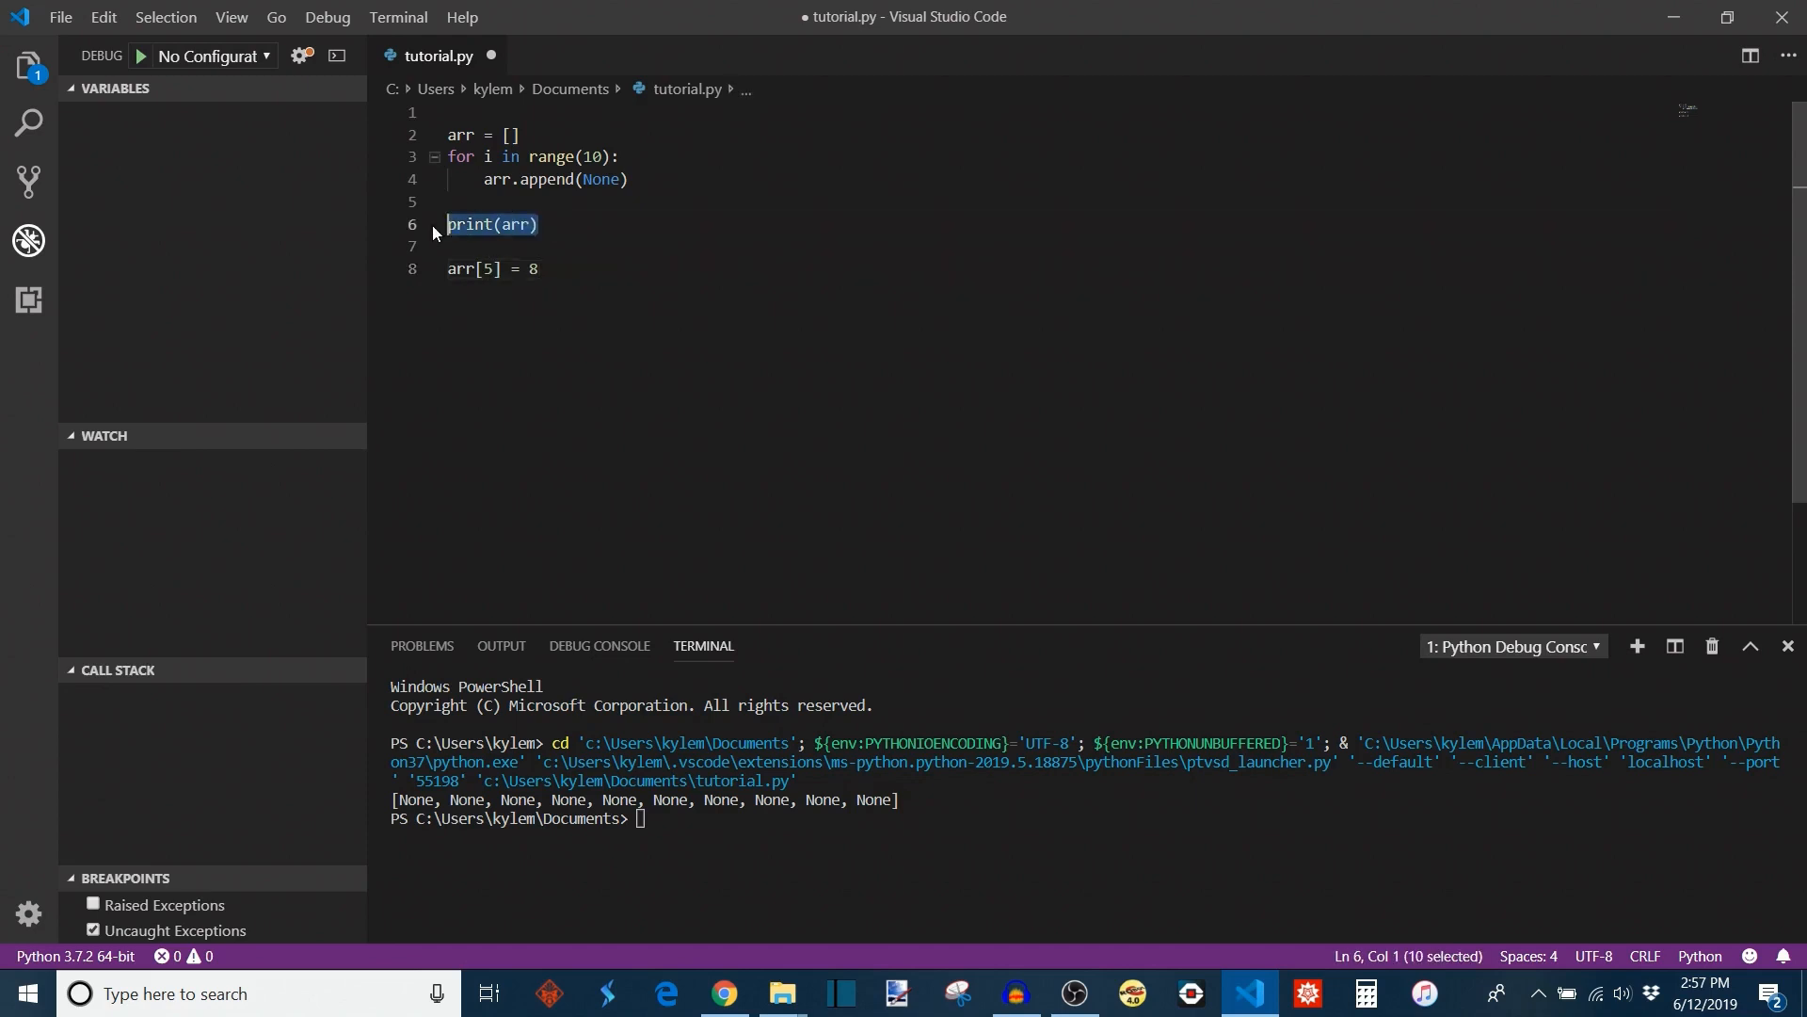
pyautogui.write('print(arr)')
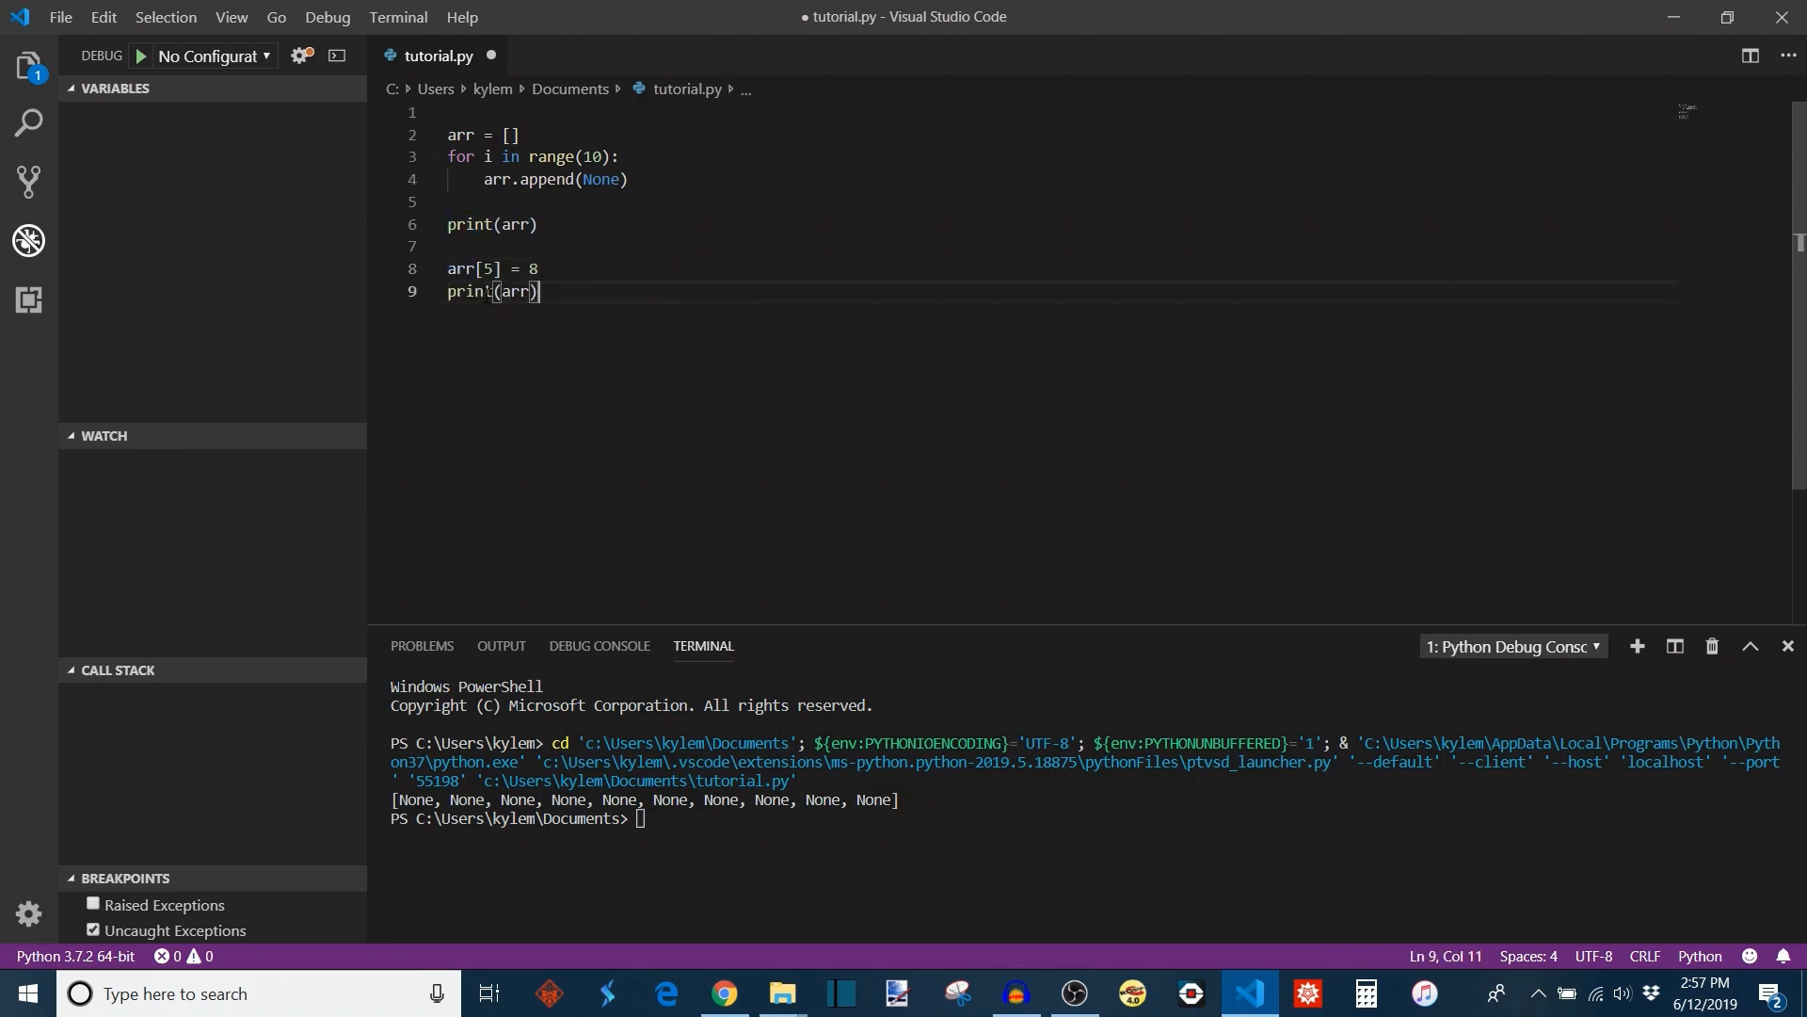
pyautogui.click(138, 55)
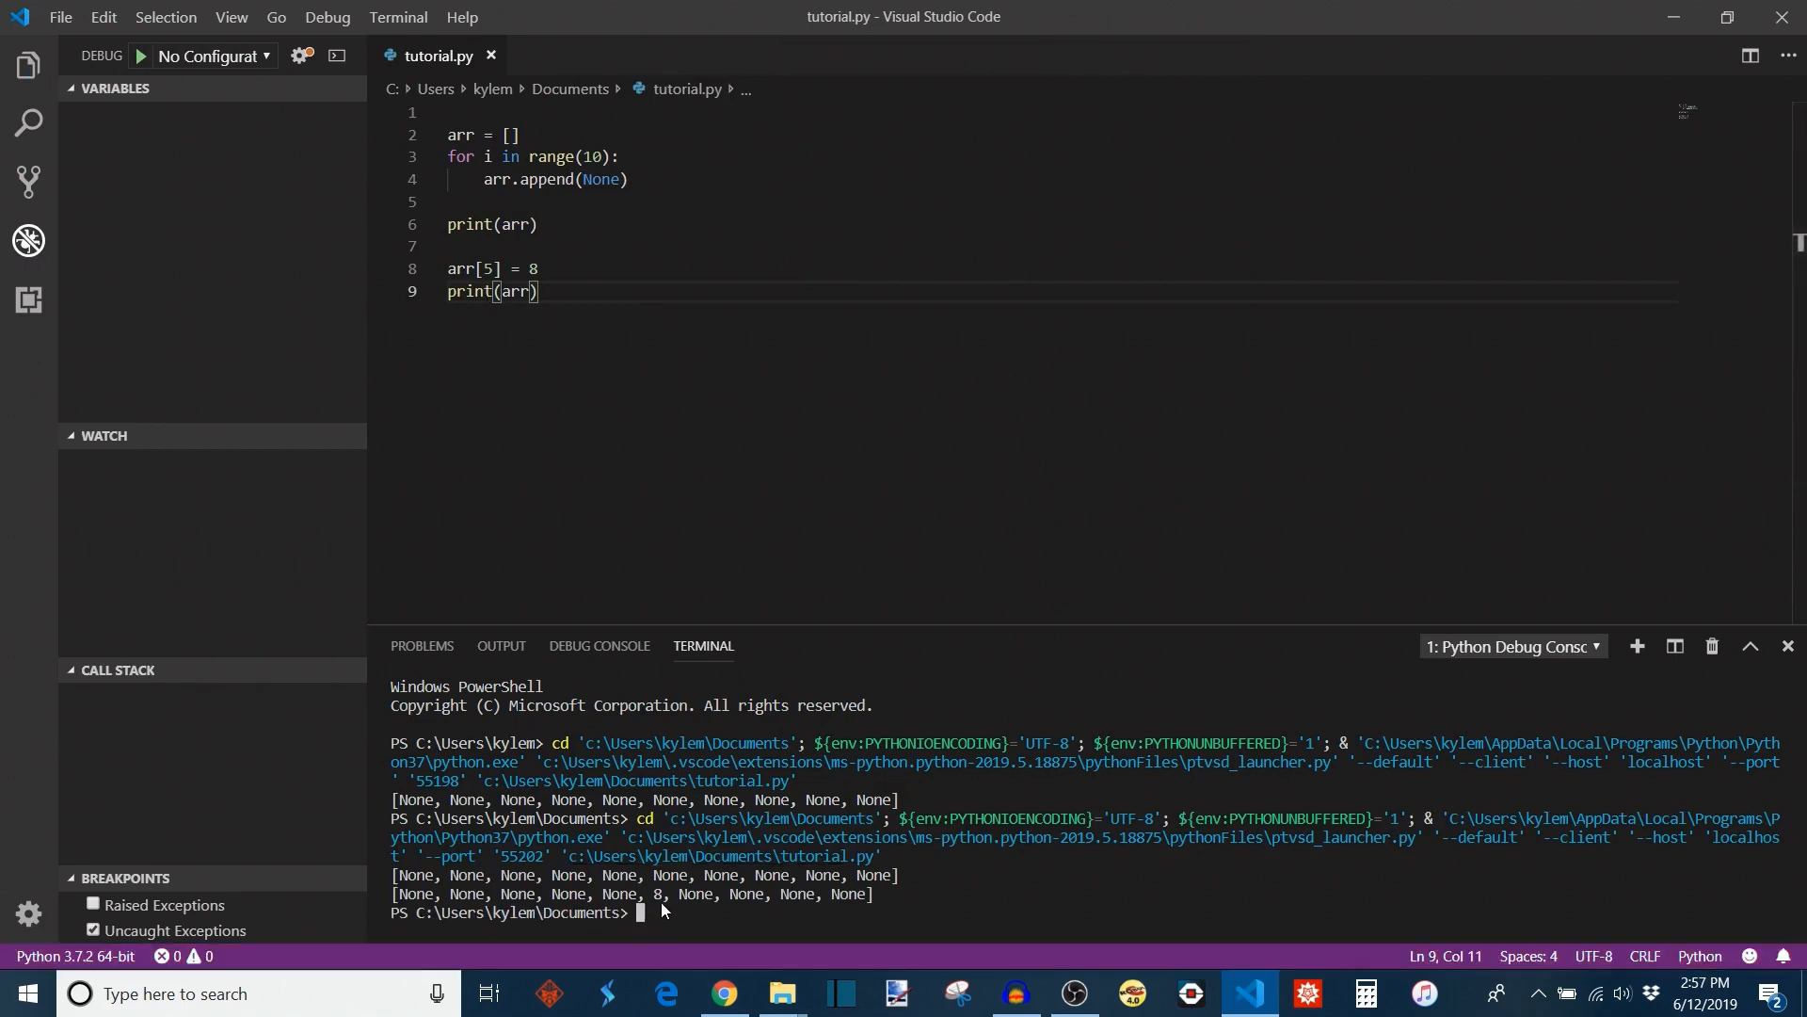
pyautogui.moveTo(728, 912)
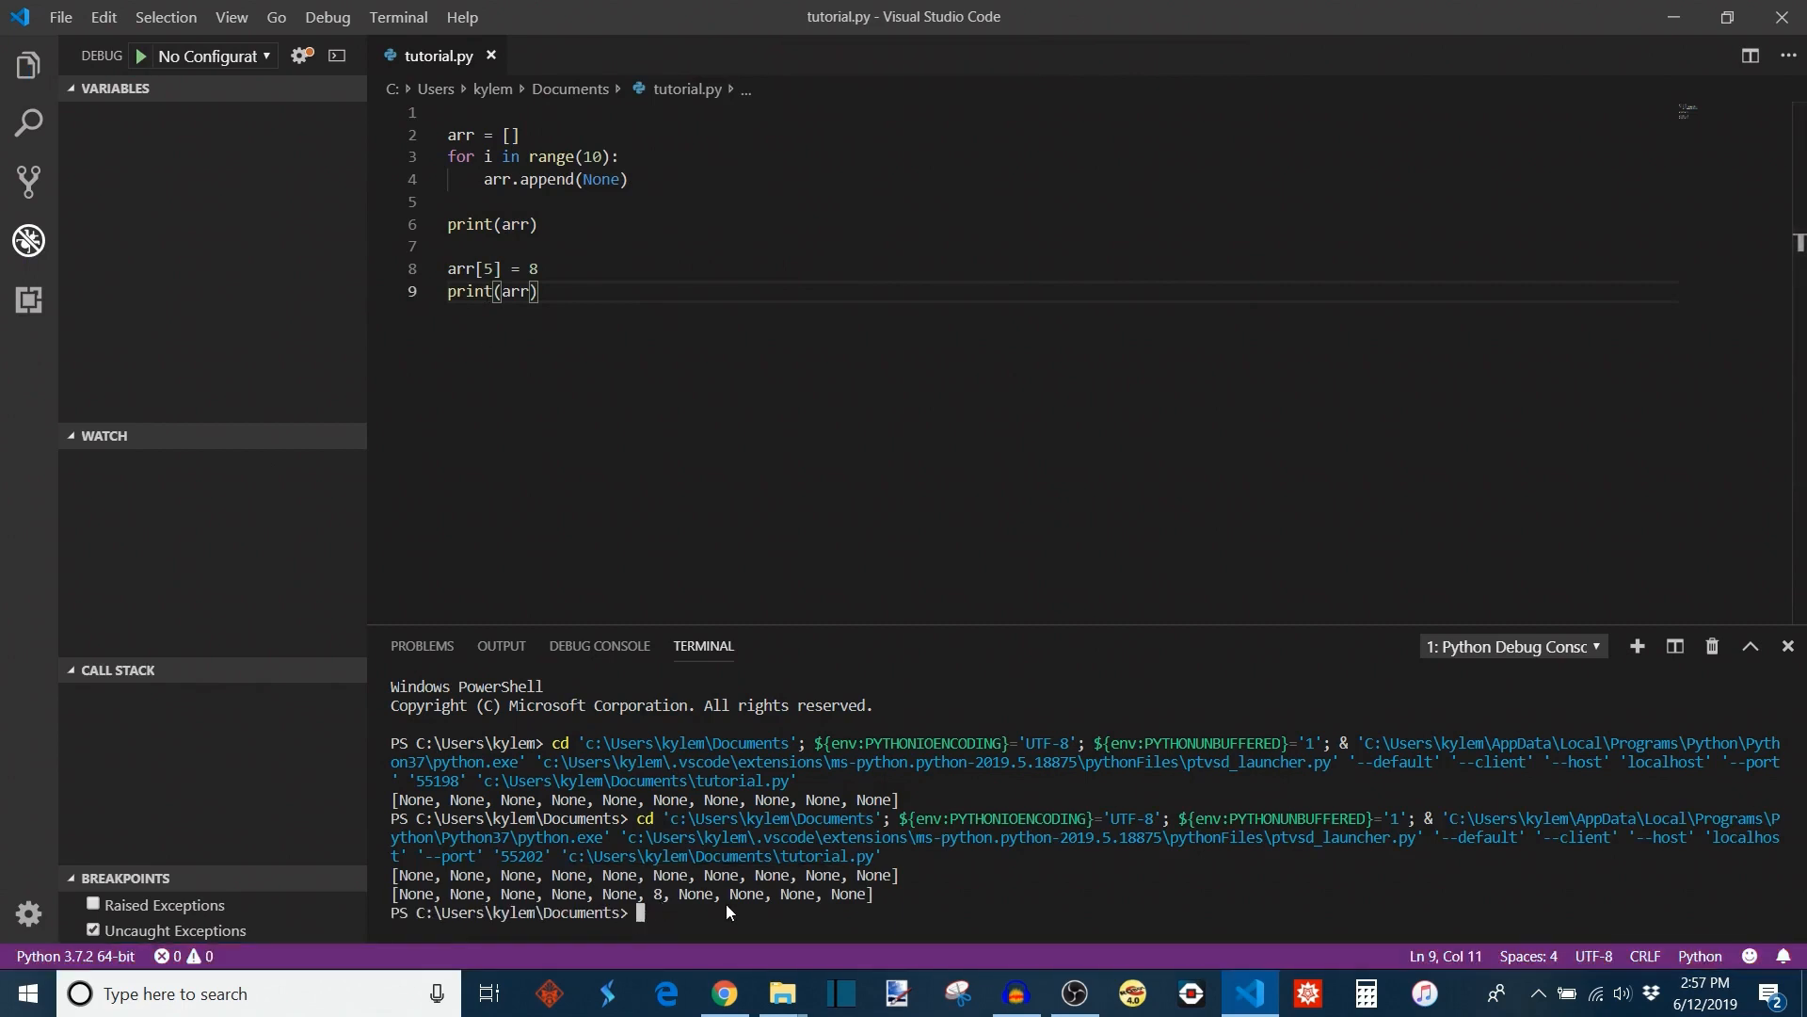
pyautogui.moveTo(564, 409)
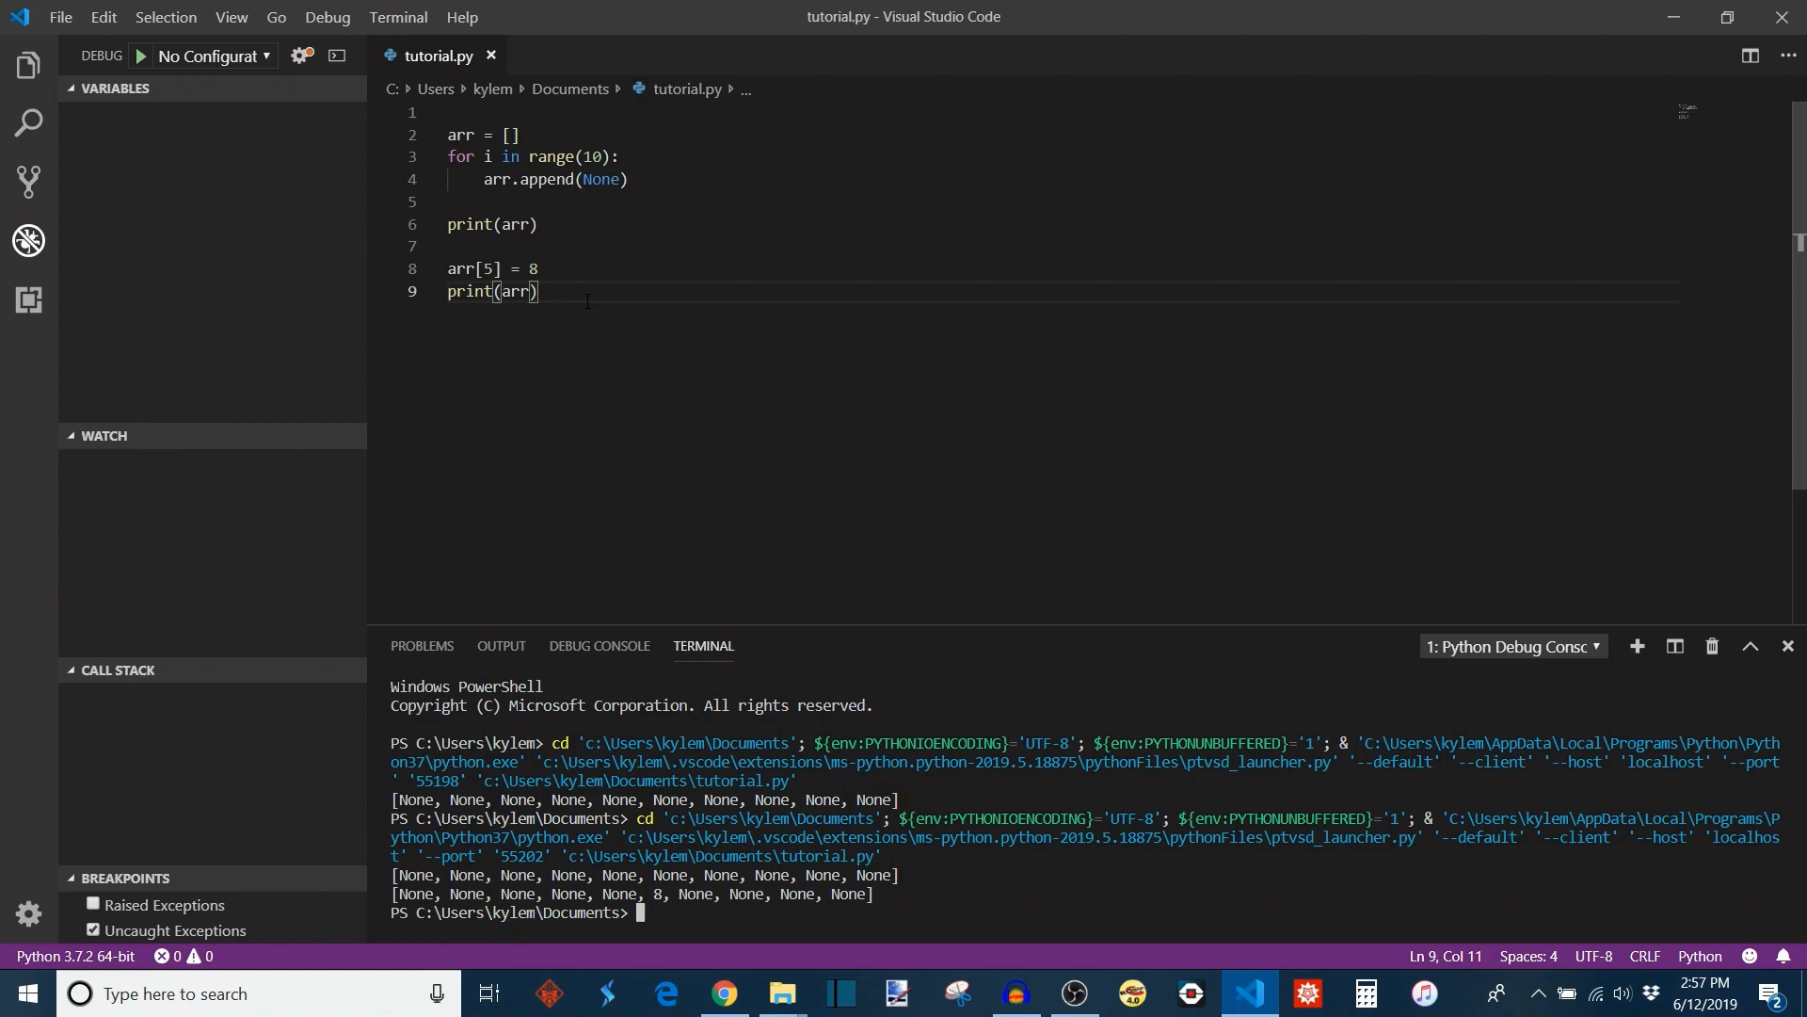
# - Rewrite arr as [None for i in range(10)] and run the current Python file
pyautogui.doubleClick(599, 179)
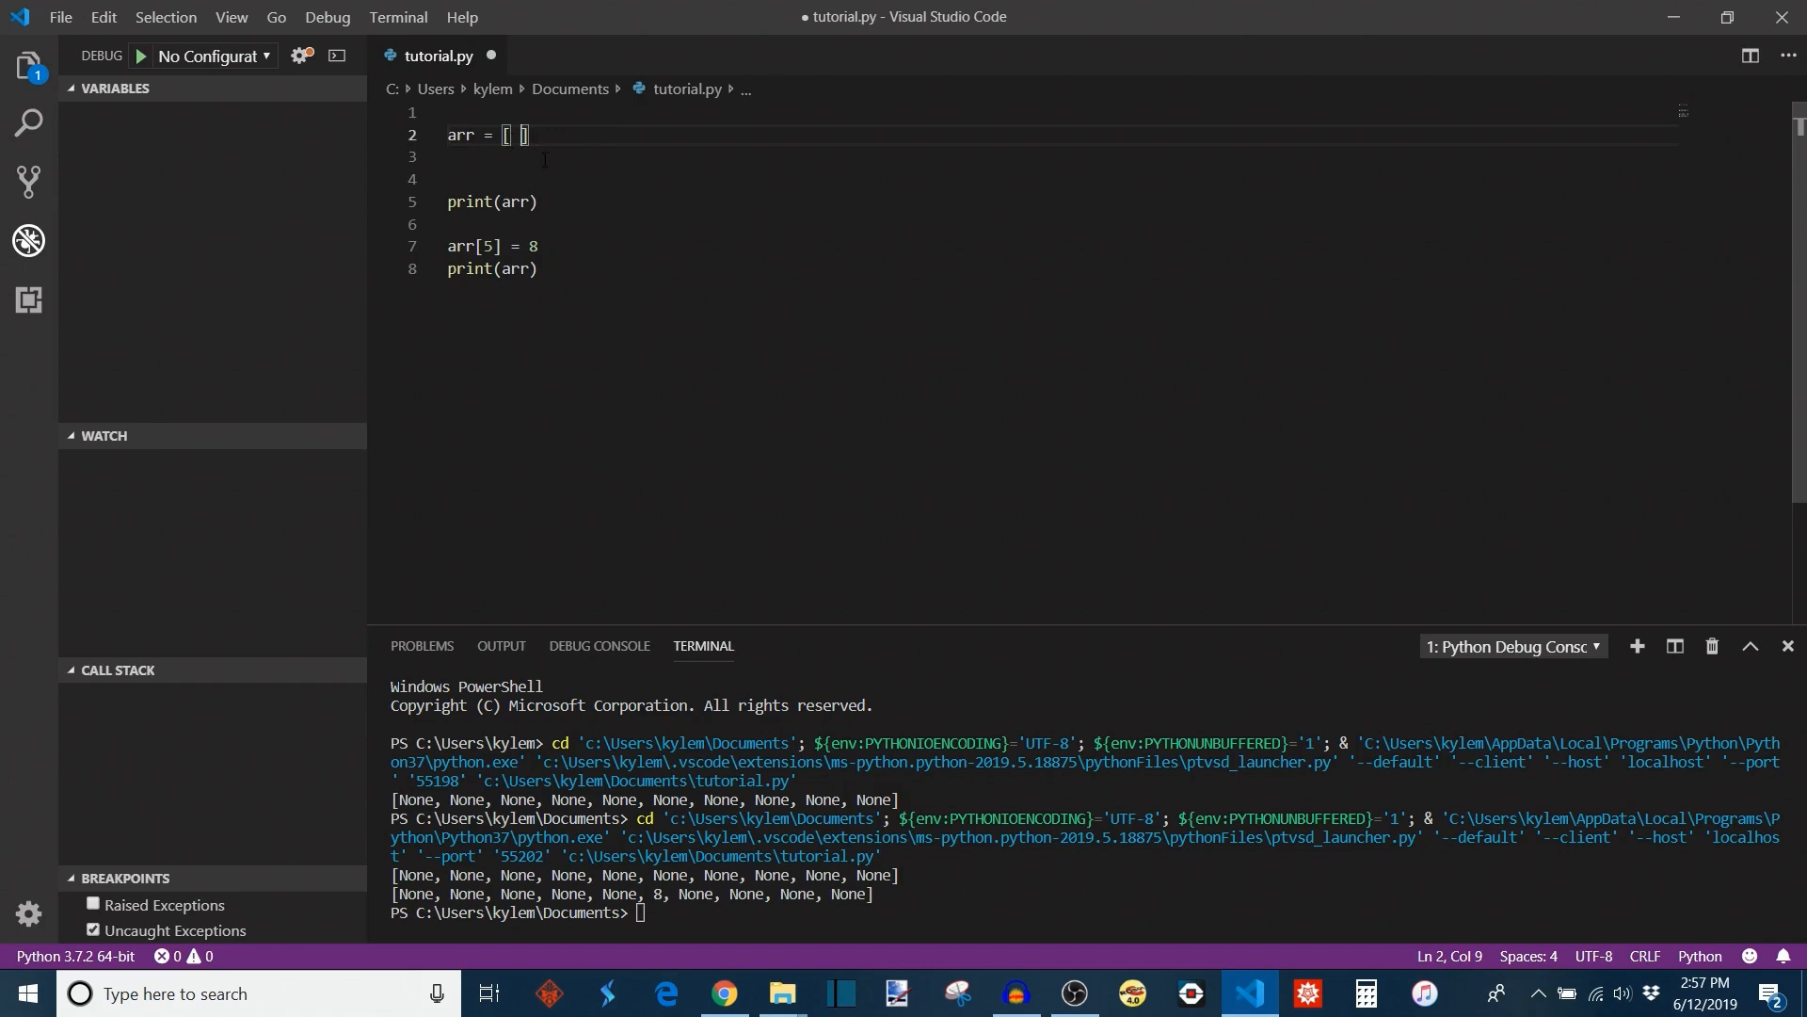
pyautogui.write('None')
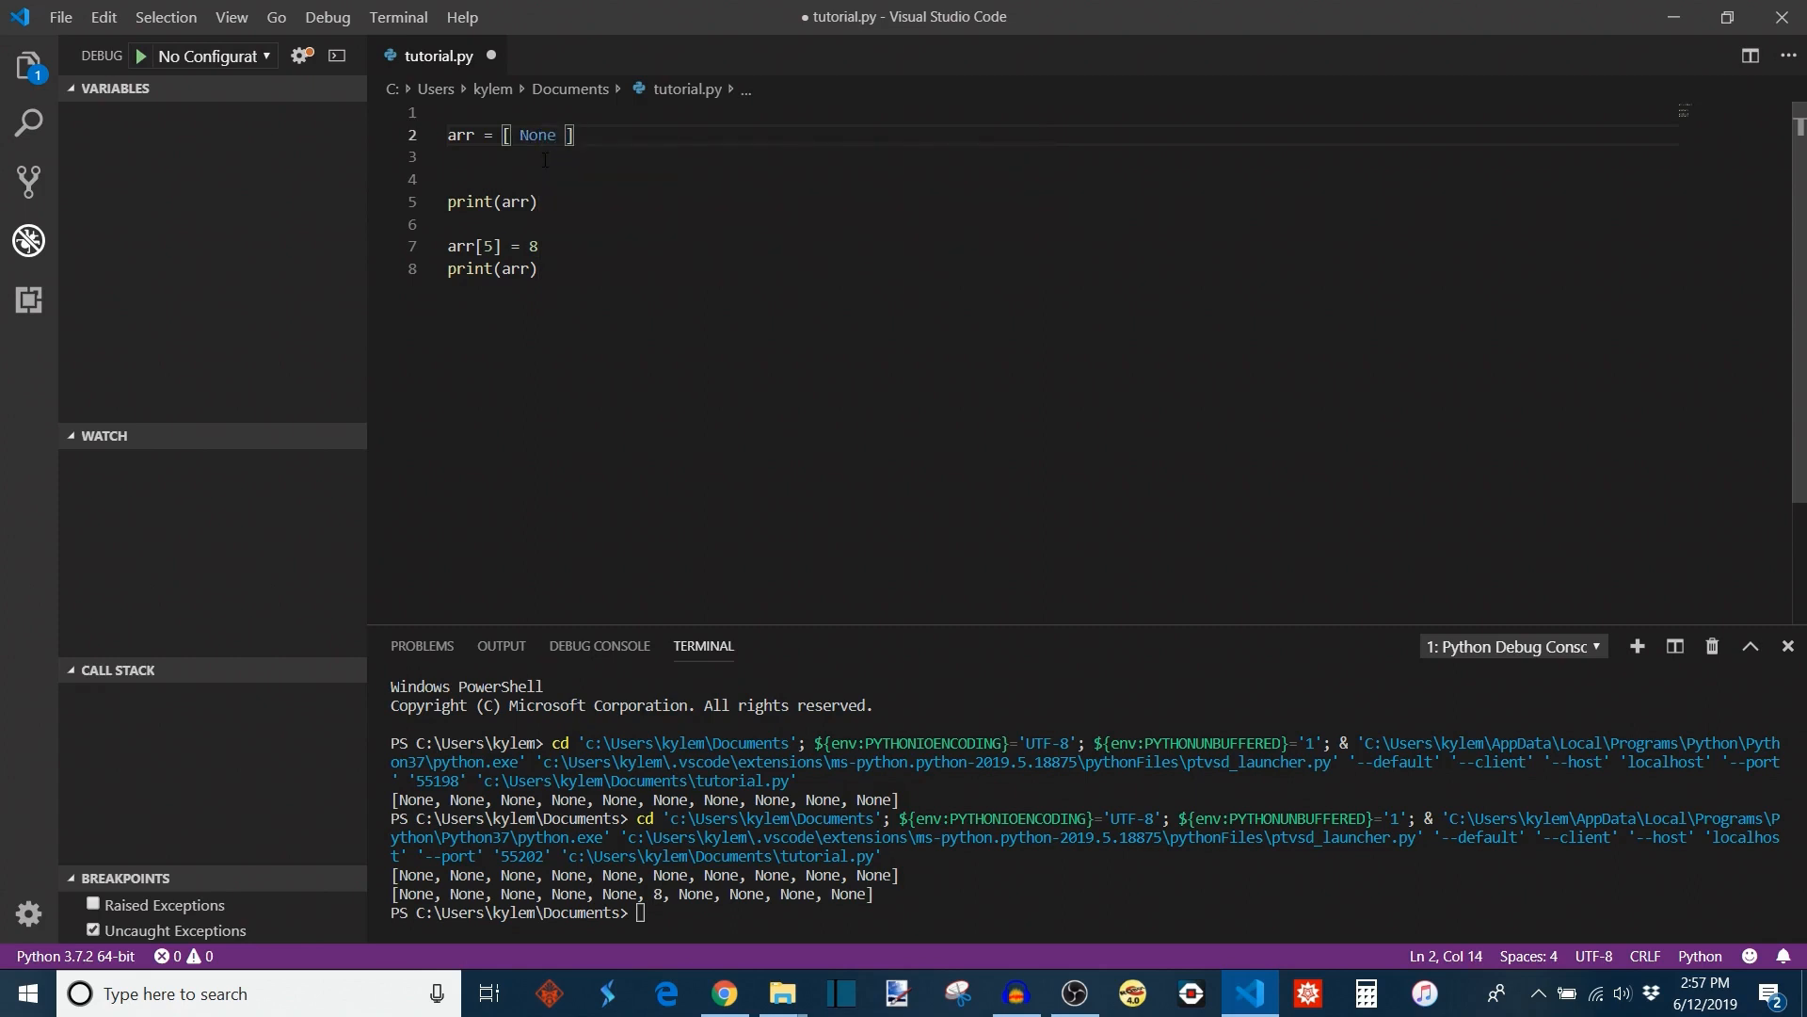
pyautogui.write('for i in range(10')
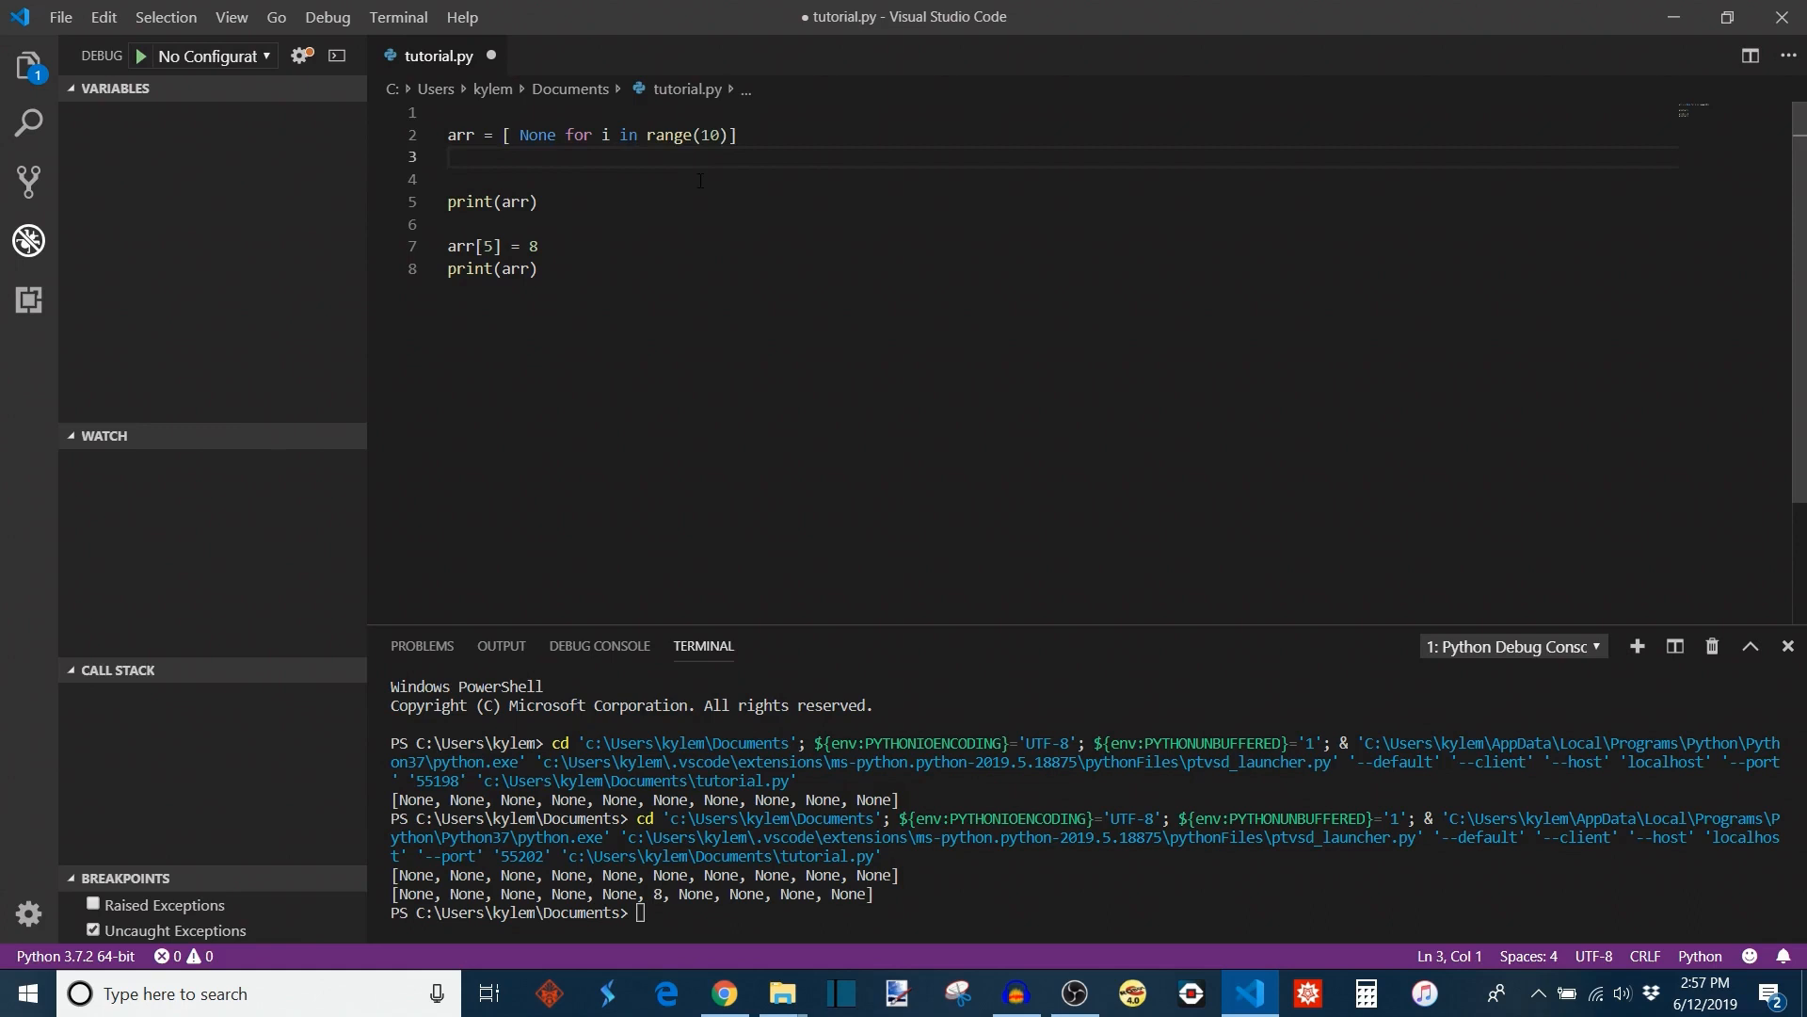
pyautogui.click(138, 56)
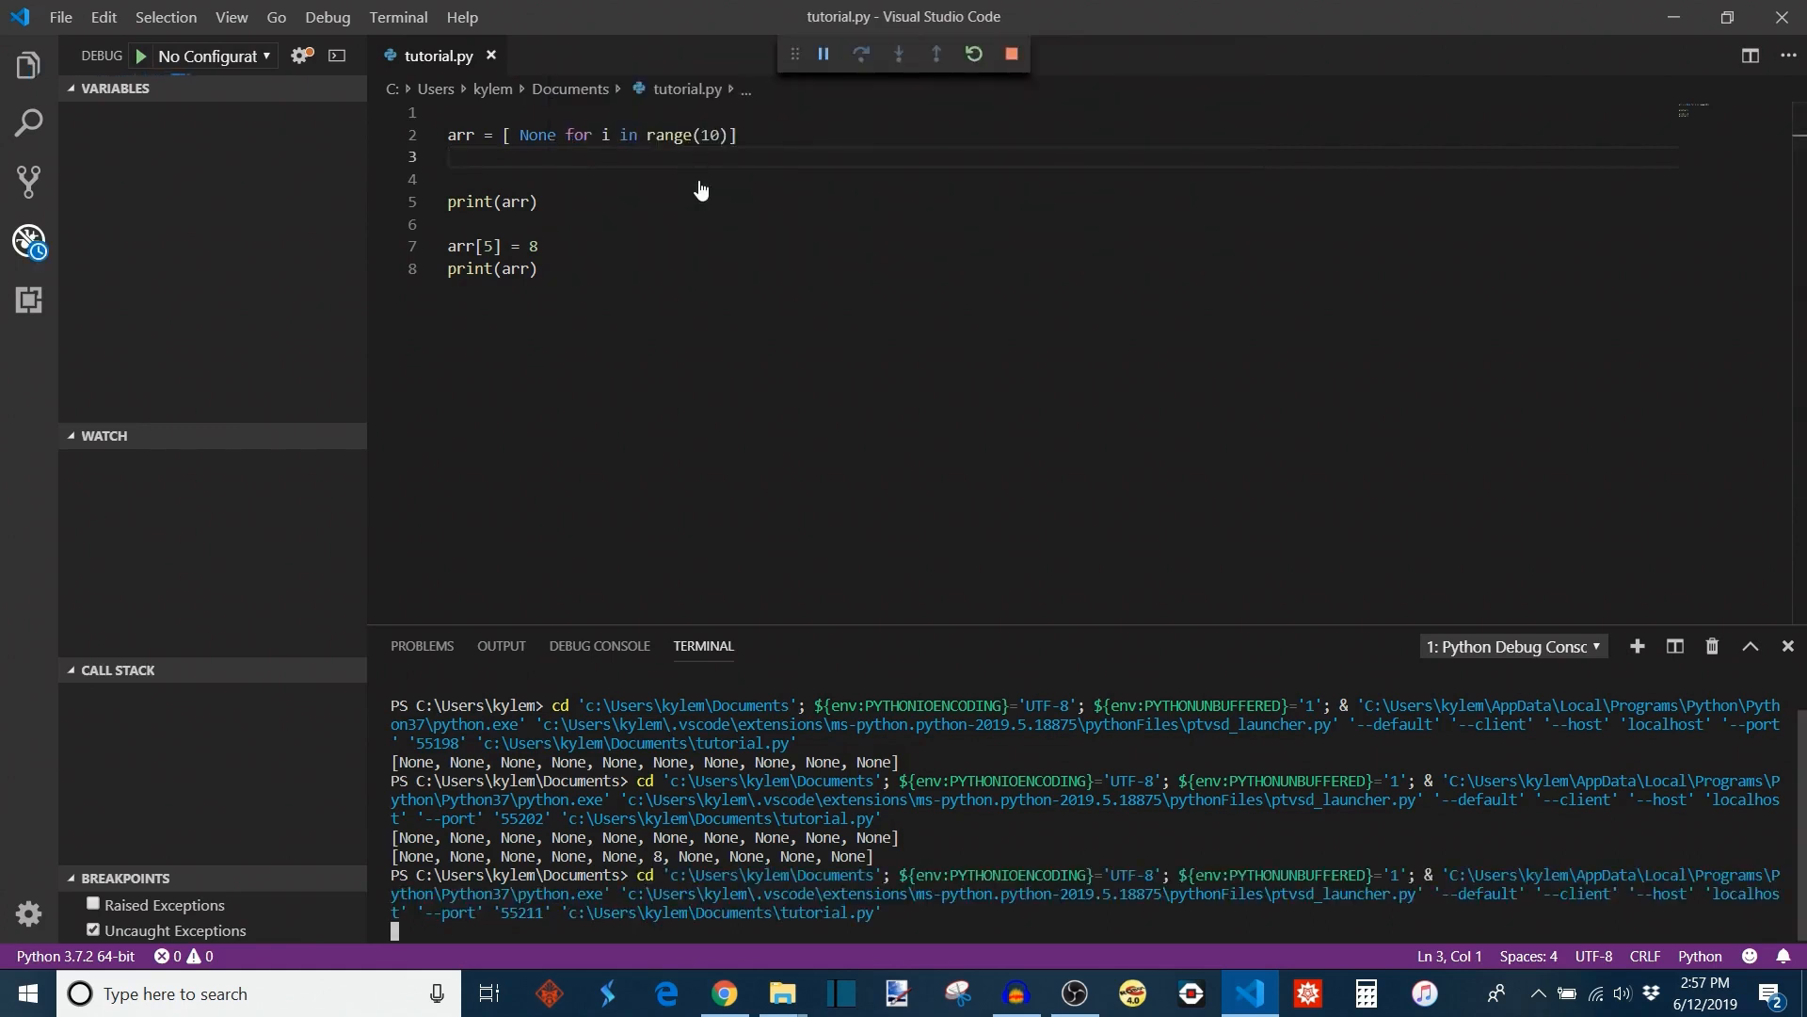
pyautogui.click(1011, 52)
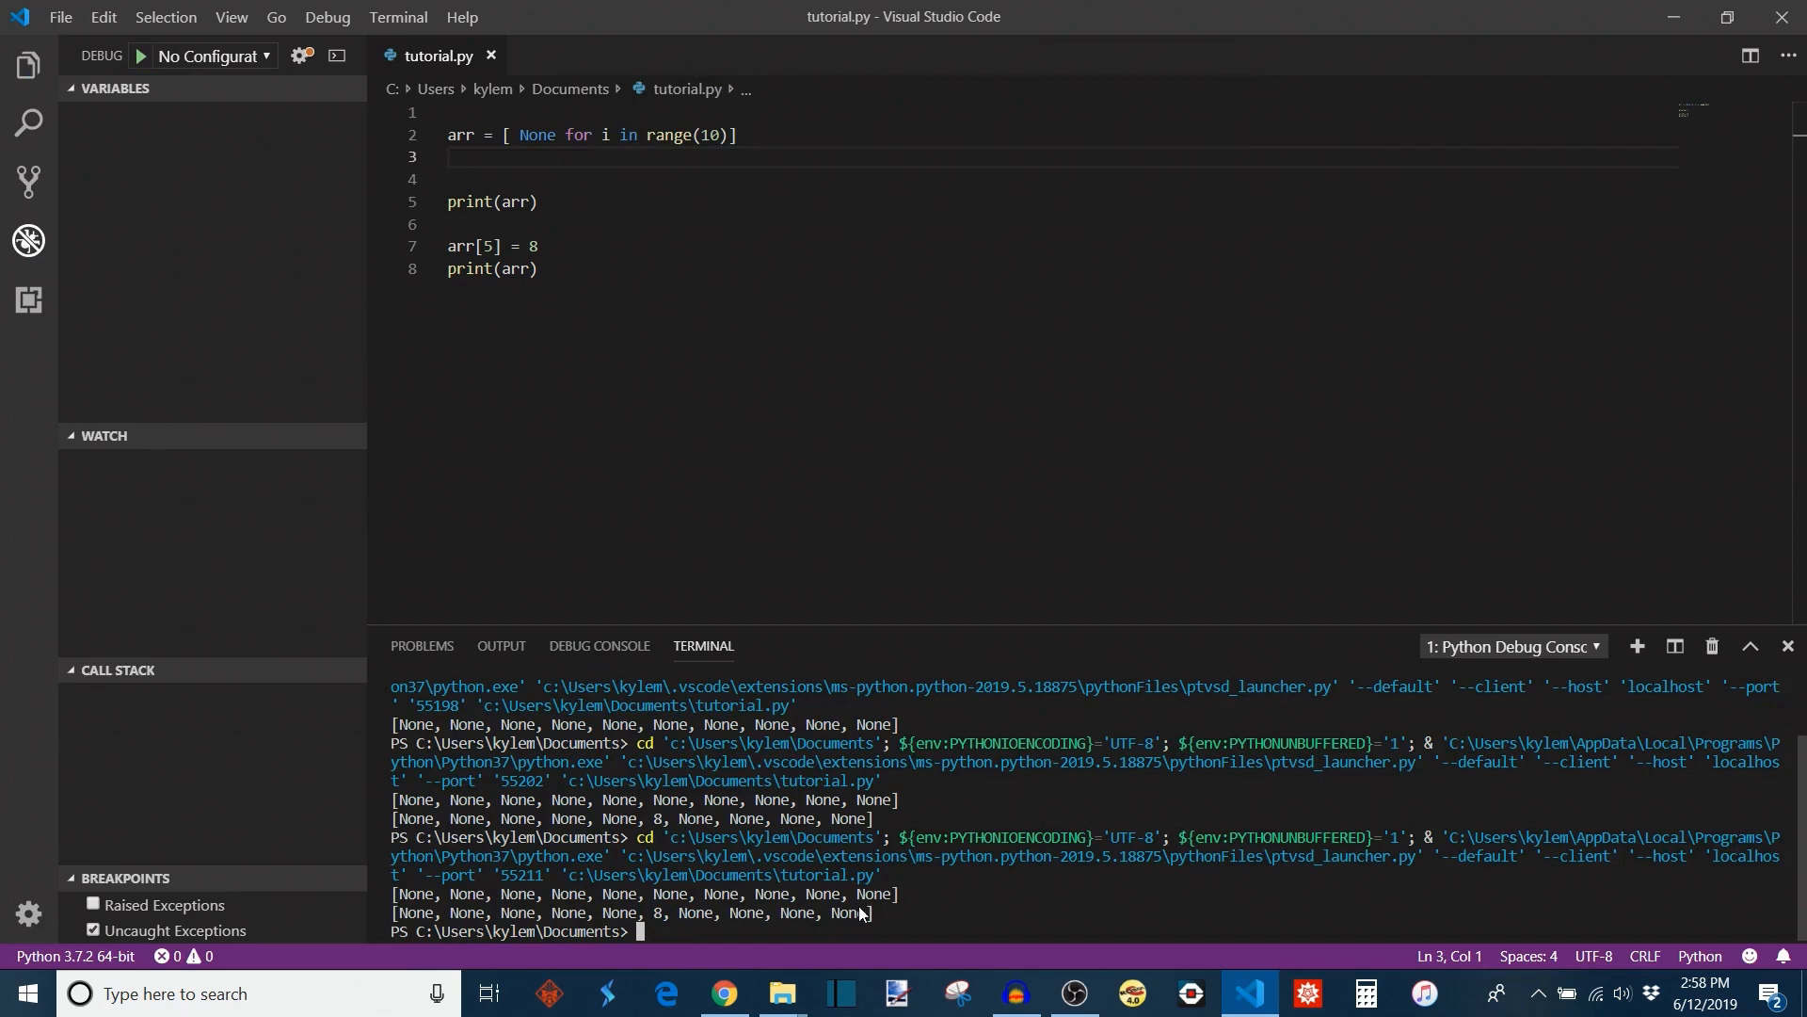
pyautogui.moveTo(726, 925)
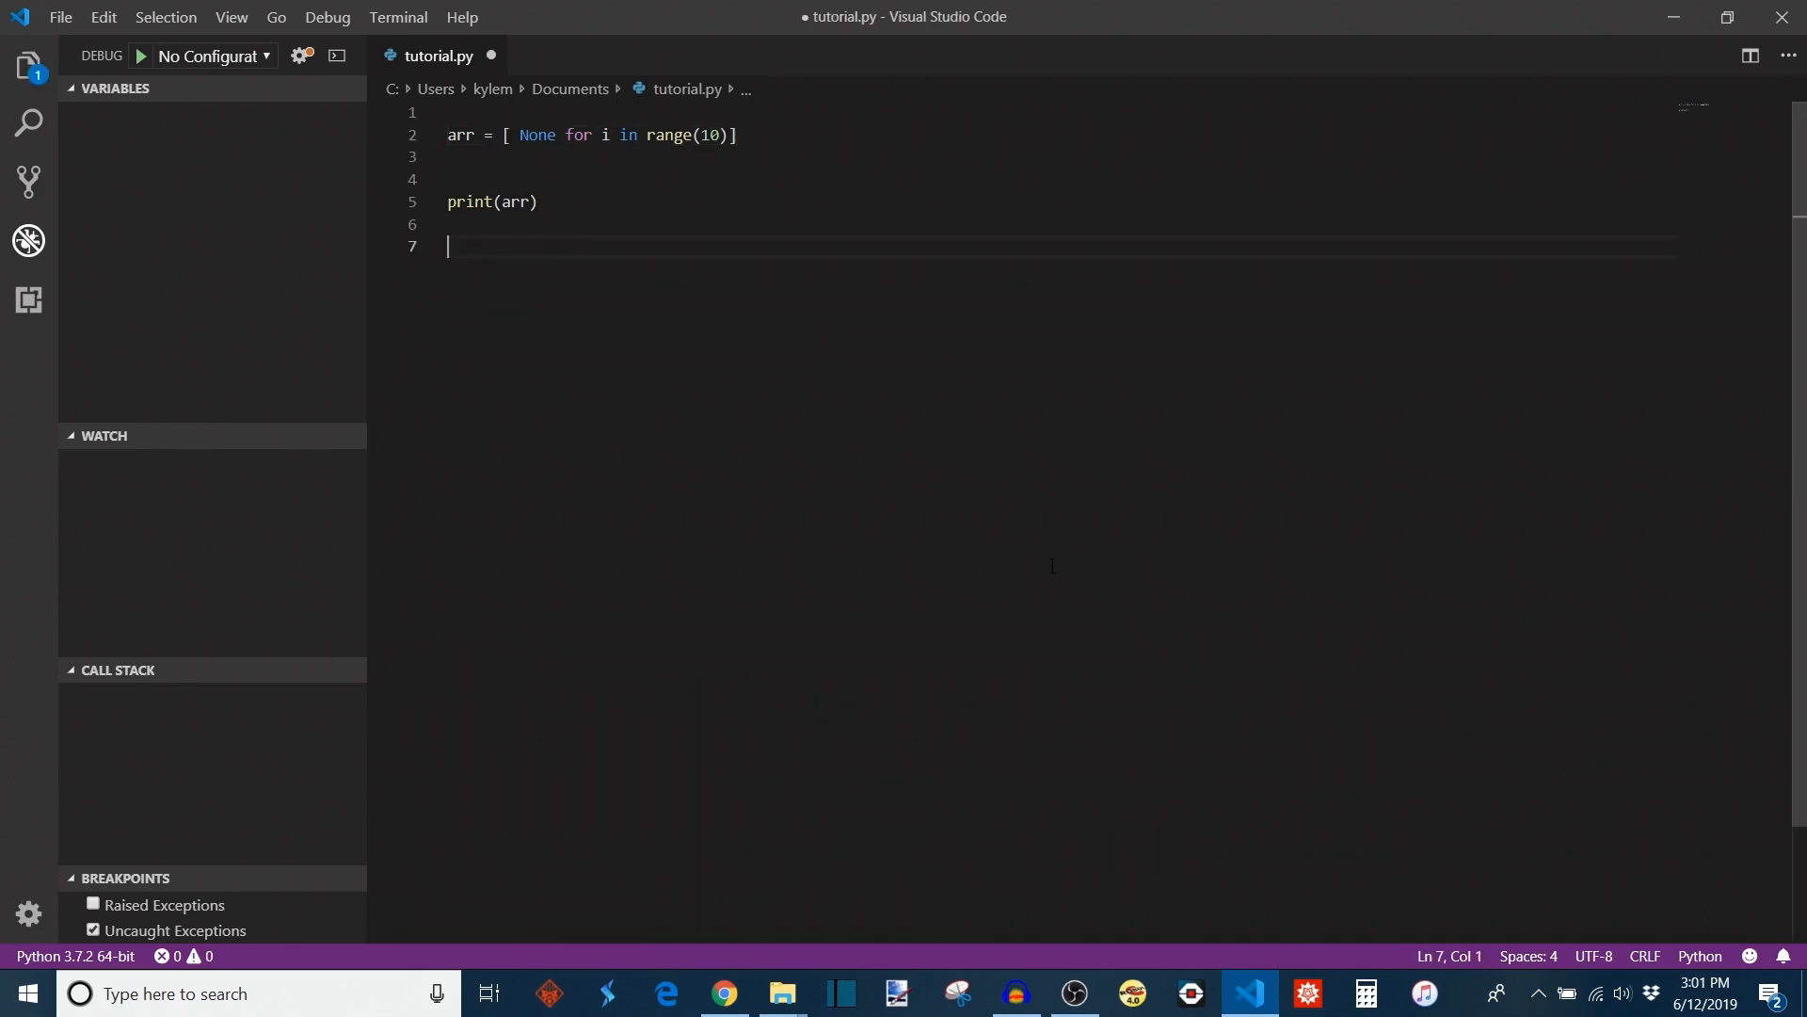
pyautogui.moveTo(684, 205)
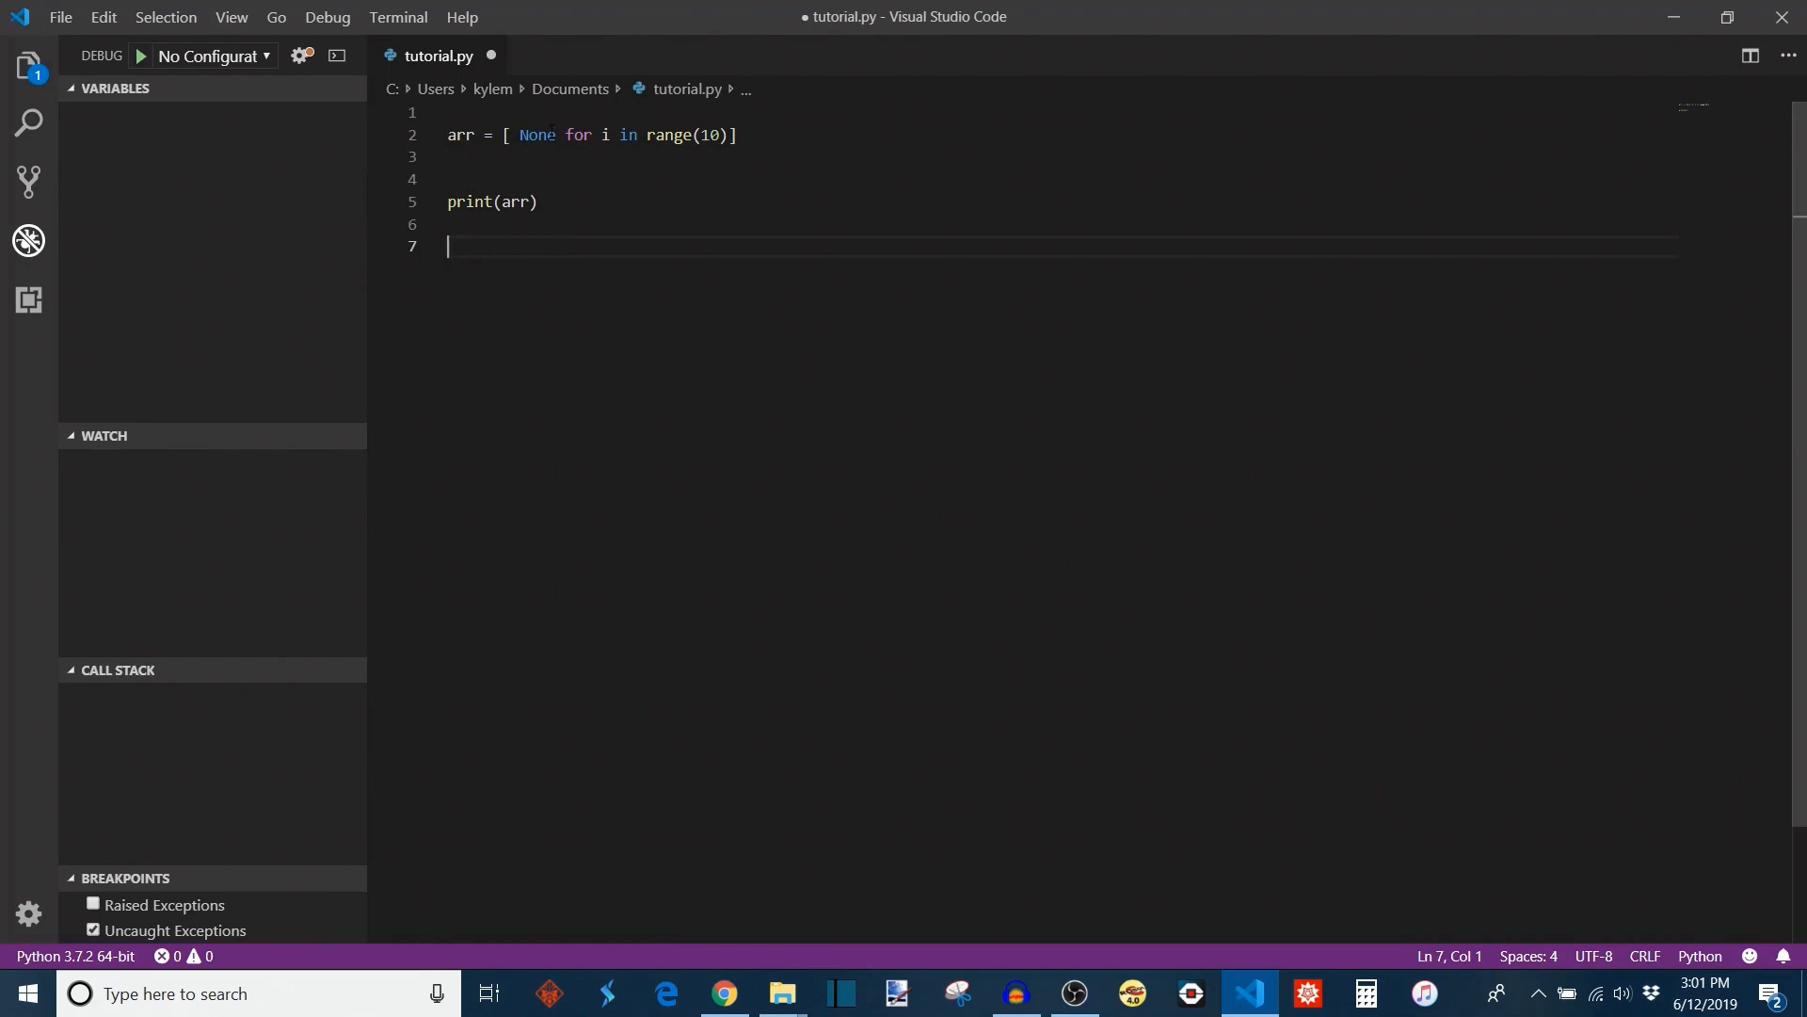
# - Change the comprehension to [i for i in range(10)], run it, and add blank lines above arr
pyautogui.doubleClick(538, 134)
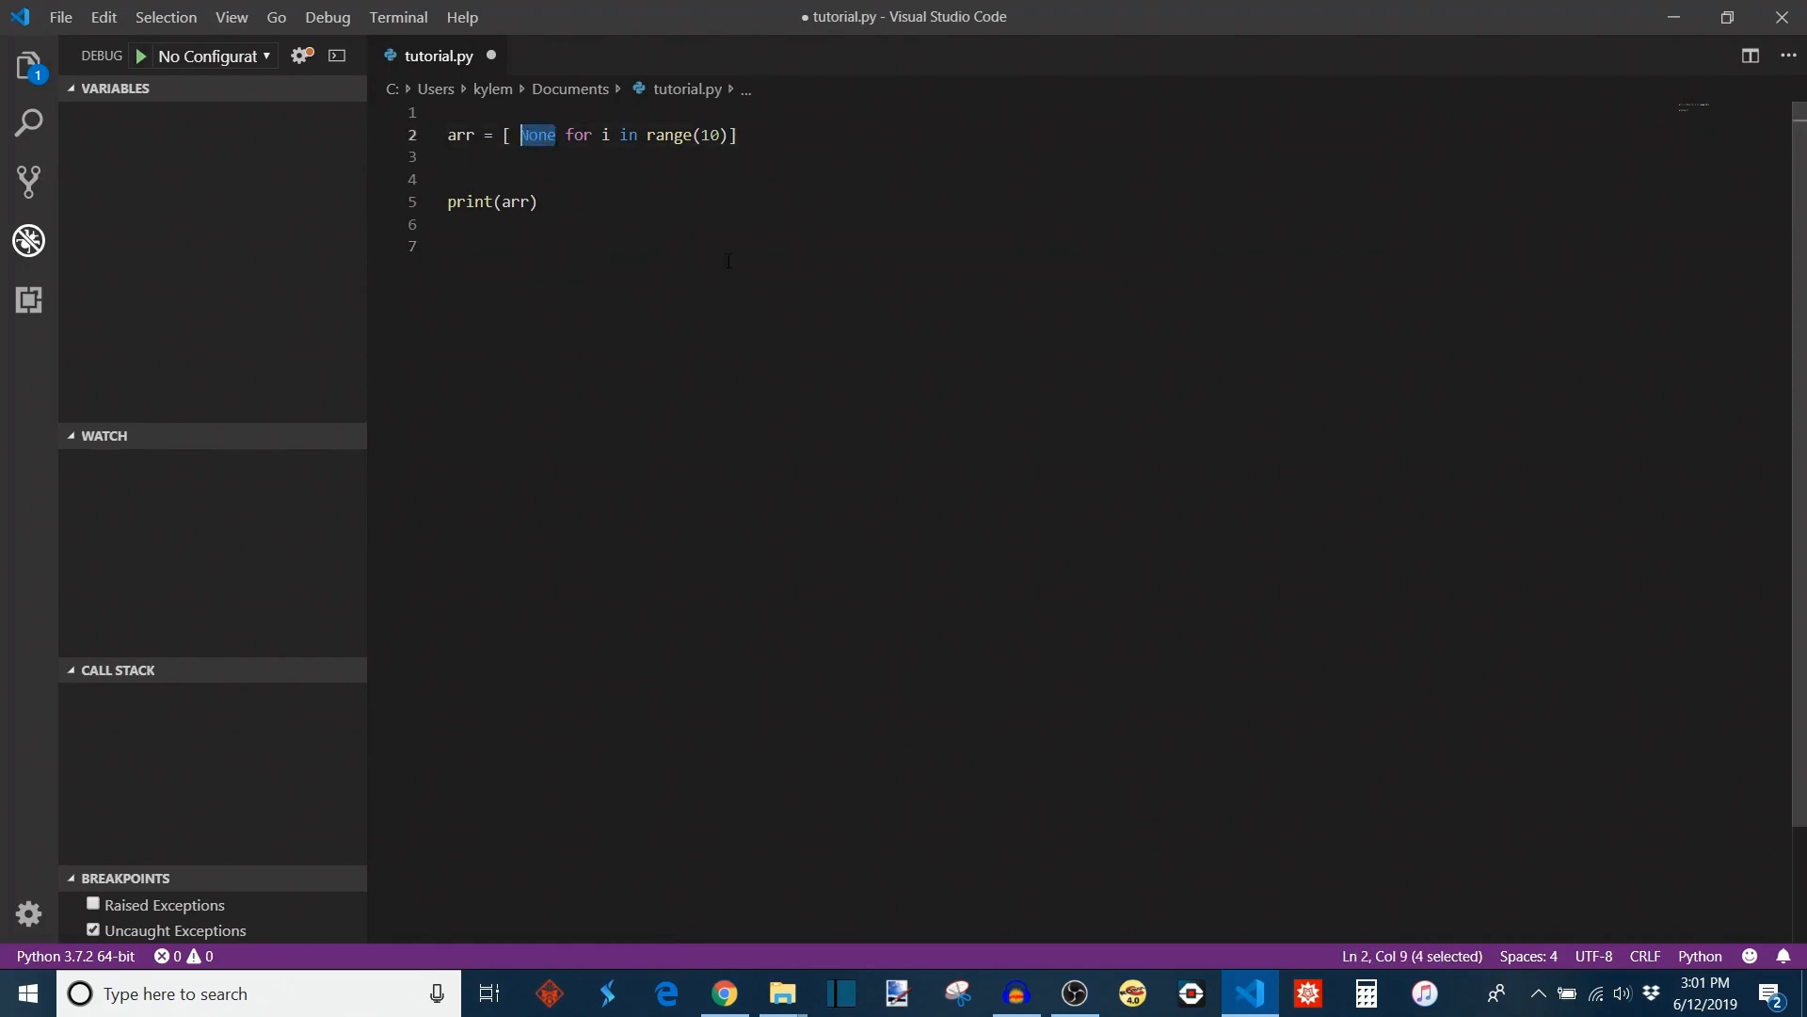
pyautogui.write('i')
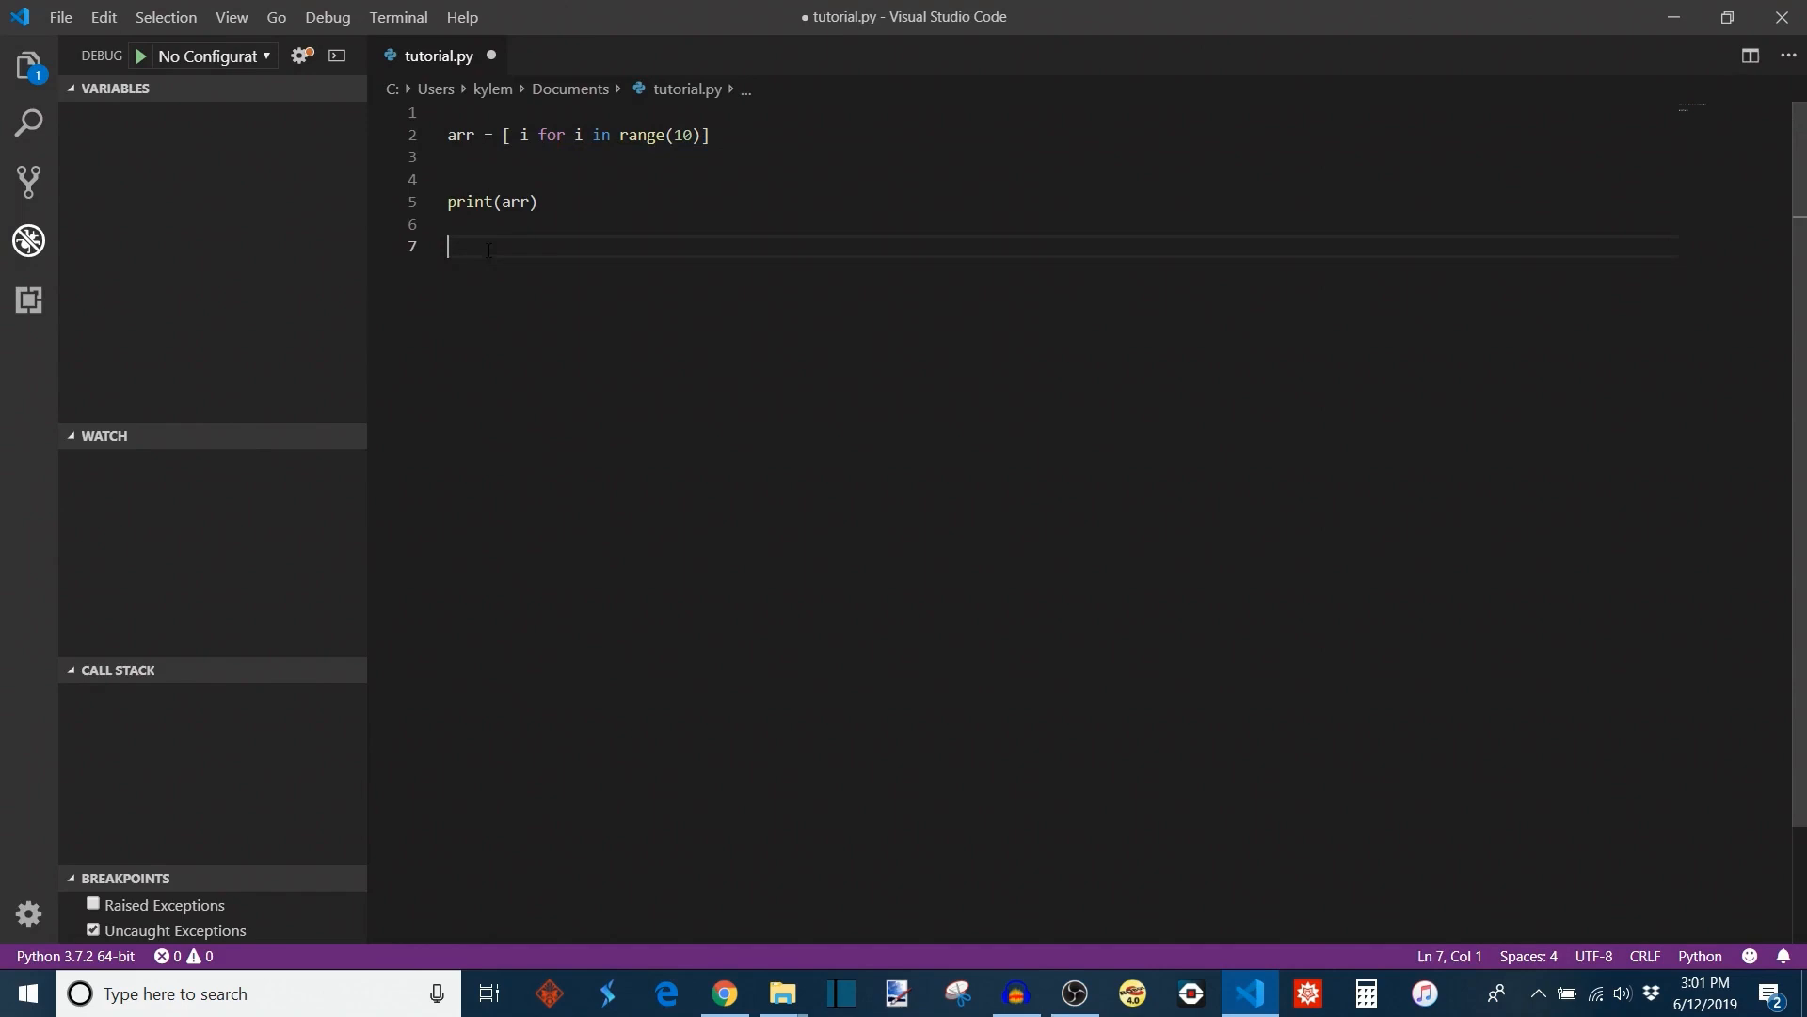
pyautogui.click(138, 55)
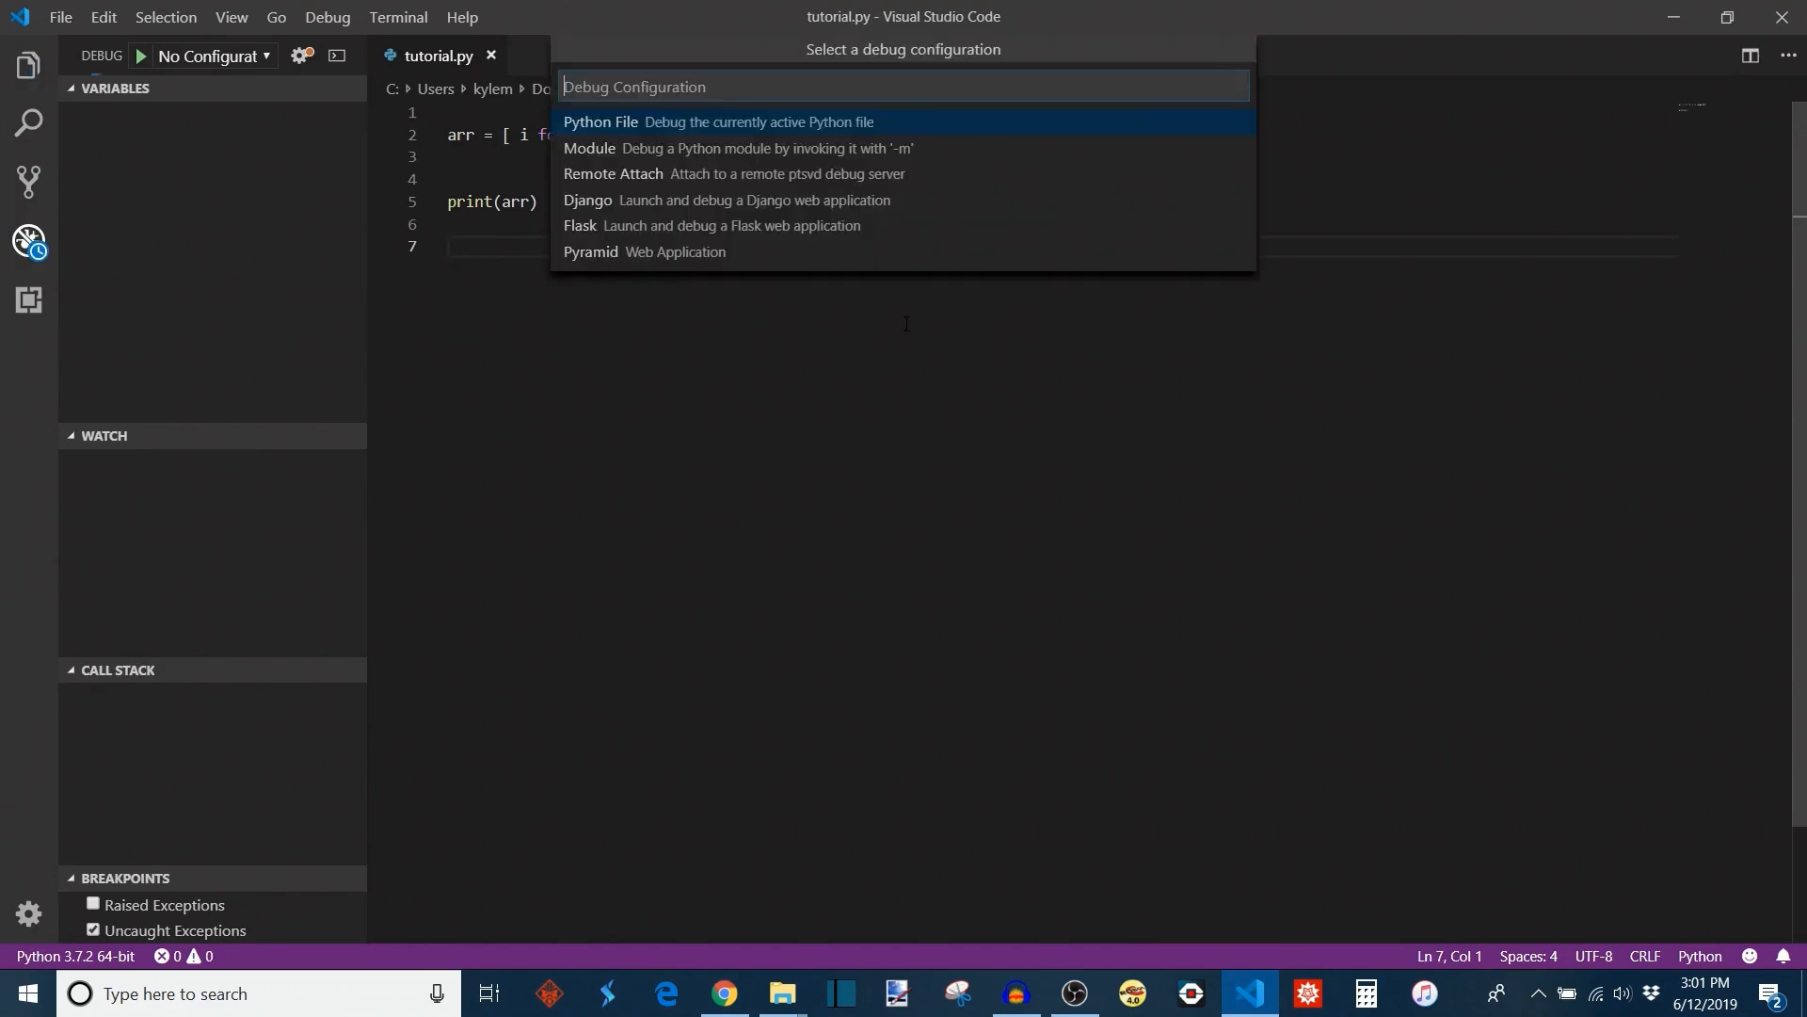
pyautogui.click(600, 121)
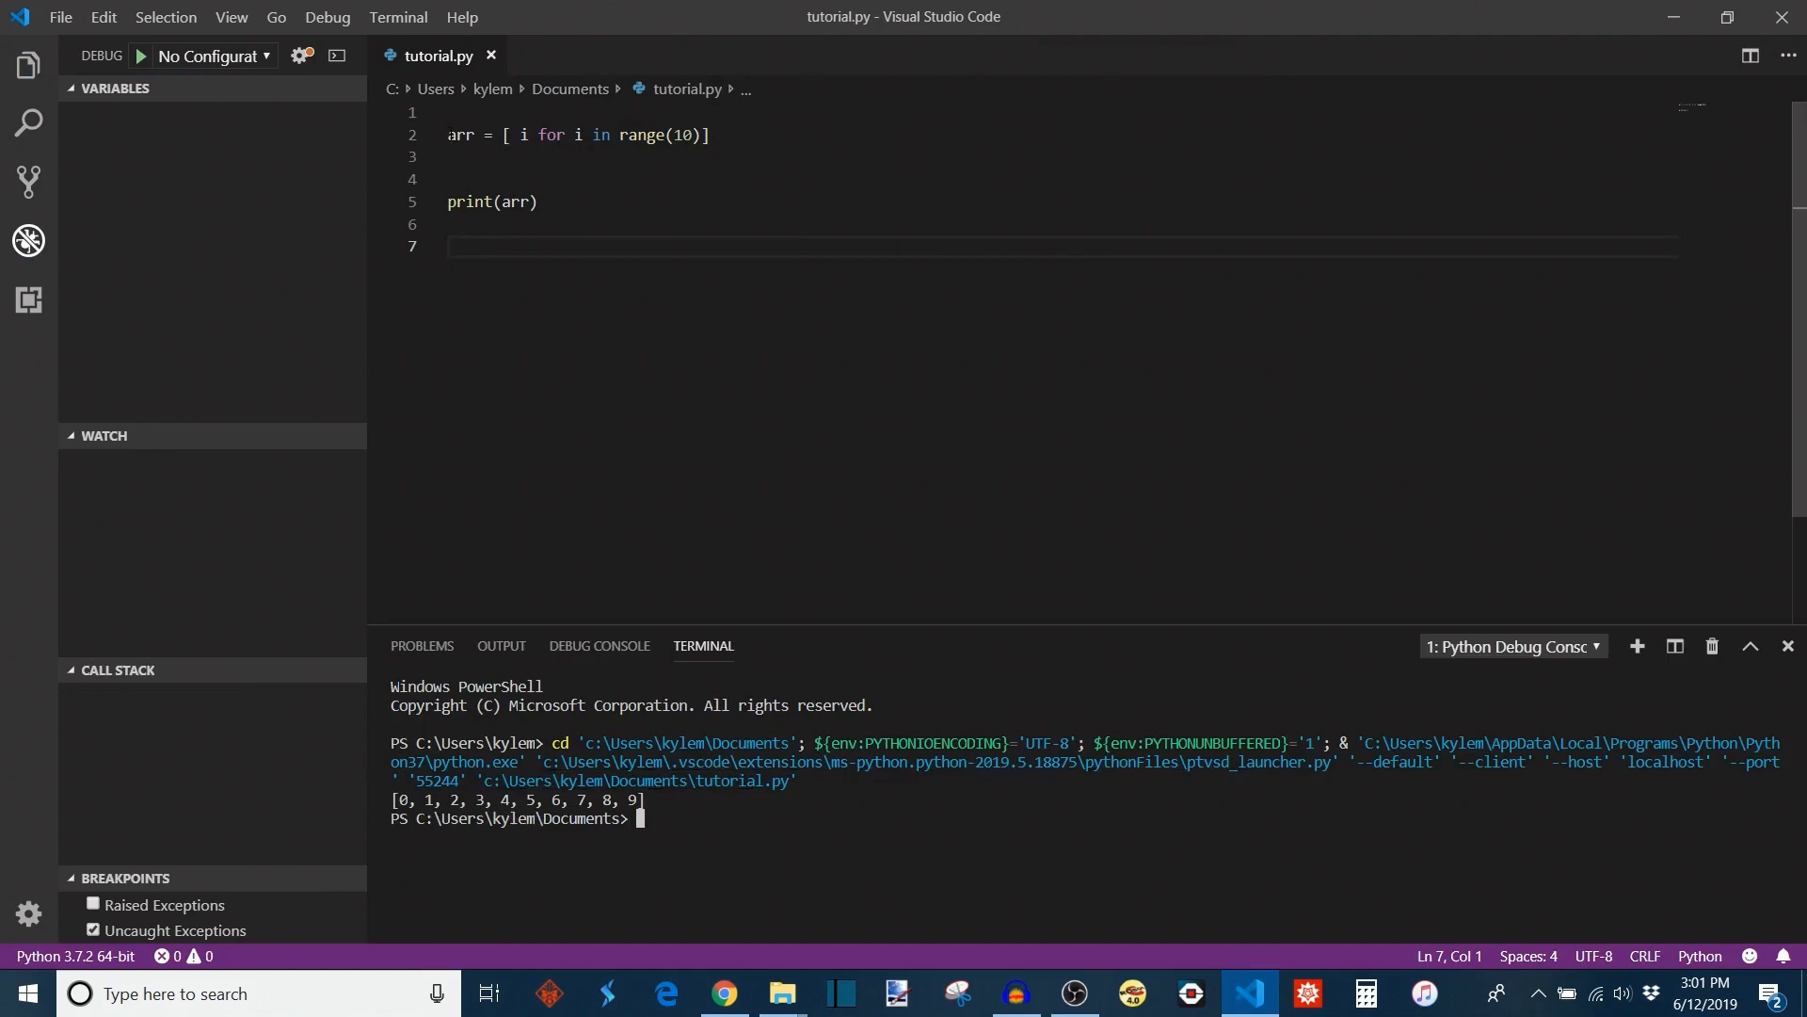
pyautogui.press('Enter')
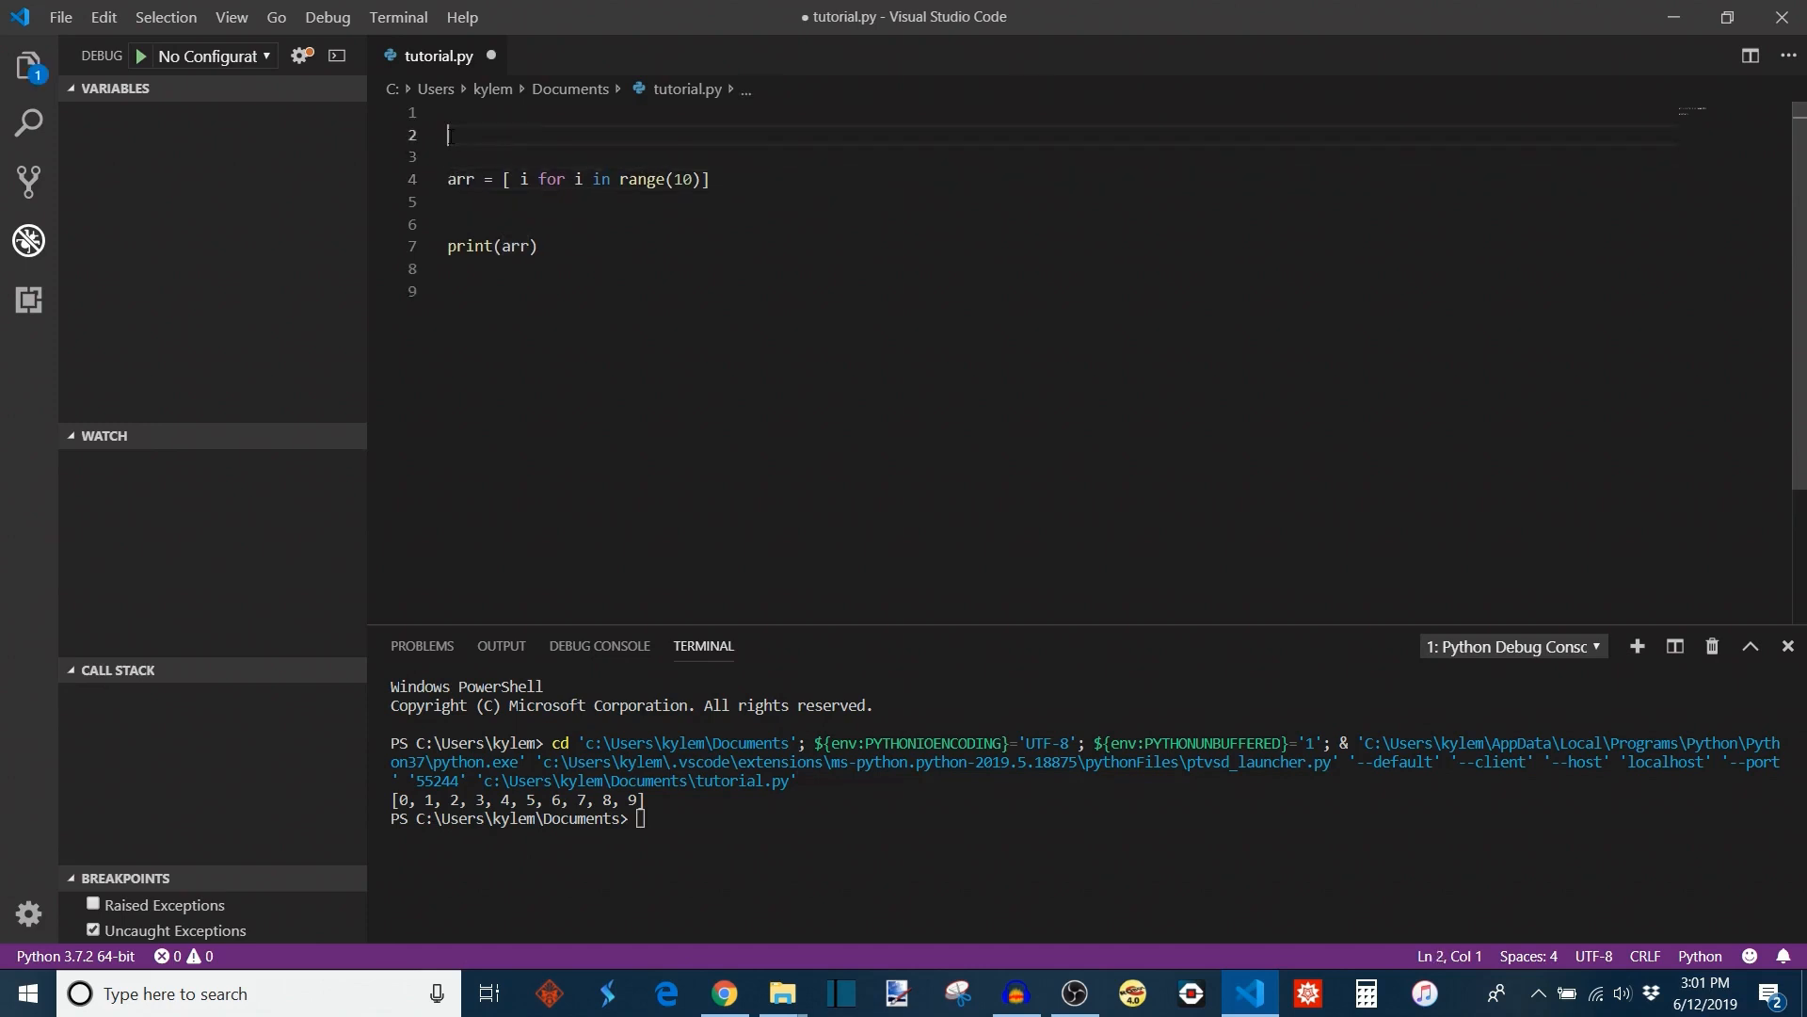
# - Type g = lambda a, b, c: a**b +c on the new line above arr
pyautogui.write('g =')
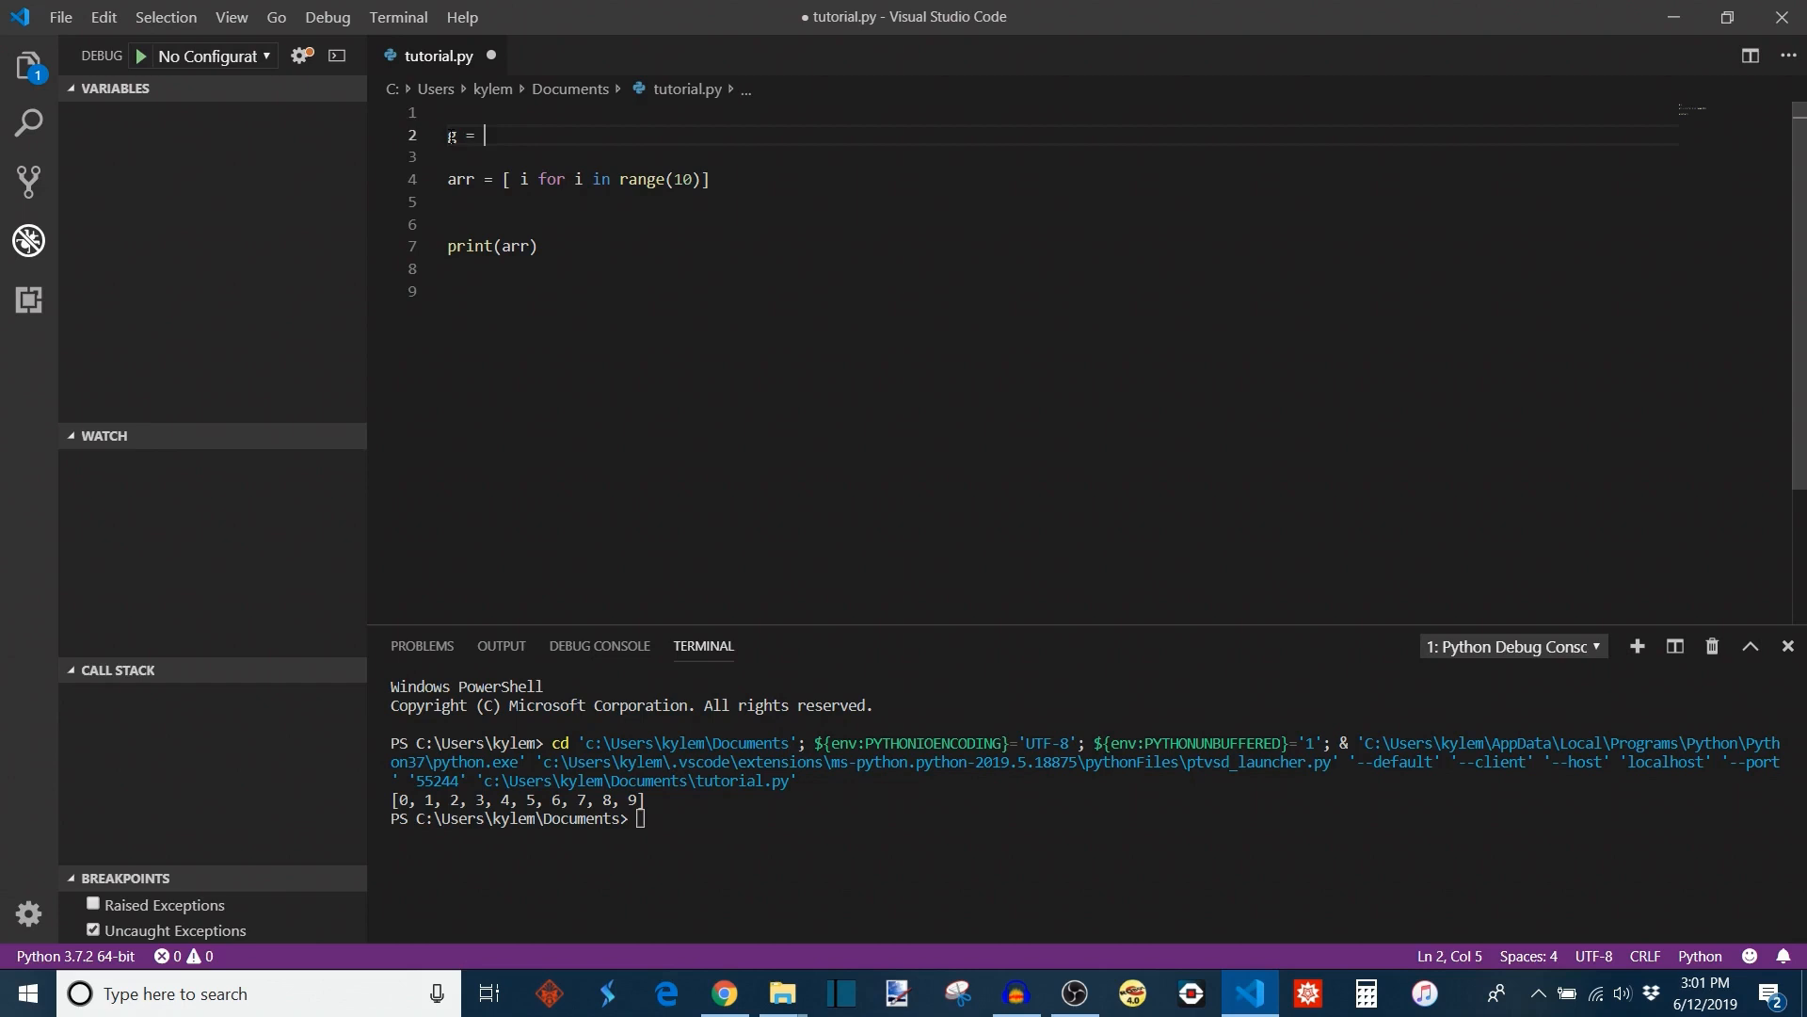
pyautogui.write('lambda')
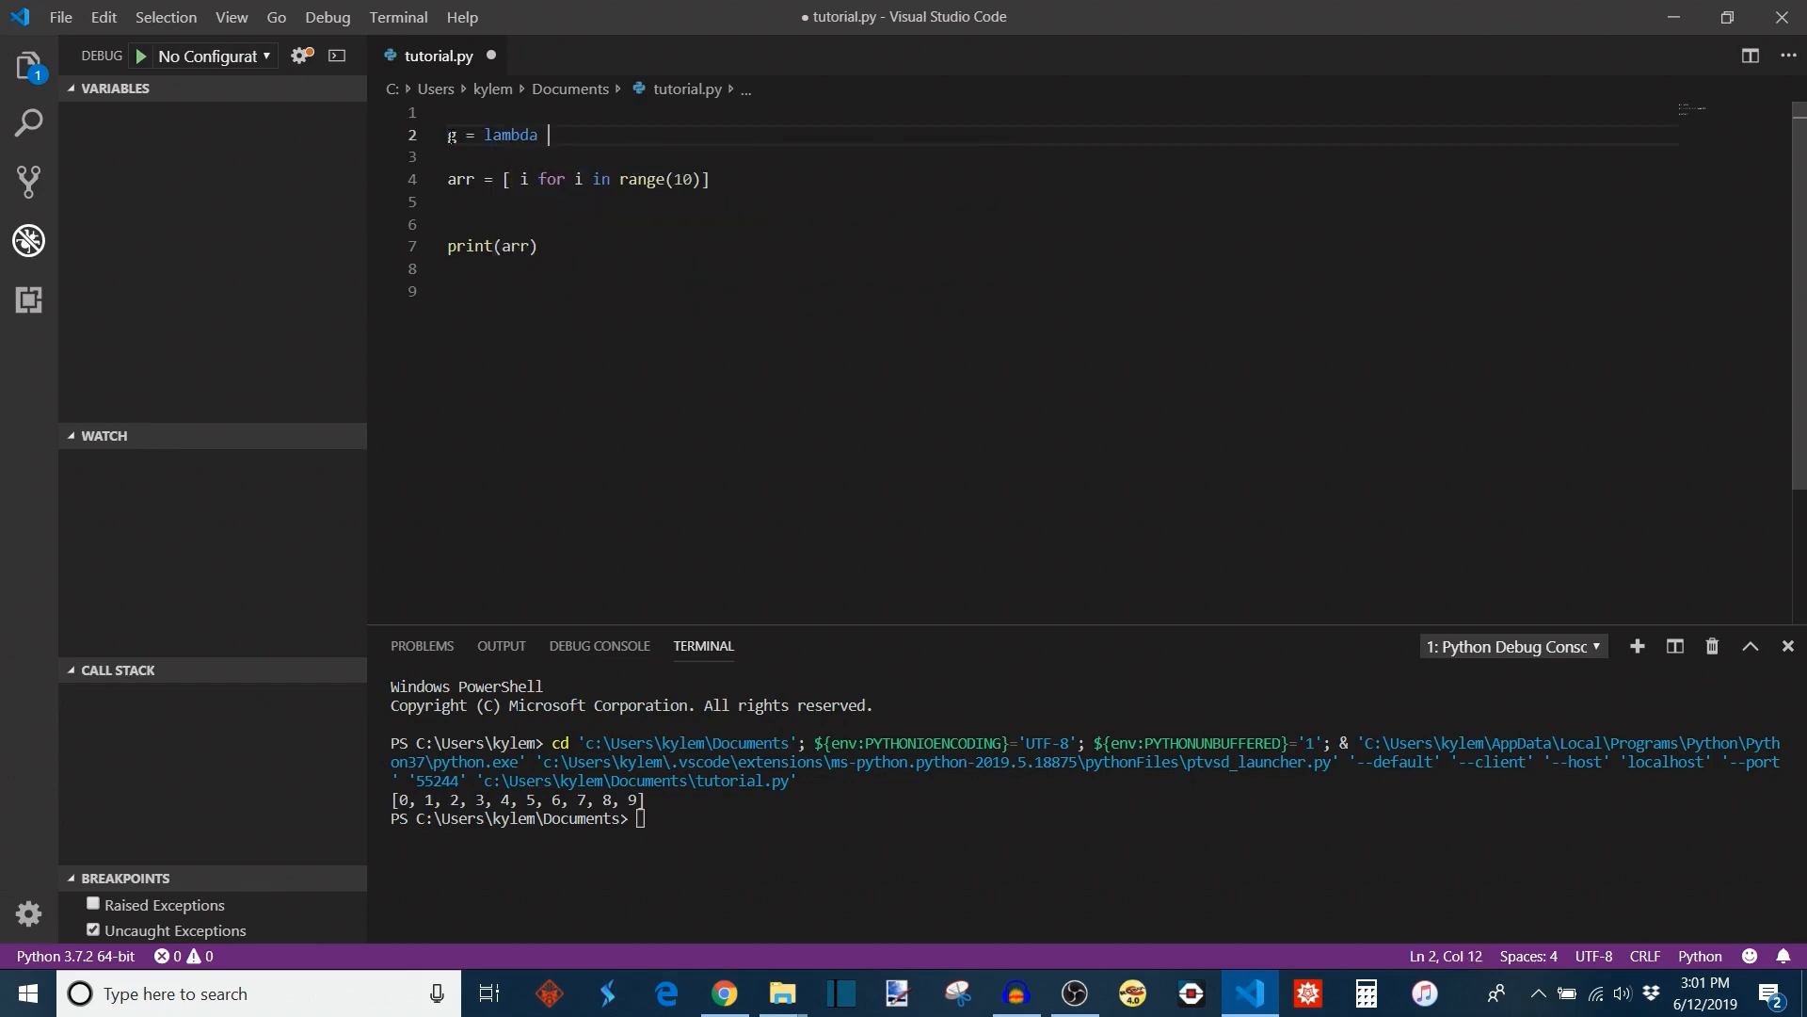
pyautogui.write('a,')
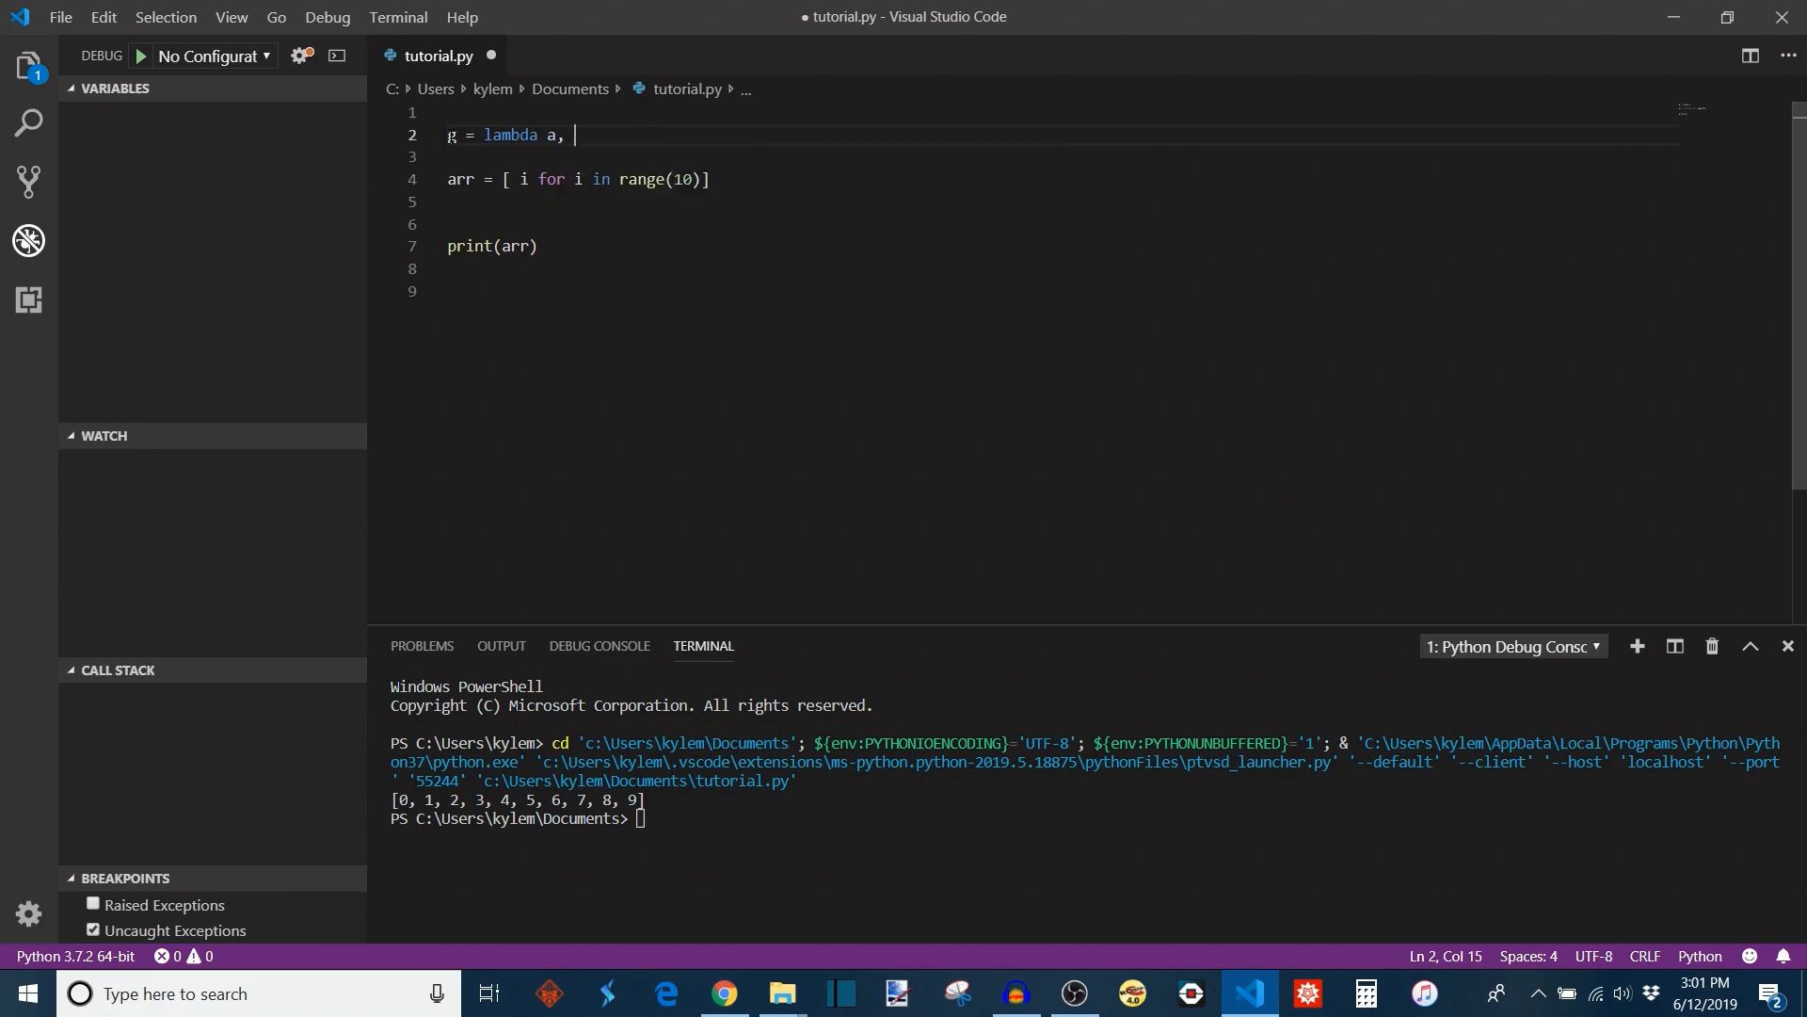
pyautogui.write('b, c:')
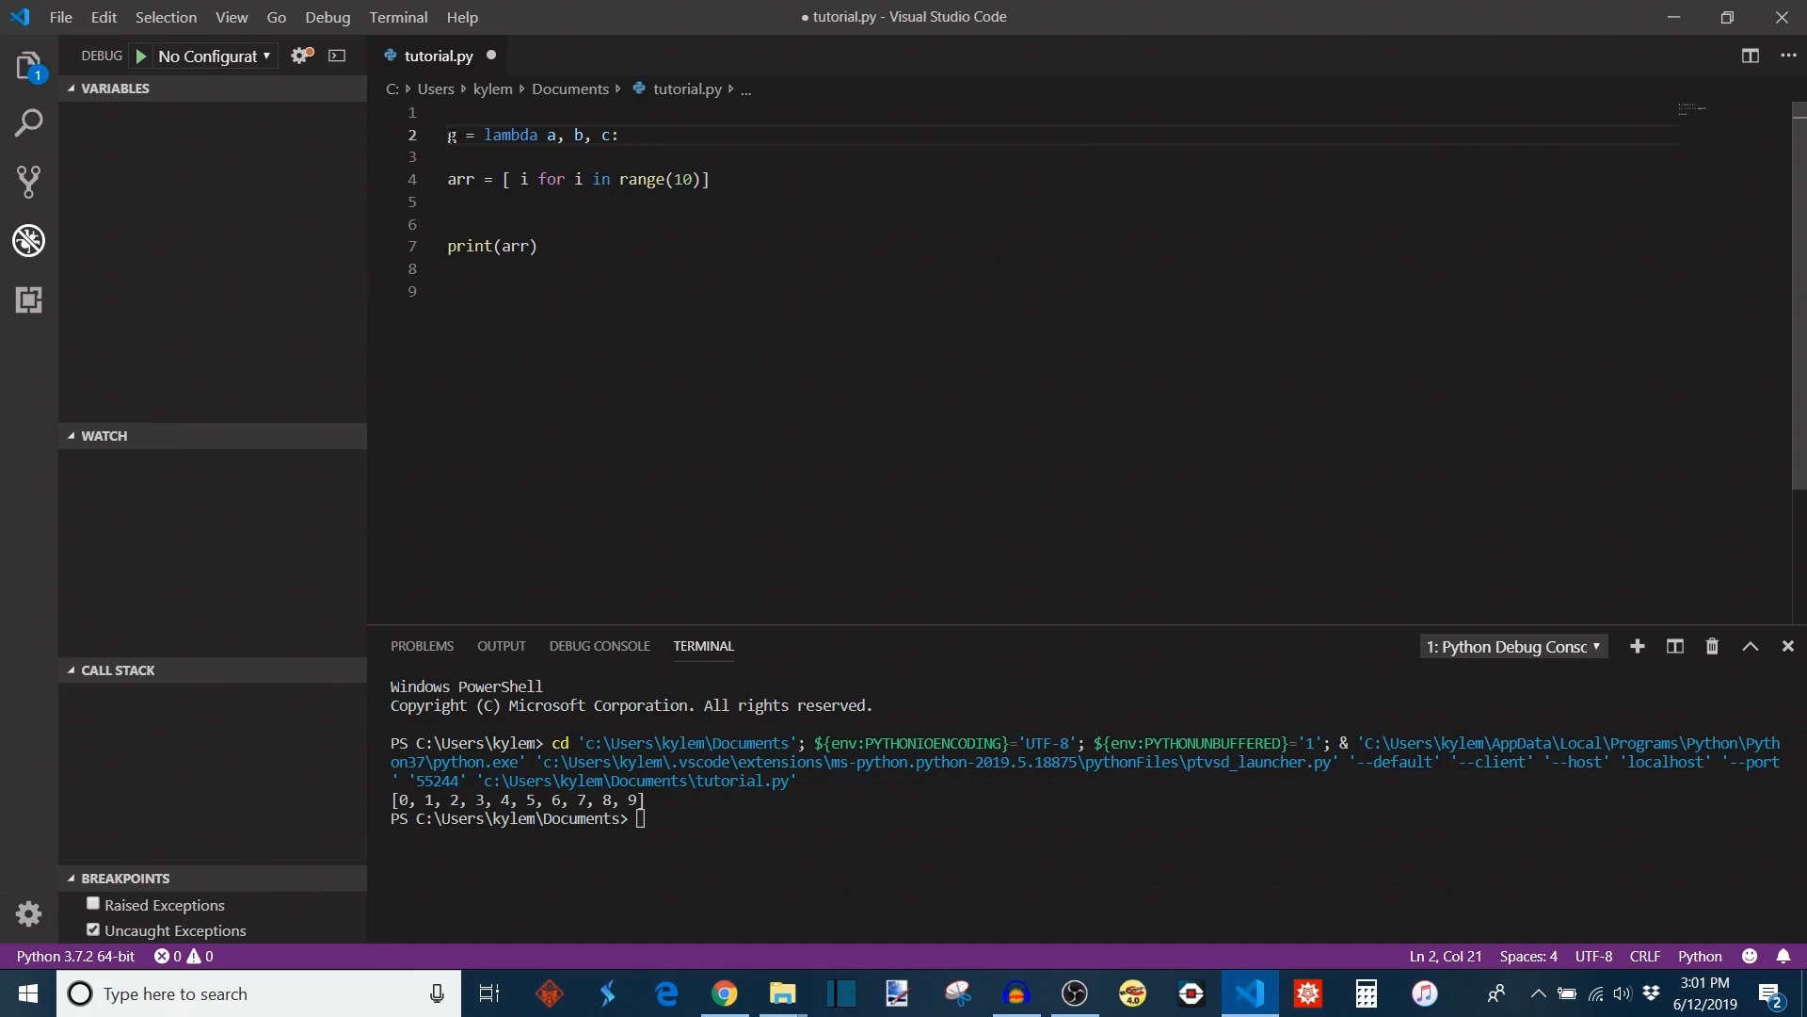
pyautogui.write('a**b +c')
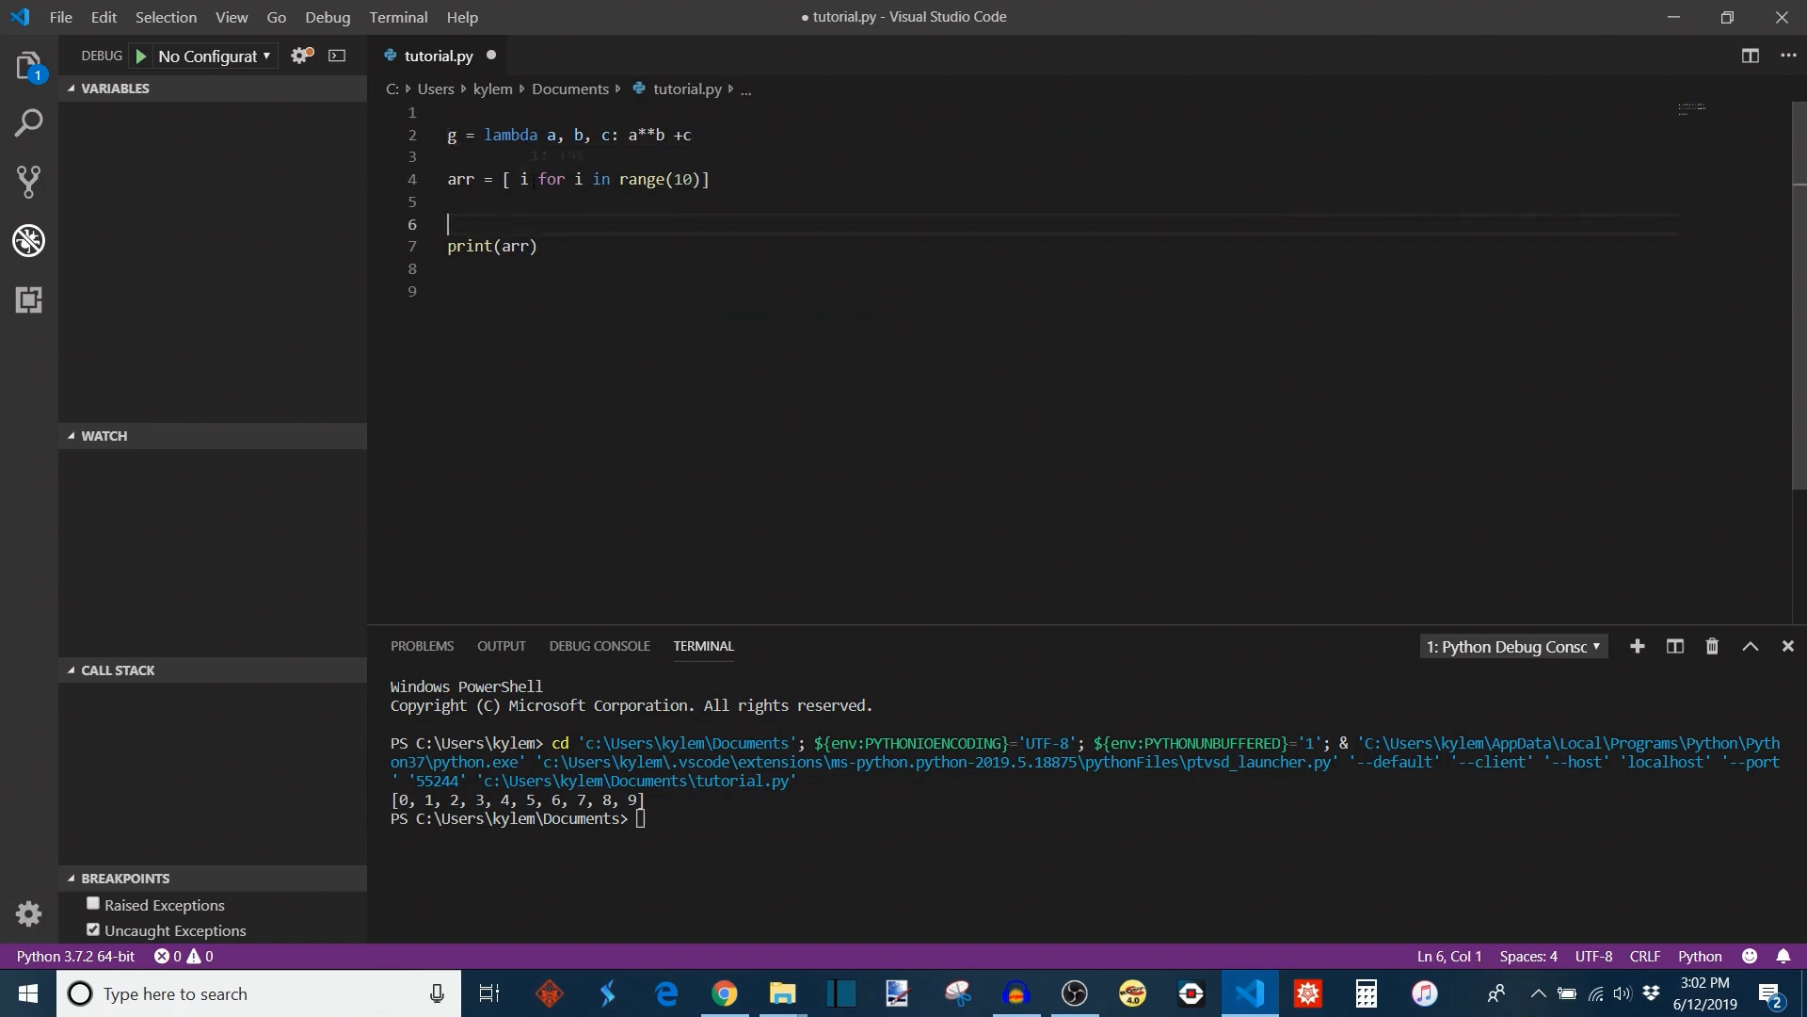
pyautogui.doubleClick(520, 179)
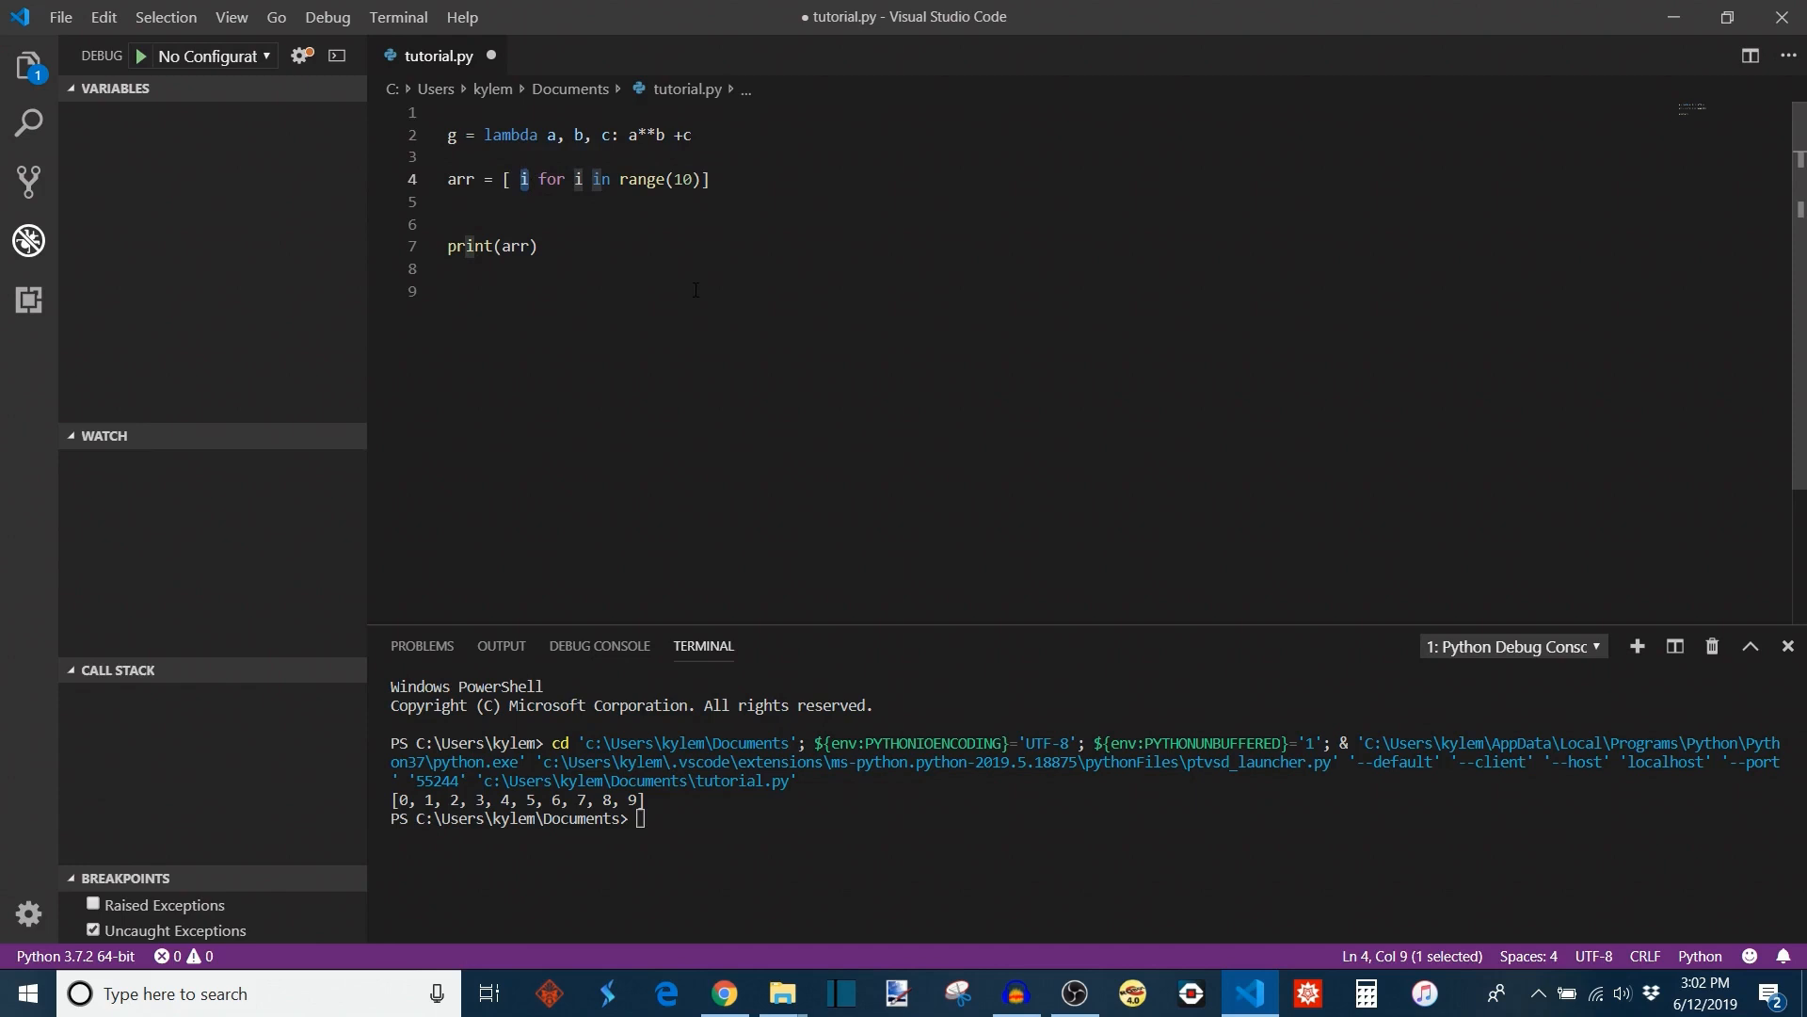
# - Replace the leading i in the comprehension with g(2, i, 3)
pyautogui.write('g()')
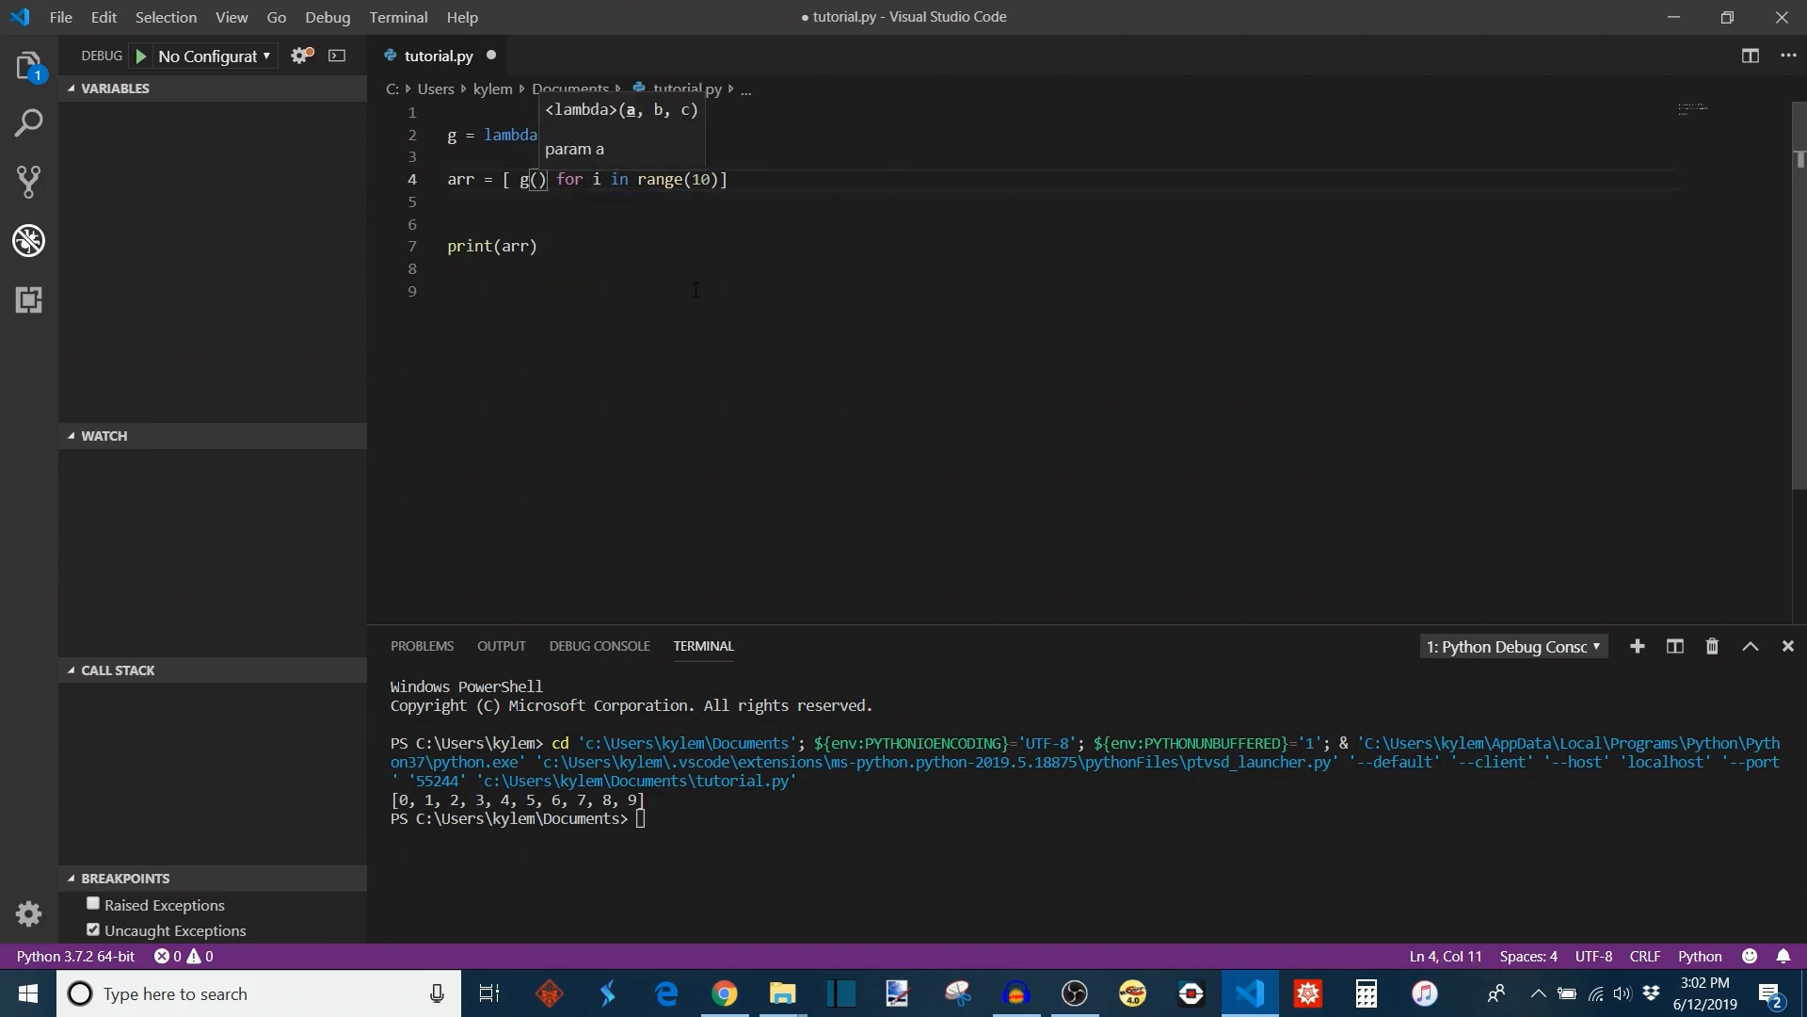
pyautogui.write('2')
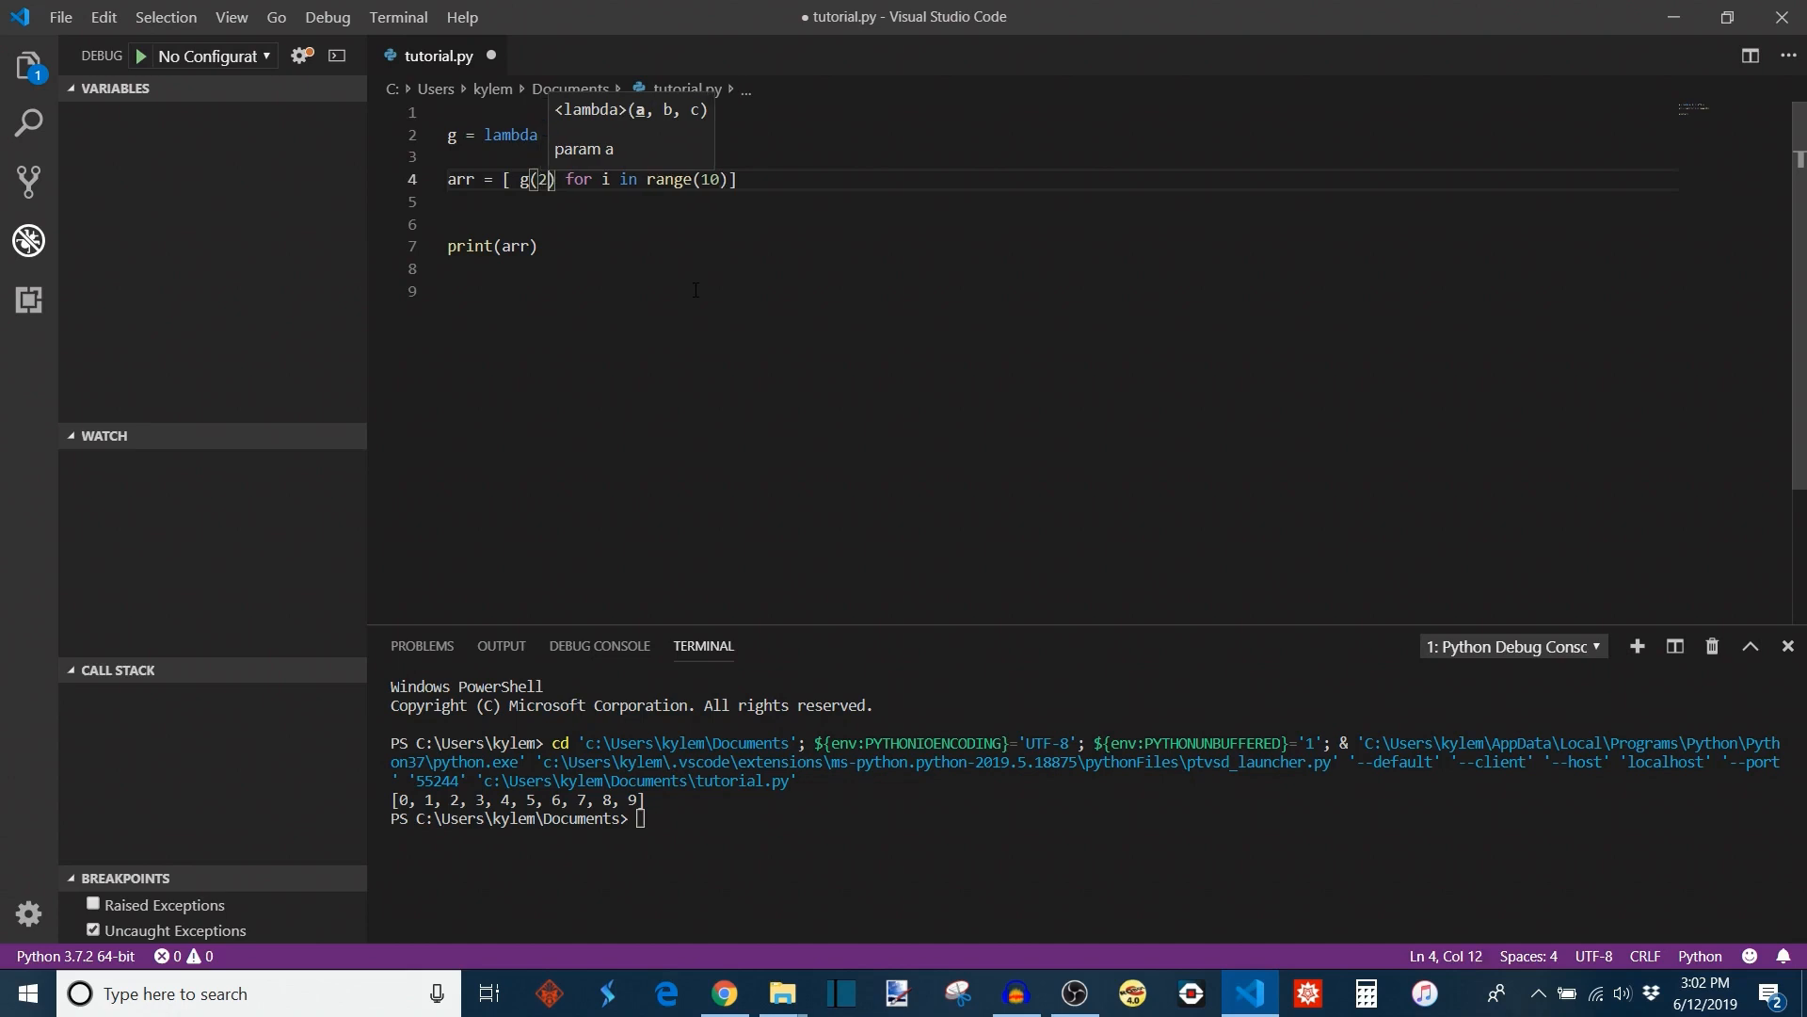
pyautogui.write(', i, 3')
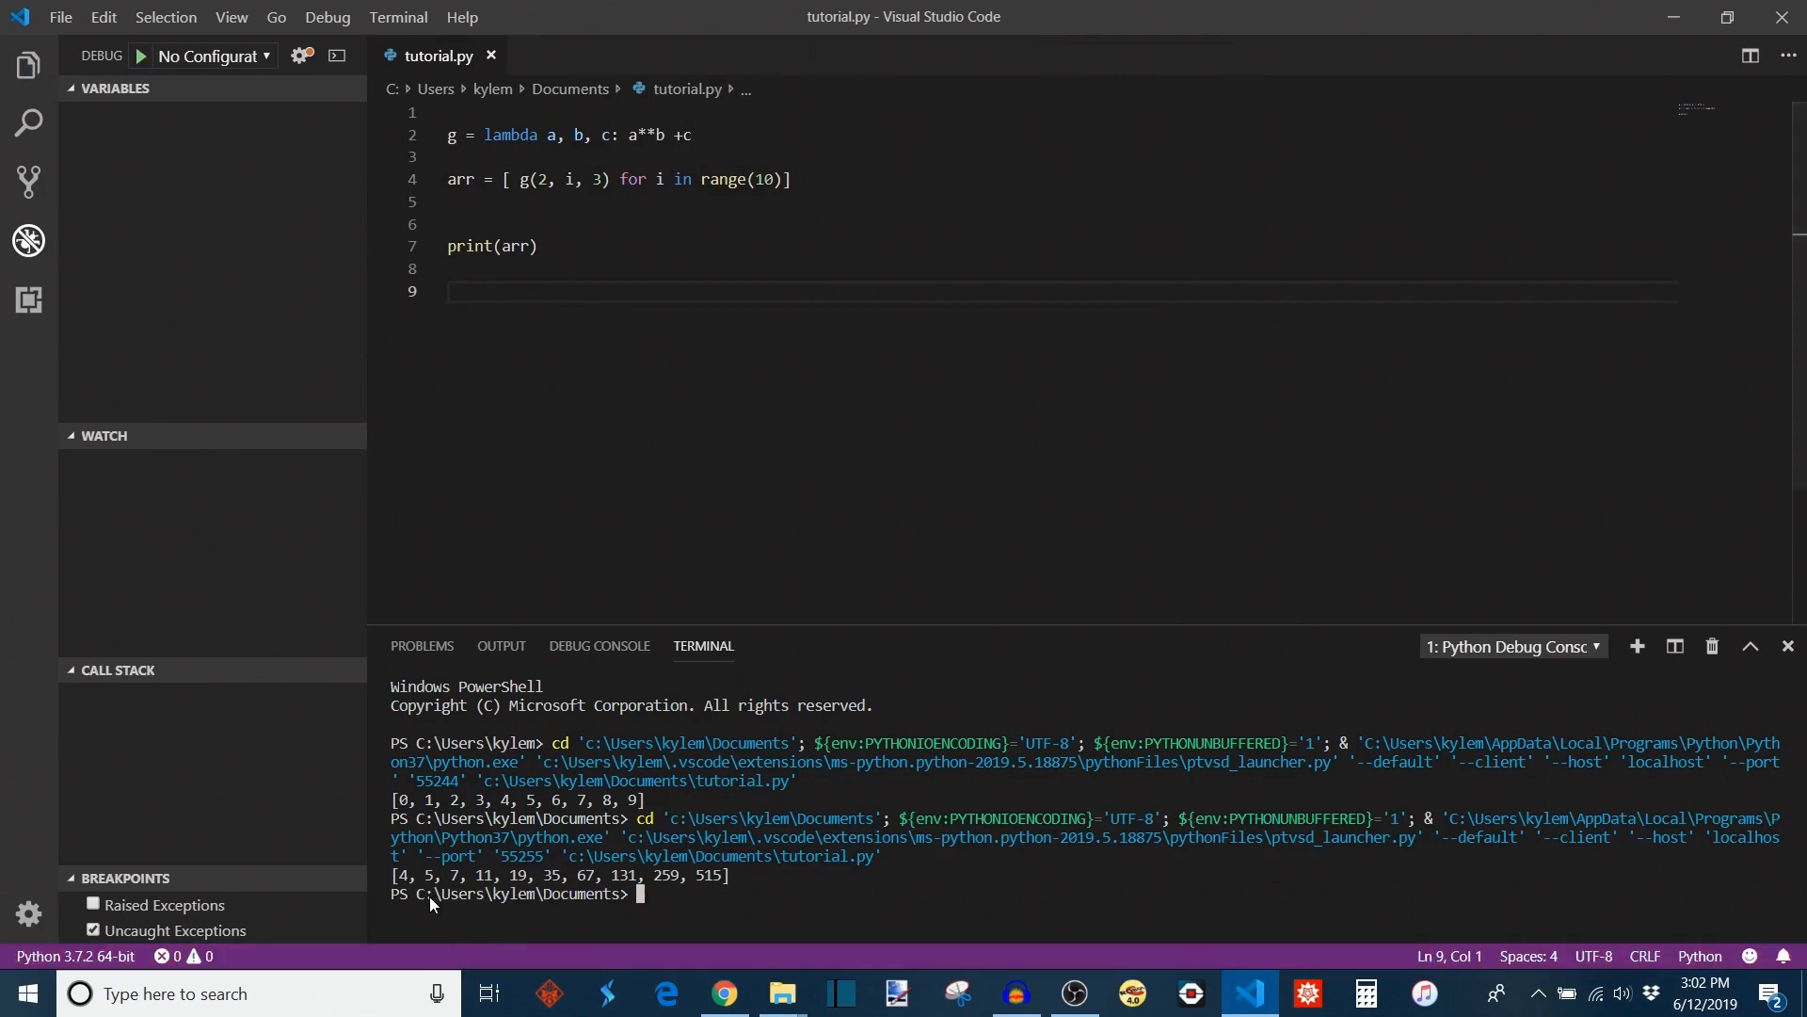
pyautogui.moveTo(689, 935)
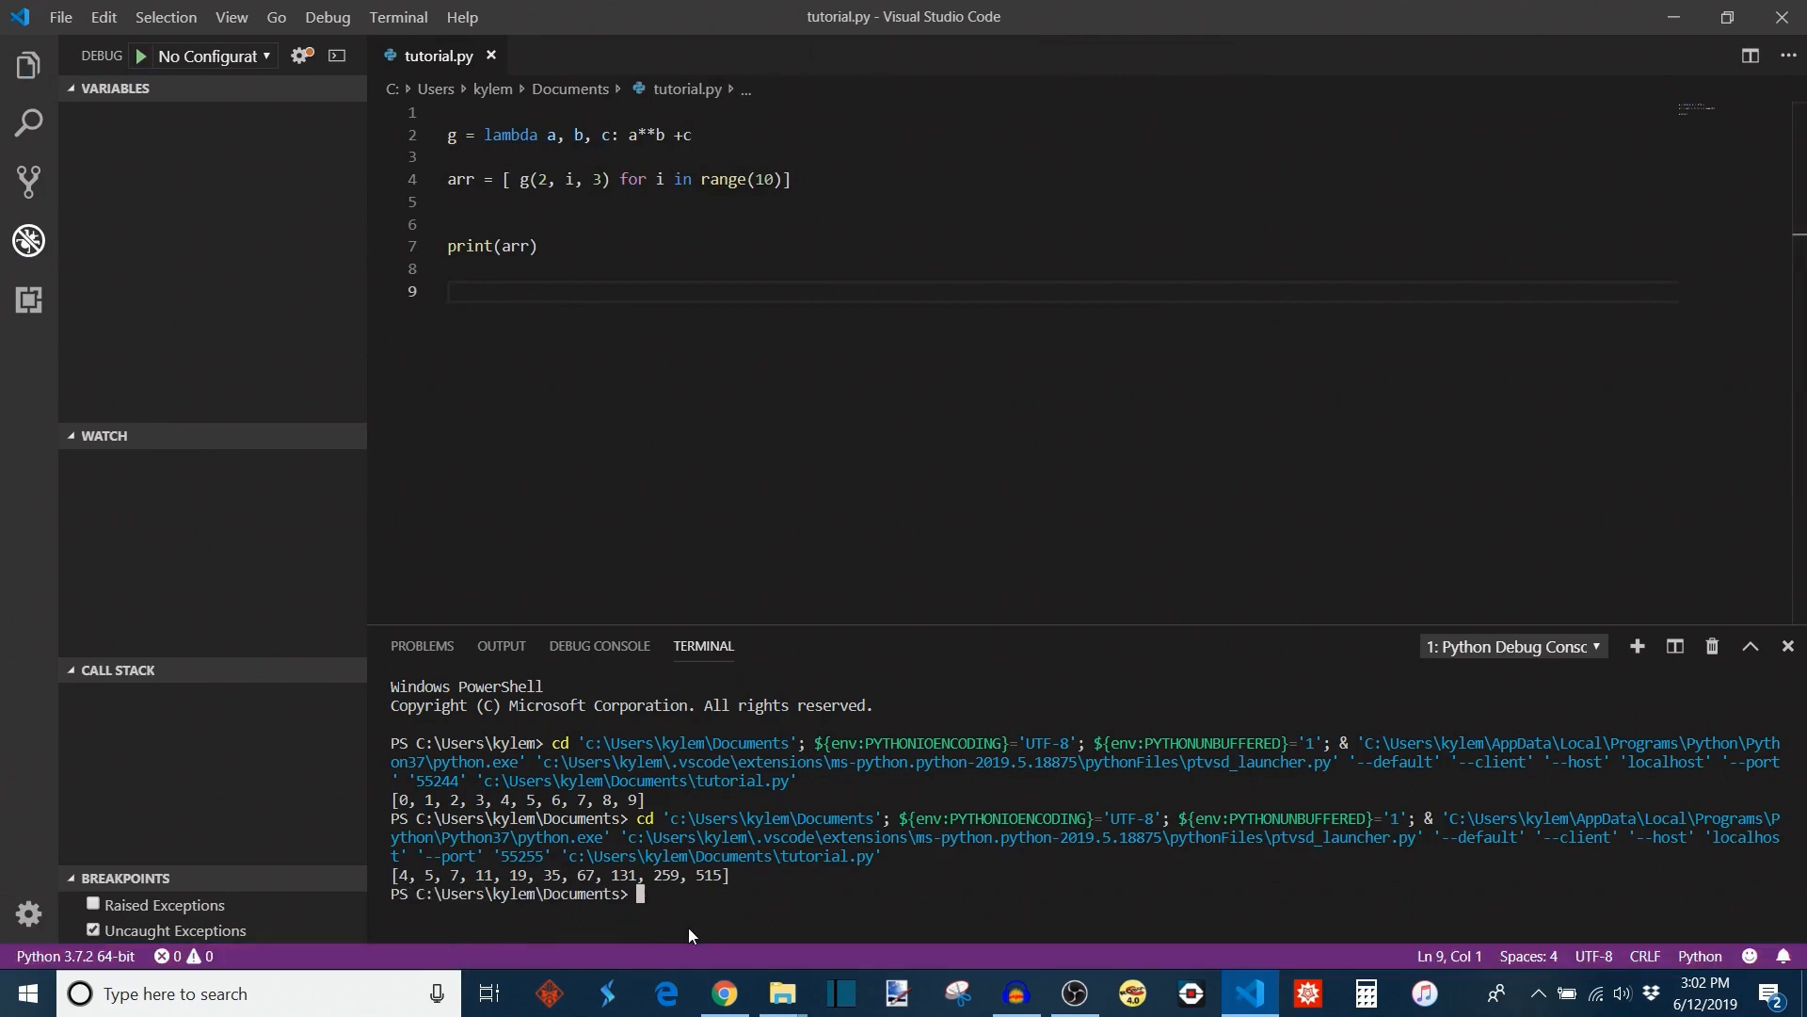